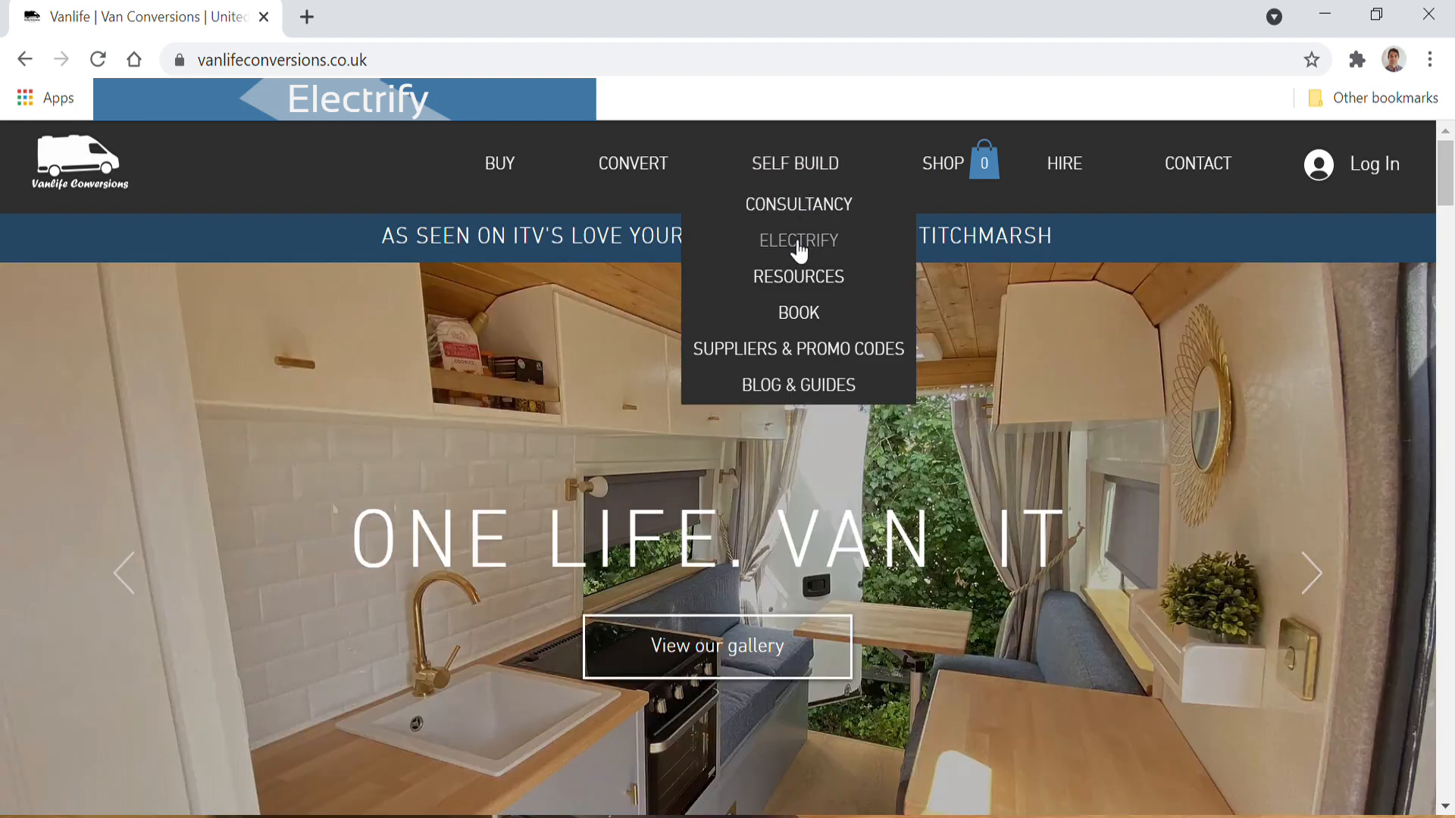
Open the Electrify page from the Self Build menu.
{"action": "left_click", "coordinate": [797, 241]}
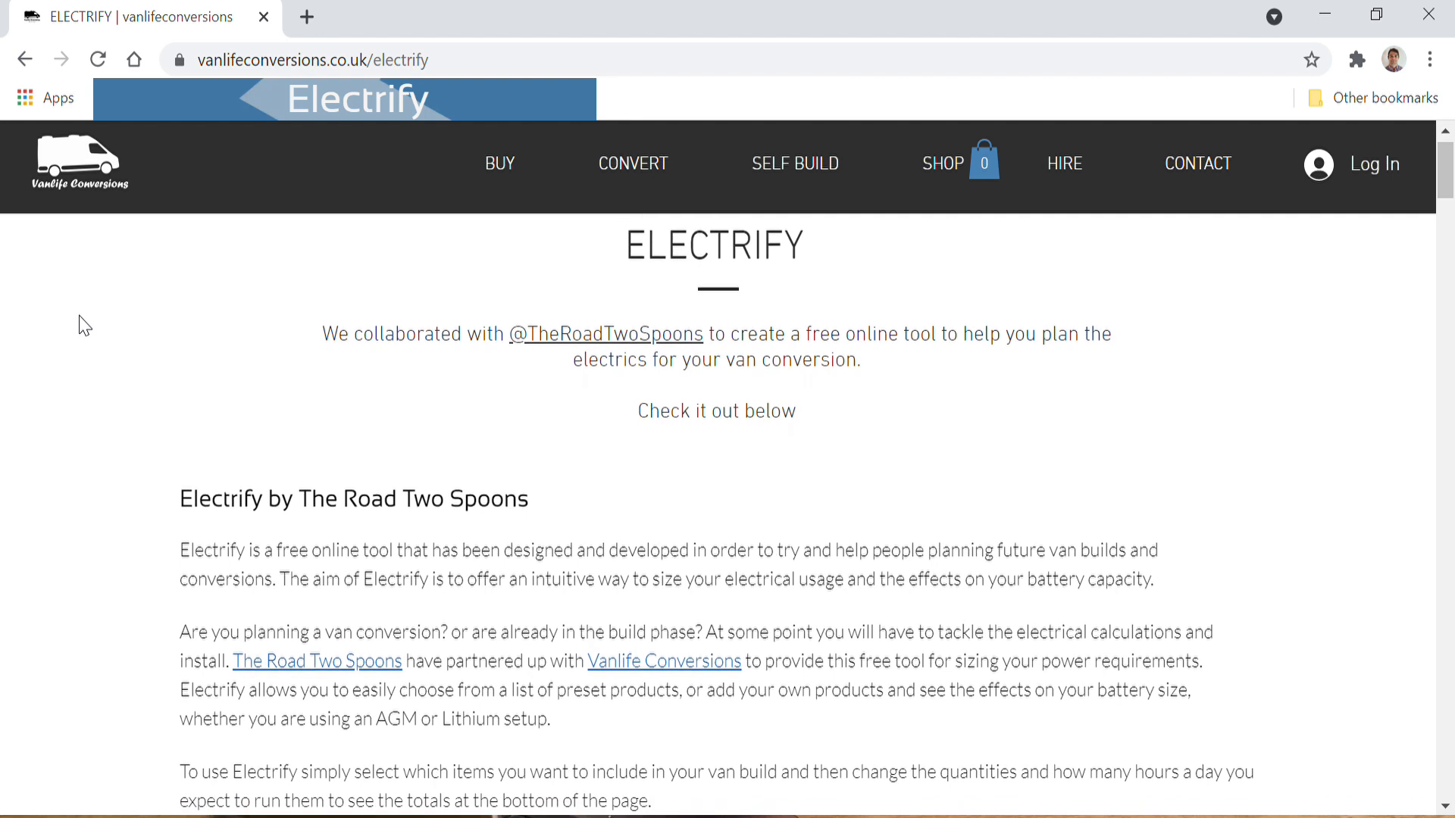
{"action": "mouse_move", "coordinate": [453, 398]}
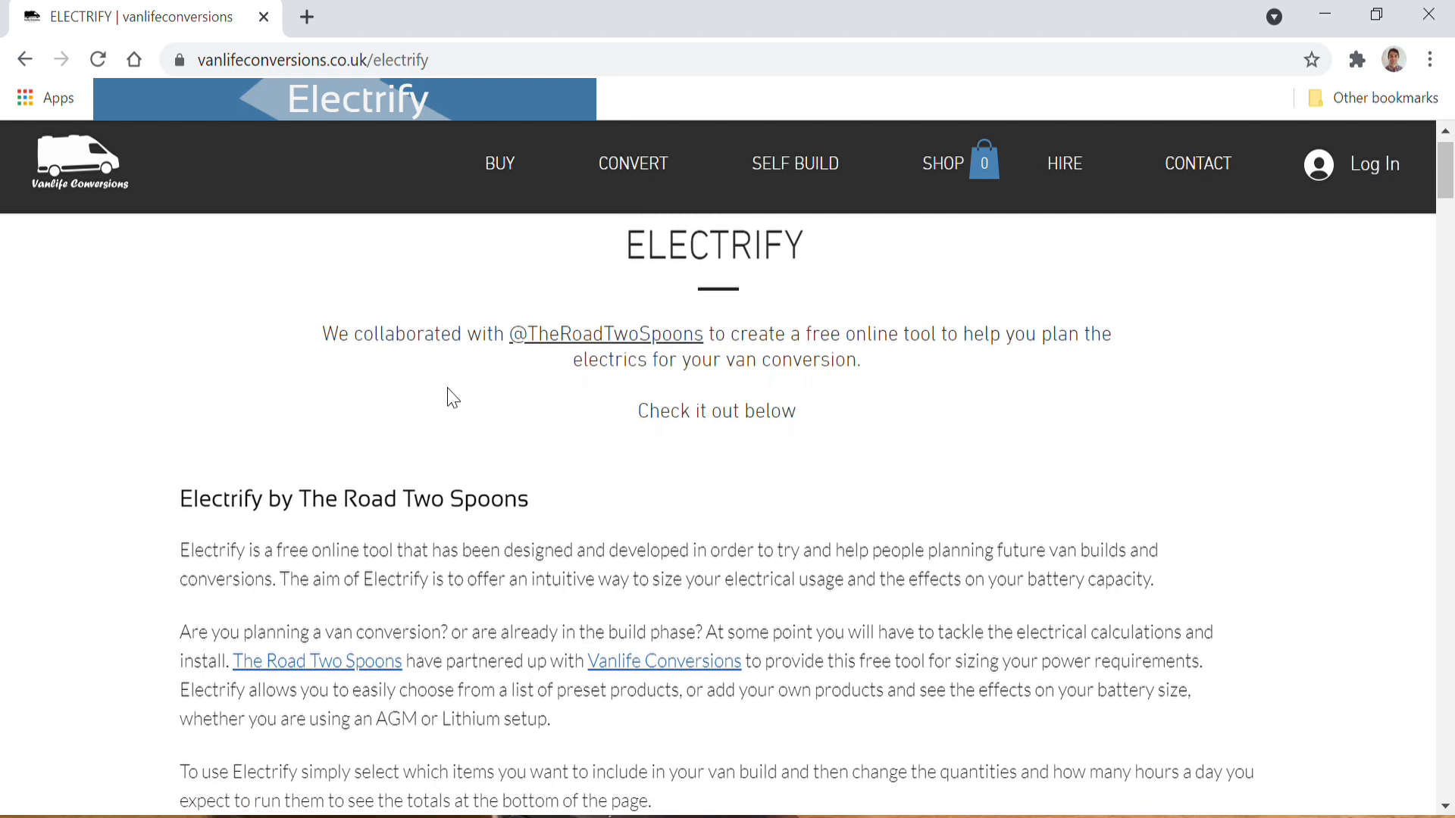
{"action": "mouse_move", "coordinate": [585, 351]}
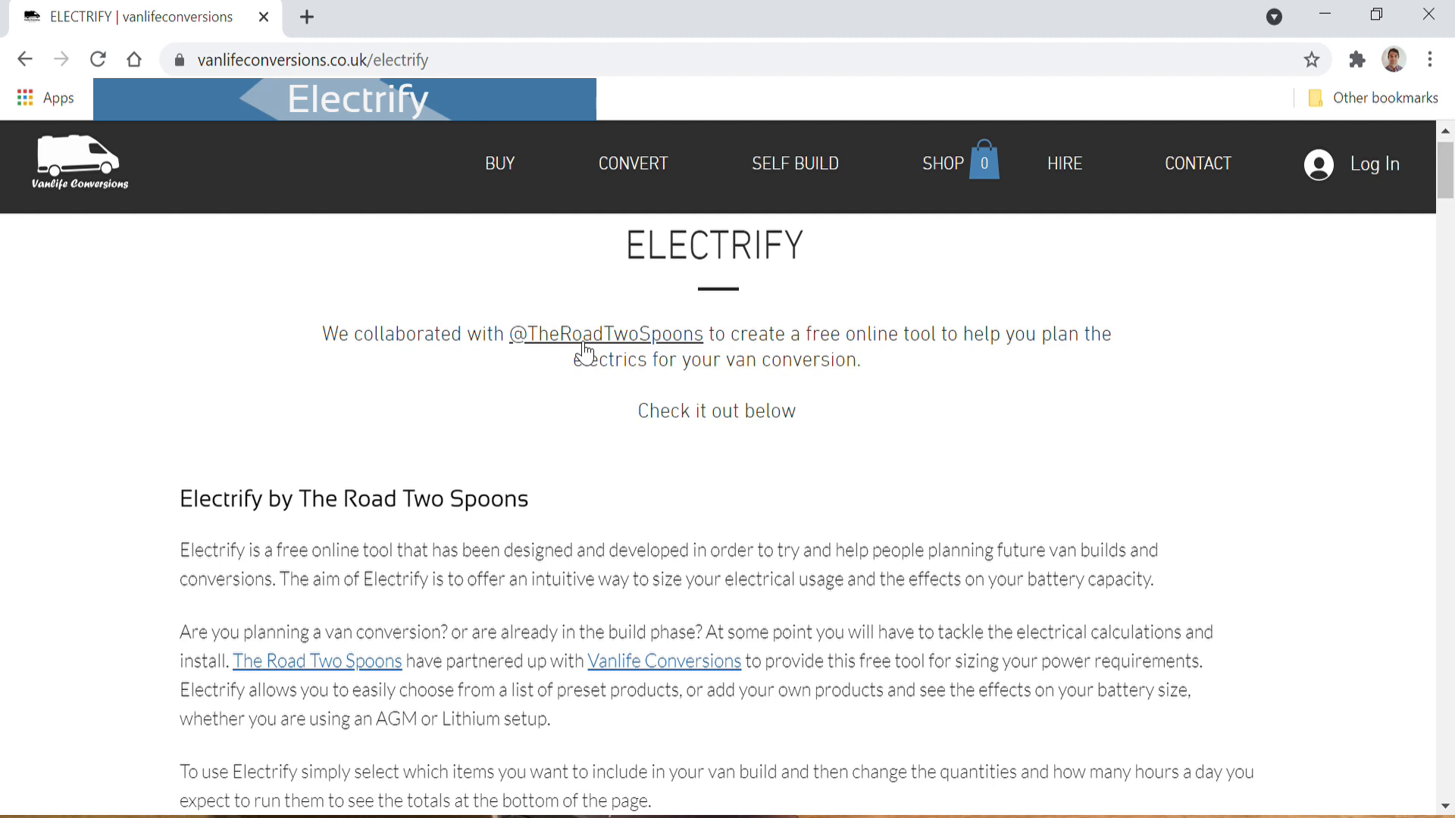
Visit The Road Two Spoons homepage and scroll past its Electrify section to the blog.
{"action": "left_click", "coordinate": [604, 334]}
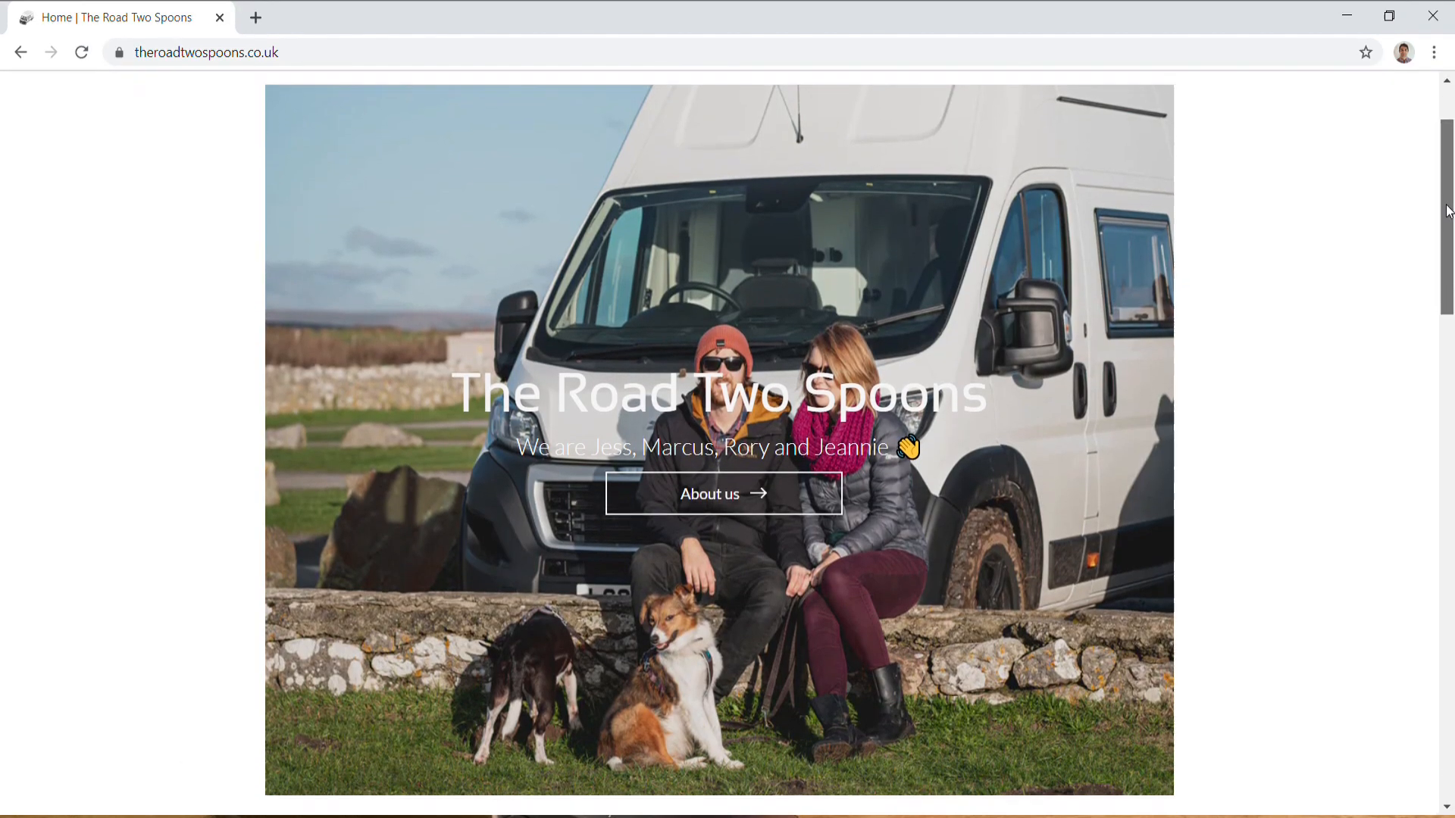
{"action": "scroll", "scroll_direction": "down", "scroll_amount": 3}
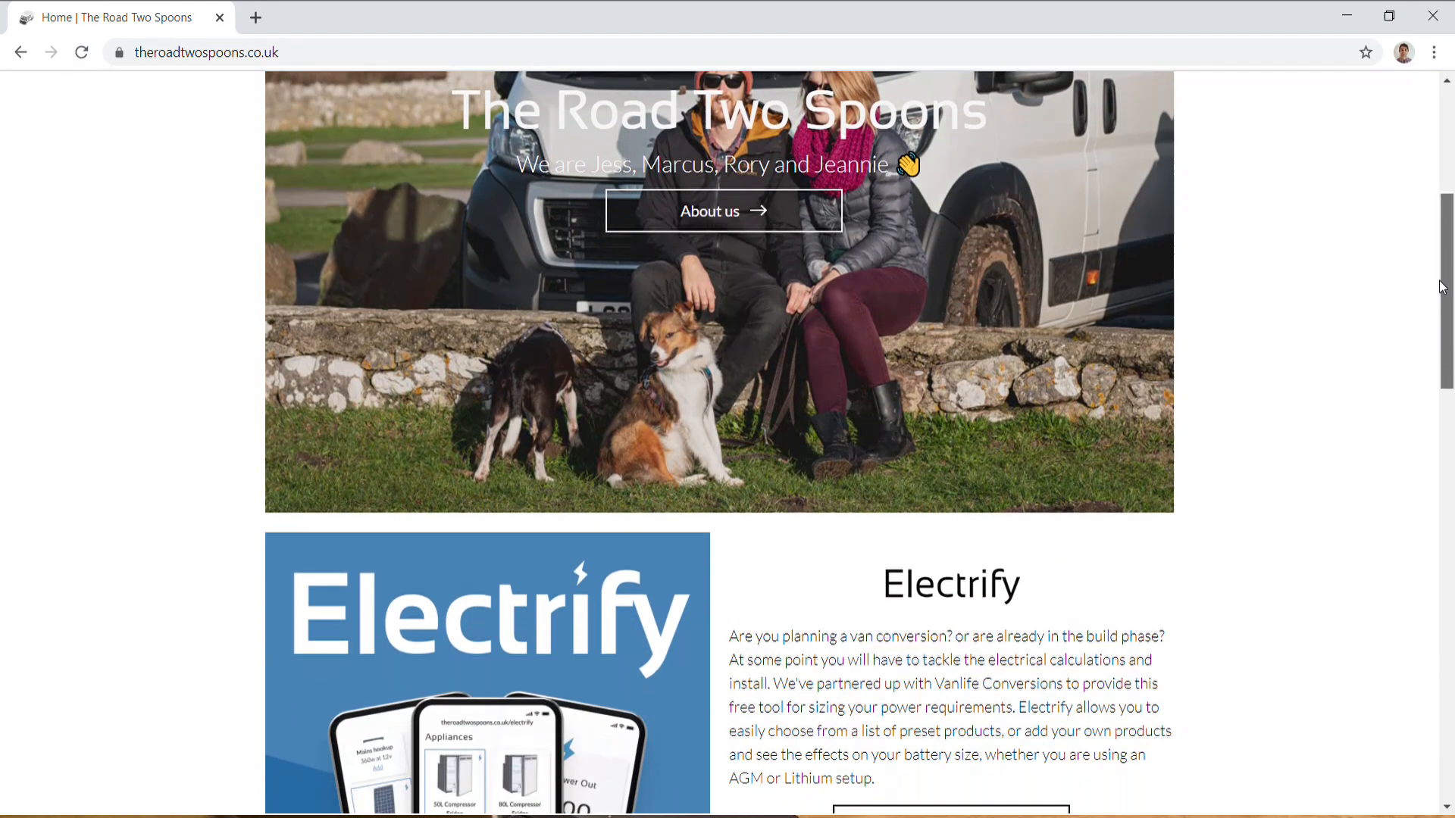
{"action": "scroll", "scroll_direction": "down", "scroll_amount": 3}
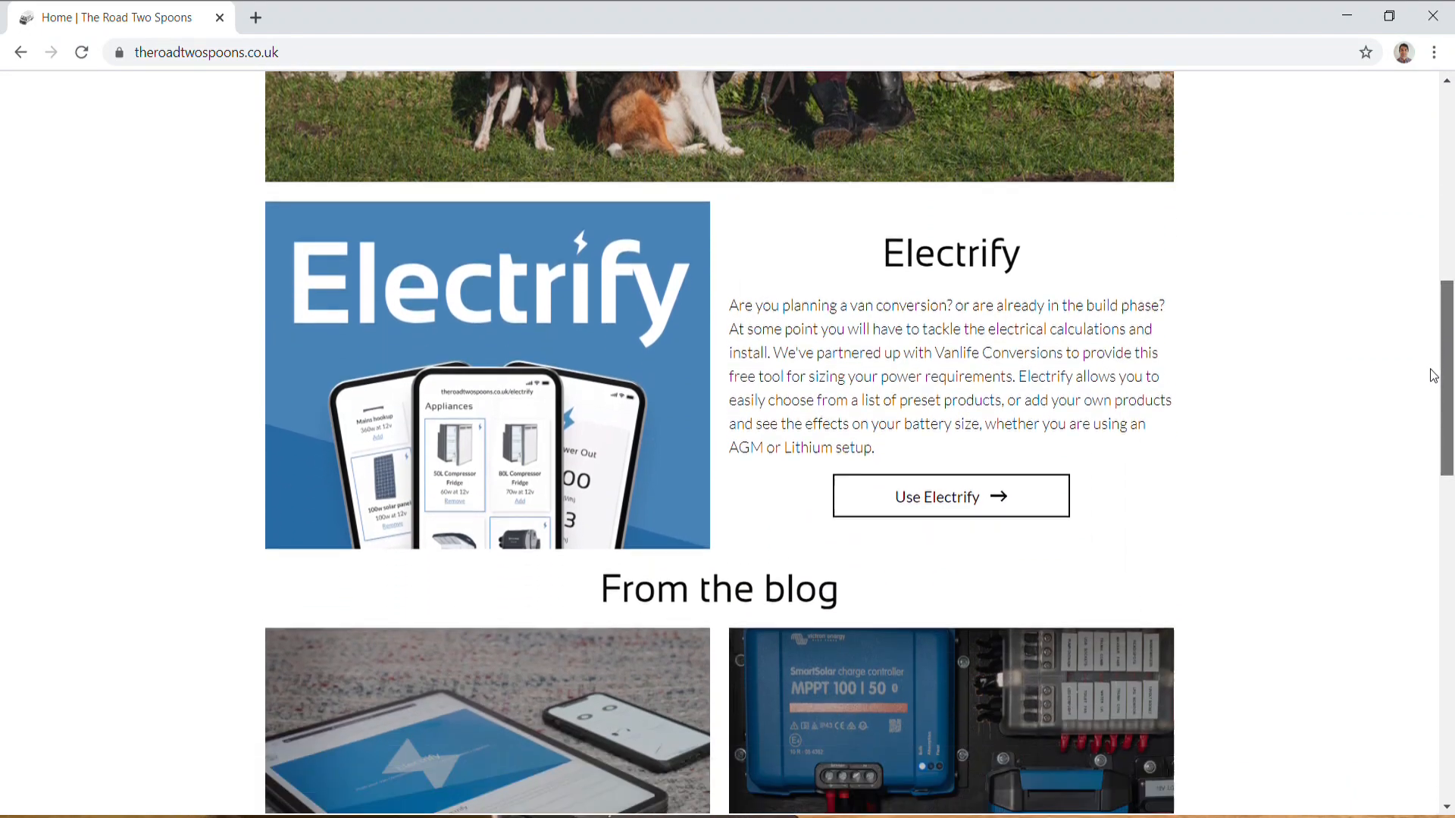
{"action": "scroll", "scroll_direction": "down", "scroll_amount": 3}
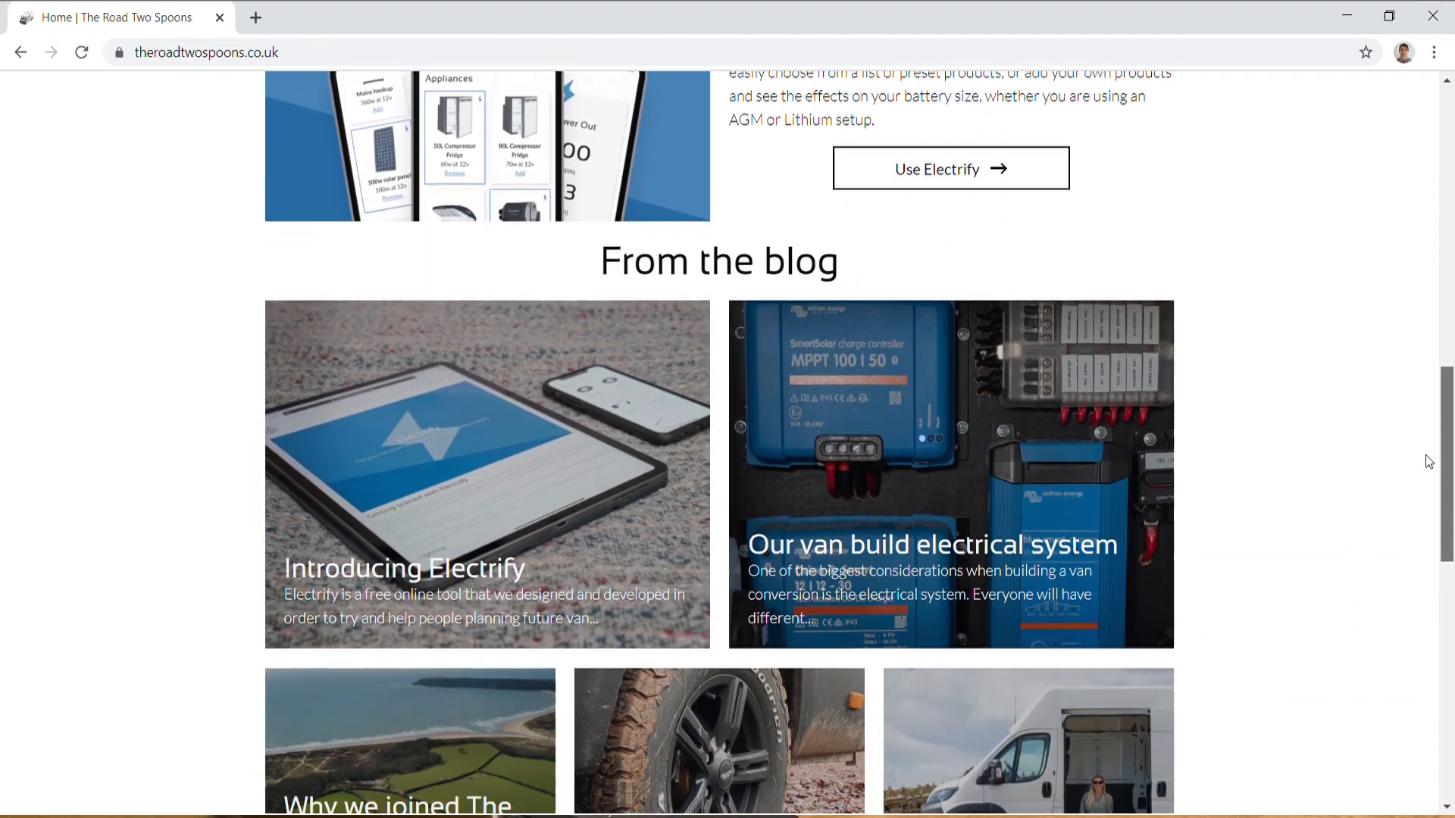
{"action": "scroll", "scroll_direction": "down", "scroll_amount": 3}
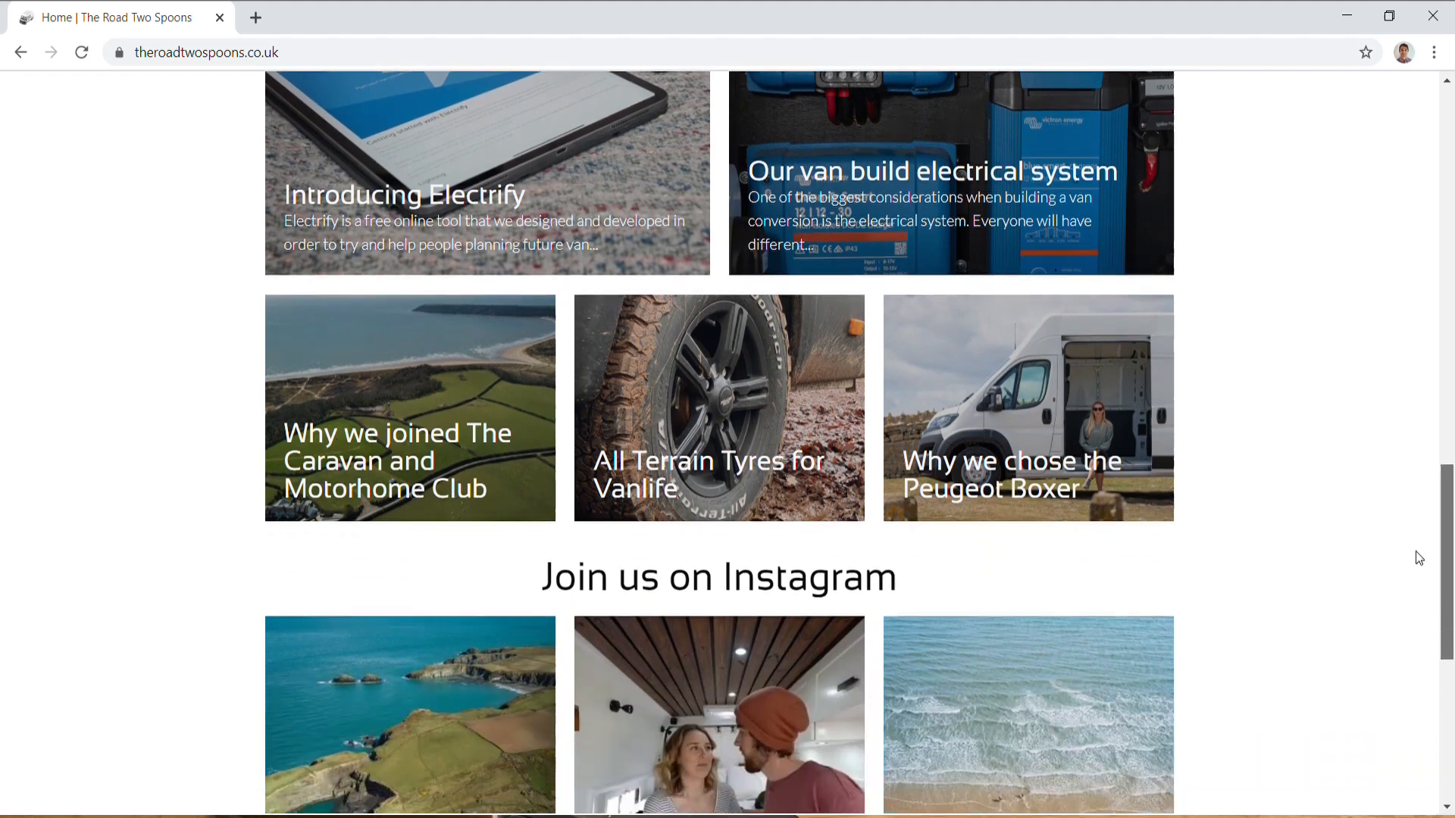
{"action": "scroll", "scroll_direction": "down", "scroll_amount": 3}
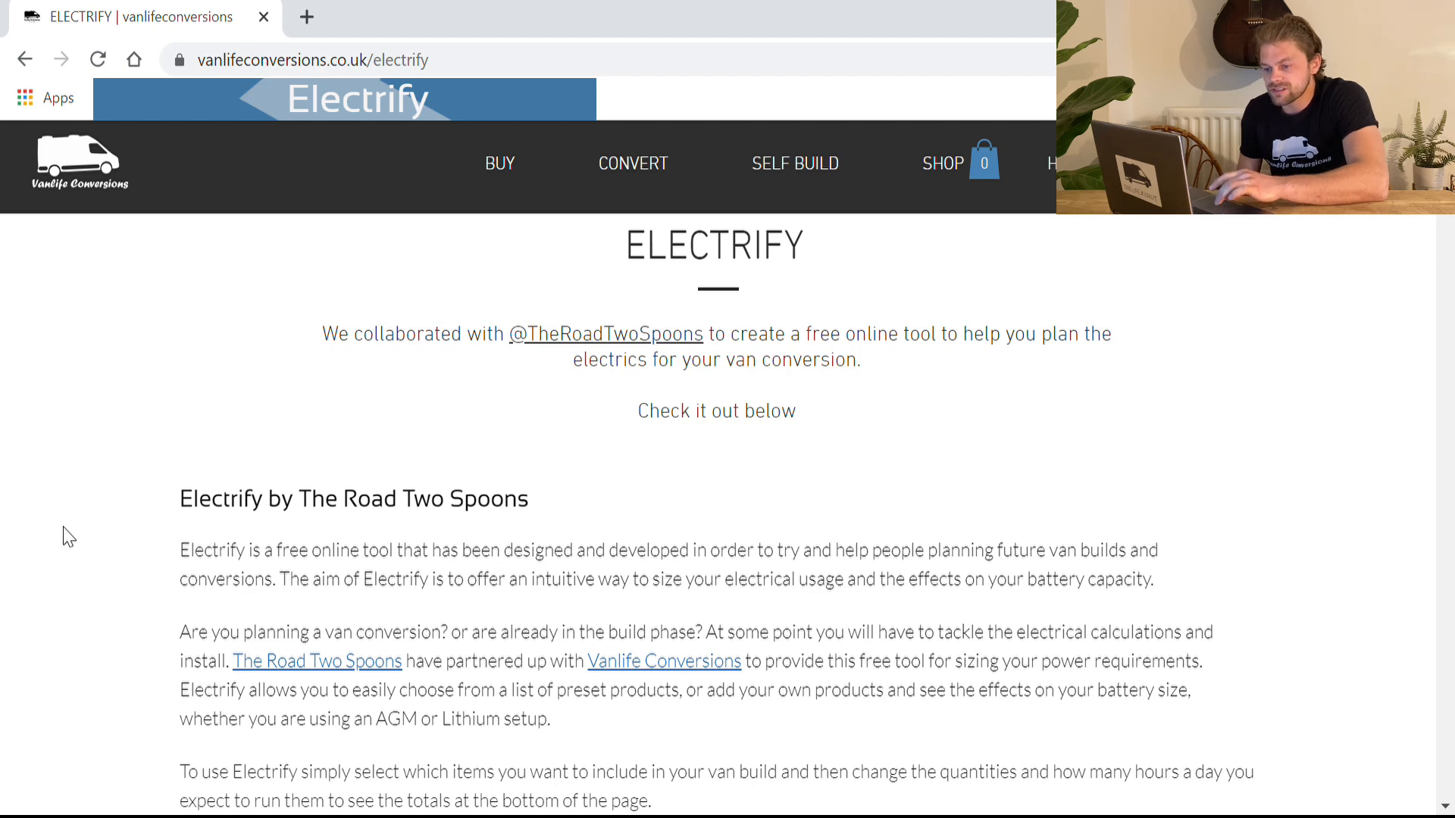
Add the LED Spot Light, LED Touch Spot Light and LED Reading Light.
{"action": "scroll", "scroll_direction": "down", "scroll_amount": 3}
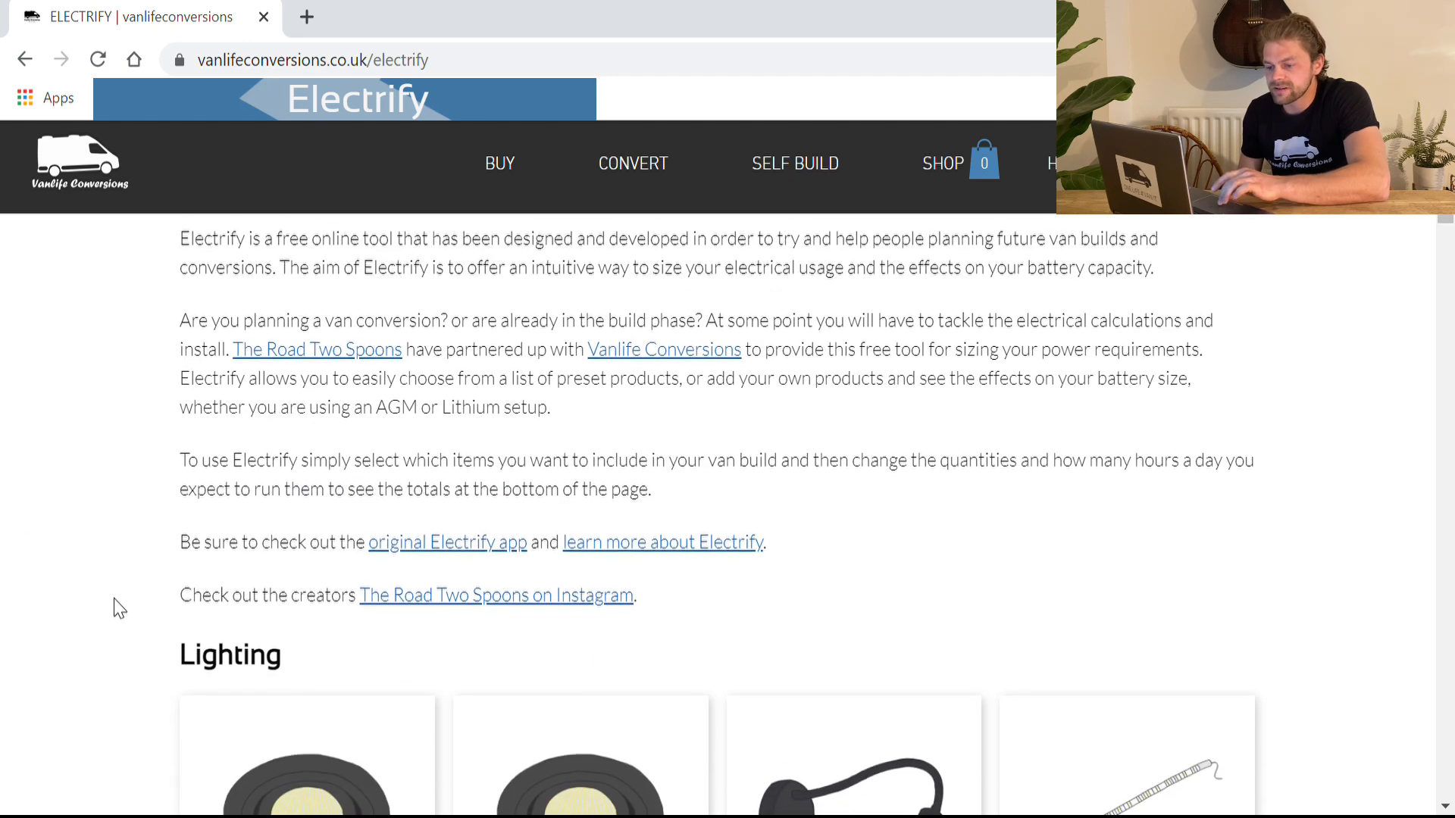
{"action": "scroll", "scroll_direction": "down", "scroll_amount": 3}
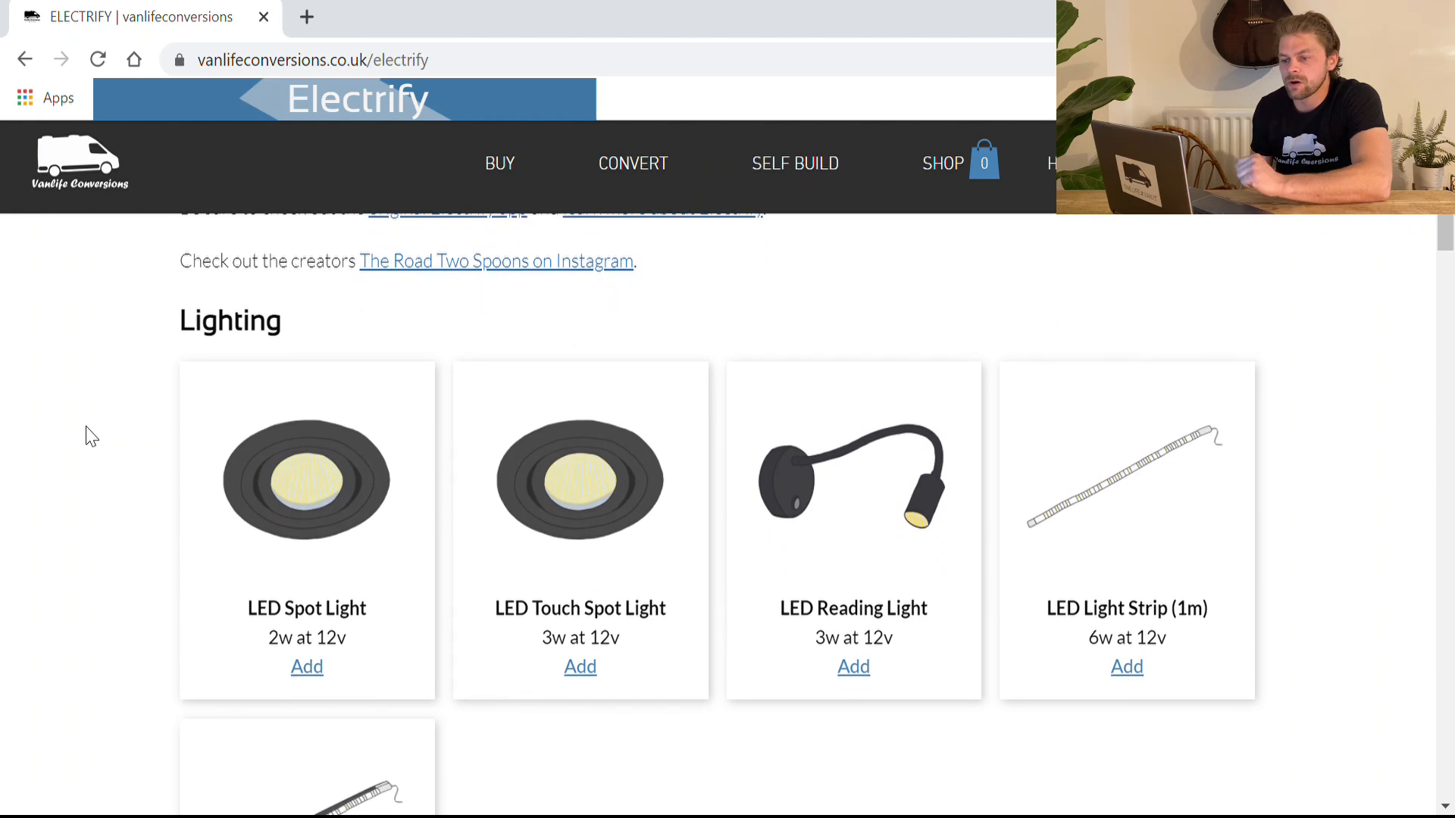
{"action": "mouse_move", "coordinate": [74, 501]}
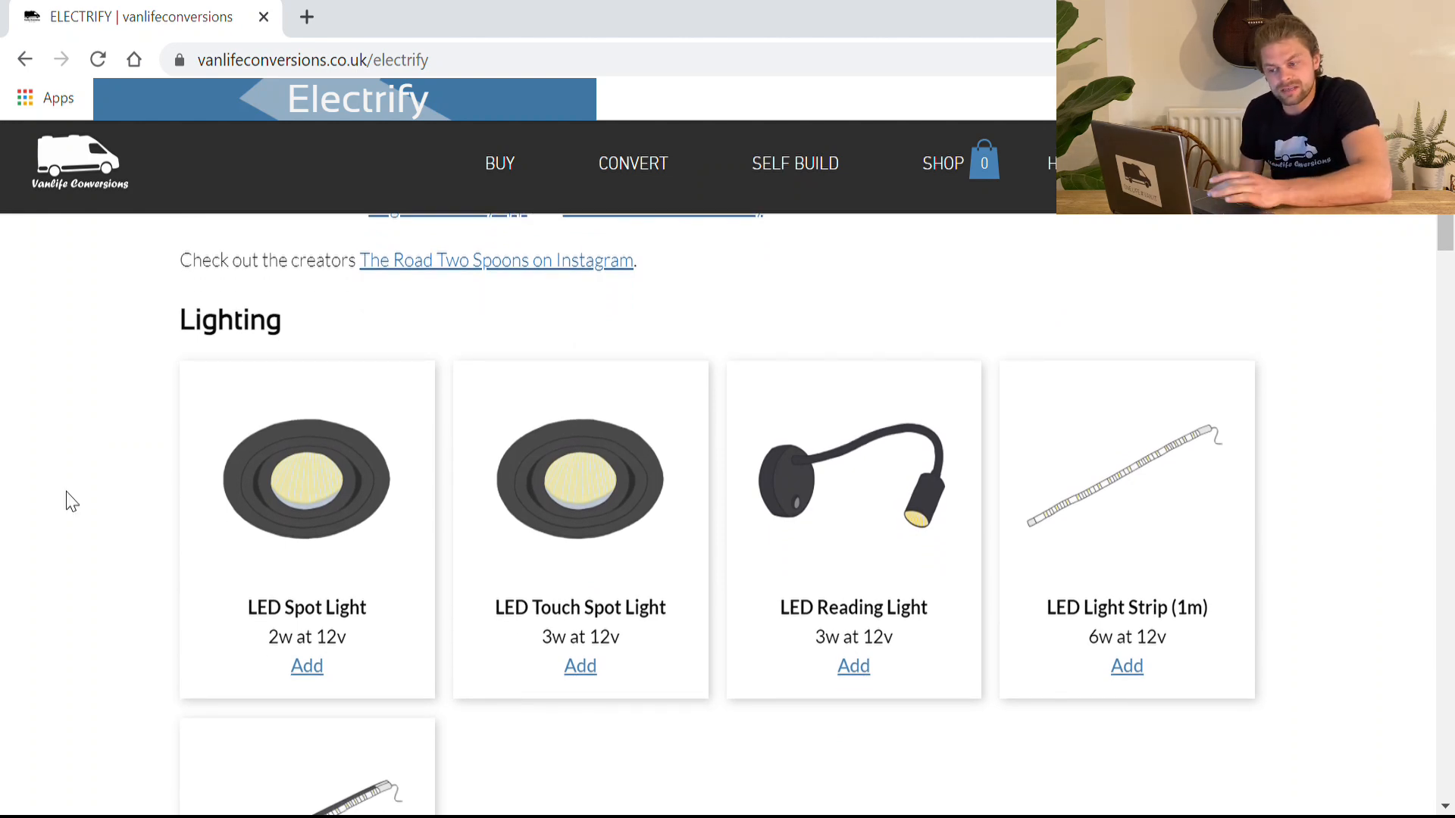
{"action": "mouse_move", "coordinate": [87, 431]}
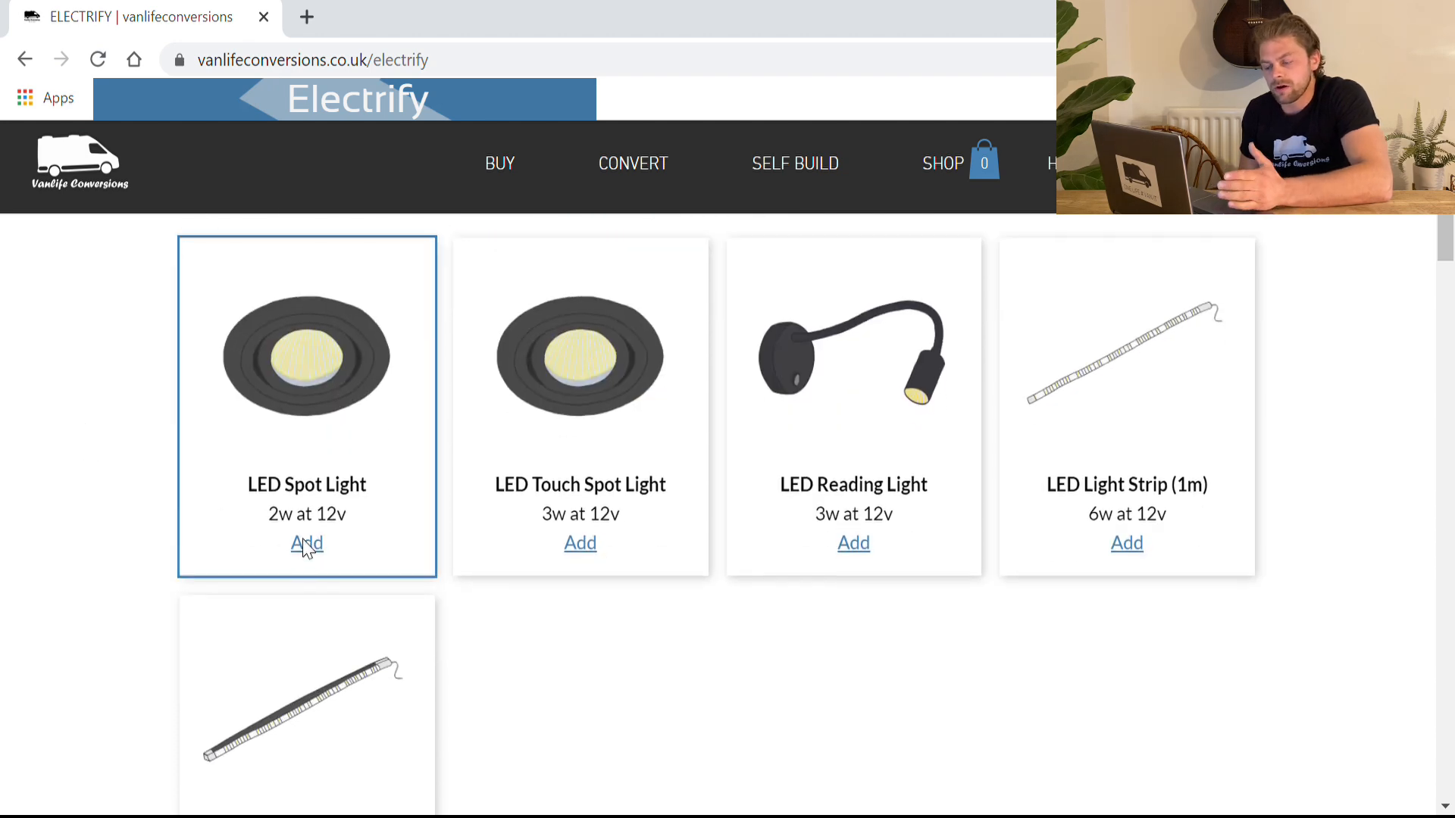
{"action": "left_click", "coordinate": [580, 543]}
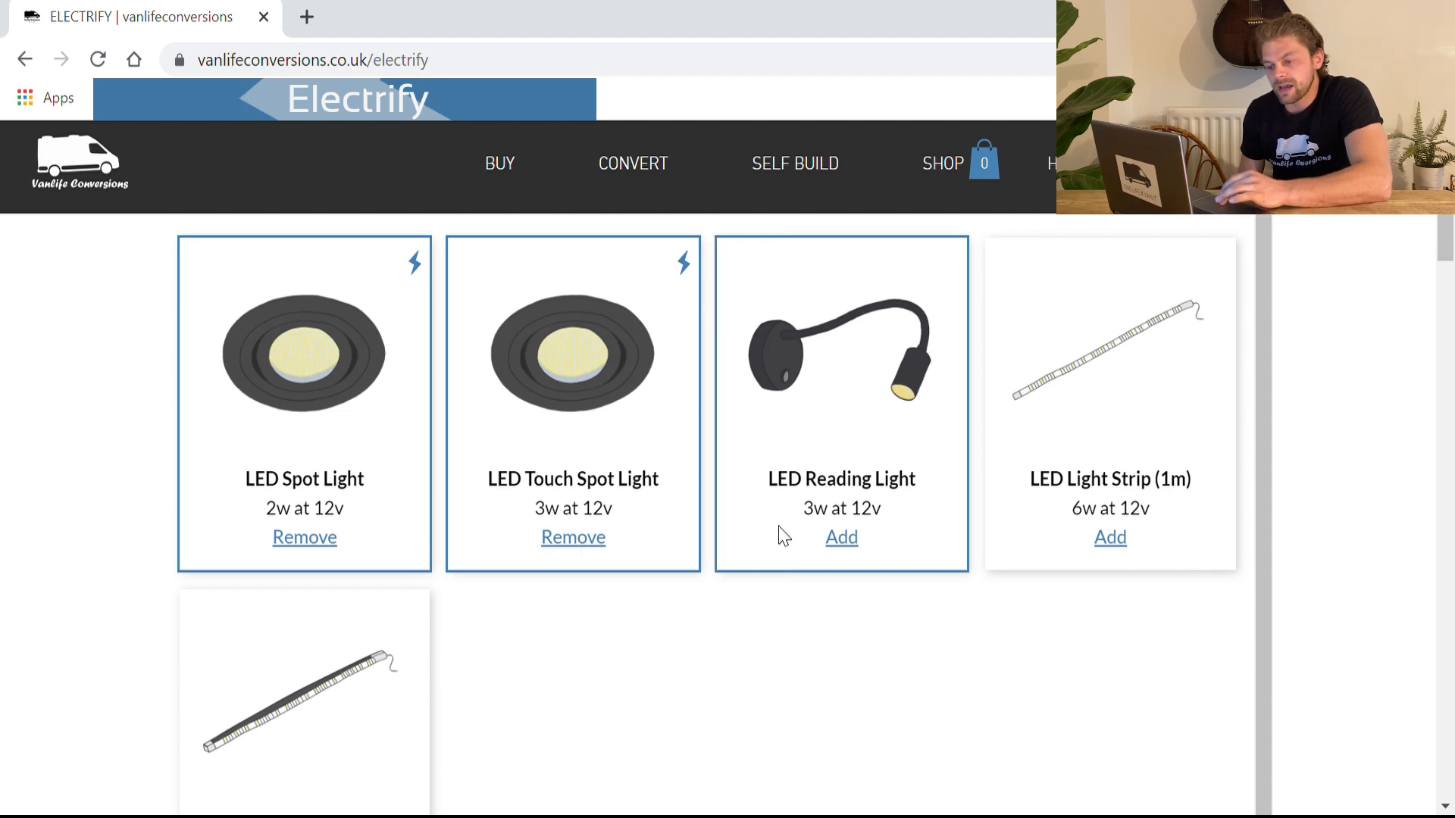
{"action": "left_click", "coordinate": [839, 537]}
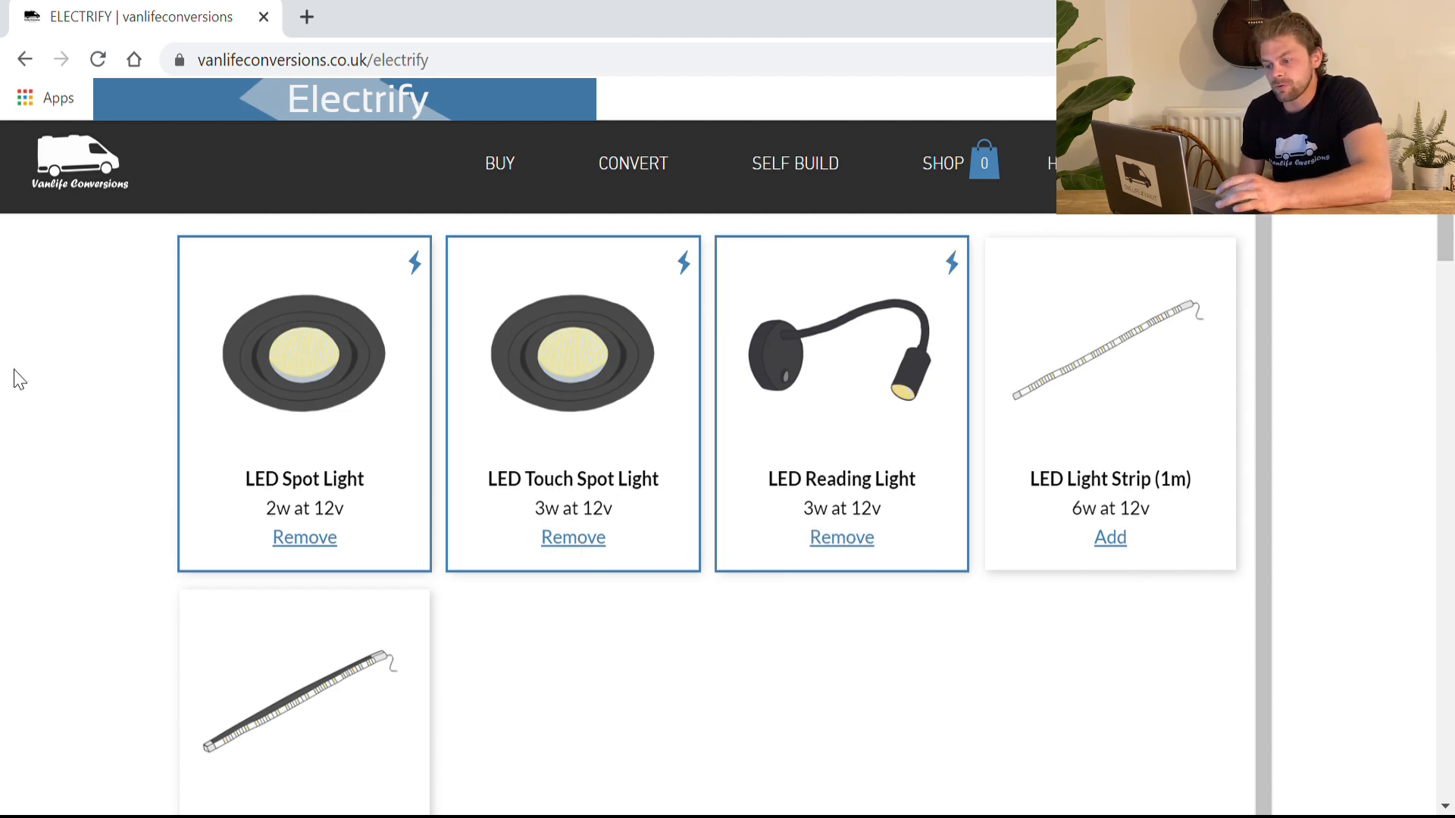
{"action": "mouse_move", "coordinate": [579, 487]}
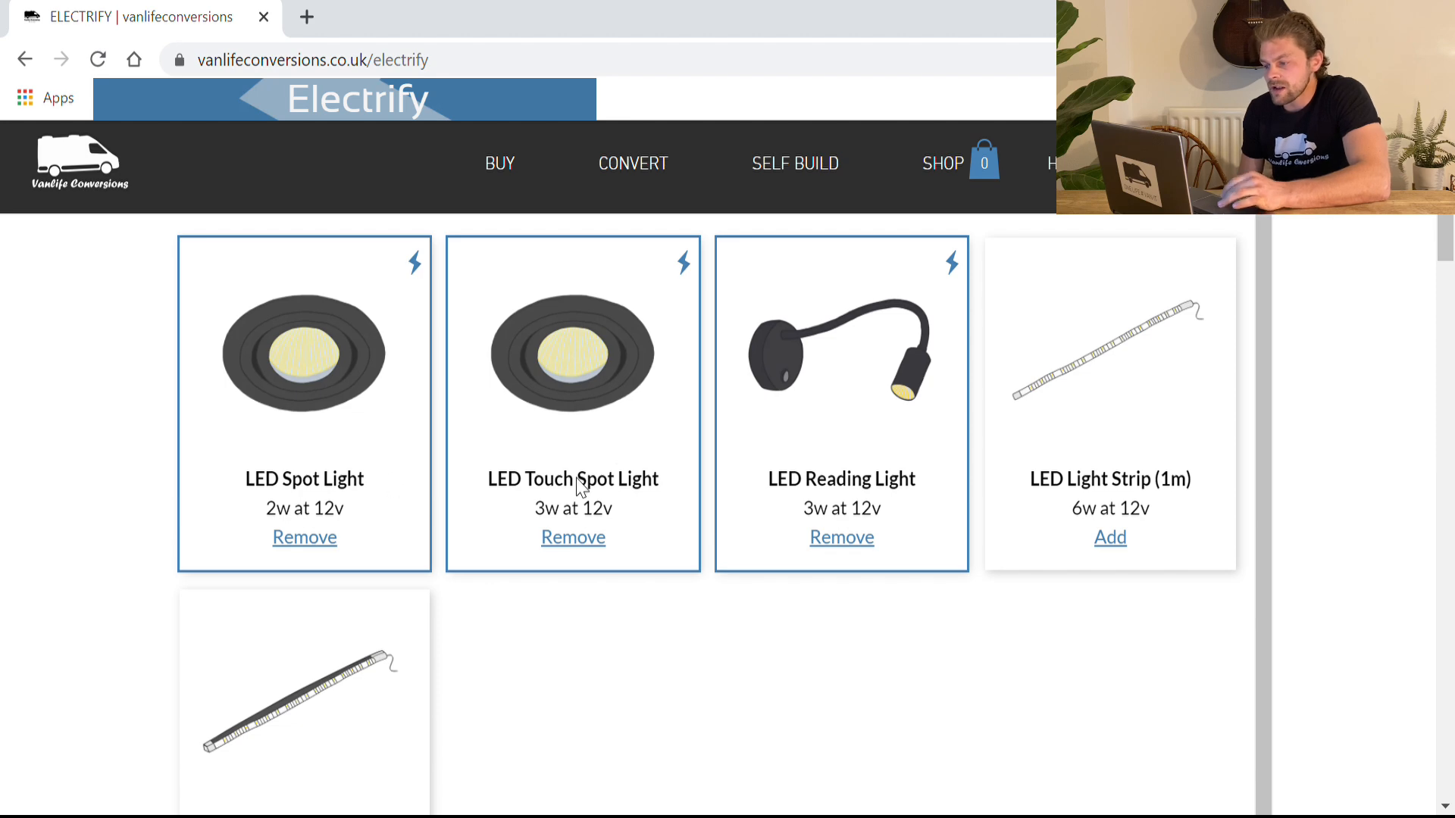
{"action": "mouse_move", "coordinate": [811, 507]}
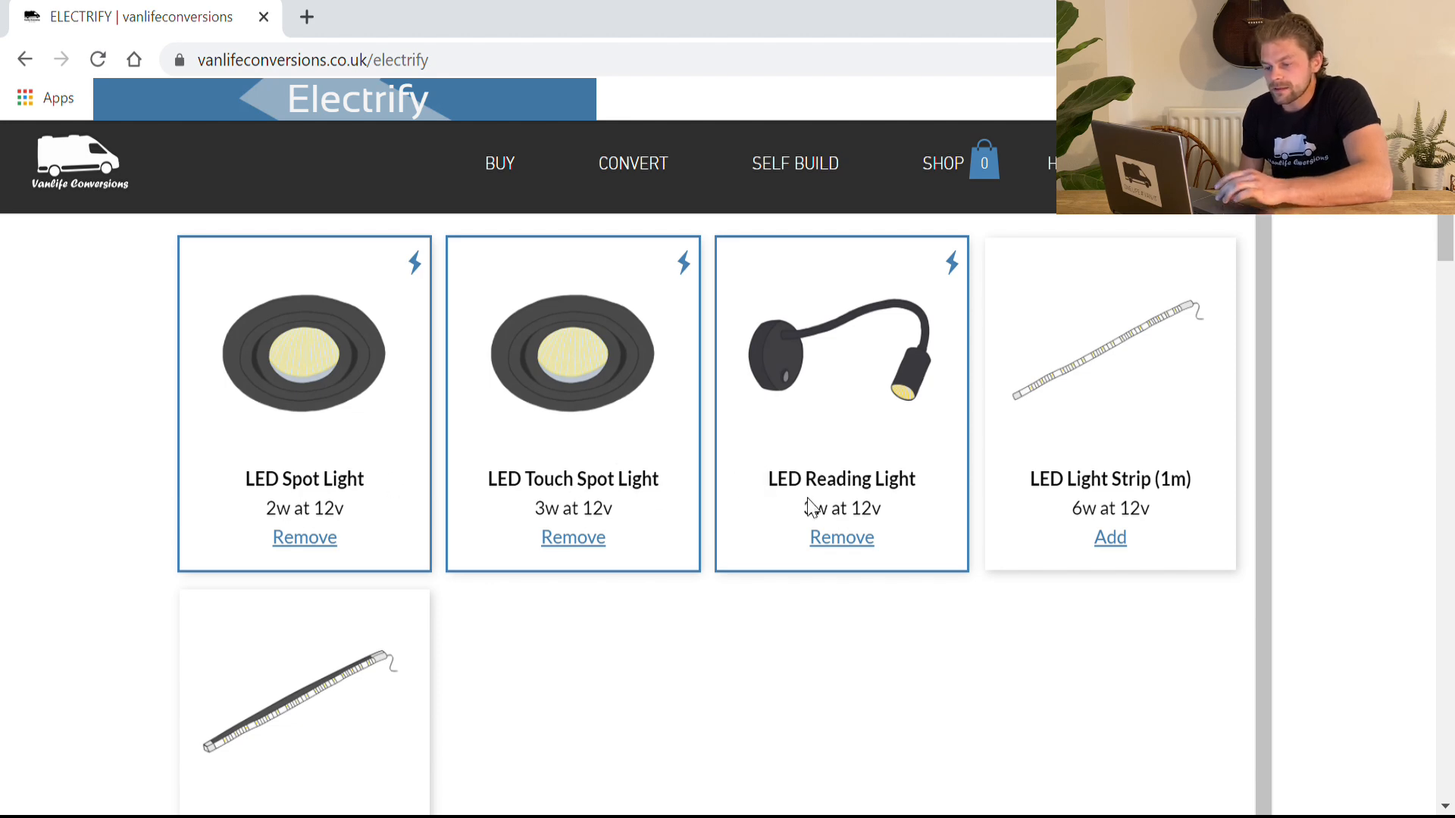
Add the 50L Compressor Fridge, Roof Fan, LPG Heater, Water Pump and Oven Ignitor.
{"action": "scroll", "scroll_direction": "down", "scroll_amount": 3}
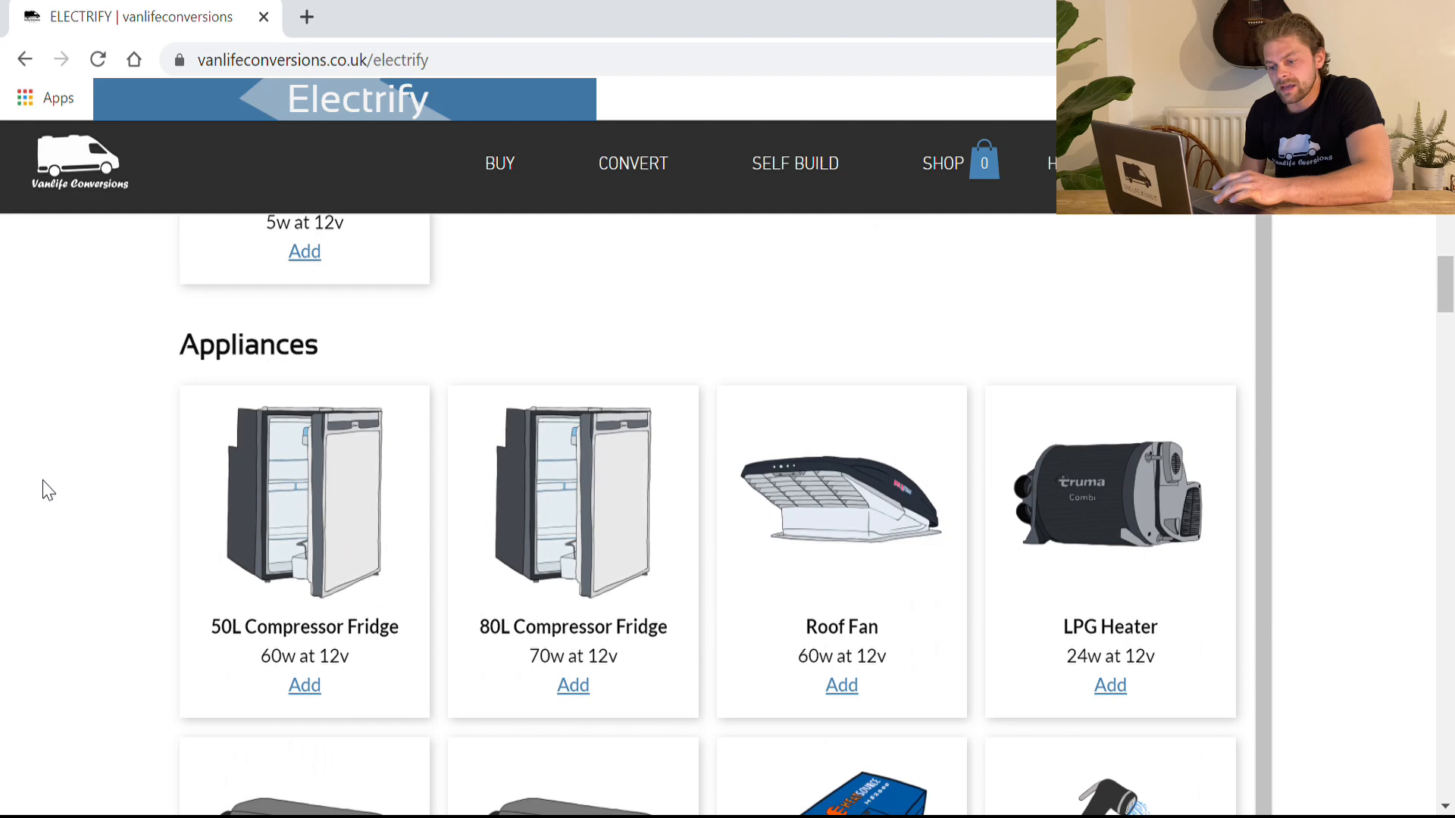
{"action": "left_click", "coordinate": [305, 685]}
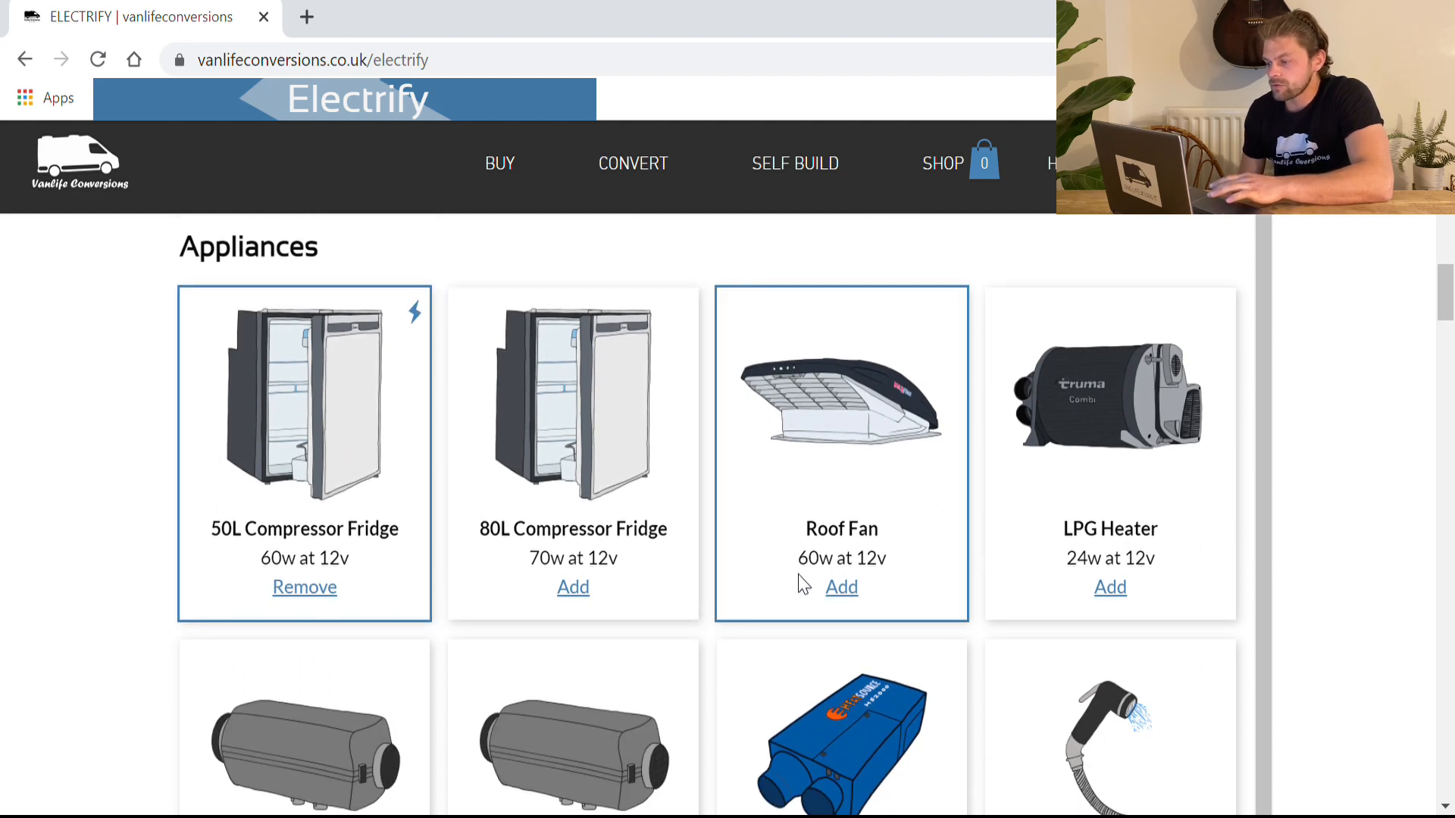
{"action": "left_click", "coordinate": [841, 586]}
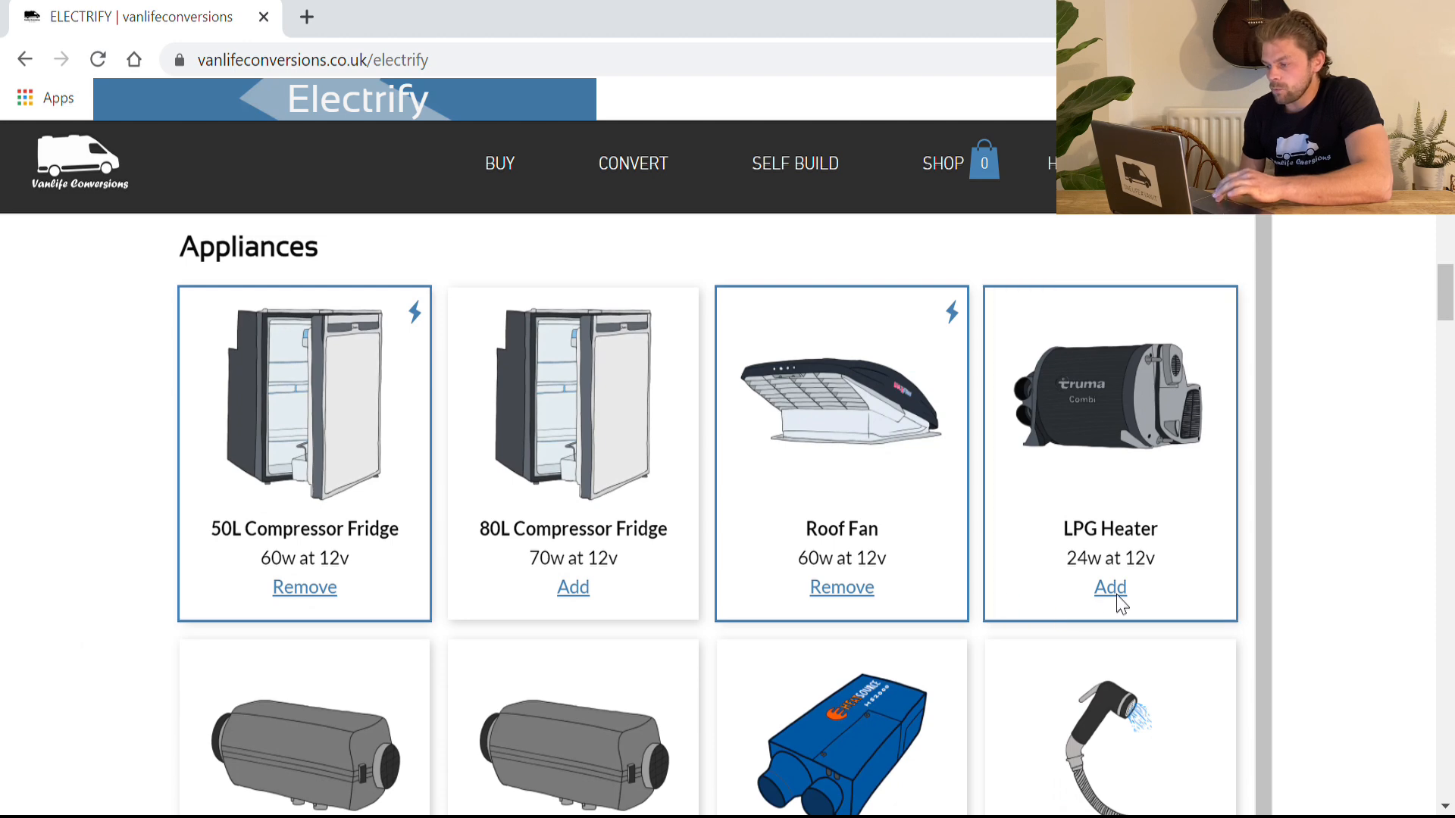
{"action": "left_click", "coordinate": [1109, 588]}
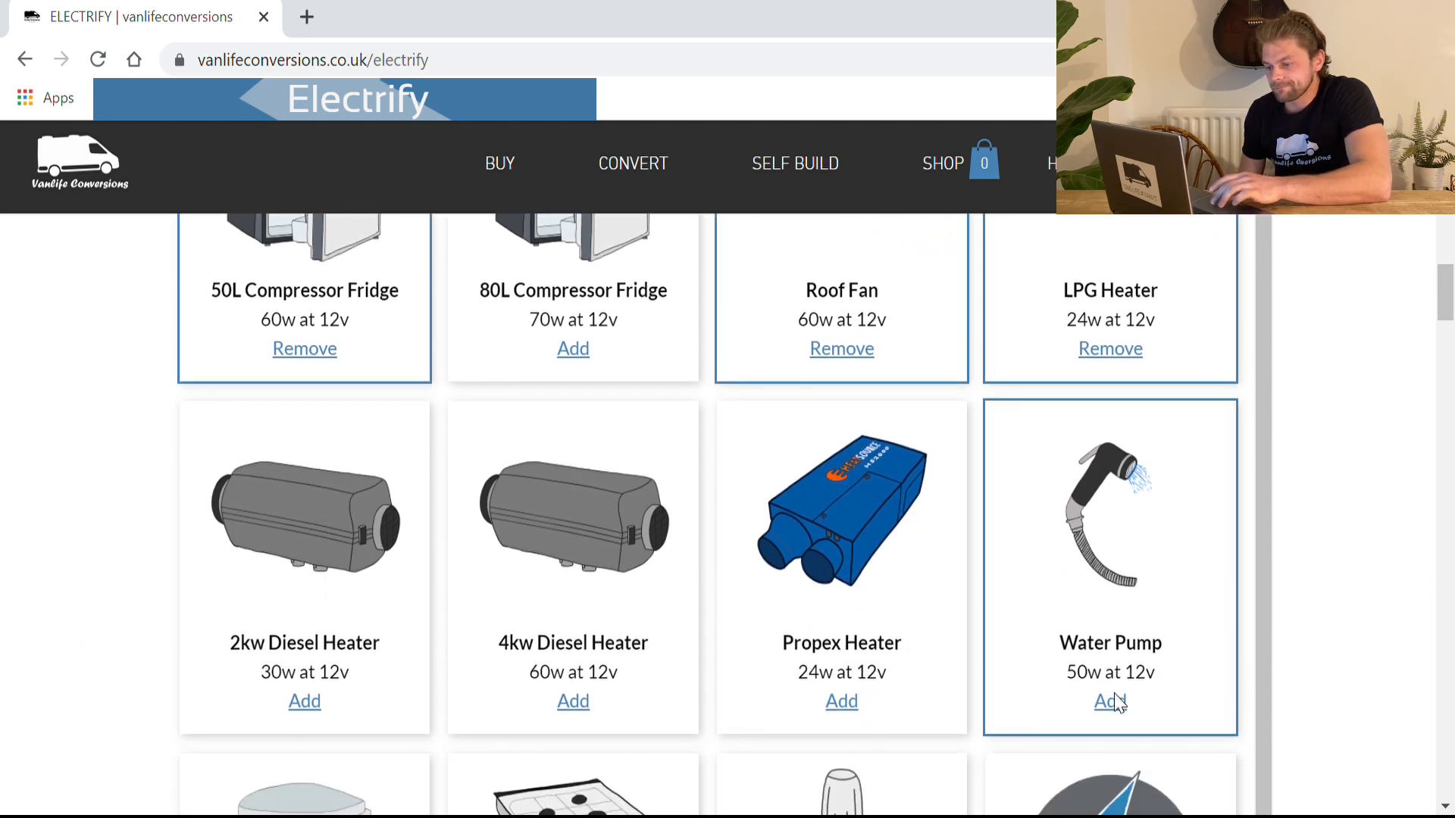
{"action": "left_click", "coordinate": [1110, 701]}
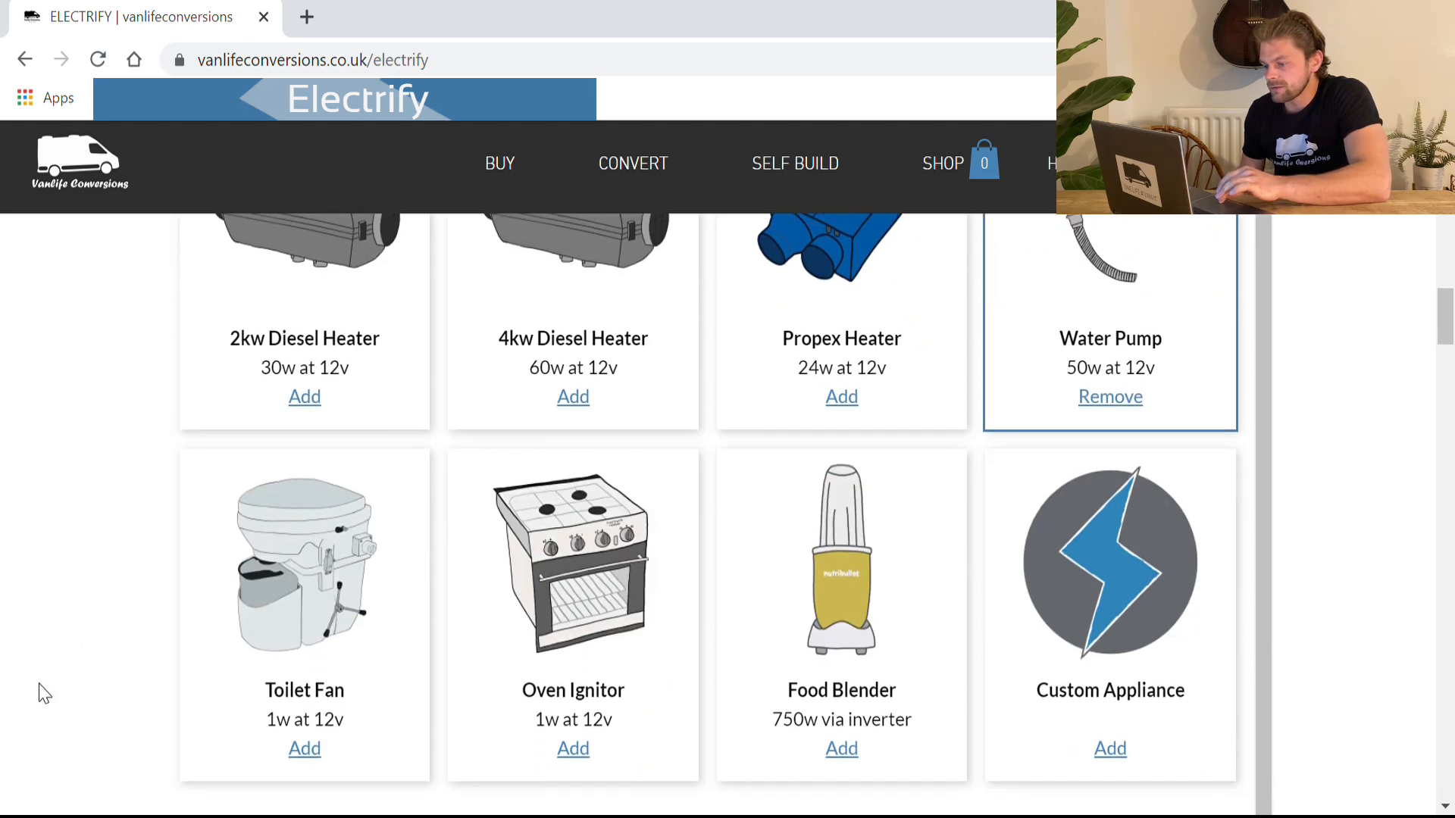
{"action": "scroll", "scroll_direction": "down", "scroll_amount": 3}
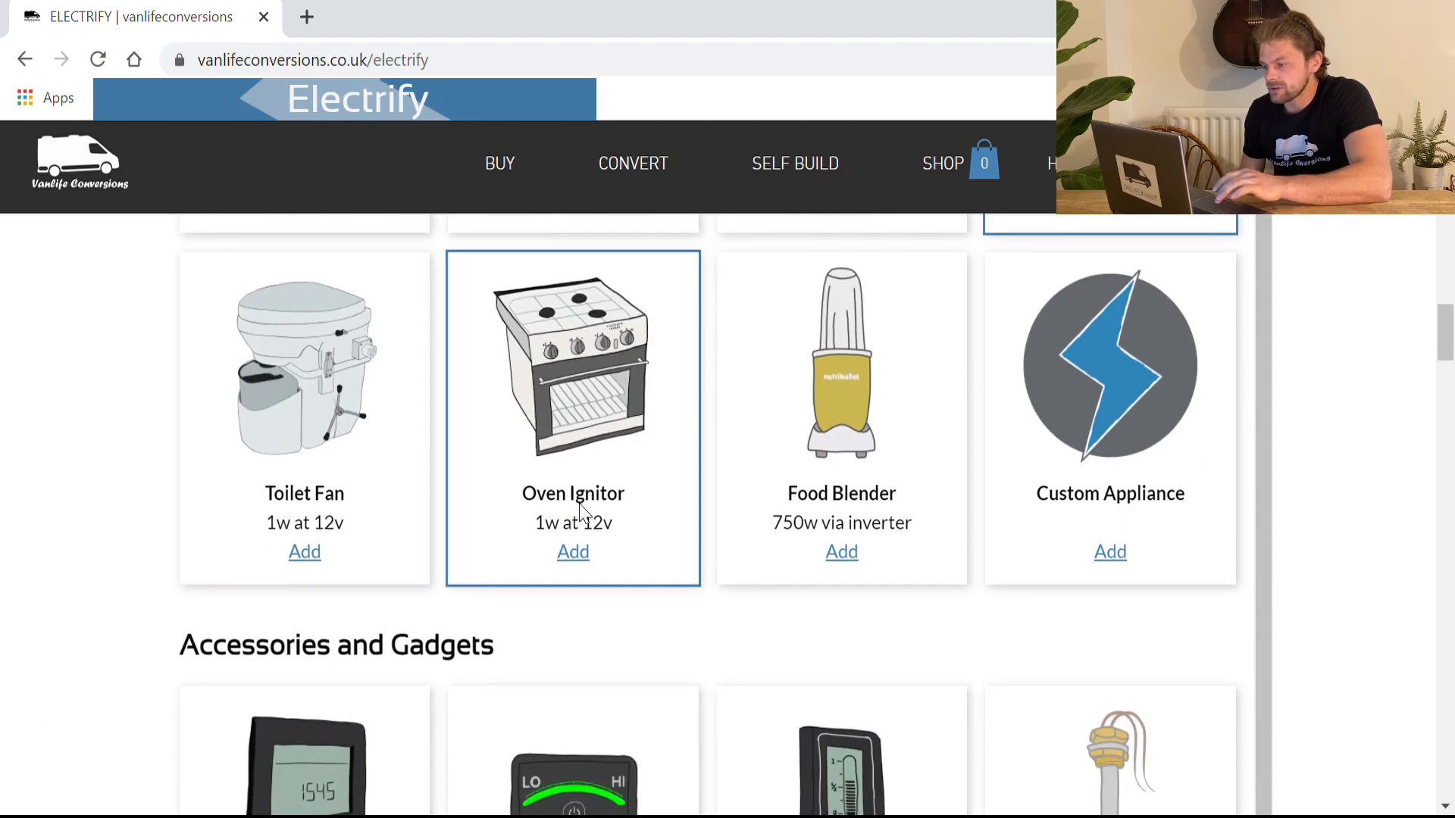
{"action": "left_click", "coordinate": [572, 550]}
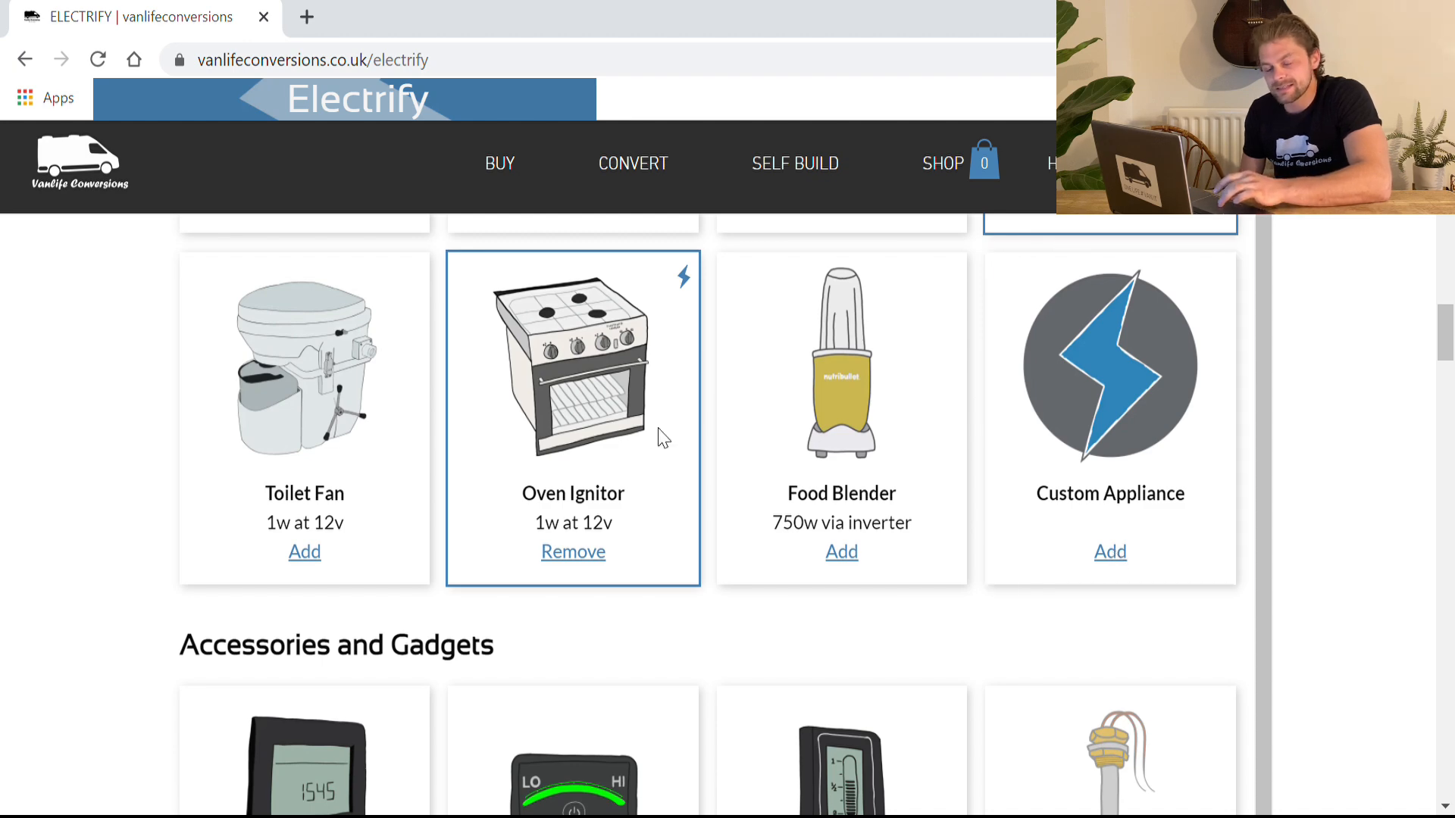
{"action": "scroll", "scroll_direction": "up", "scroll_amount": 3}
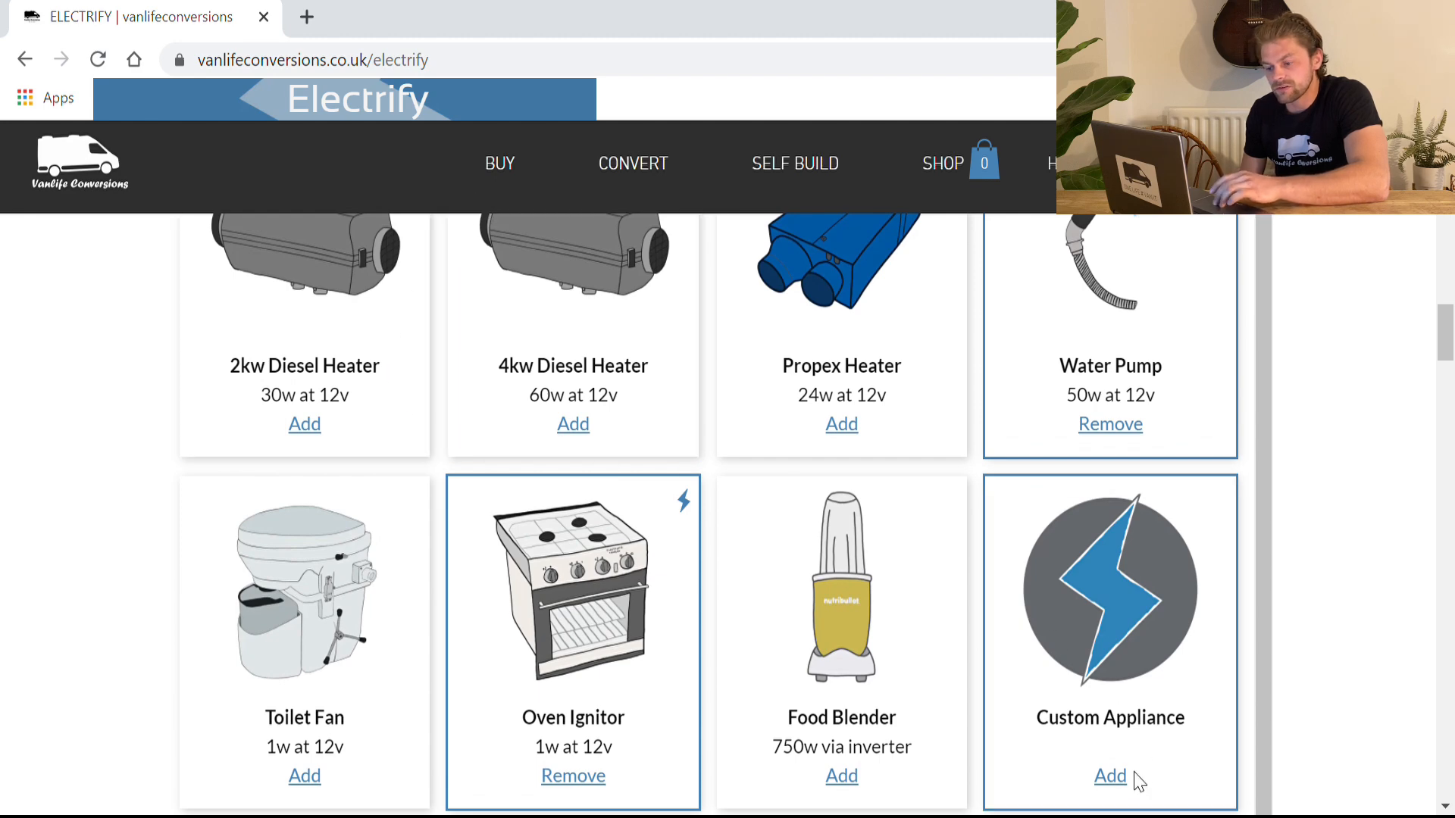
{"action": "left_click", "coordinate": [1109, 776]}
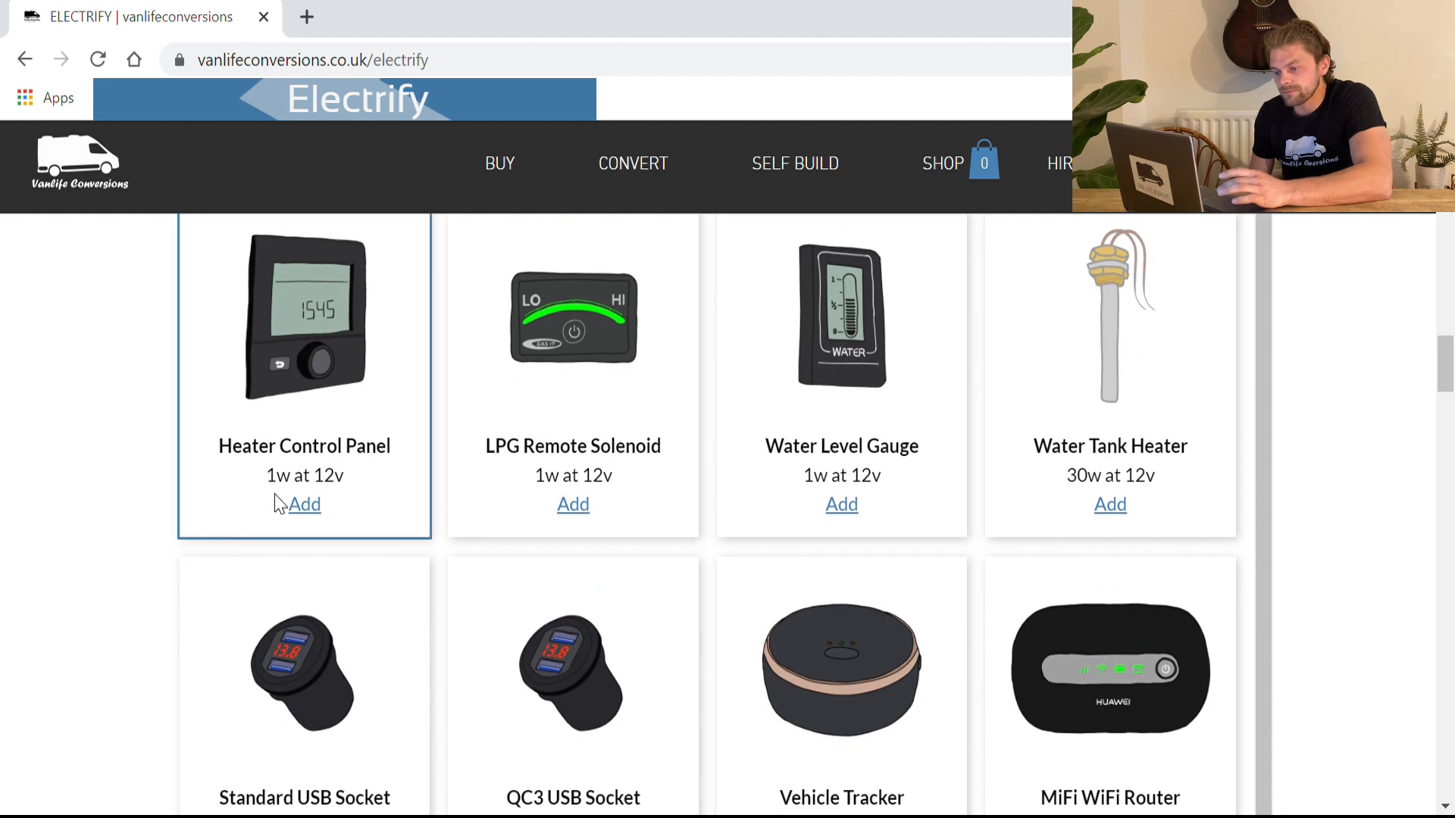
Add Heater Control Panel, LPG Remote Solenoid, Water Level Gauge, USB Socket and 1000w Hair Dryer.
{"action": "left_click", "coordinate": [304, 504]}
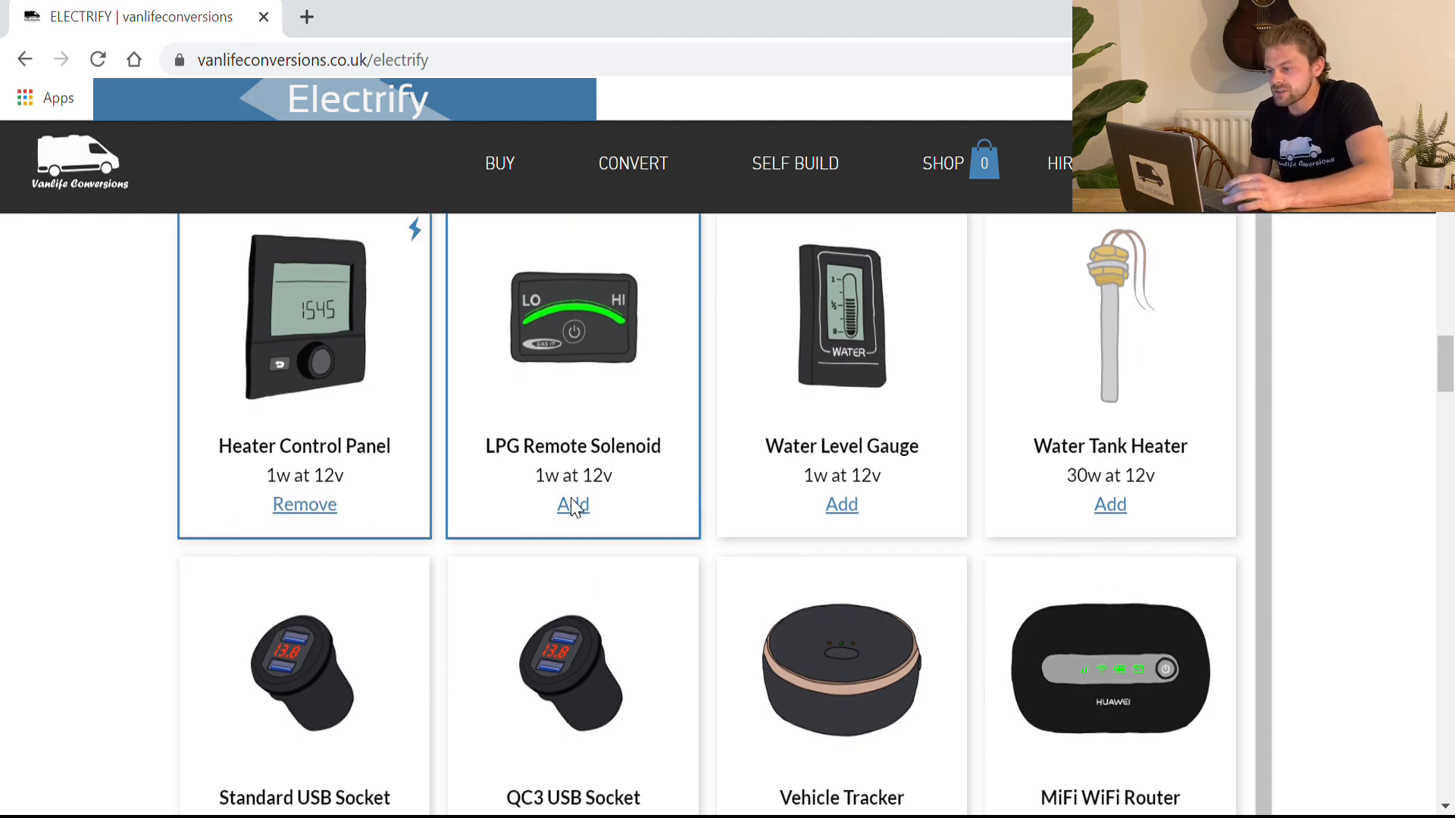
{"action": "left_click", "coordinate": [573, 504]}
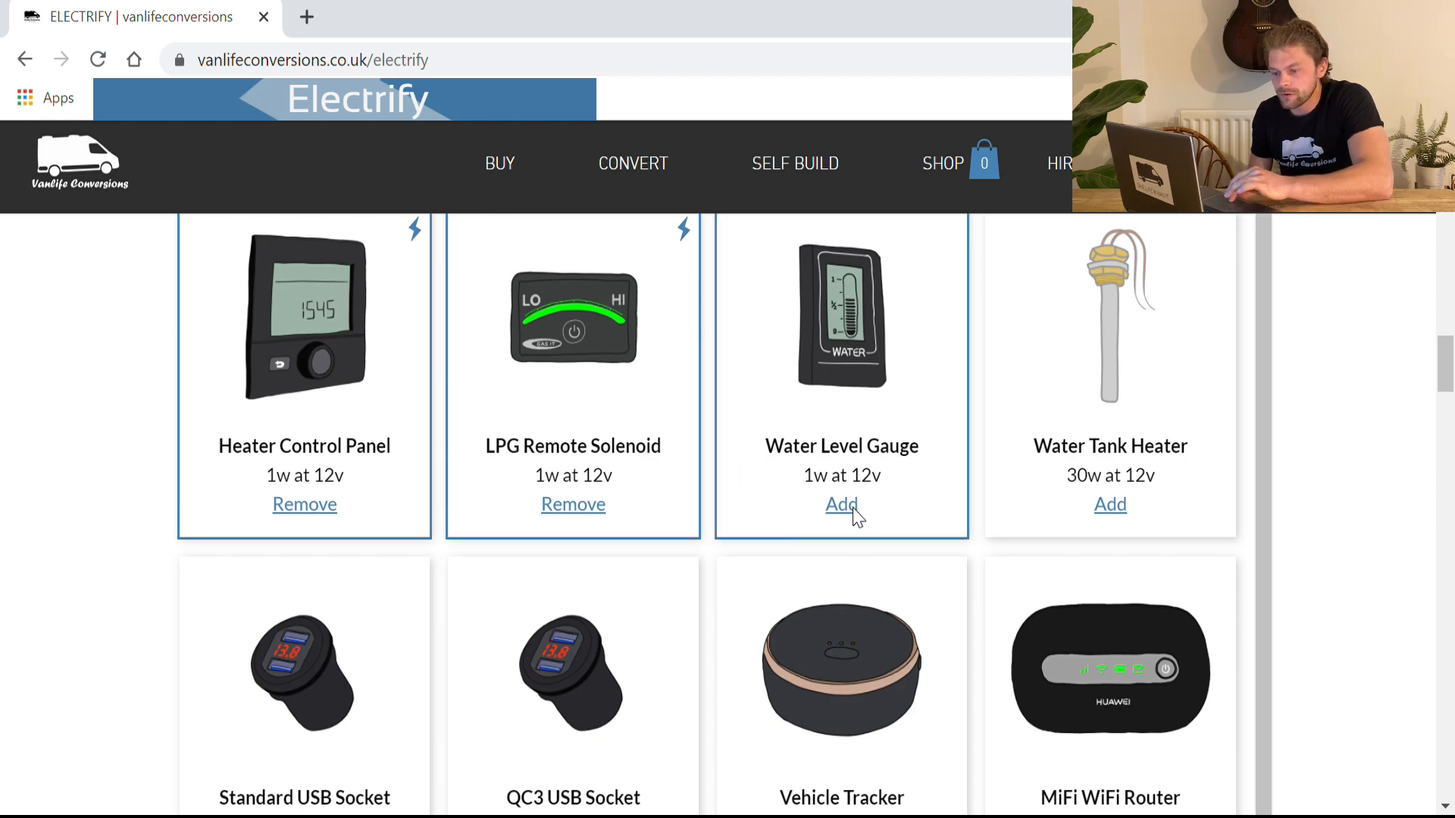
{"action": "left_click", "coordinate": [841, 504]}
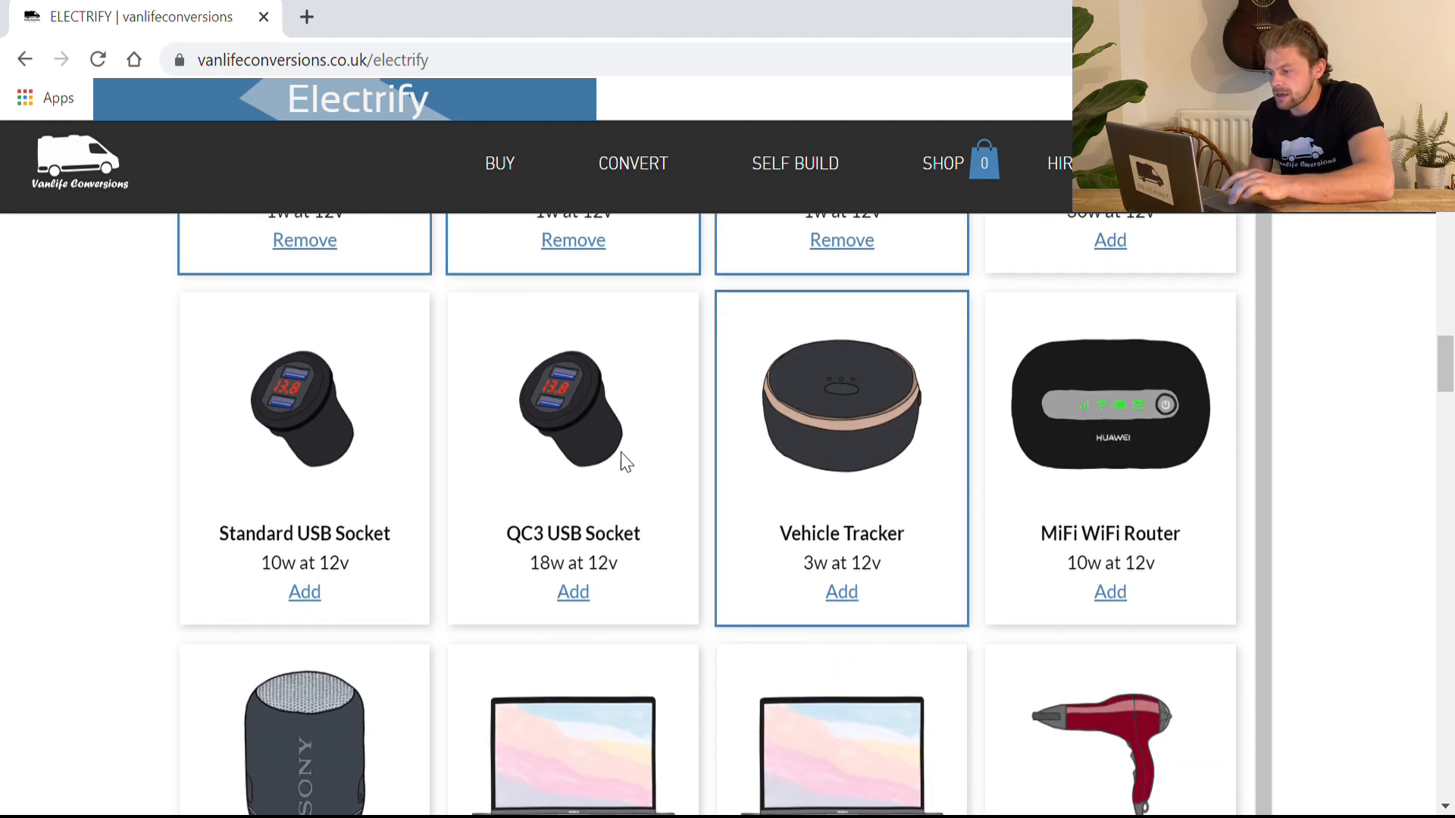
{"action": "scroll", "scroll_direction": "down", "scroll_amount": 3}
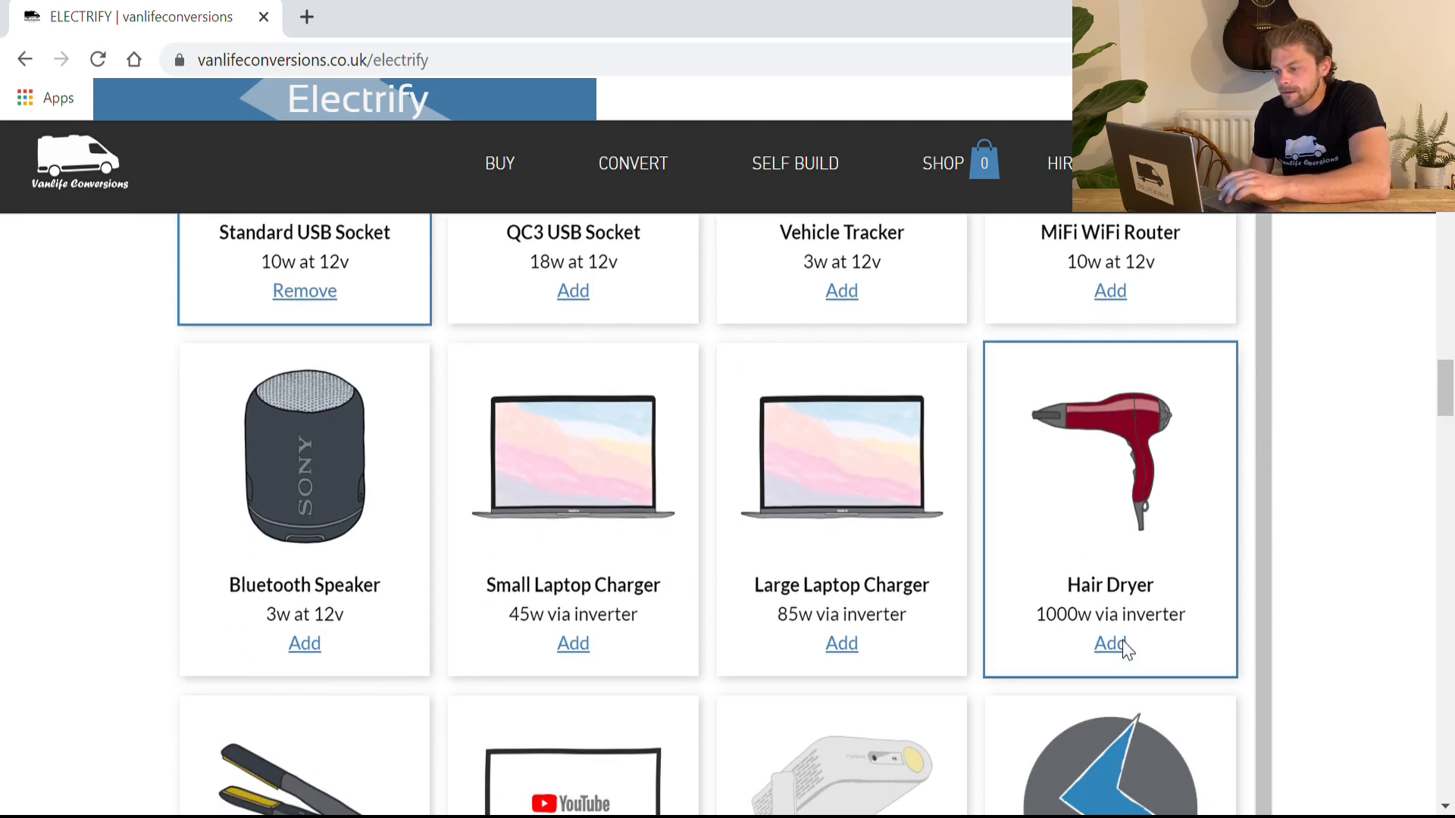
{"action": "left_click", "coordinate": [1109, 644]}
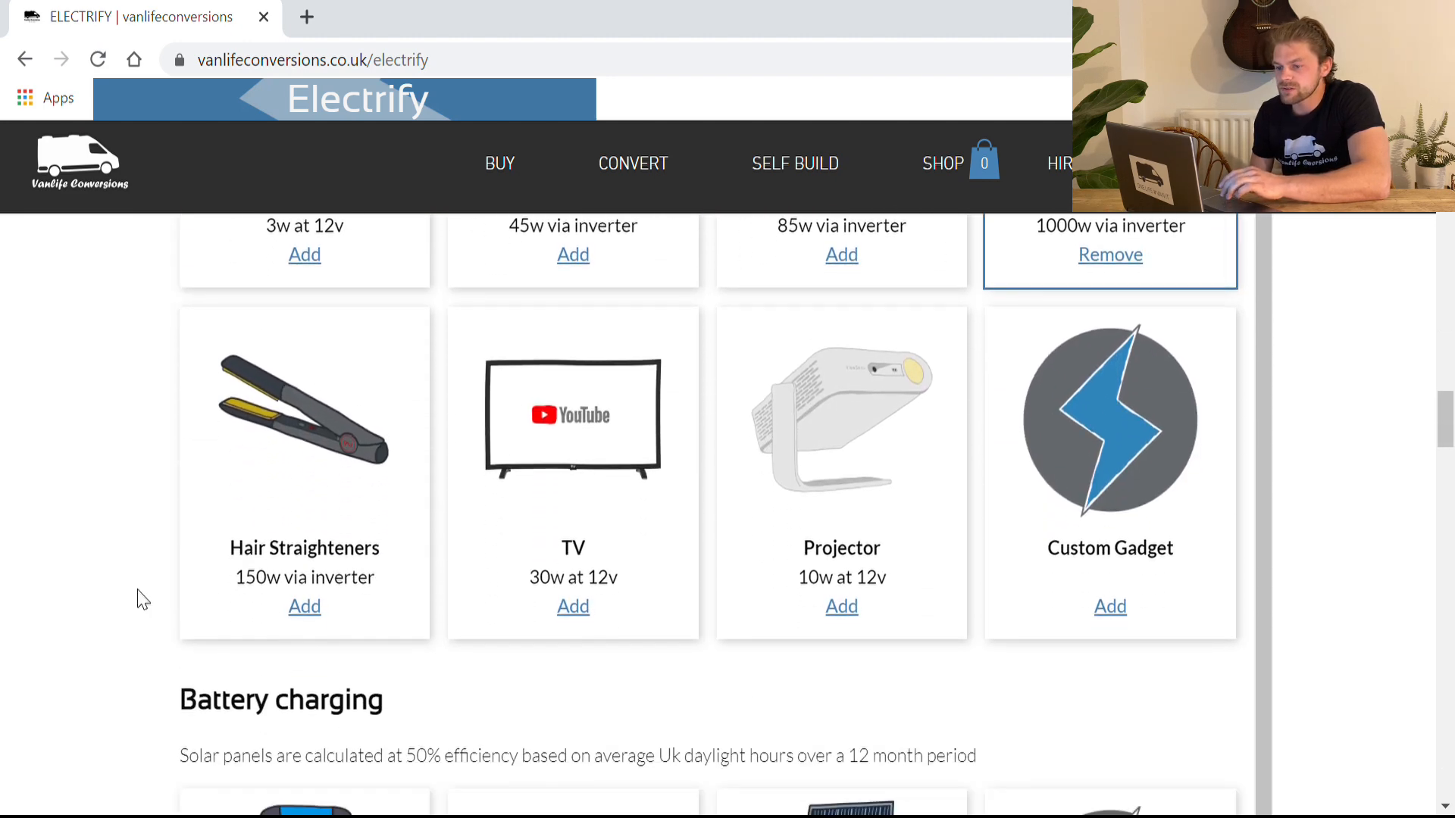
{"action": "scroll", "scroll_direction": "down", "scroll_amount": 3}
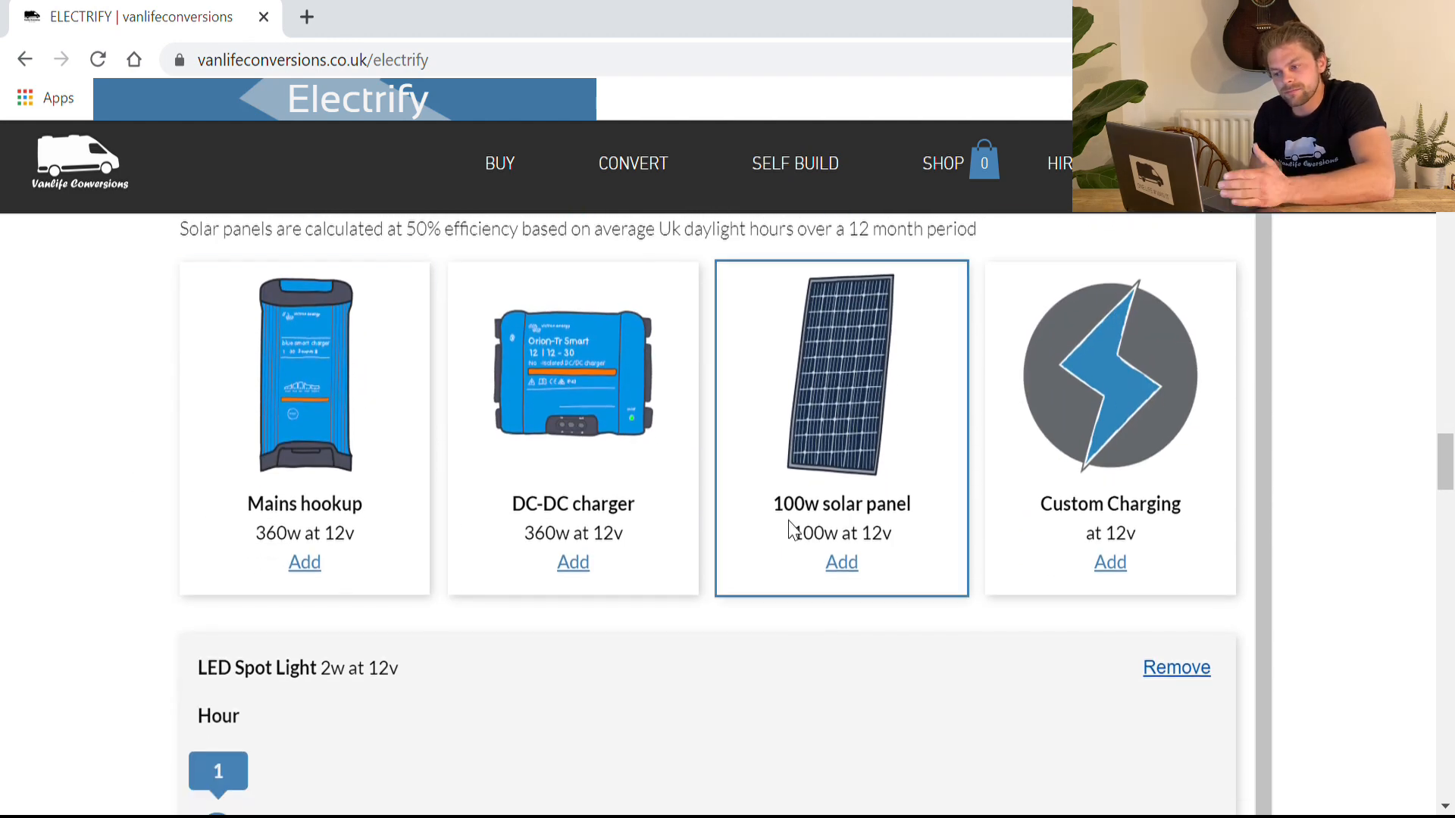
Add a 100w solar panel under Battery charging.
{"action": "left_click", "coordinate": [840, 562]}
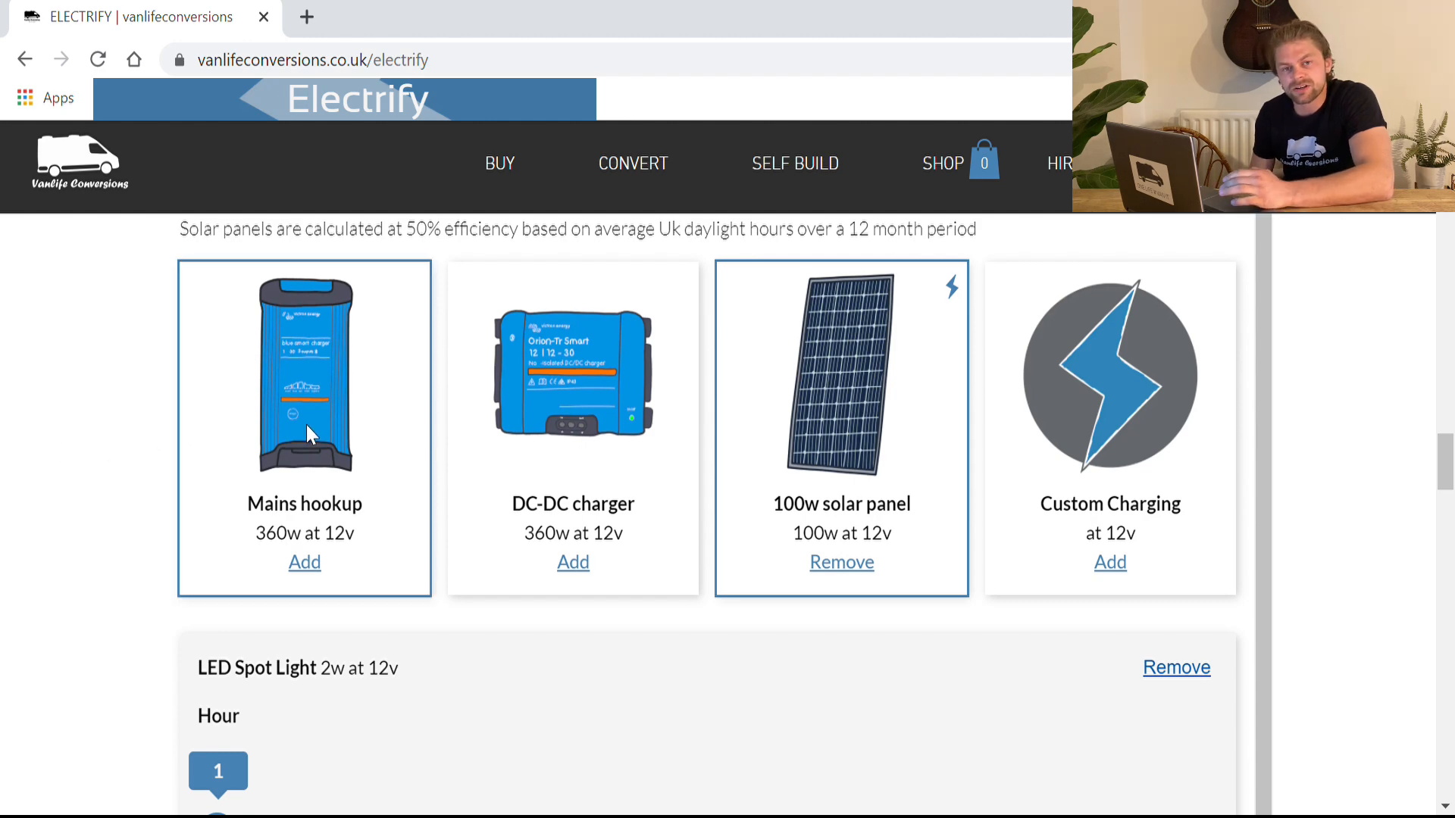
{"action": "mouse_move", "coordinate": [179, 457]}
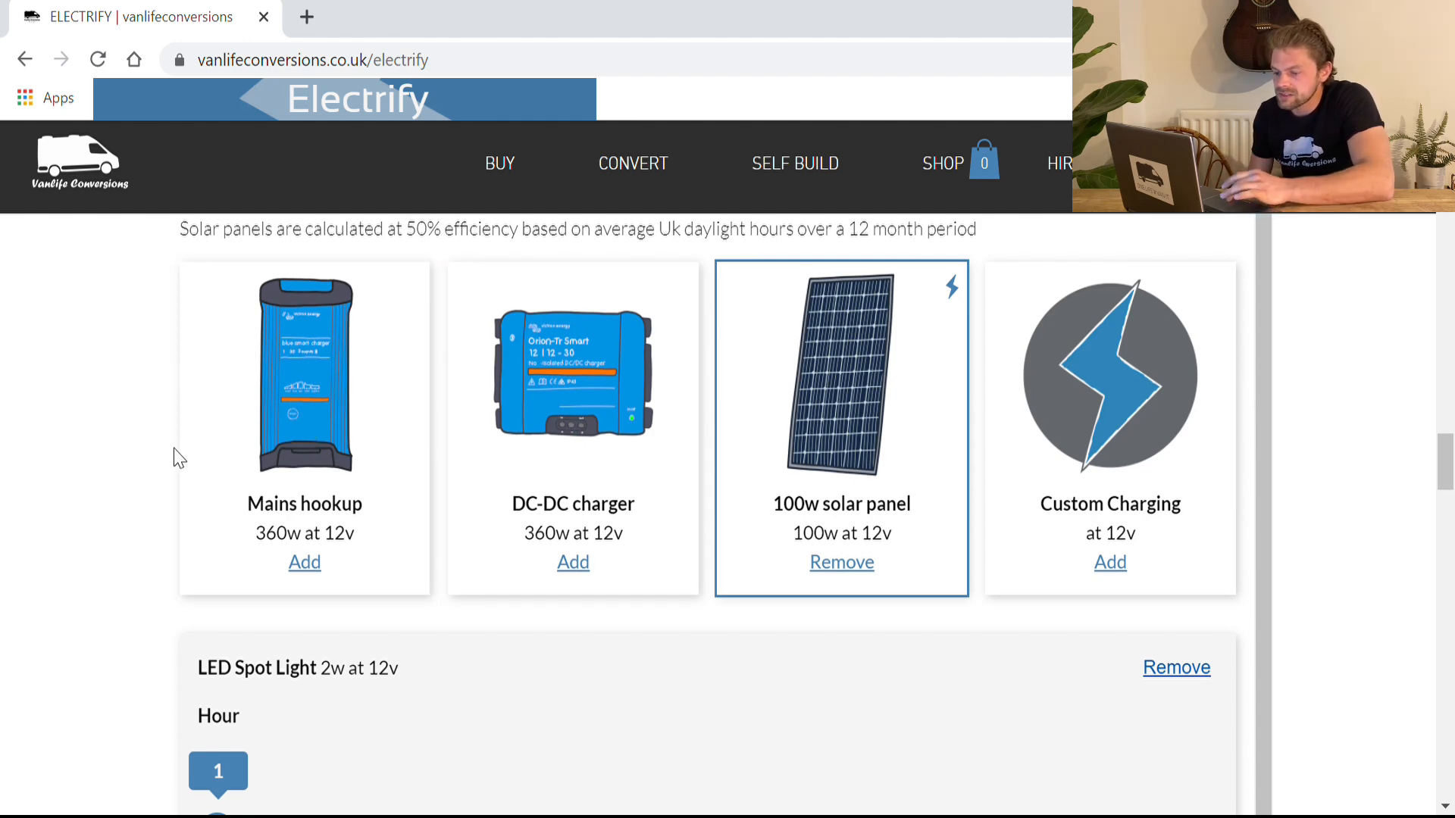
{"action": "mouse_move", "coordinate": [87, 460]}
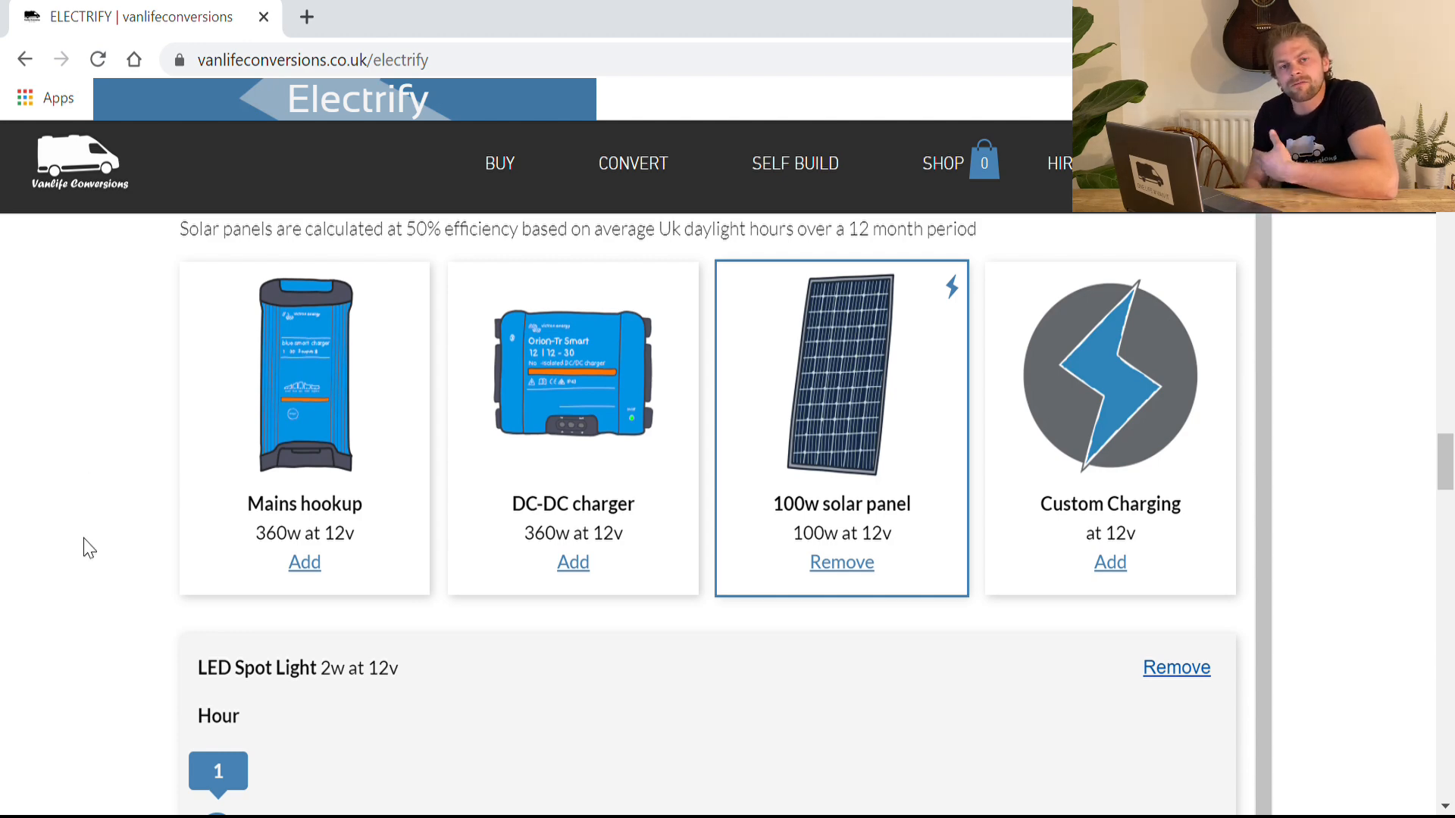
{"action": "mouse_move", "coordinate": [135, 580]}
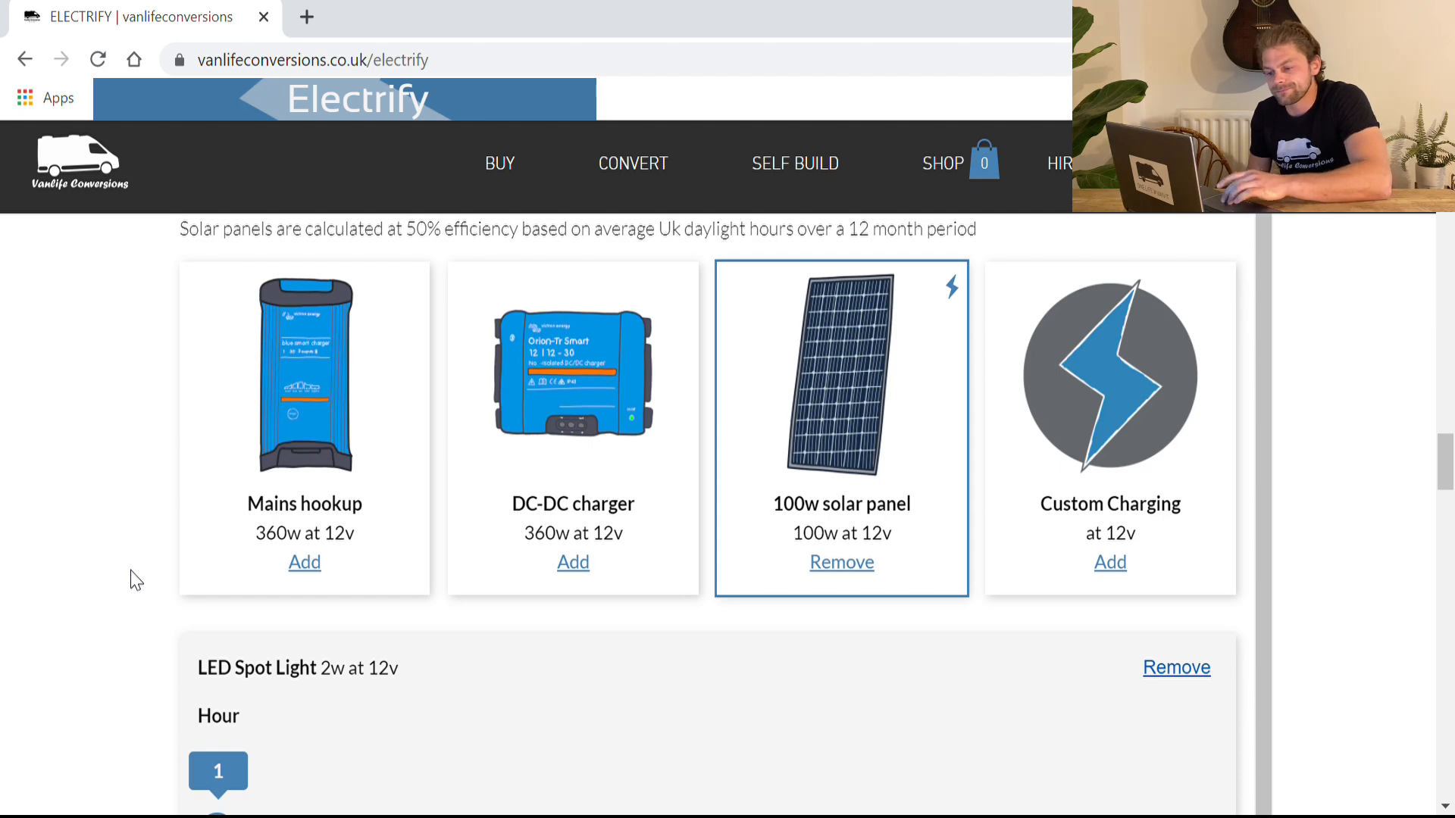
{"action": "mouse_move", "coordinate": [105, 636]}
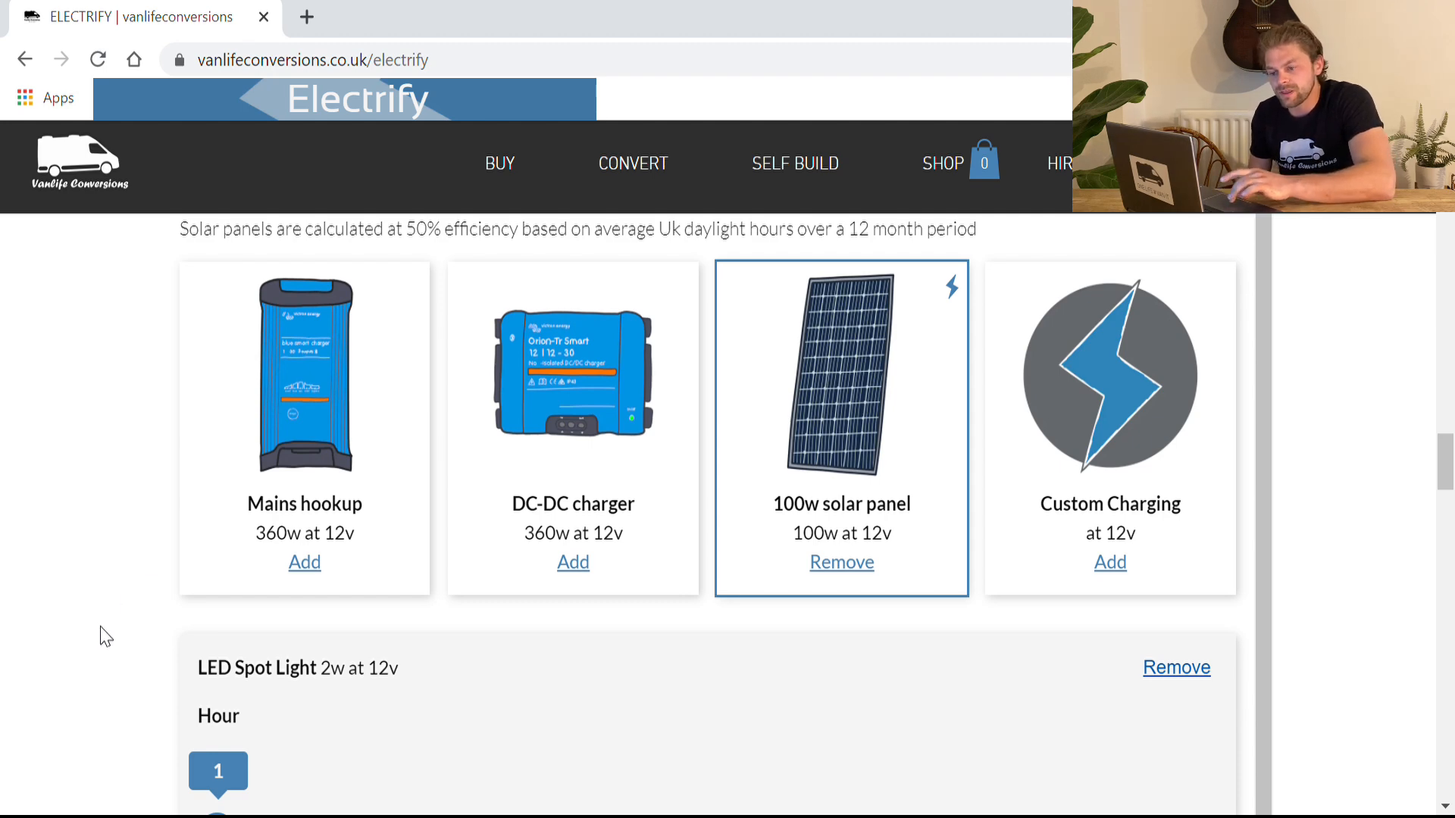
Set usage hours: heater panel 24, LPG solenoid 8, water gauge 3, two USB sockets 4.
{"action": "scroll", "scroll_direction": "down", "scroll_amount": 3}
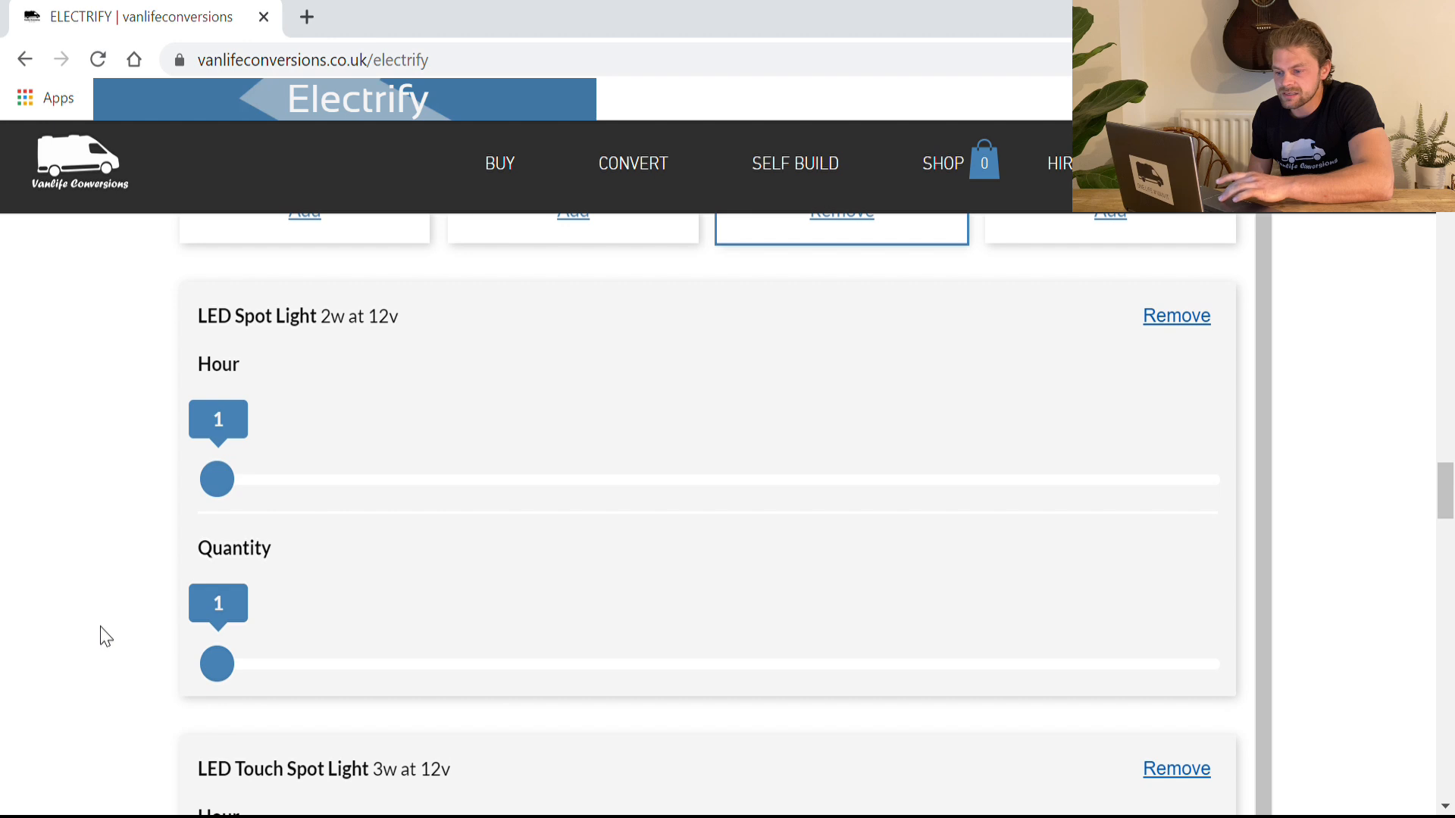
{"action": "mouse_move", "coordinate": [441, 726]}
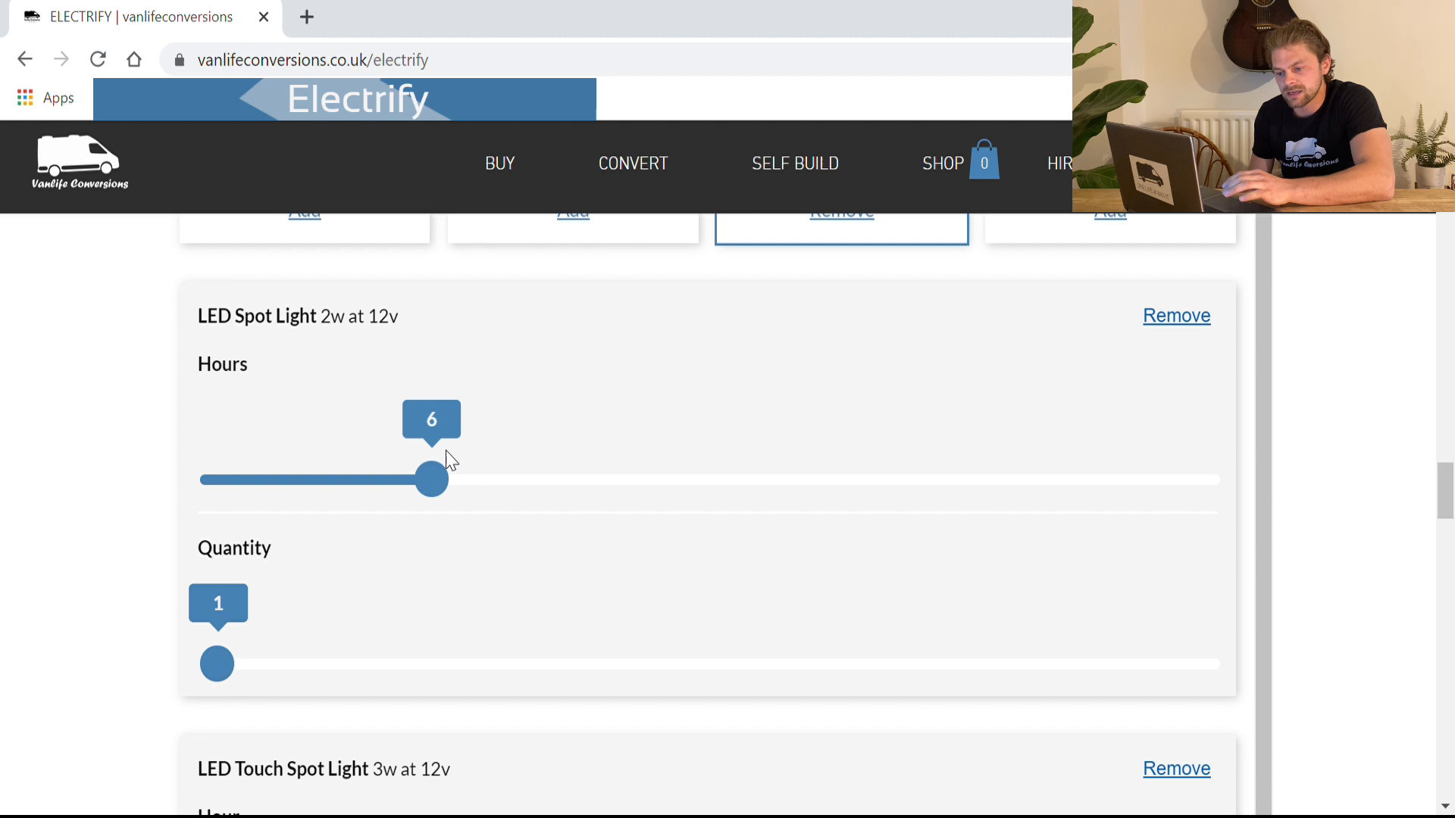
{"action": "mouse_move", "coordinate": [216, 665]}
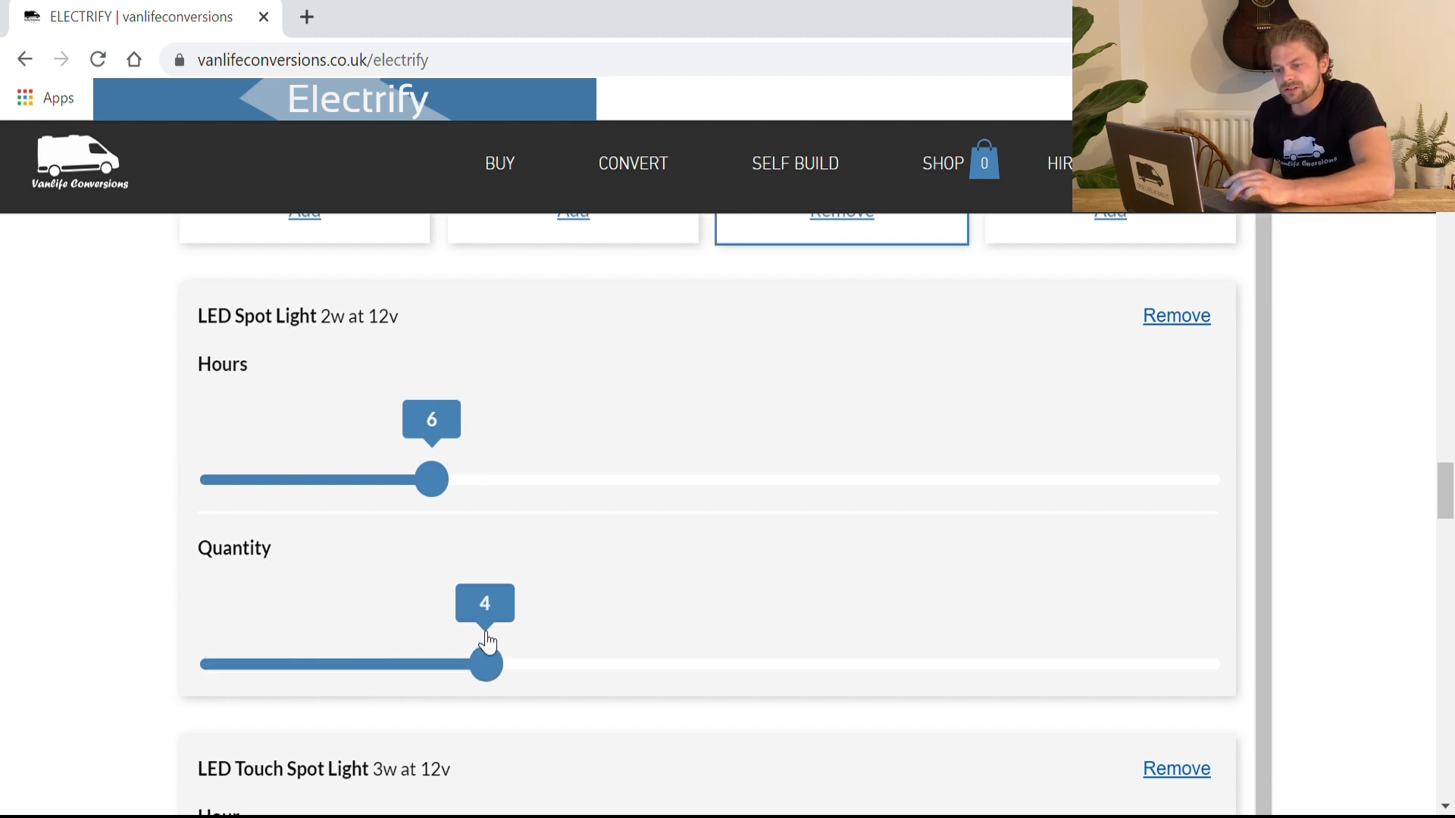
{"action": "scroll", "scroll_direction": "down", "scroll_amount": 3}
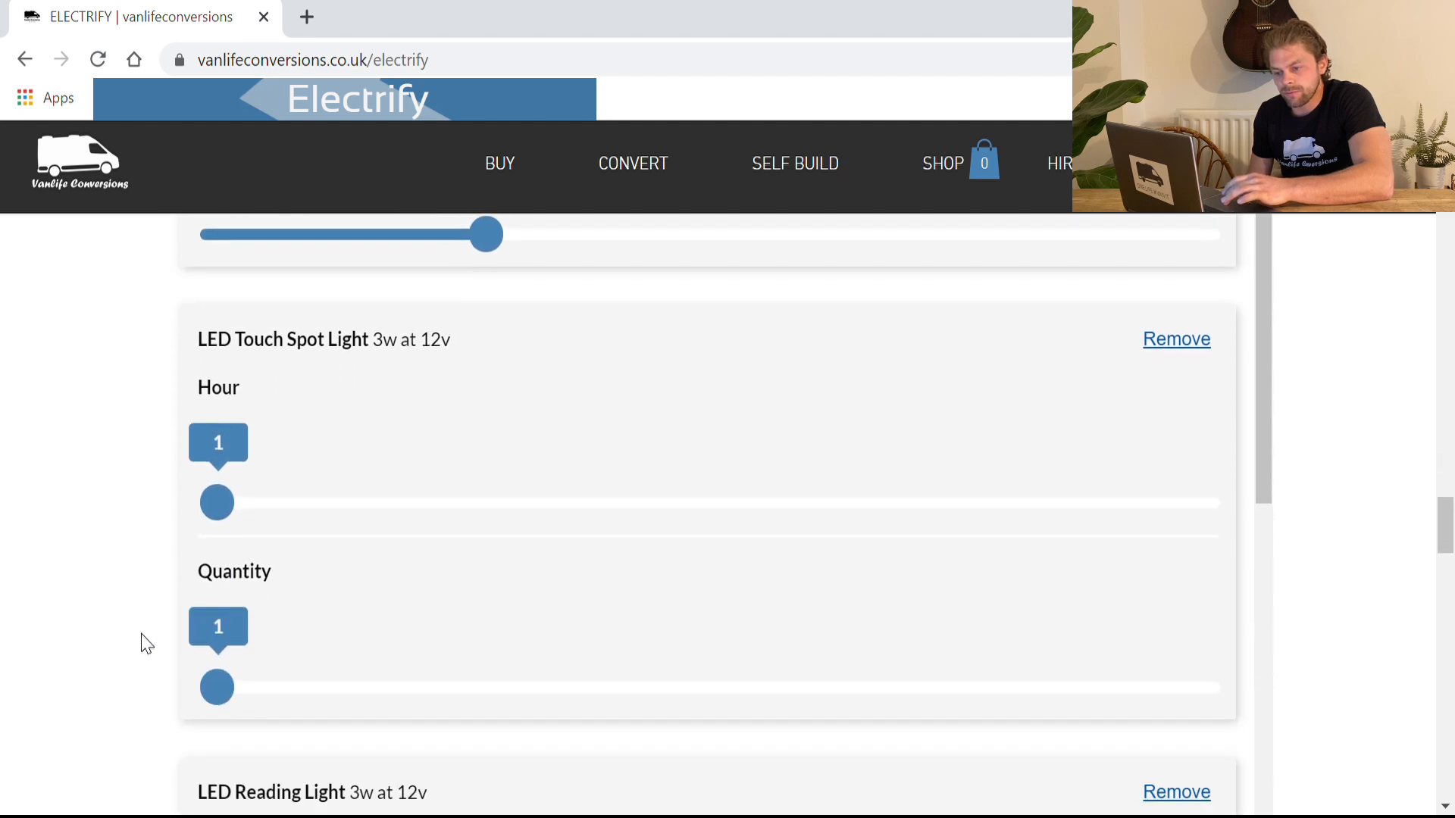
{"action": "scroll", "scroll_direction": "down", "scroll_amount": 3}
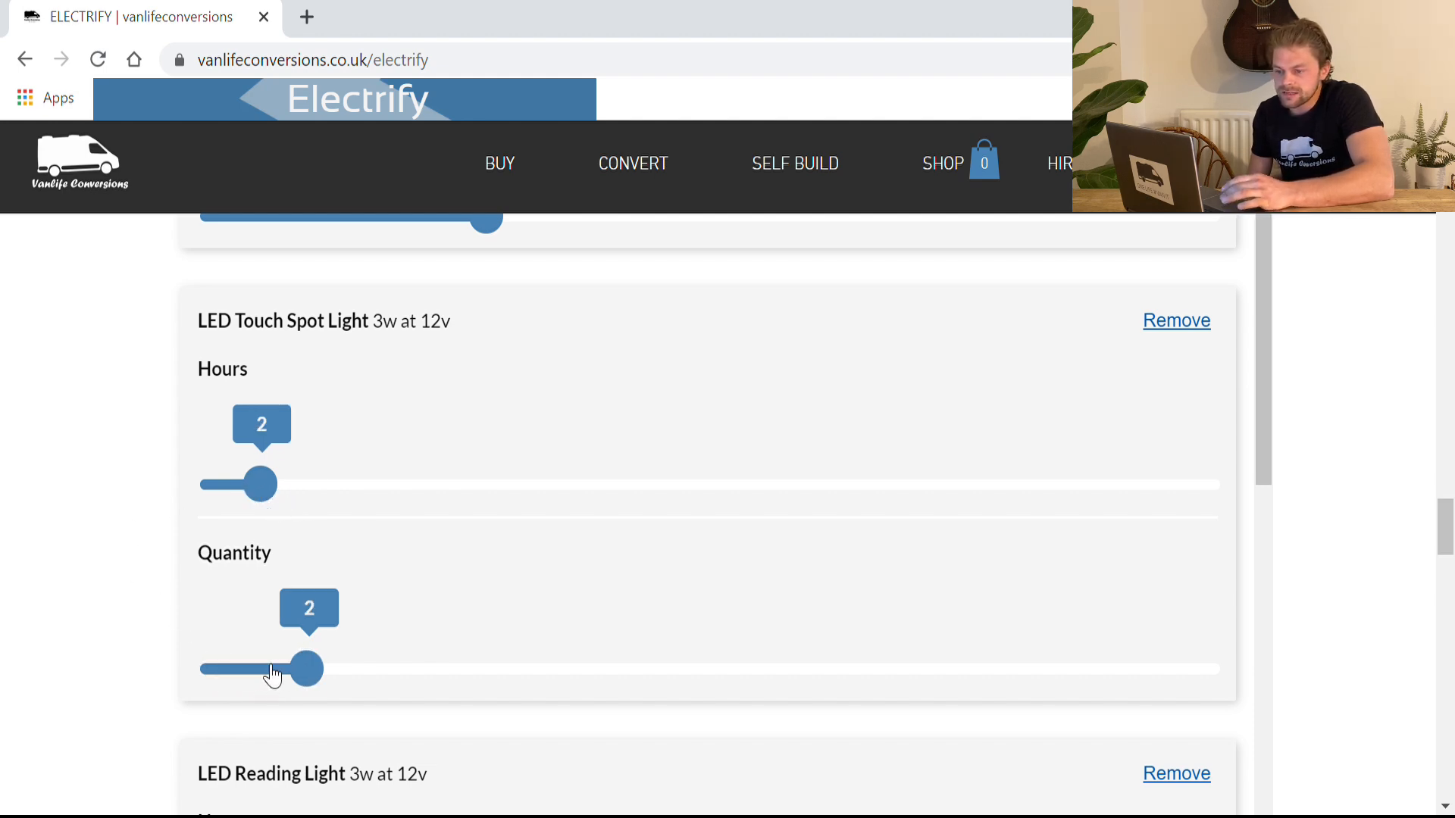
{"action": "scroll", "scroll_direction": "down", "scroll_amount": 3}
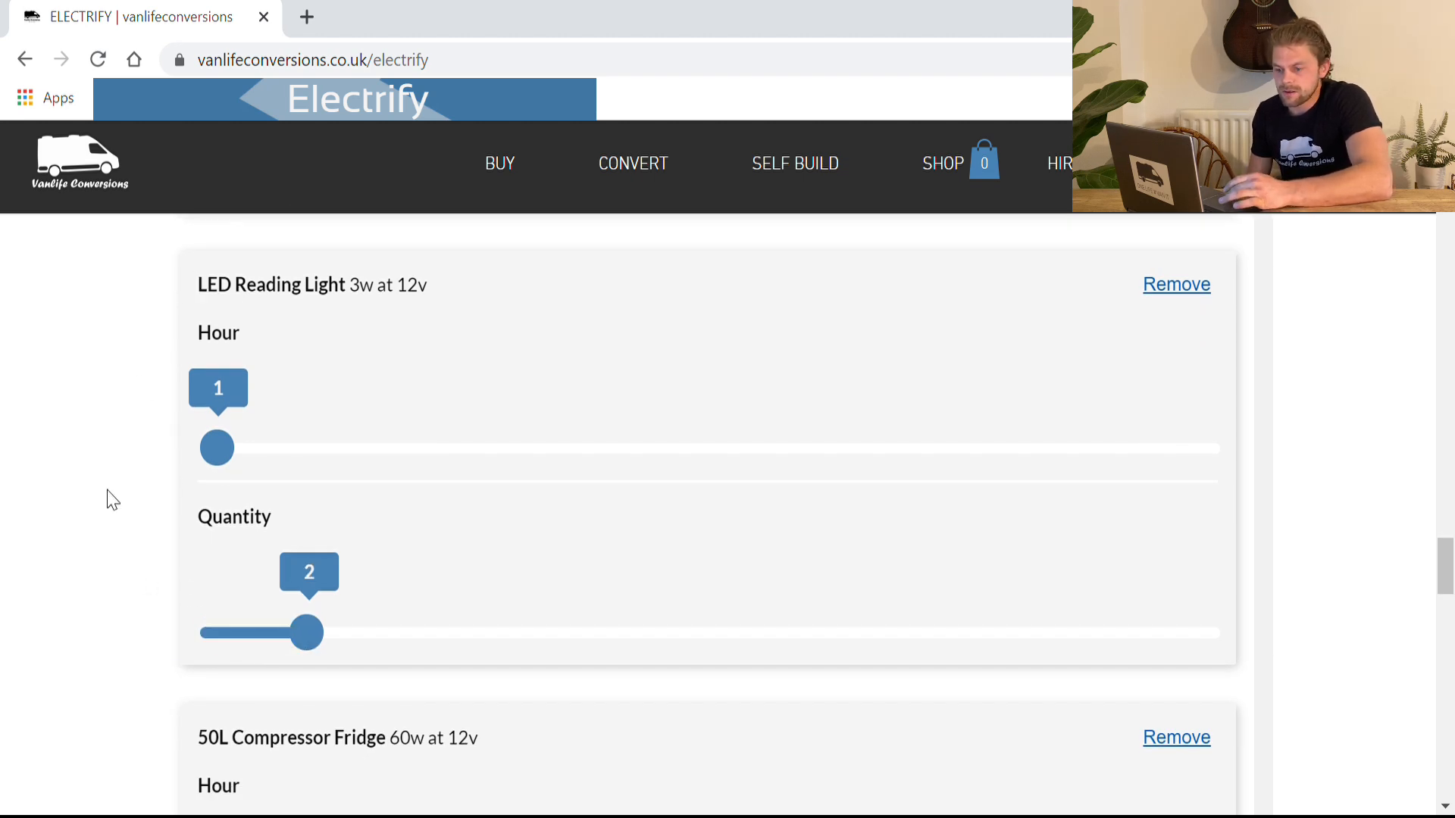
{"action": "scroll", "scroll_direction": "down", "scroll_amount": 3}
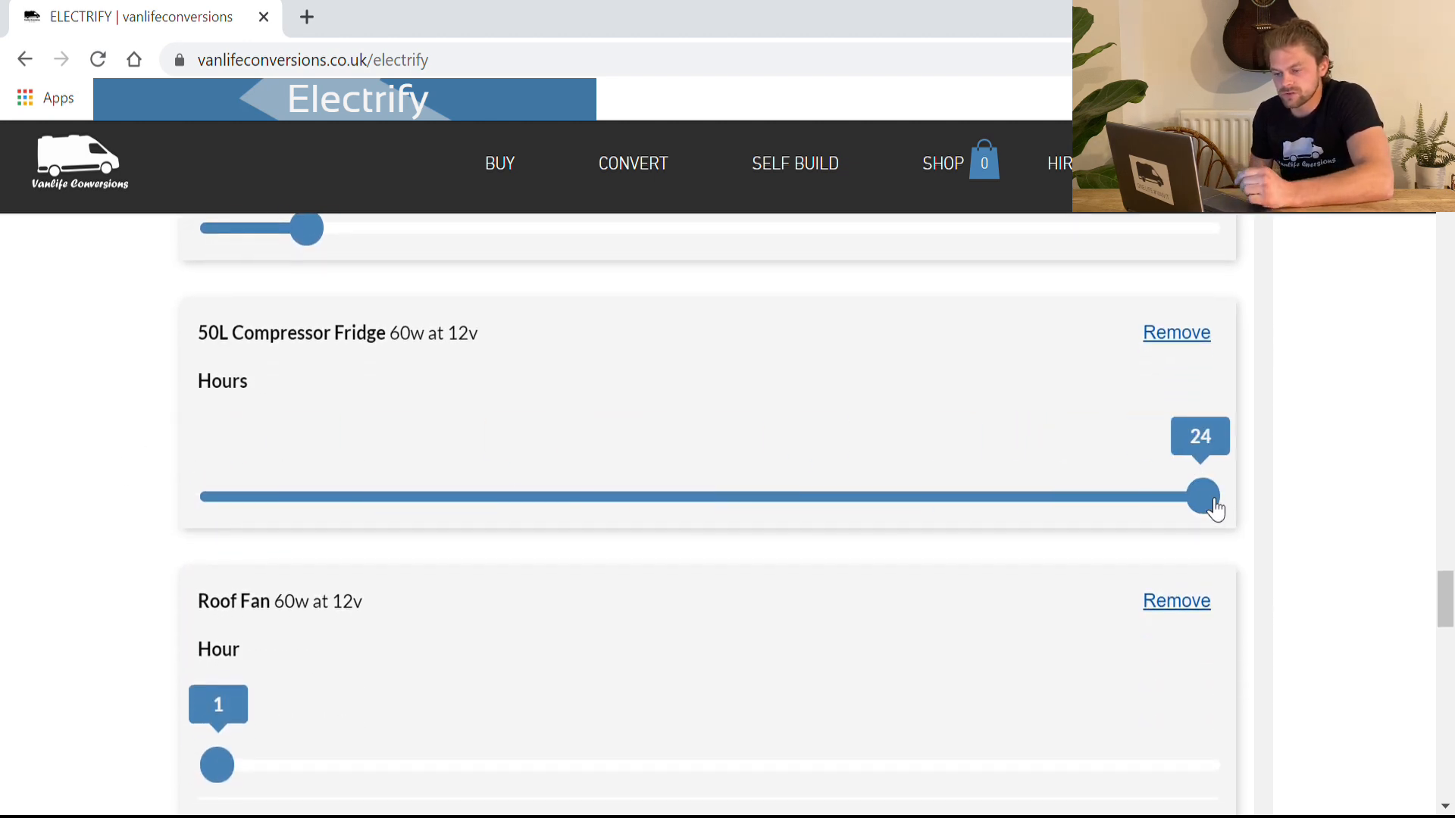
{"action": "mouse_move", "coordinate": [141, 498]}
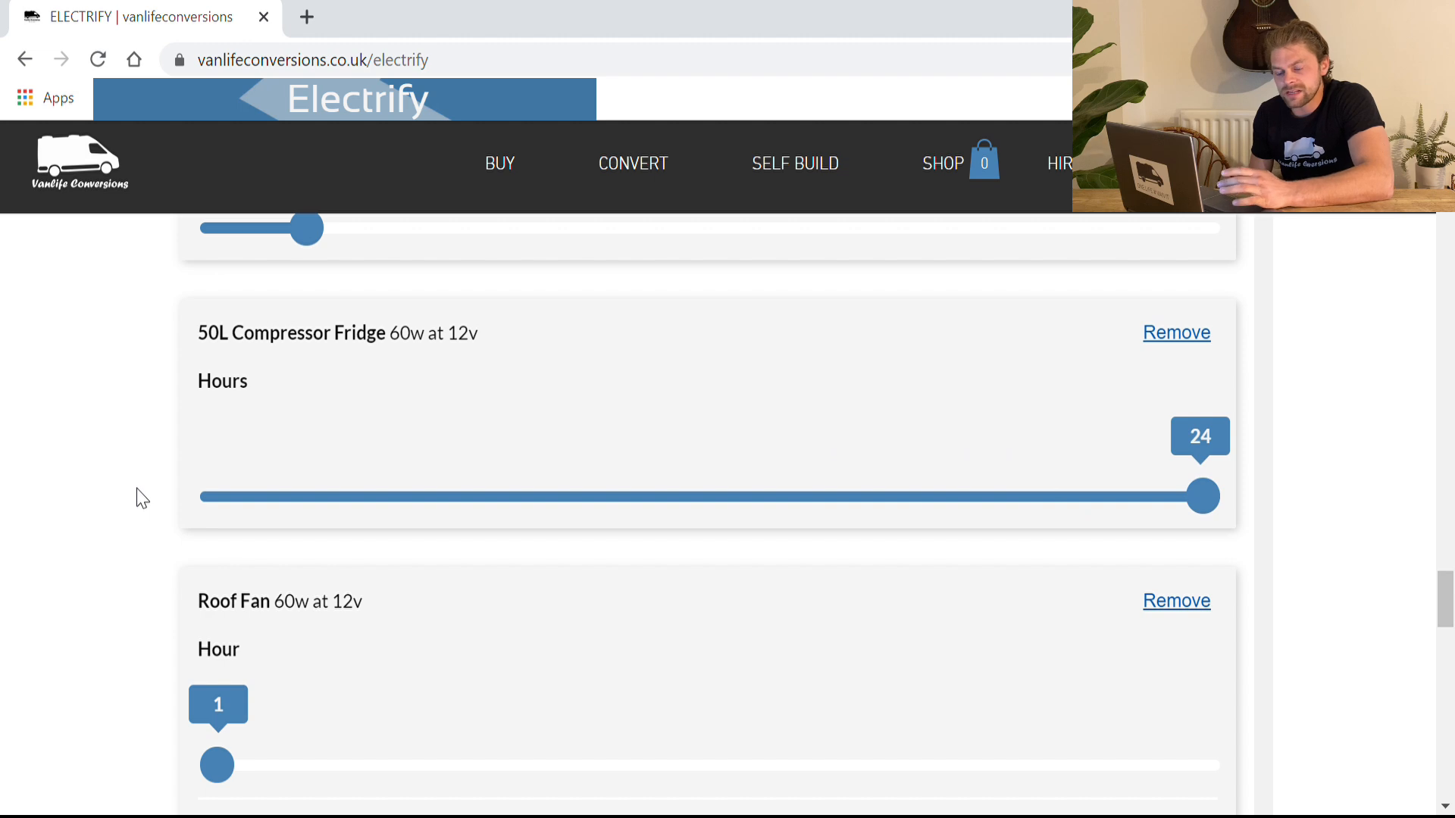
{"action": "mouse_move", "coordinate": [318, 414]}
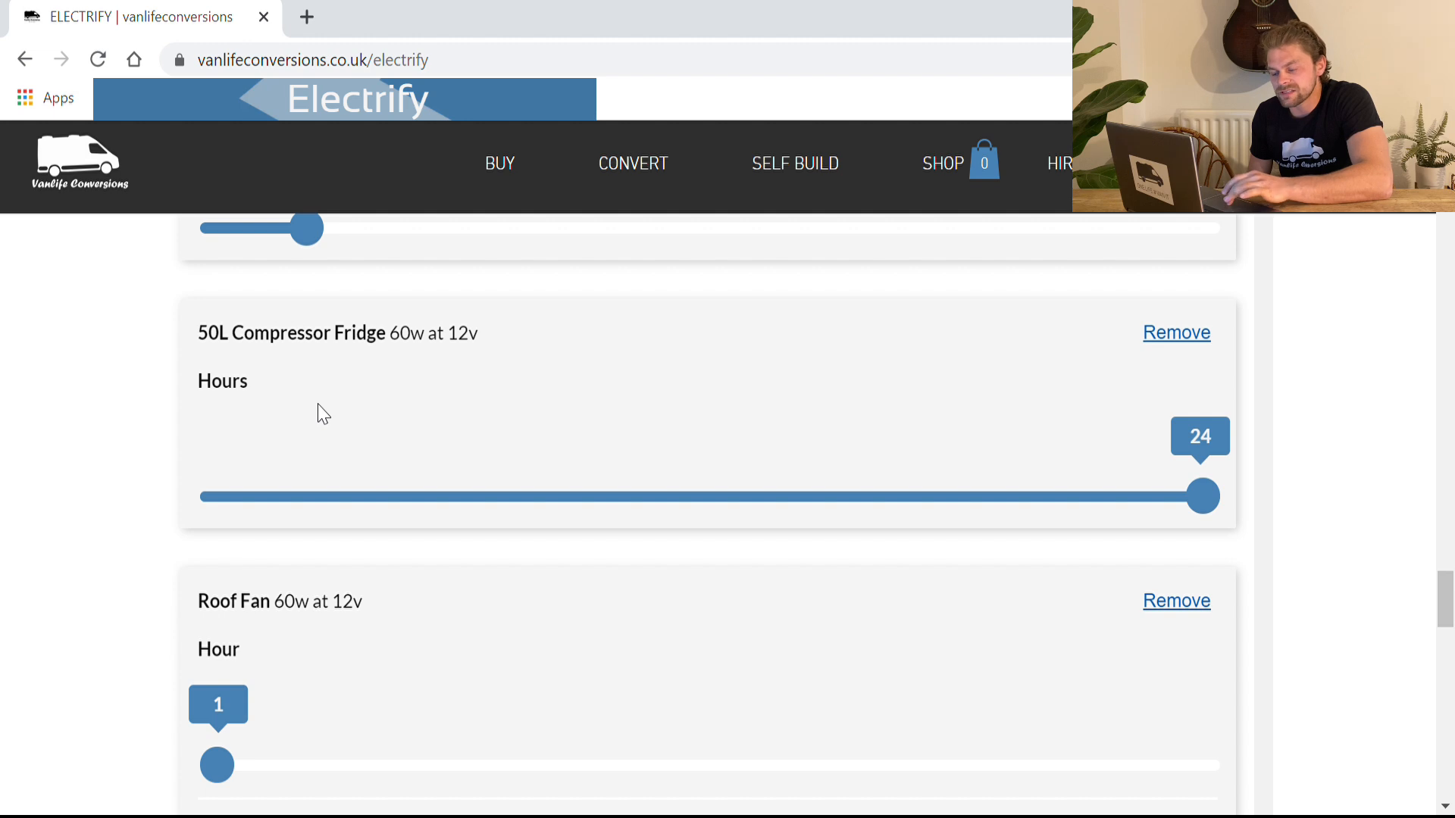
{"action": "mouse_move", "coordinate": [1301, 545]}
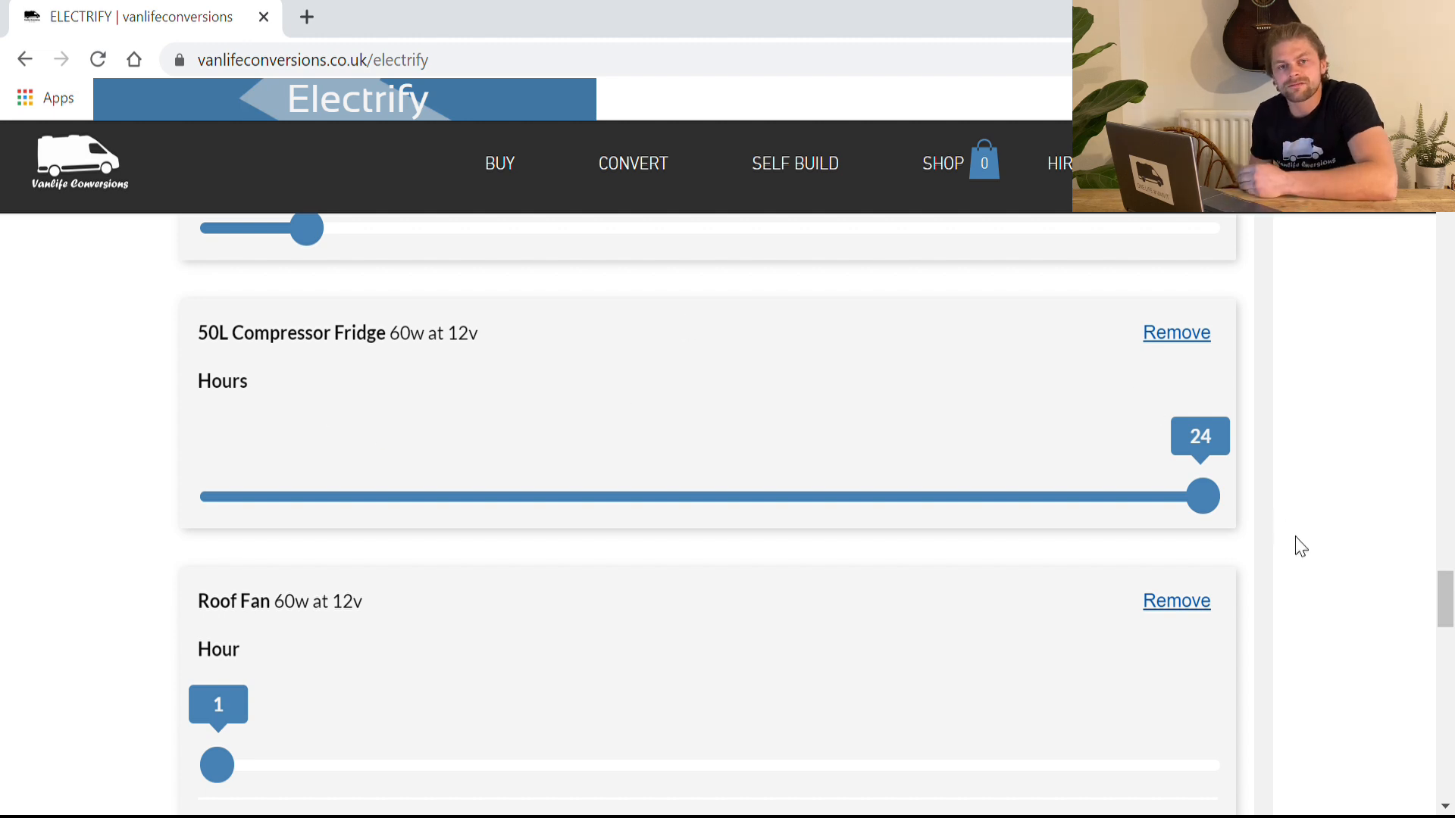
{"action": "mouse_move", "coordinate": [12, 418]}
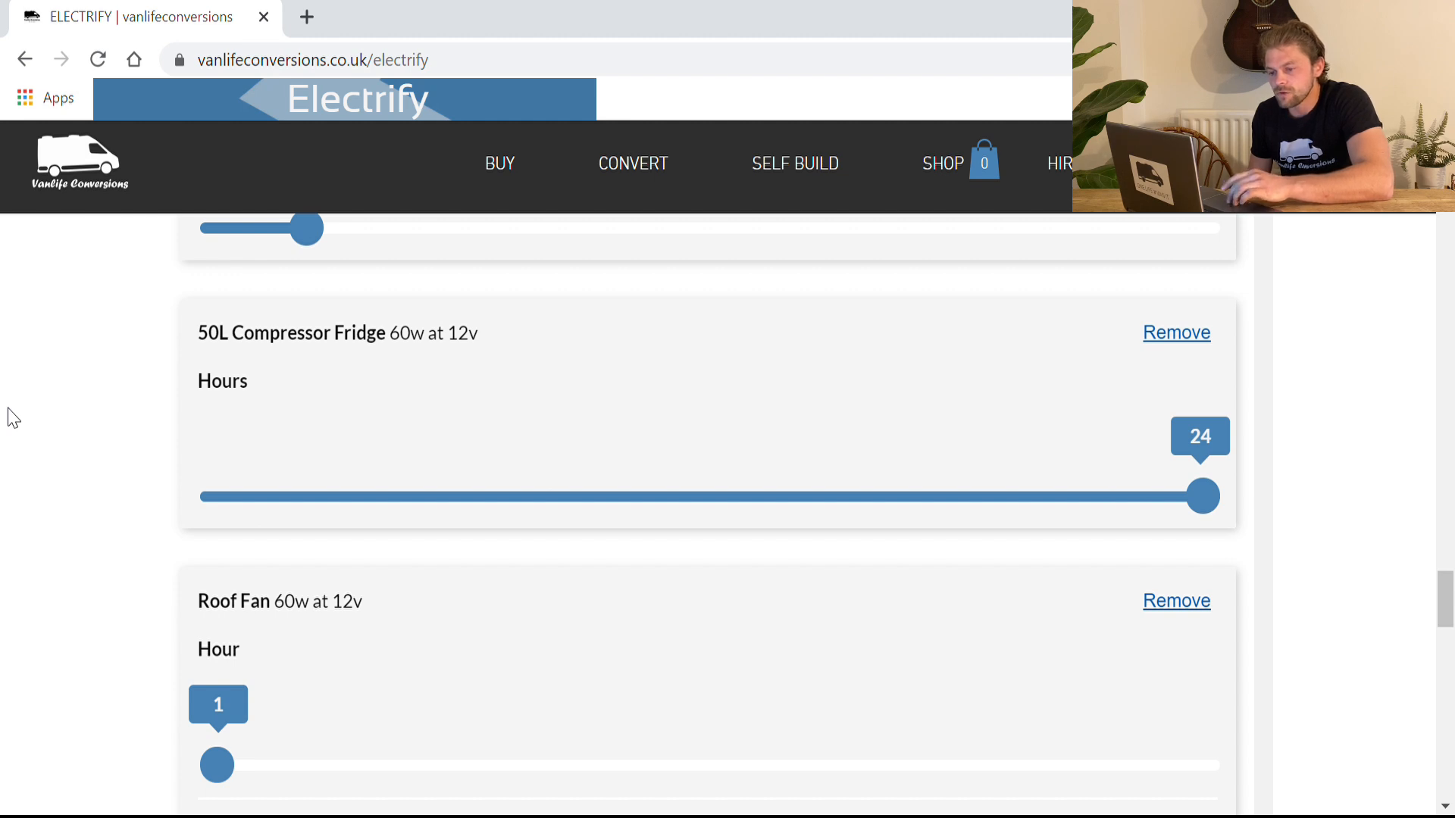
{"action": "scroll", "scroll_direction": "down", "scroll_amount": 3}
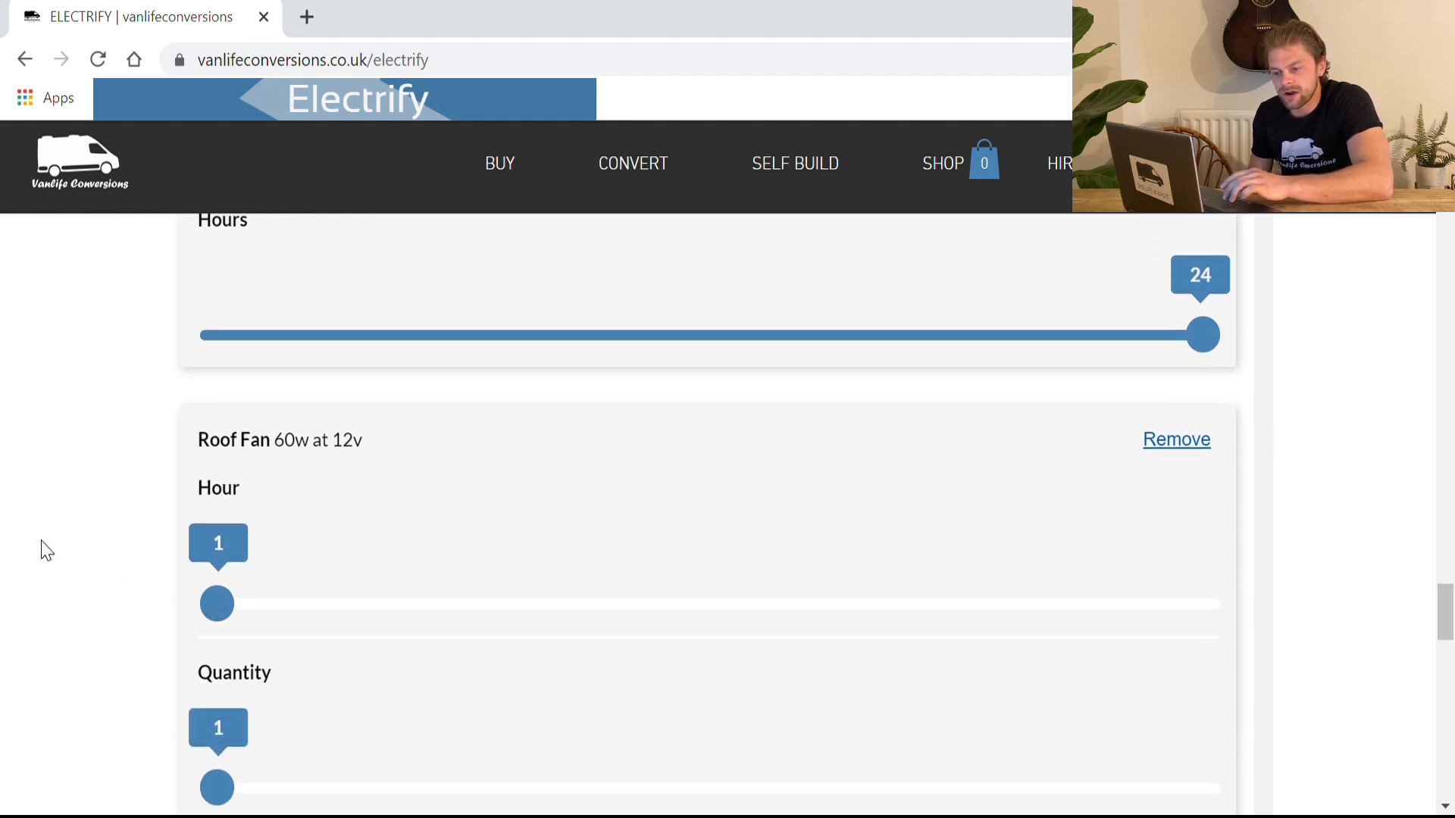
{"action": "scroll", "scroll_direction": "down", "scroll_amount": 3}
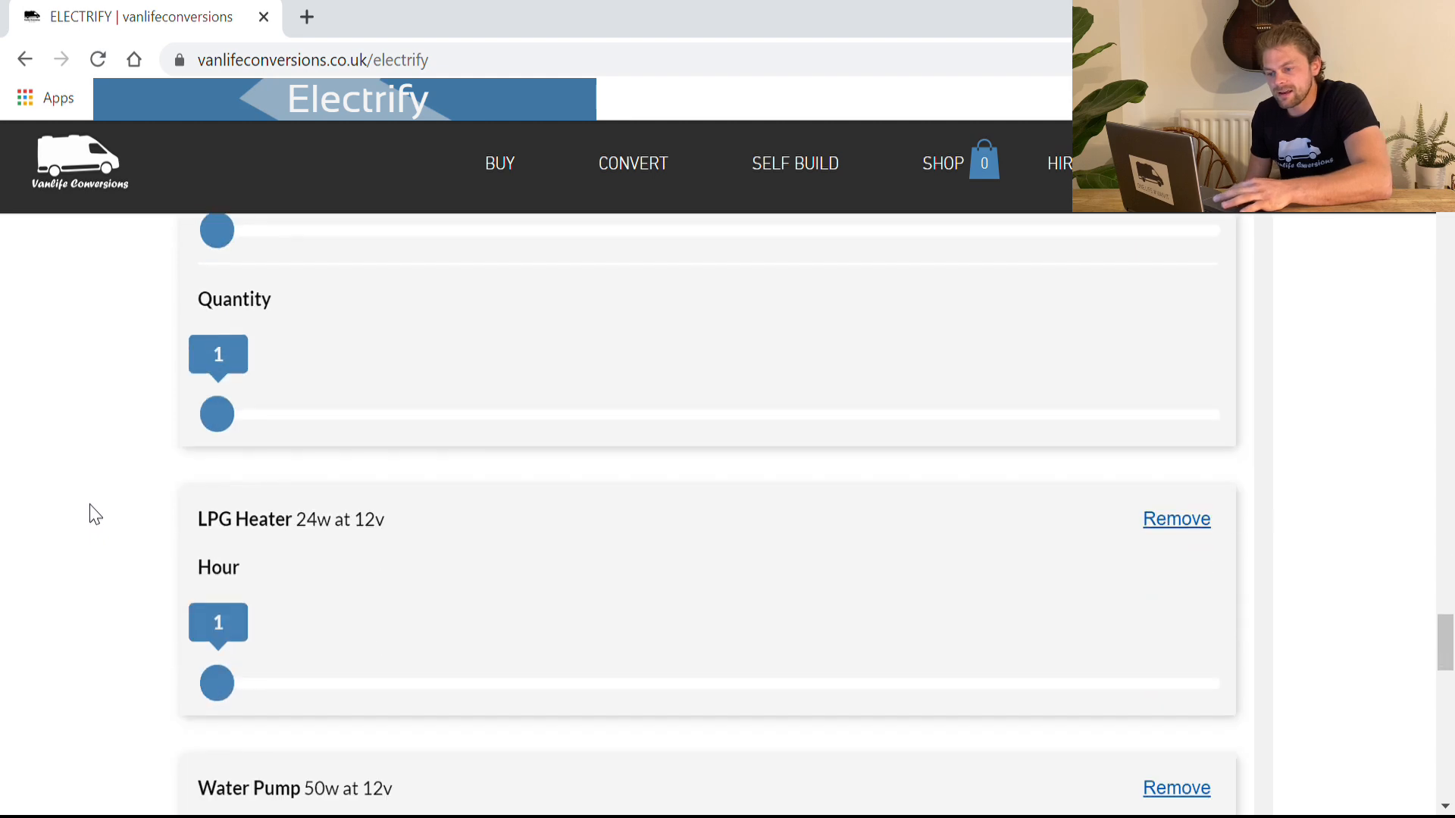
{"action": "scroll", "scroll_direction": "down", "scroll_amount": 3}
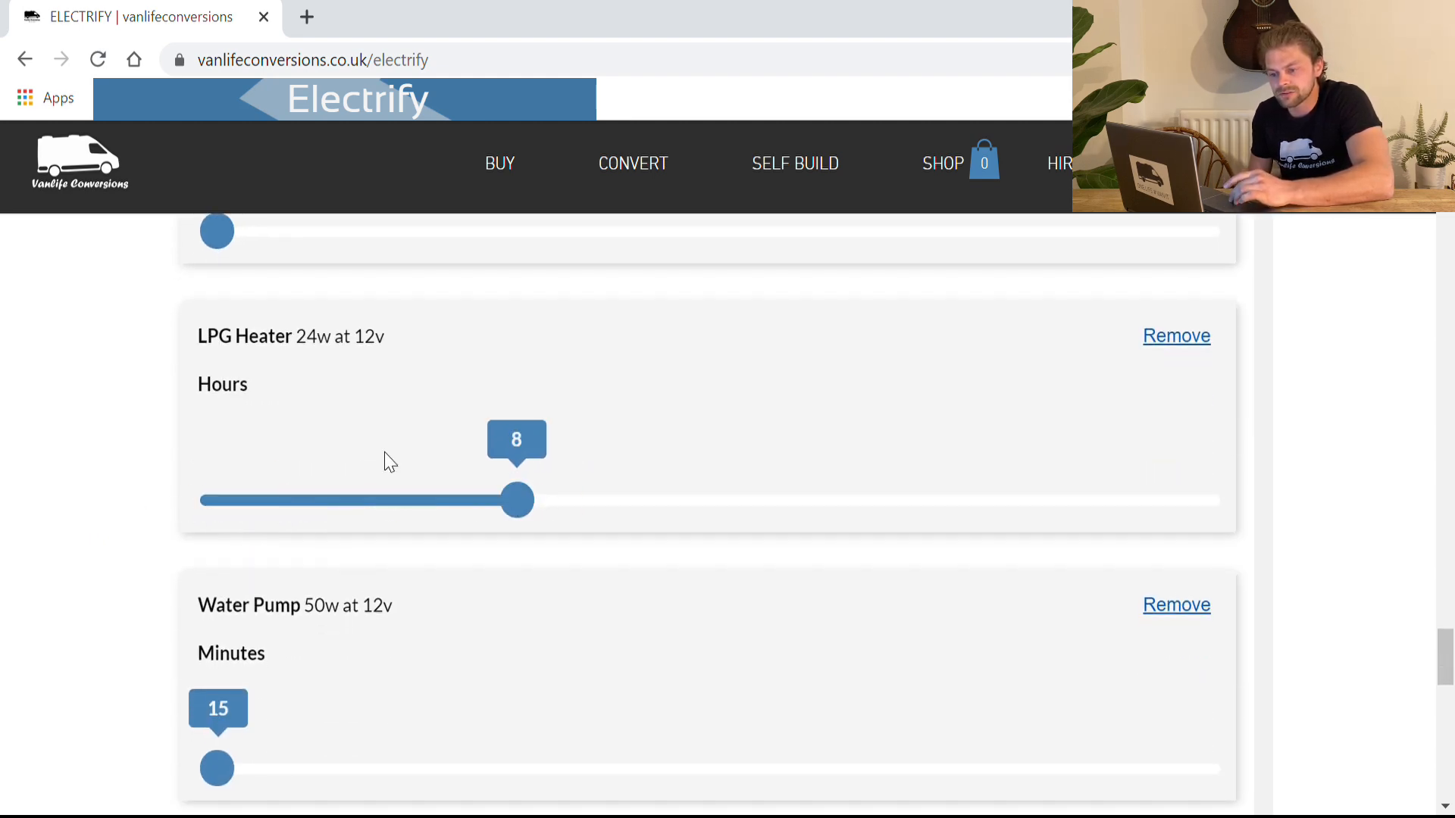
{"action": "scroll", "scroll_direction": "down", "scroll_amount": 3}
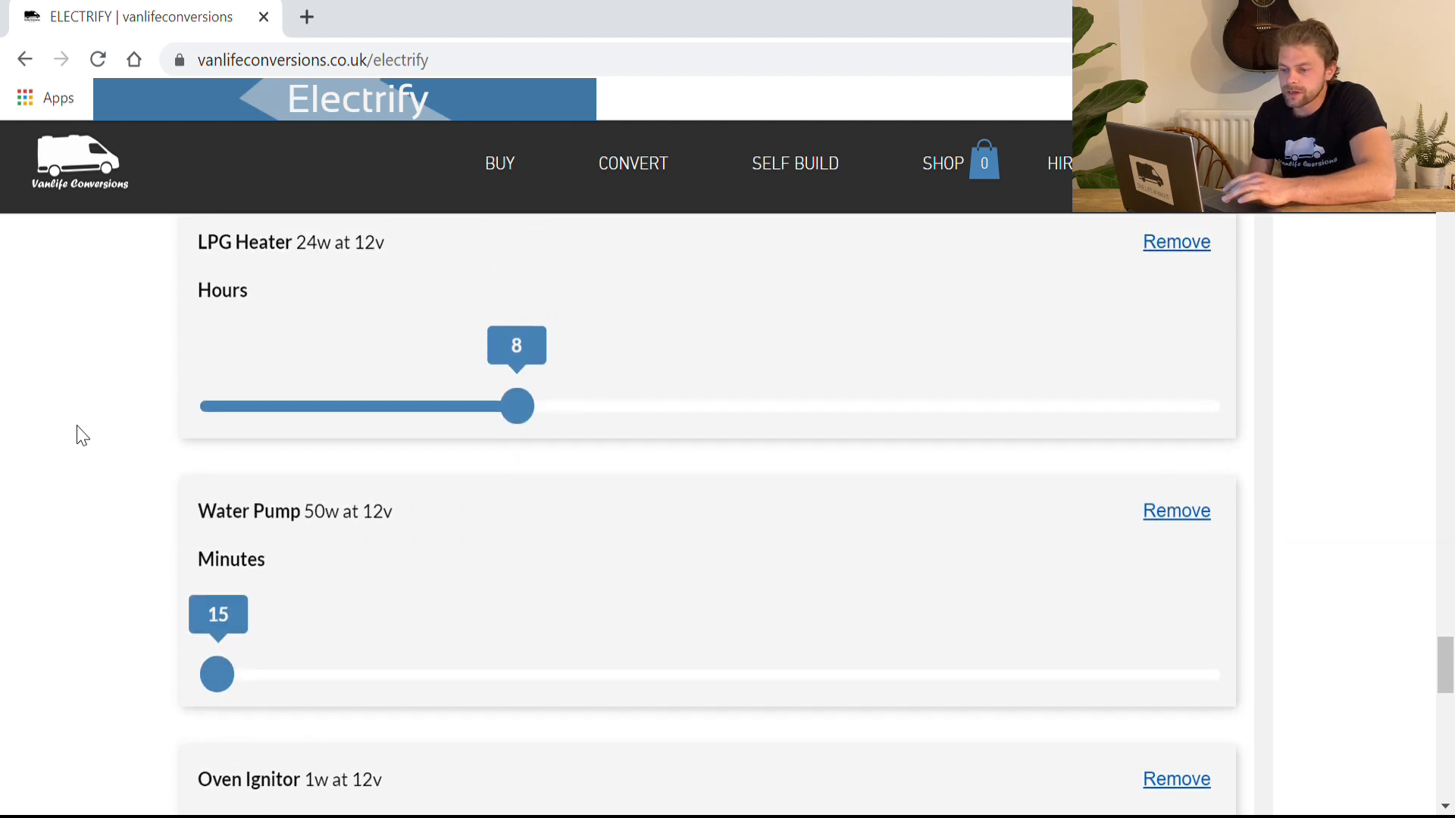
{"action": "scroll", "scroll_direction": "down", "scroll_amount": 3}
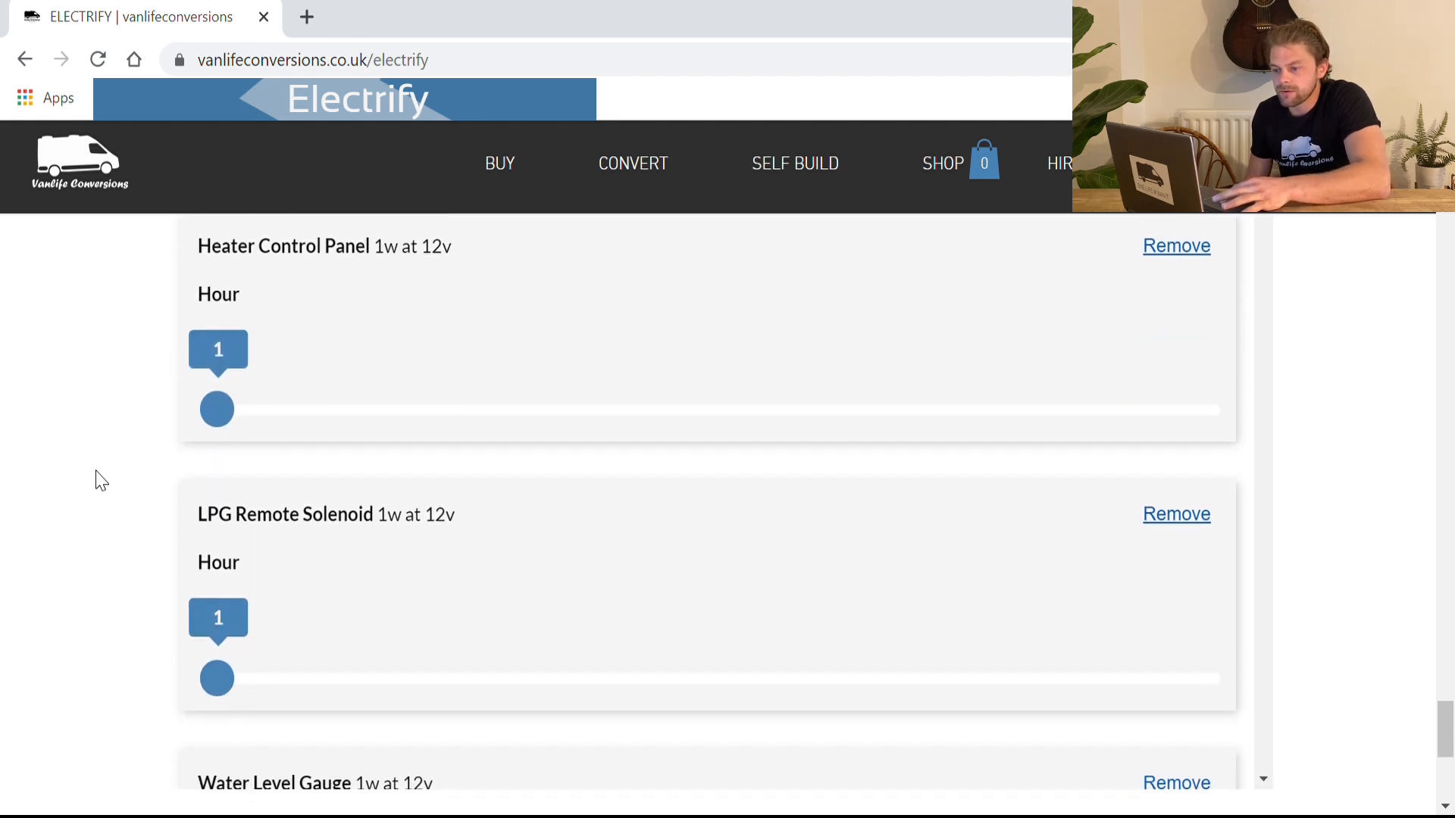
{"action": "mouse_move", "coordinate": [216, 410]}
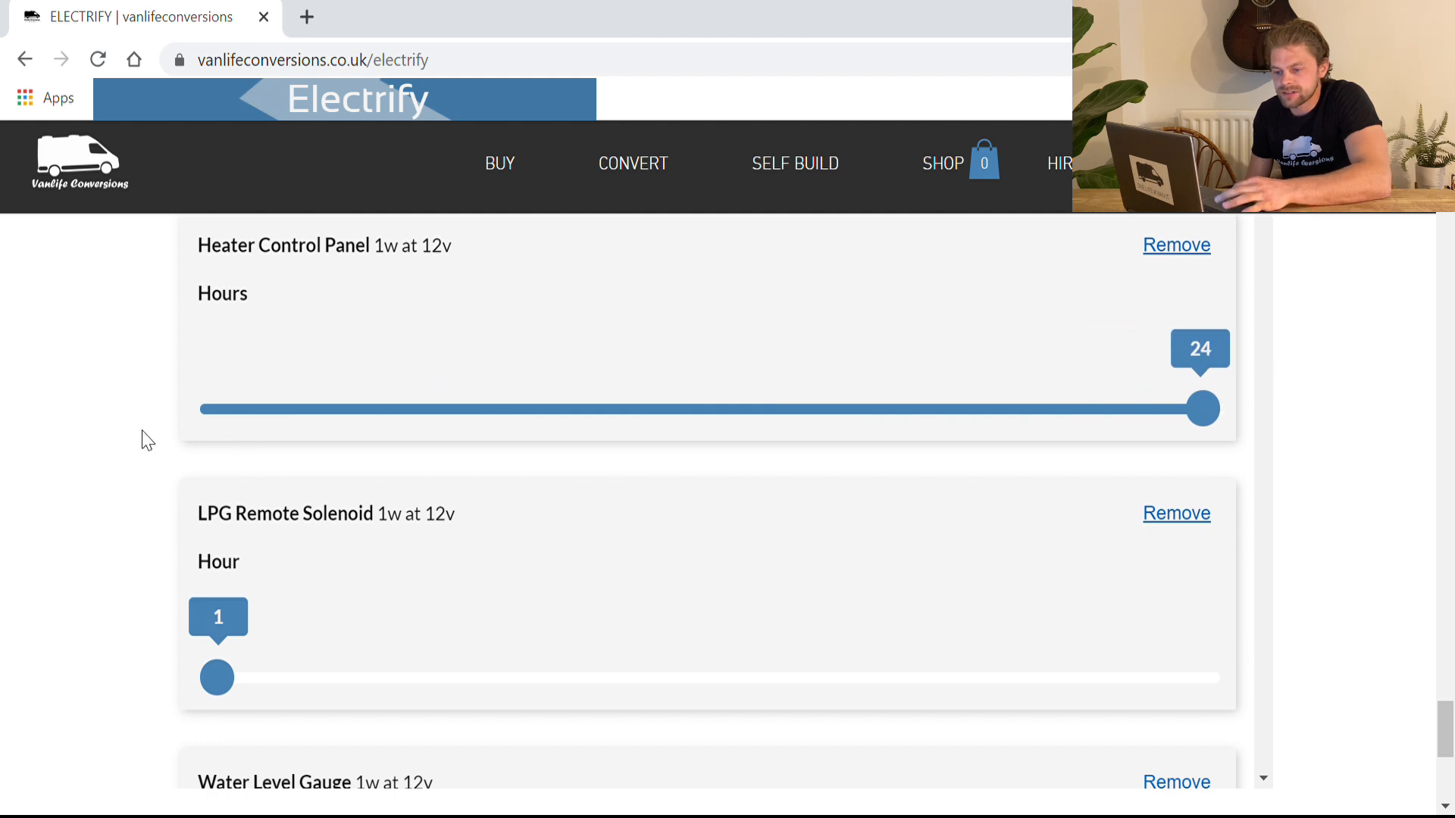
{"action": "mouse_move", "coordinate": [227, 682]}
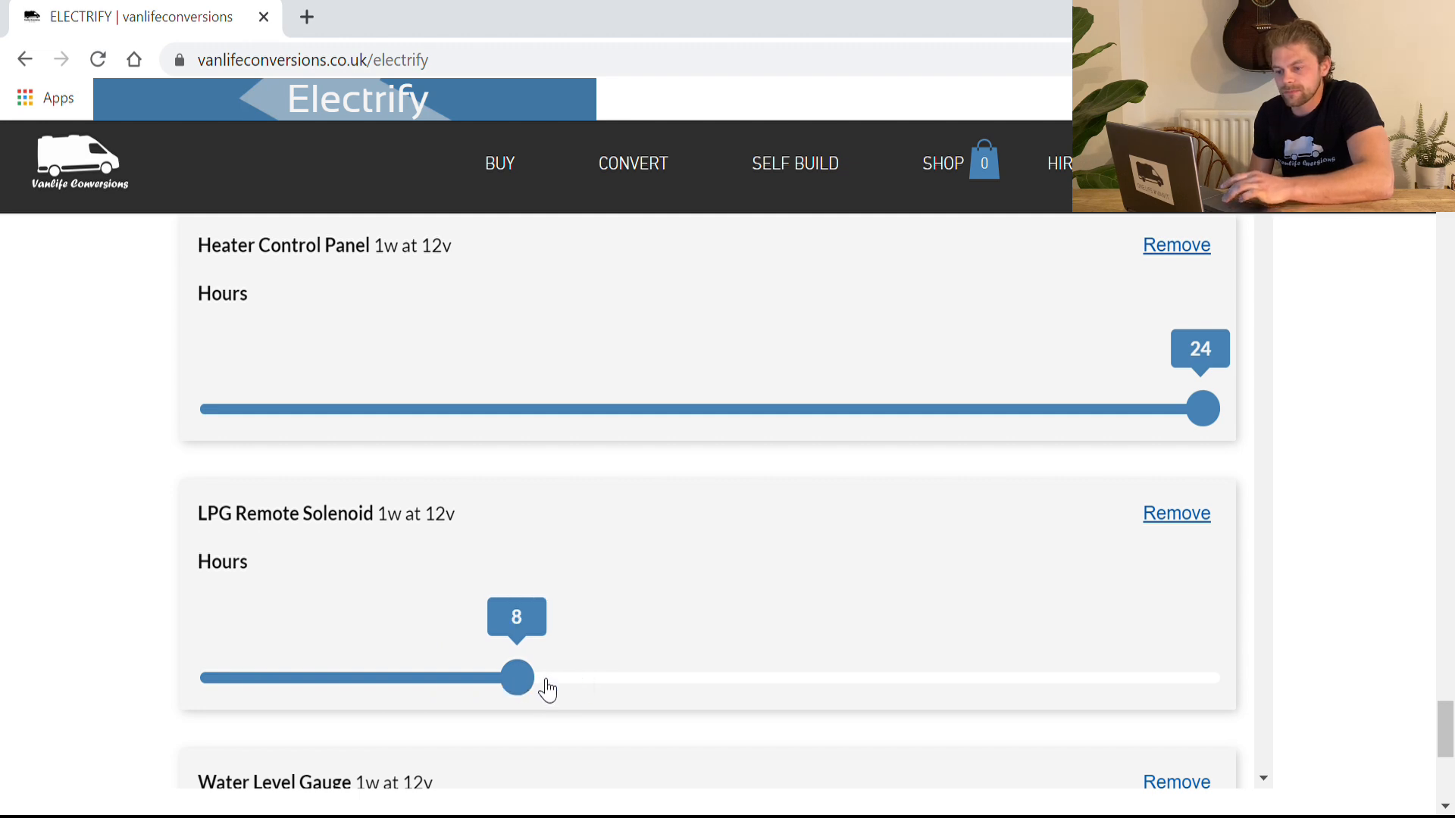
{"action": "scroll", "scroll_direction": "down", "scroll_amount": 3}
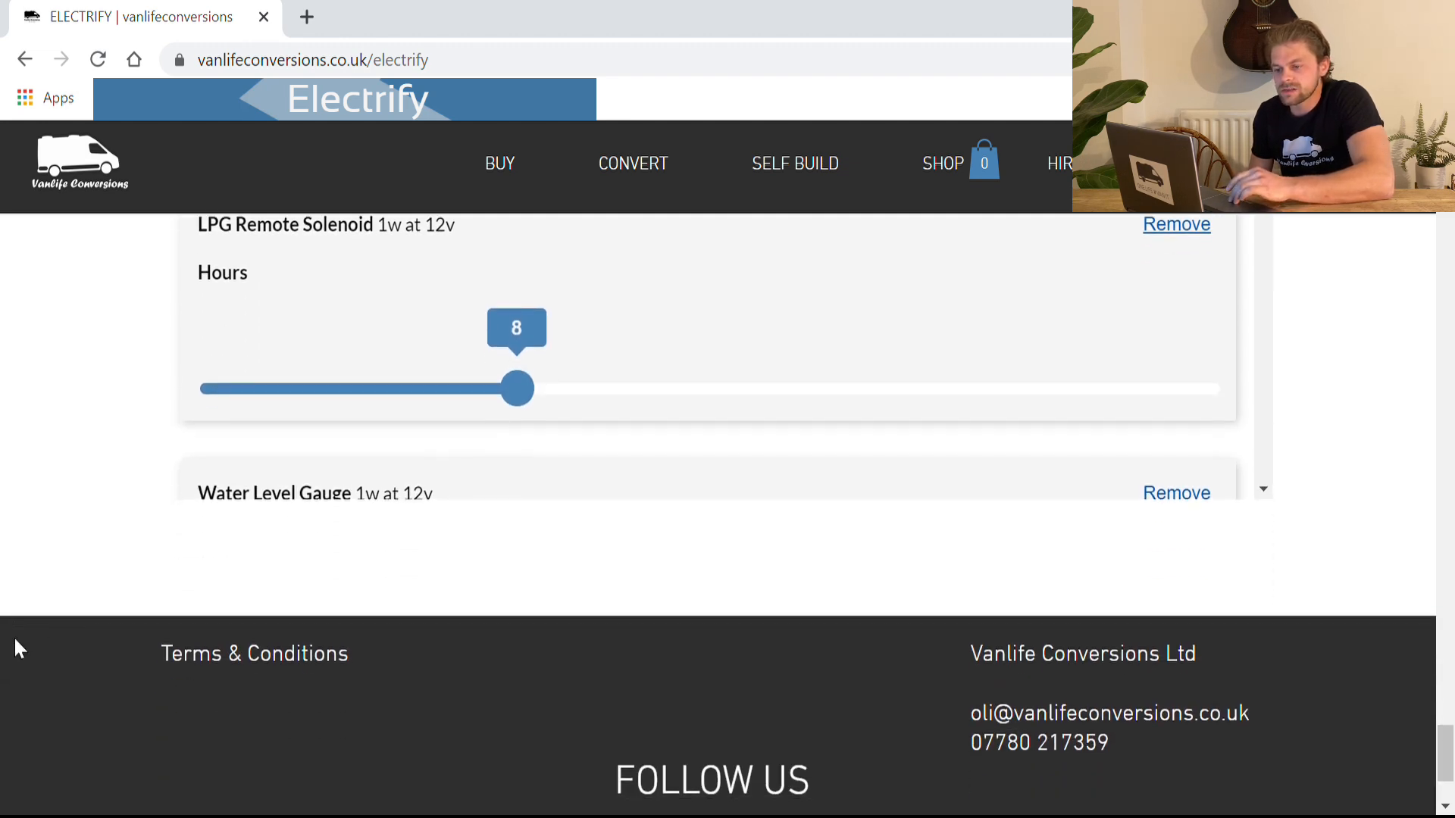
{"action": "scroll", "scroll_direction": "down", "scroll_amount": 3}
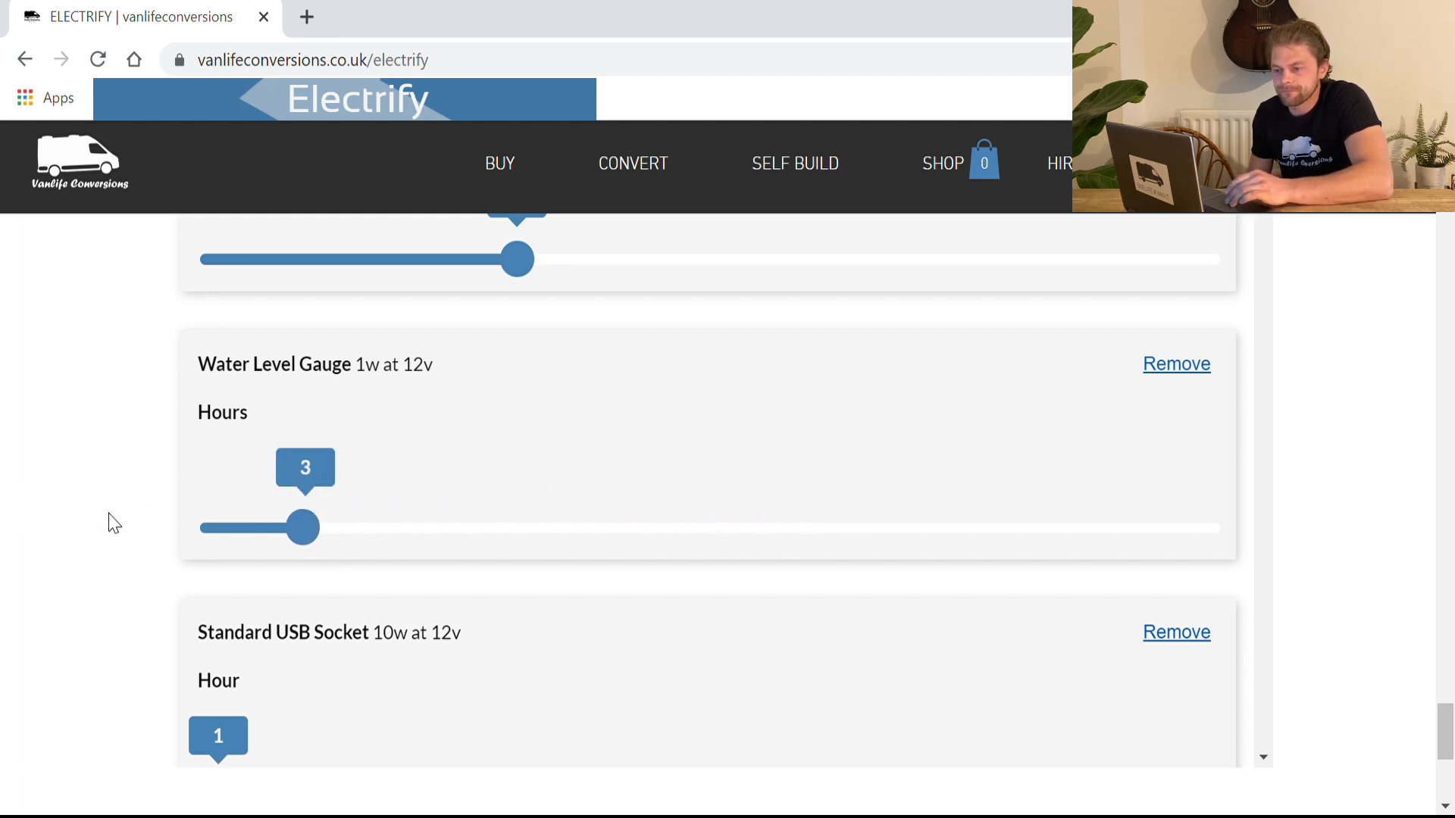
{"action": "scroll", "scroll_direction": "down", "scroll_amount": 3}
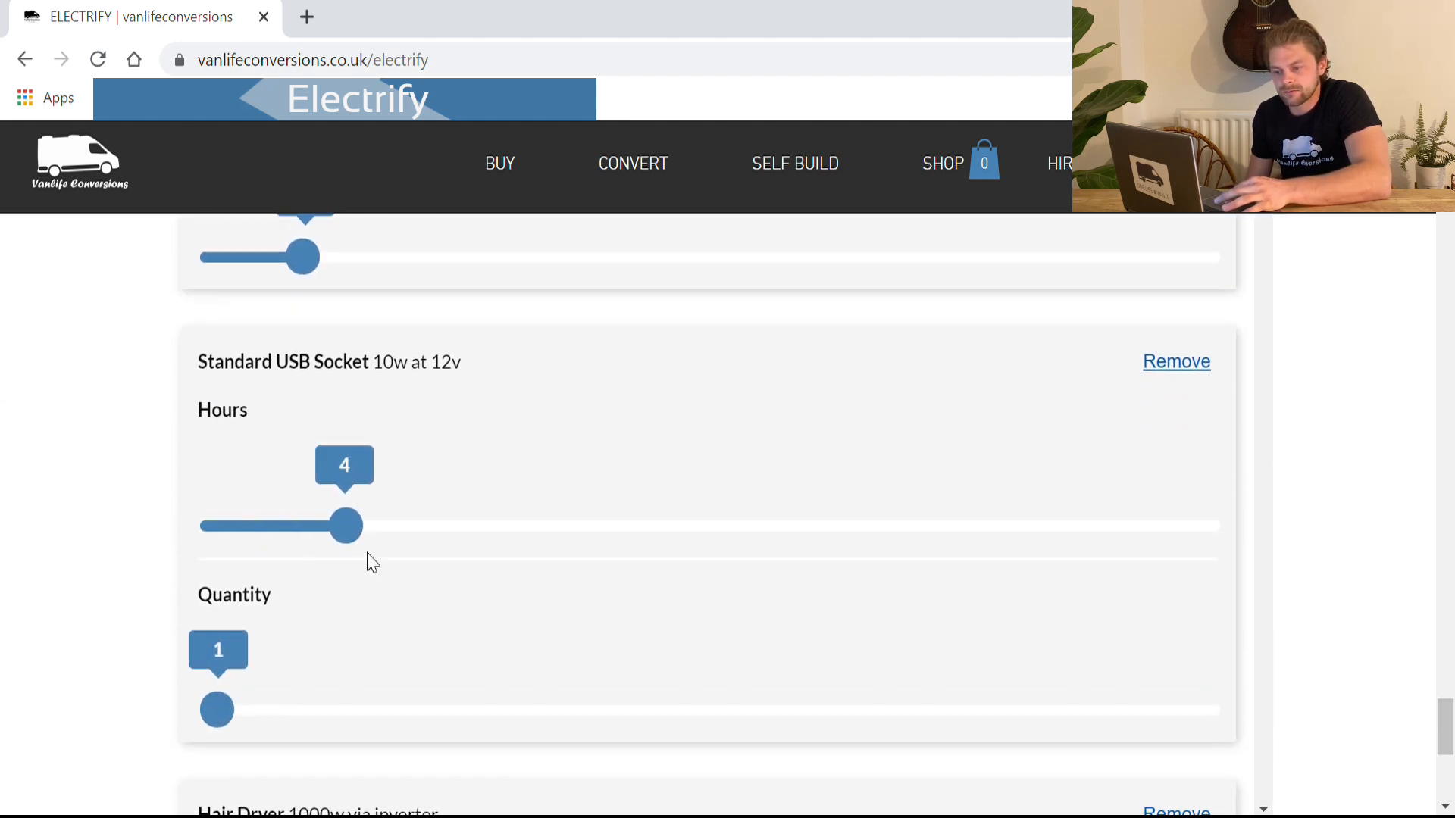
{"action": "mouse_move", "coordinate": [245, 719]}
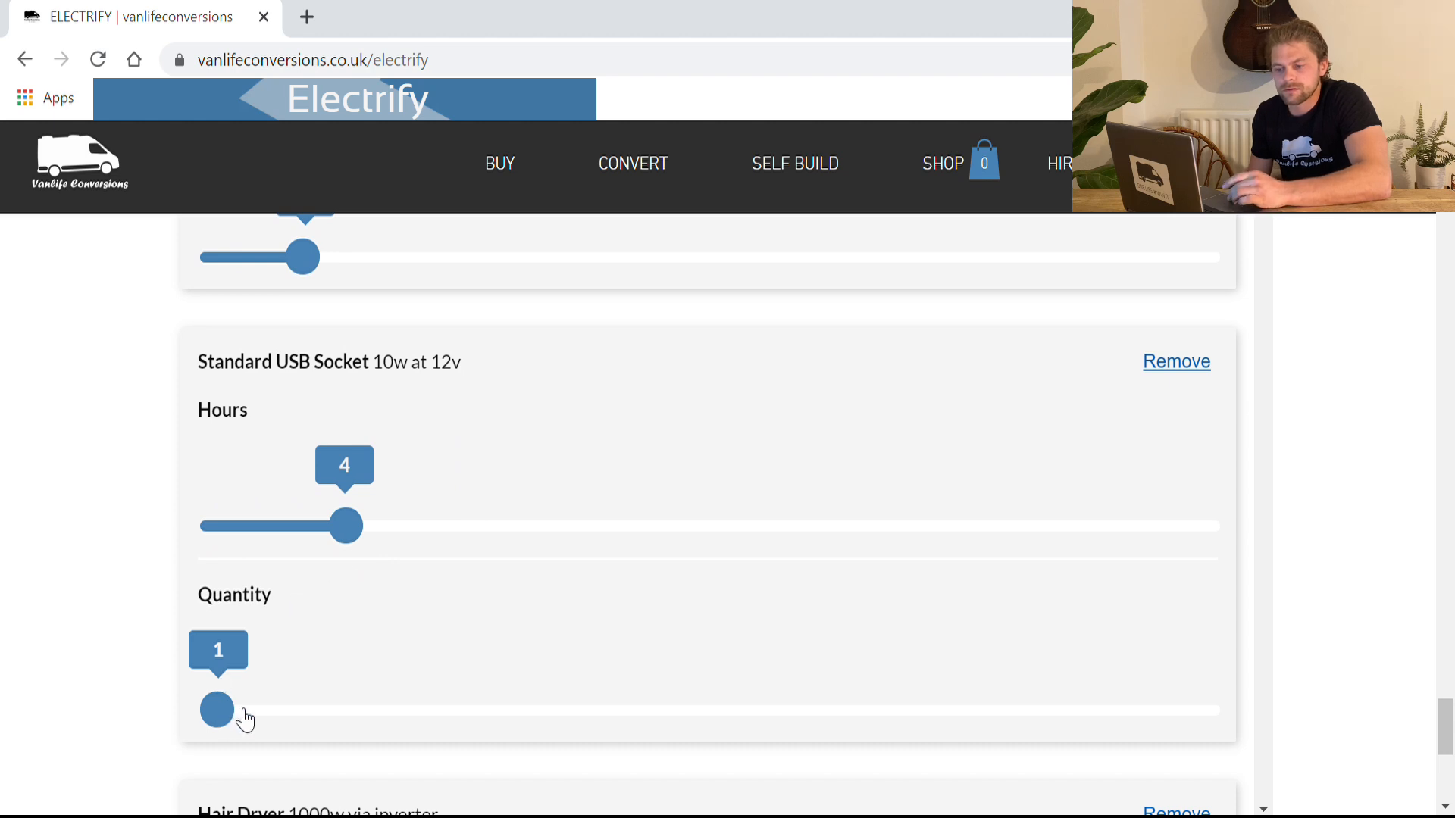
{"action": "scroll", "scroll_direction": "down", "scroll_amount": 3}
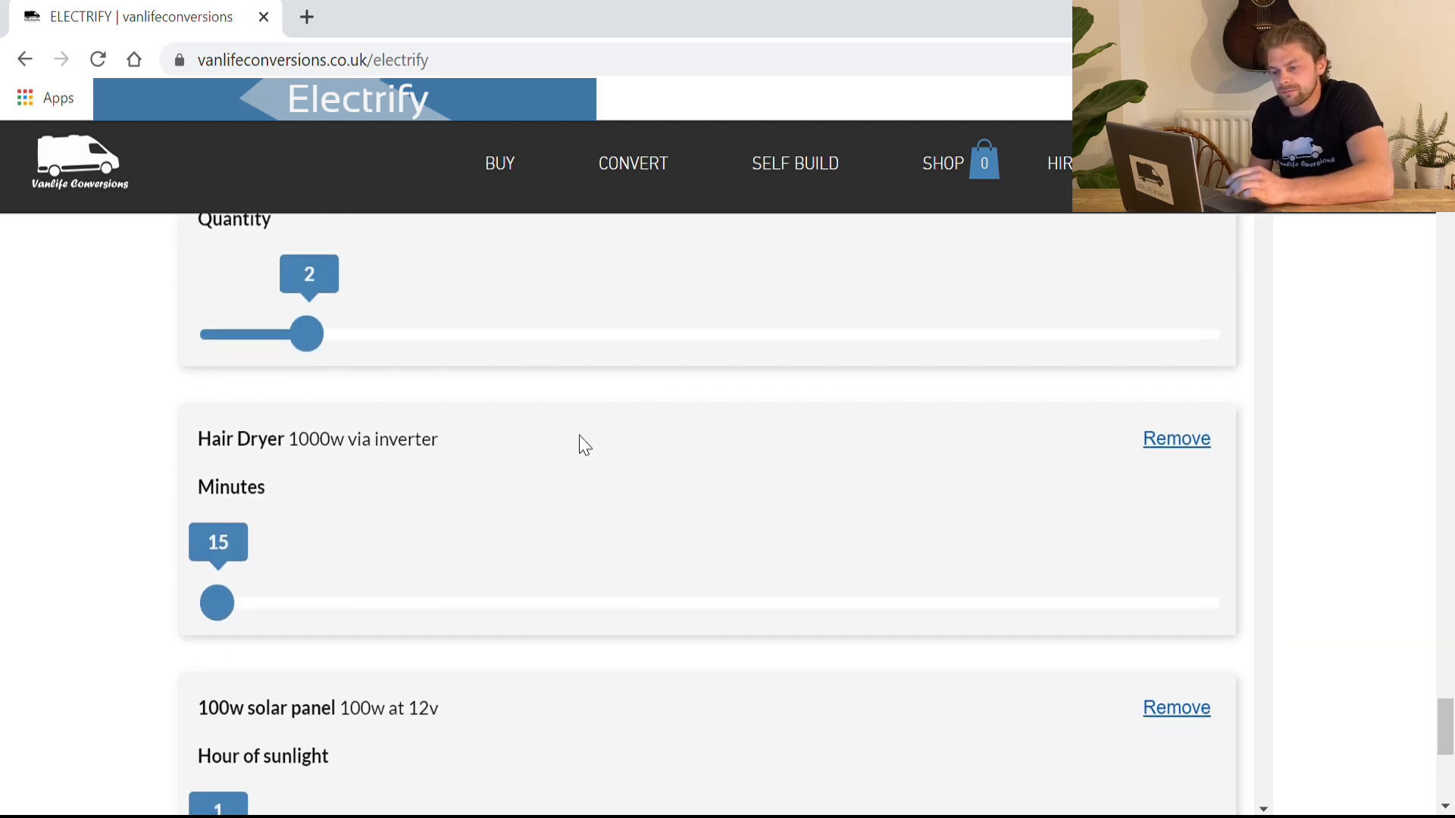
{"action": "scroll", "scroll_direction": "down", "scroll_amount": 3}
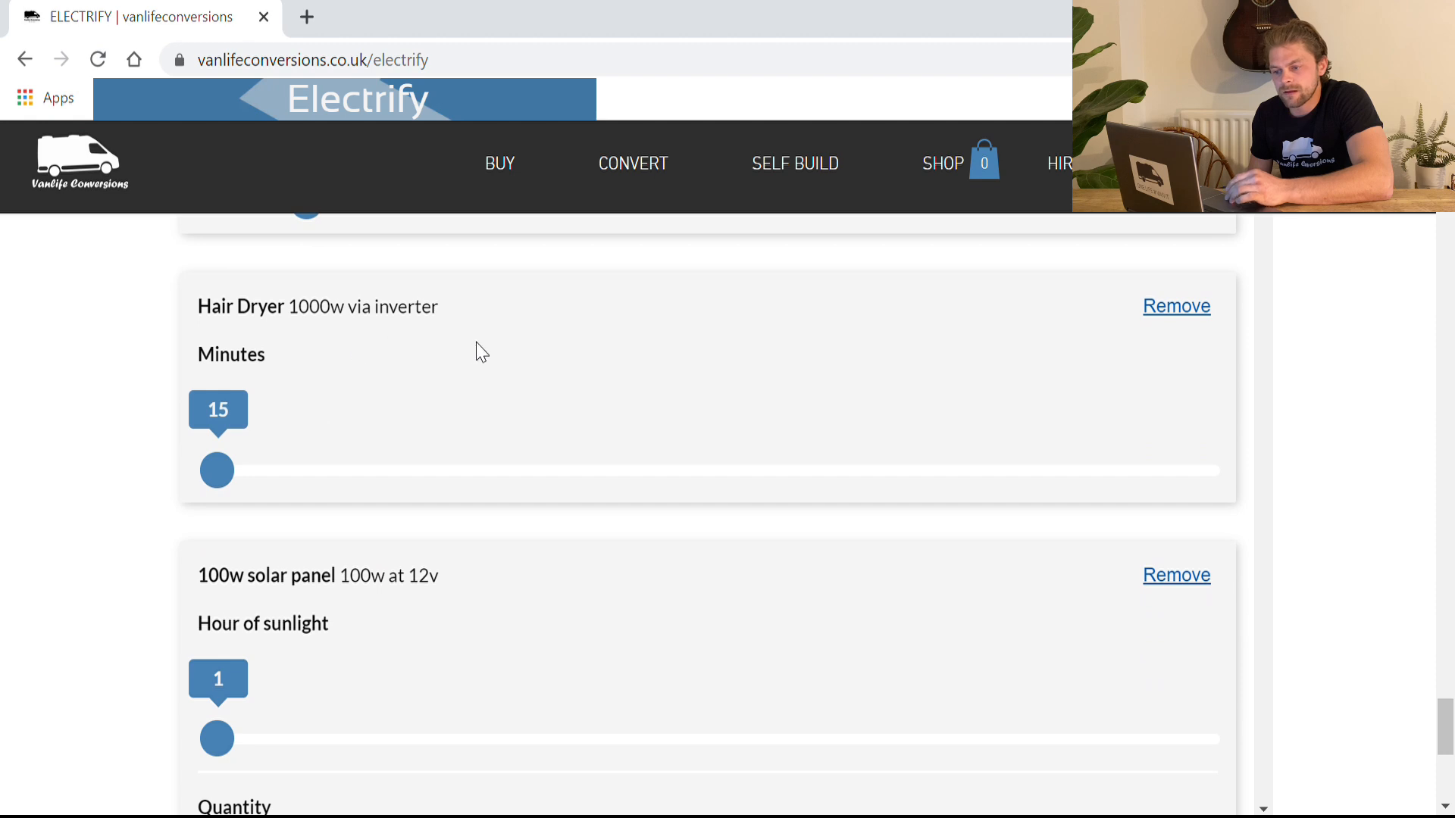
{"action": "scroll", "scroll_direction": "down", "scroll_amount": 3}
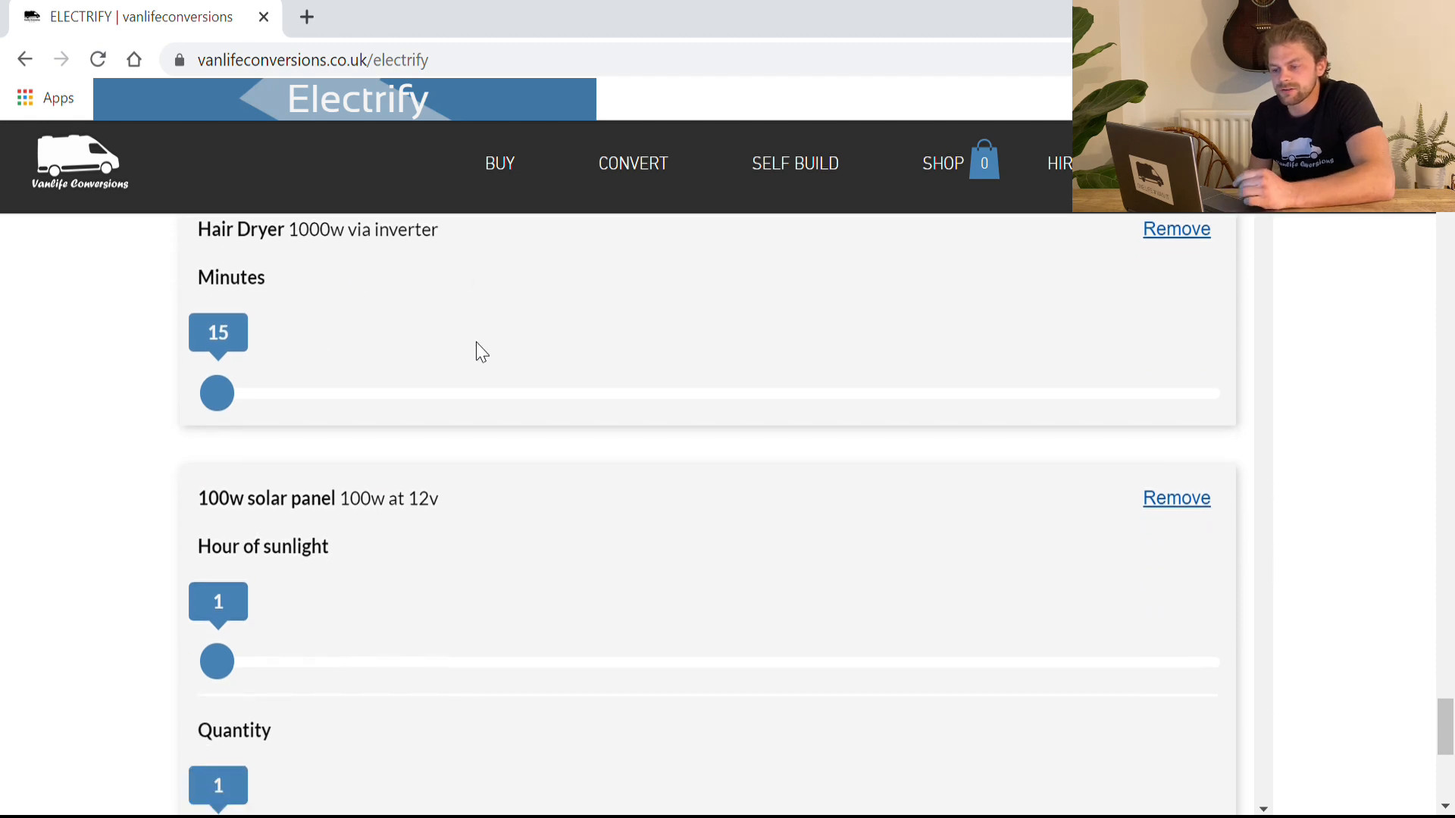
{"action": "scroll", "scroll_direction": "down", "scroll_amount": 3}
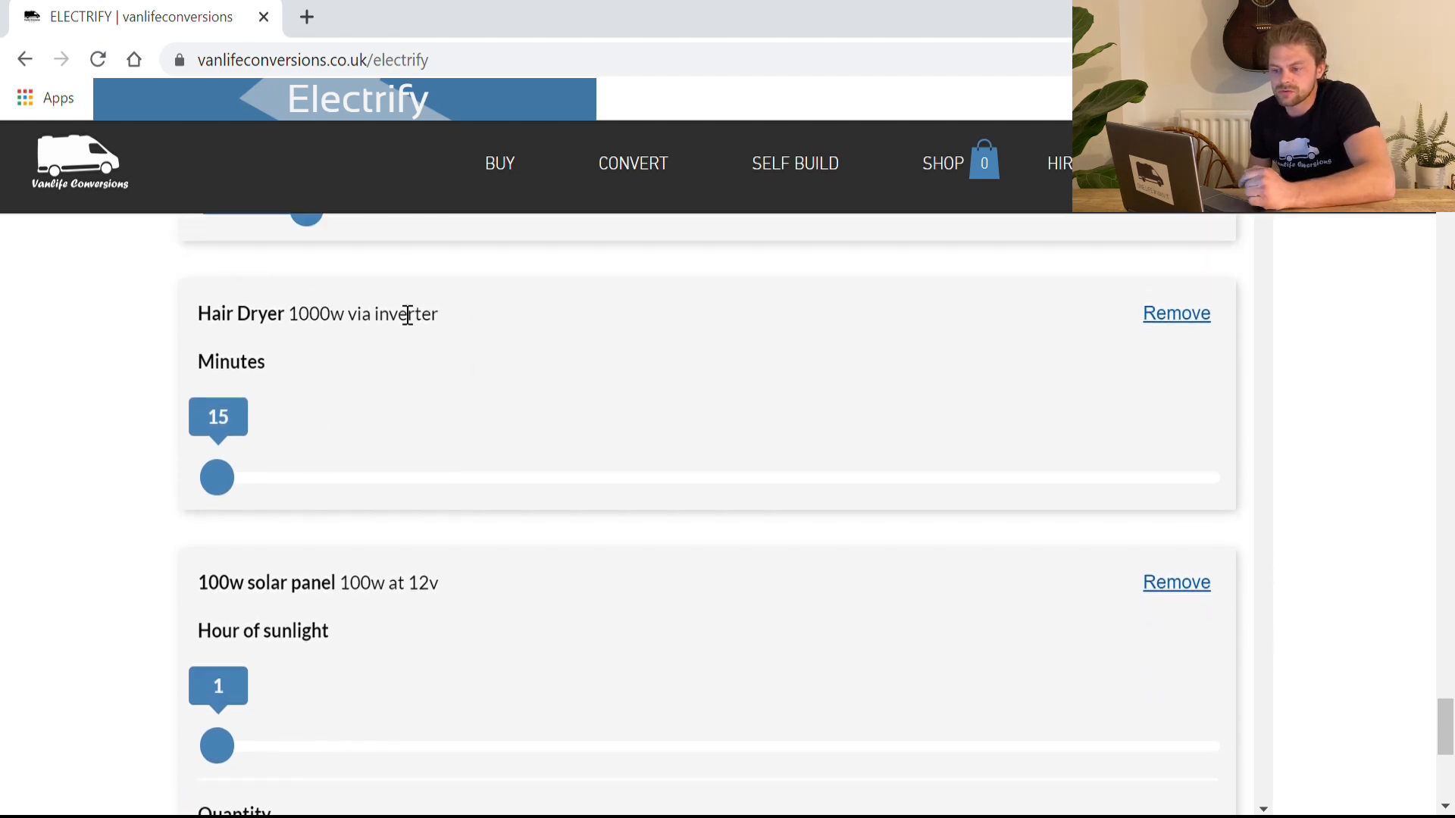
{"action": "mouse_move", "coordinate": [420, 335]}
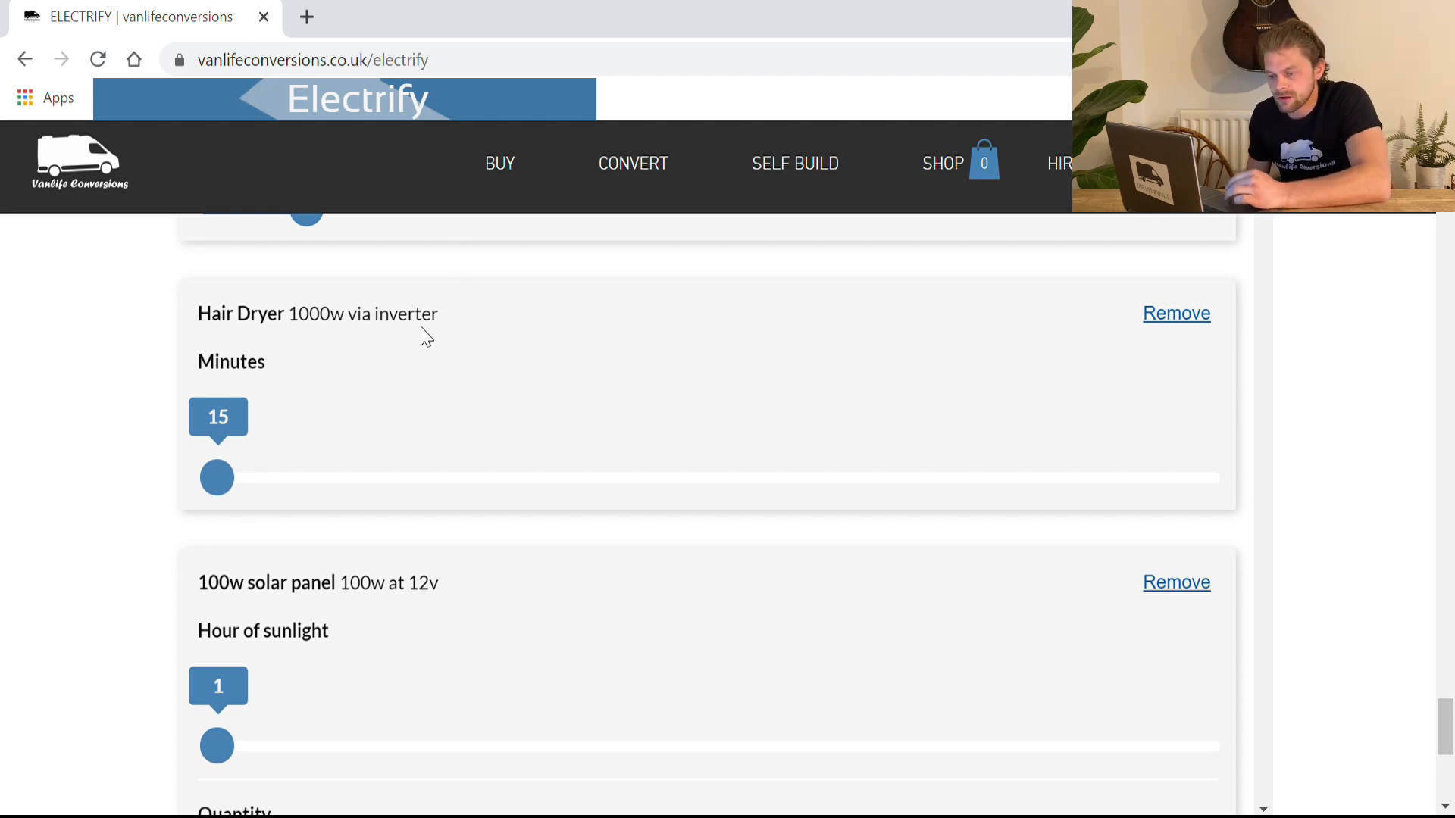
{"action": "mouse_move", "coordinate": [391, 394]}
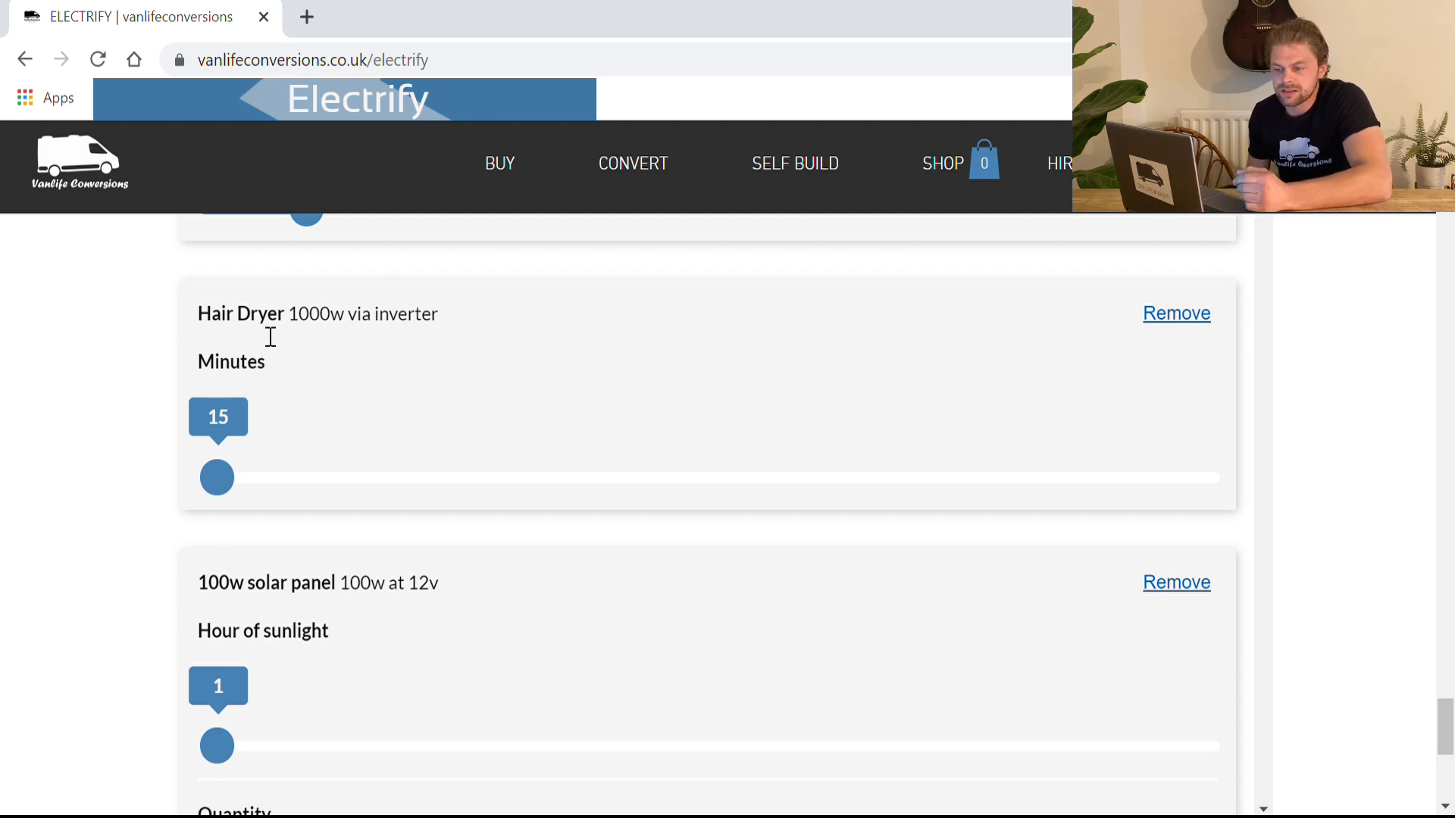
{"action": "mouse_move", "coordinate": [542, 381]}
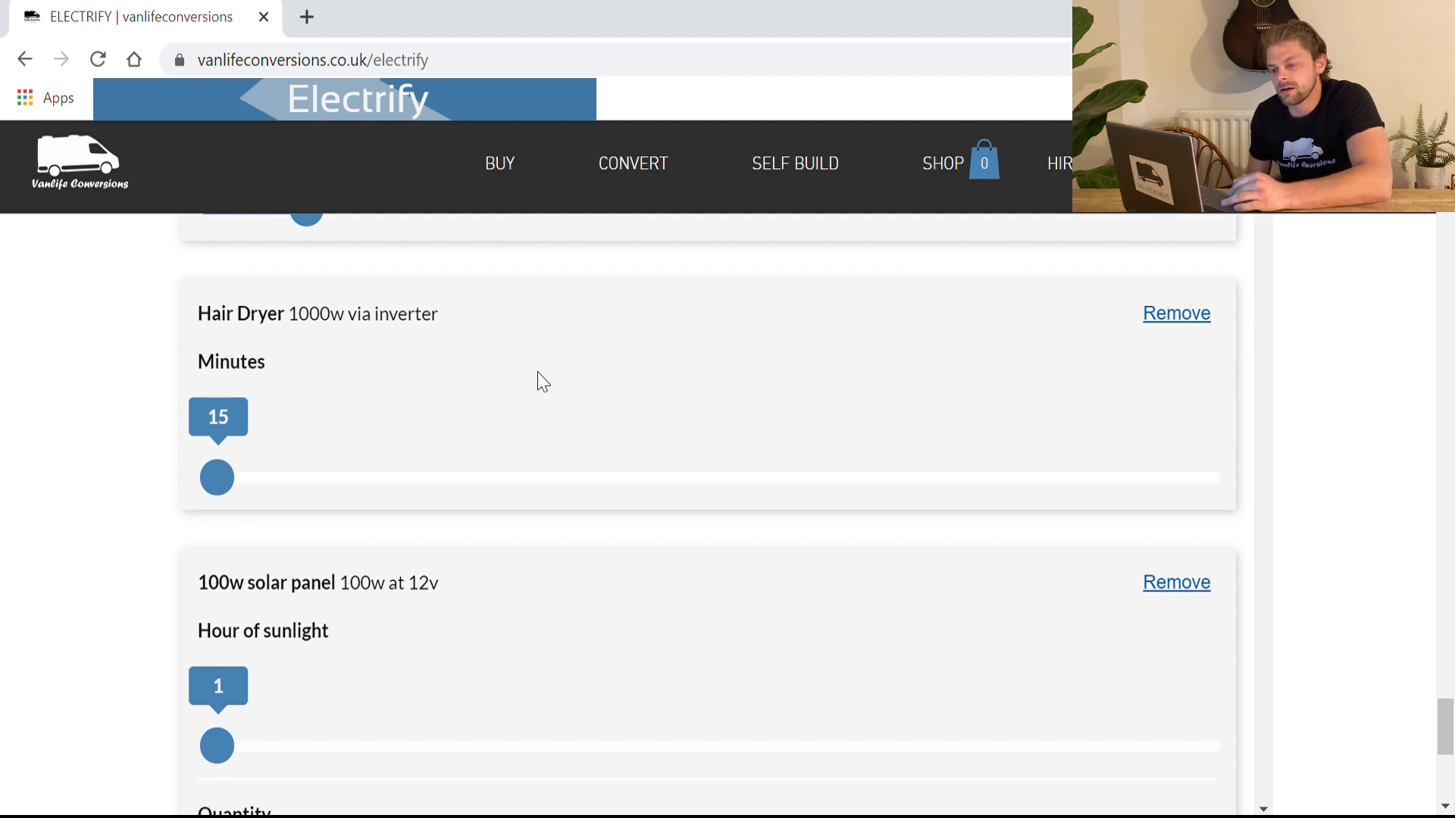
{"action": "mouse_move", "coordinate": [356, 338]}
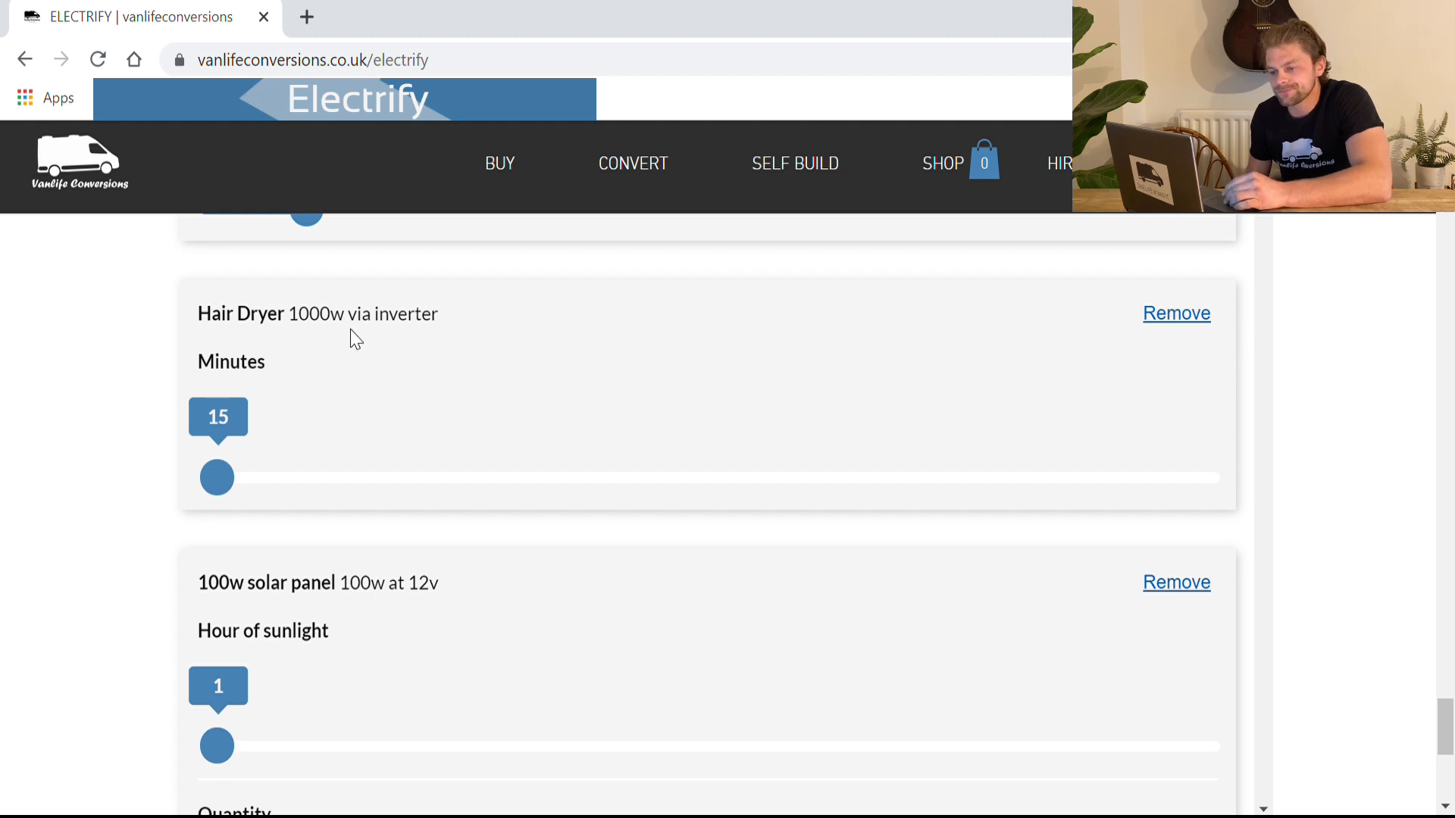
{"action": "scroll", "scroll_direction": "down", "scroll_amount": 3}
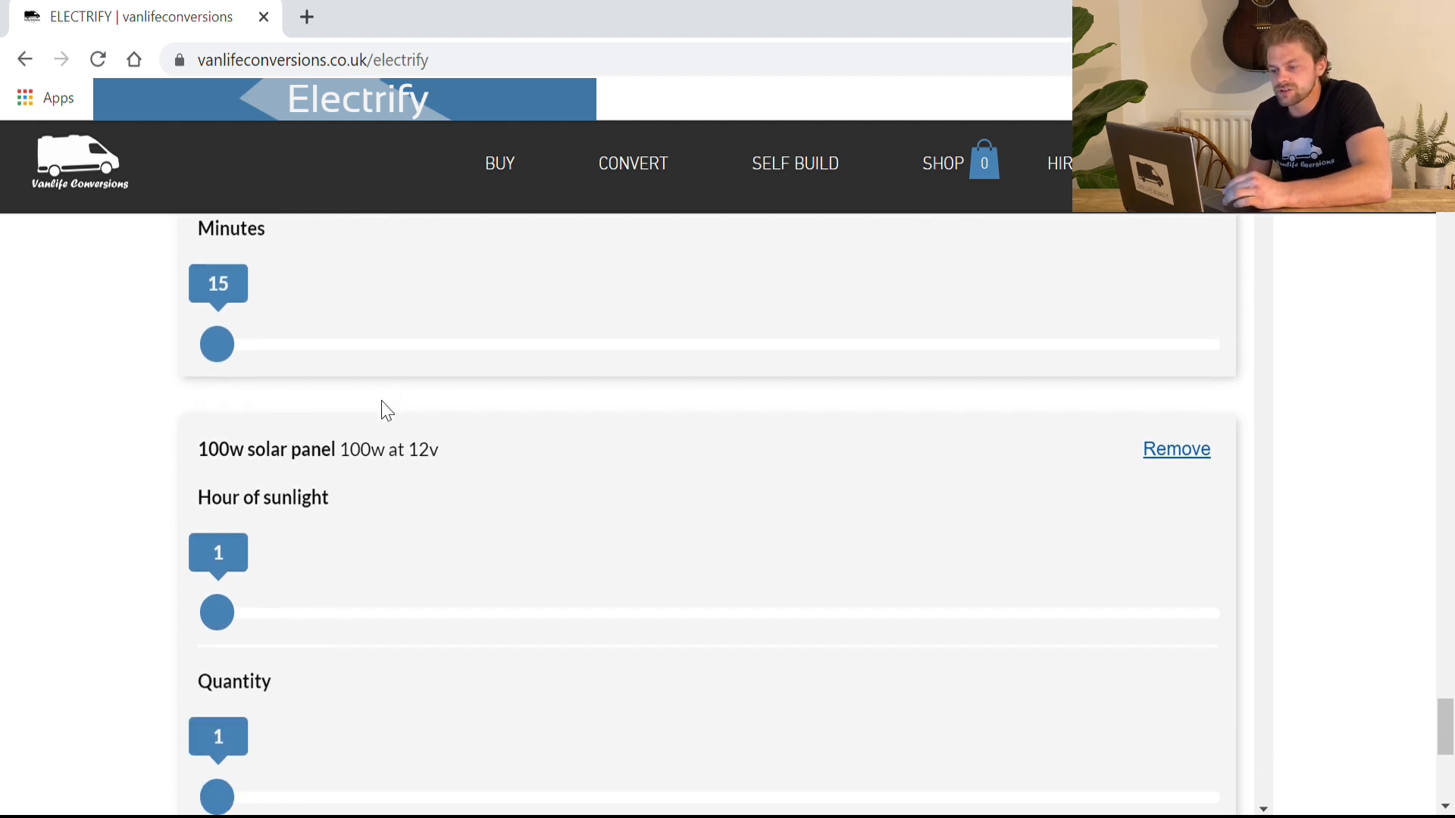
{"action": "scroll", "scroll_direction": "down", "scroll_amount": 3}
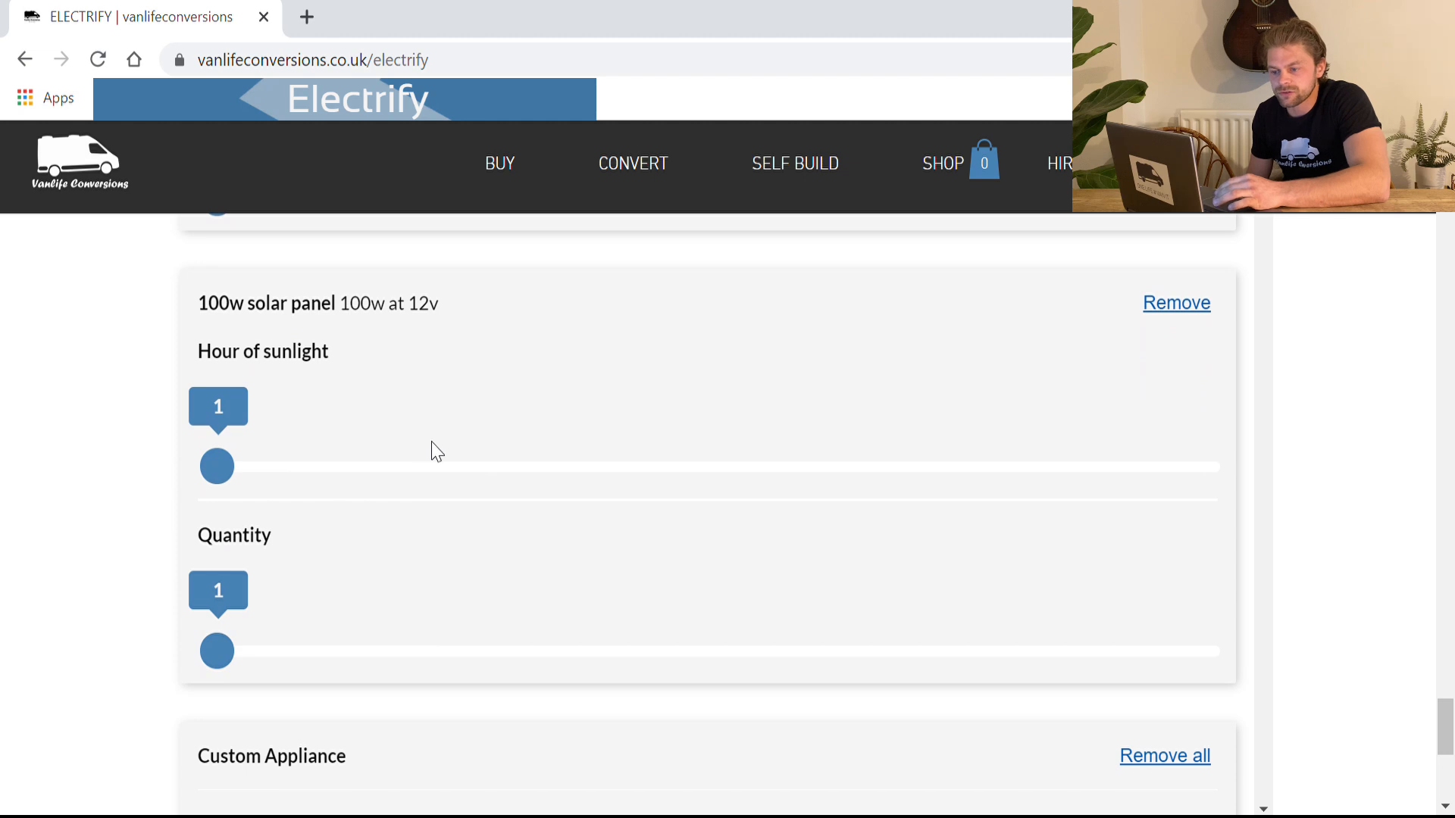
{"action": "mouse_move", "coordinate": [240, 313]}
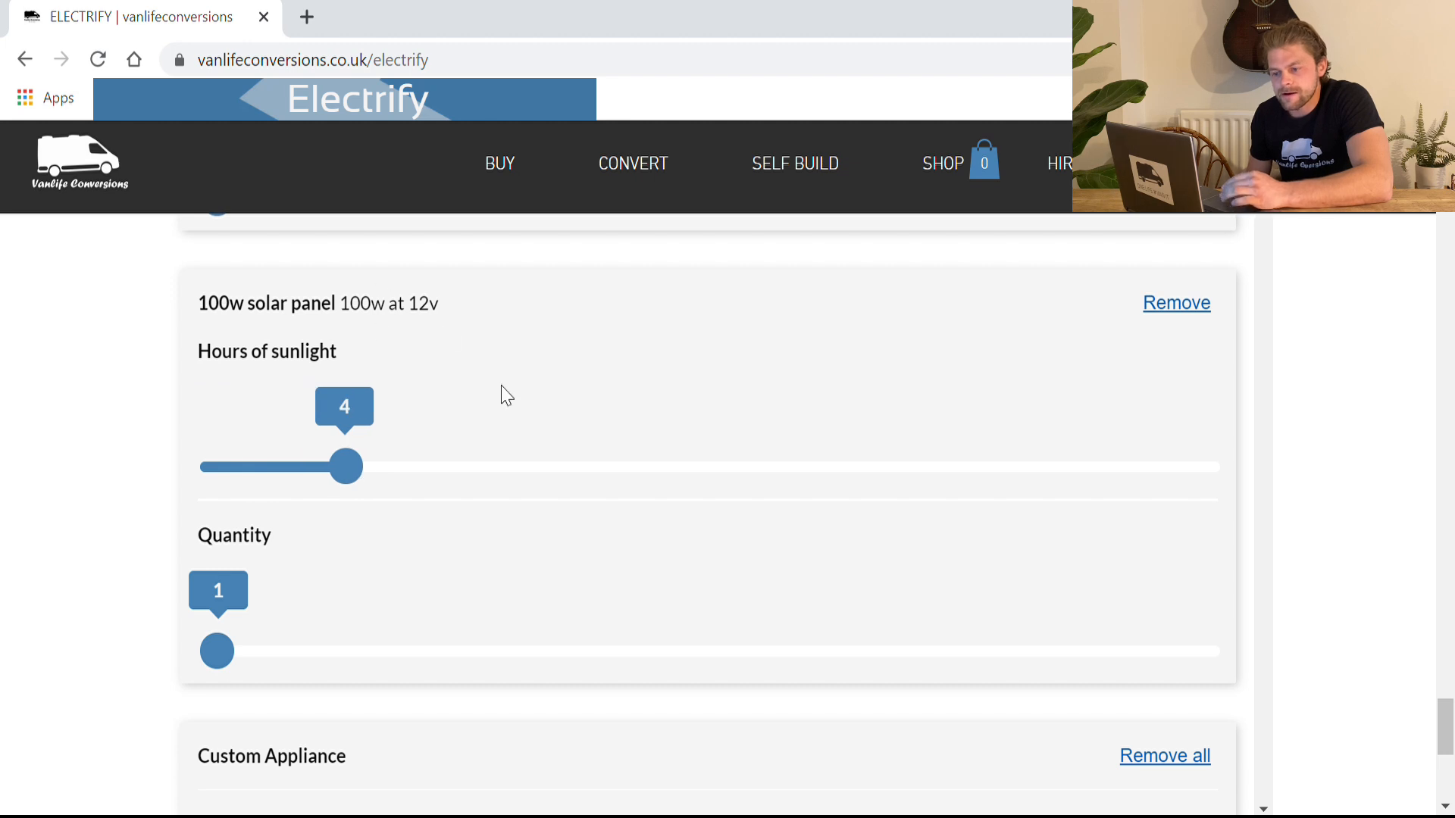
Give the 100w solar panel 6 hours of sunlight and a quantity of 4.
{"action": "scroll", "scroll_direction": "down", "scroll_amount": 3}
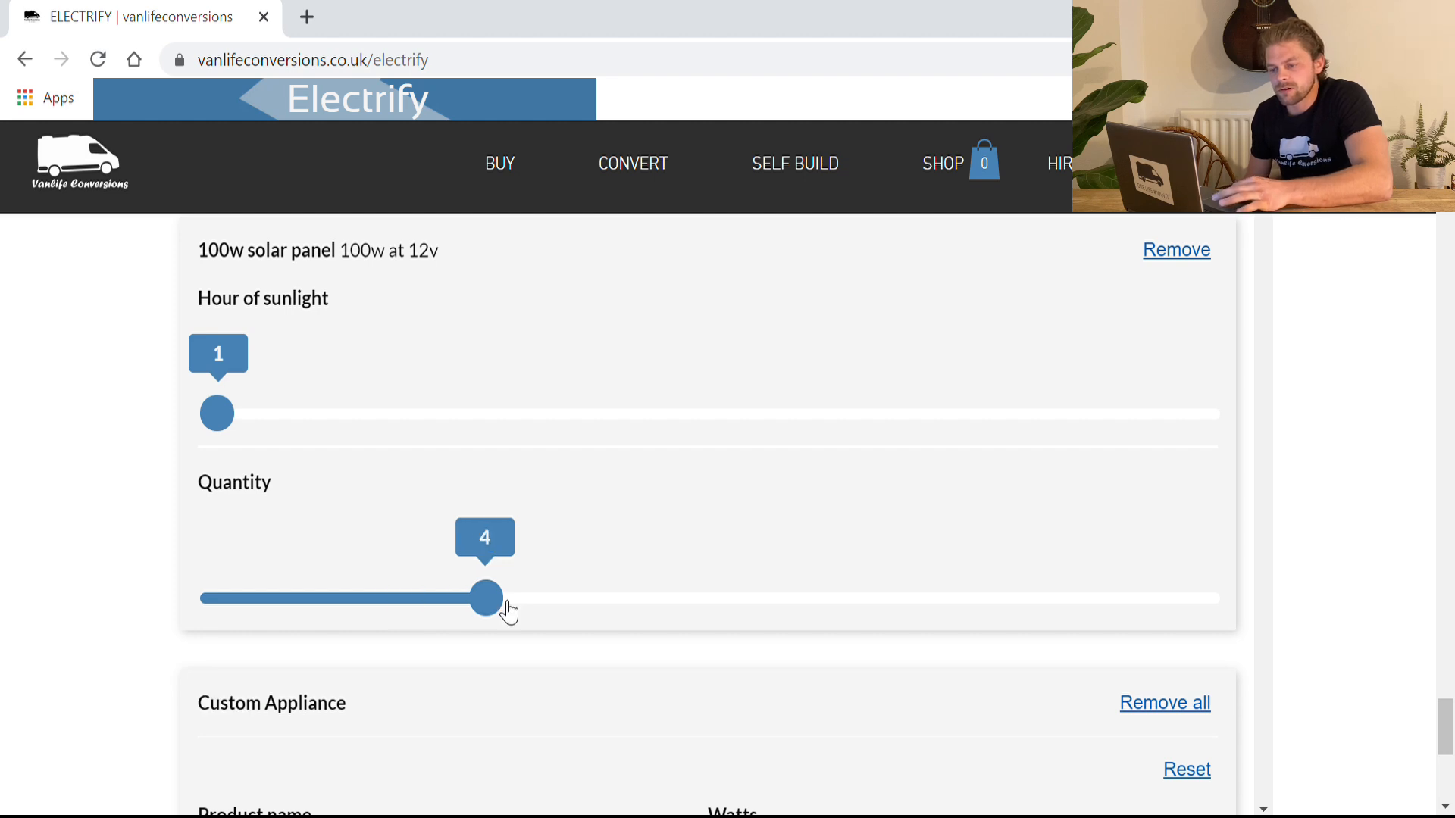
{"action": "mouse_move", "coordinate": [216, 414]}
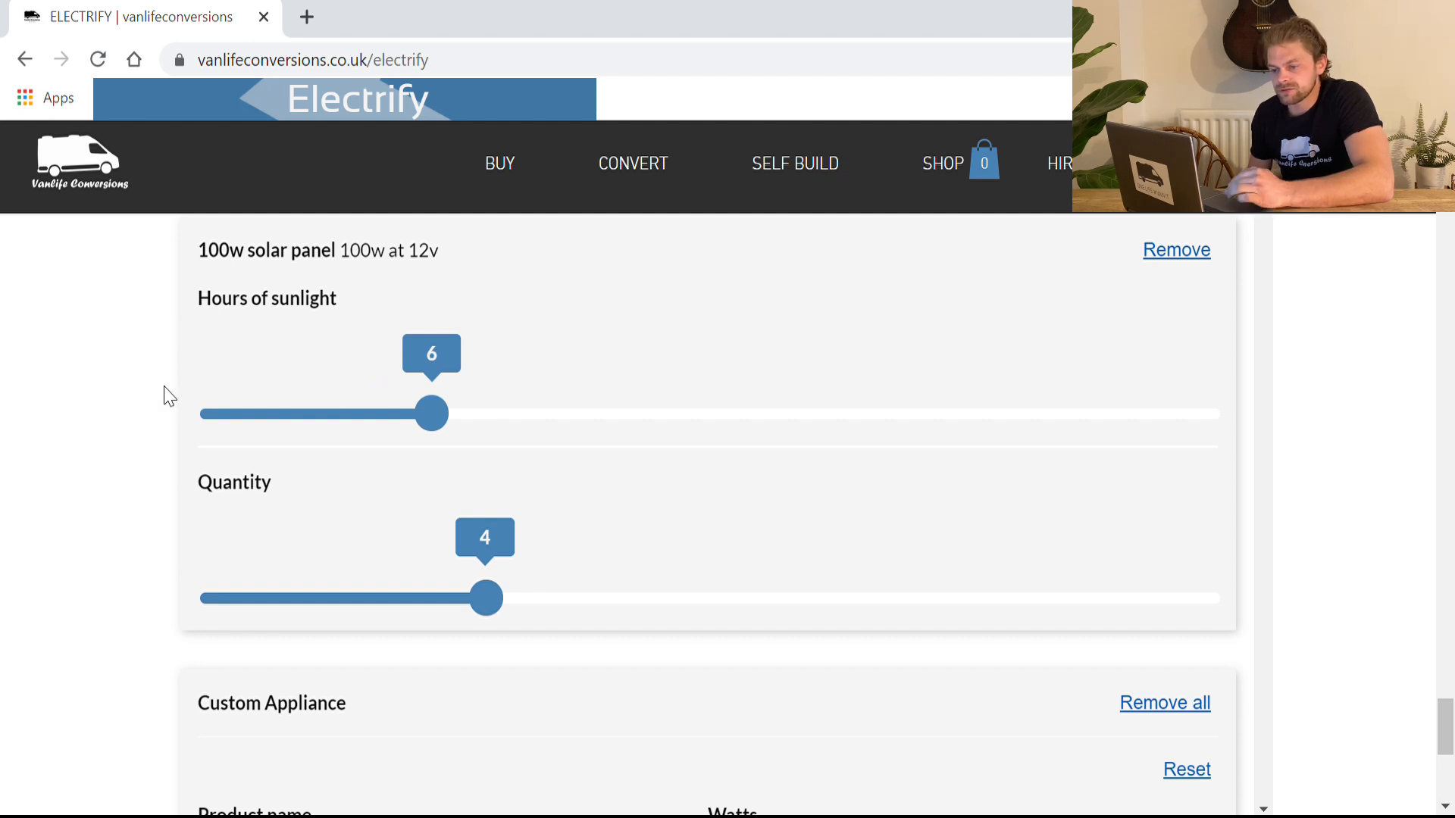
{"action": "mouse_move", "coordinate": [129, 427]}
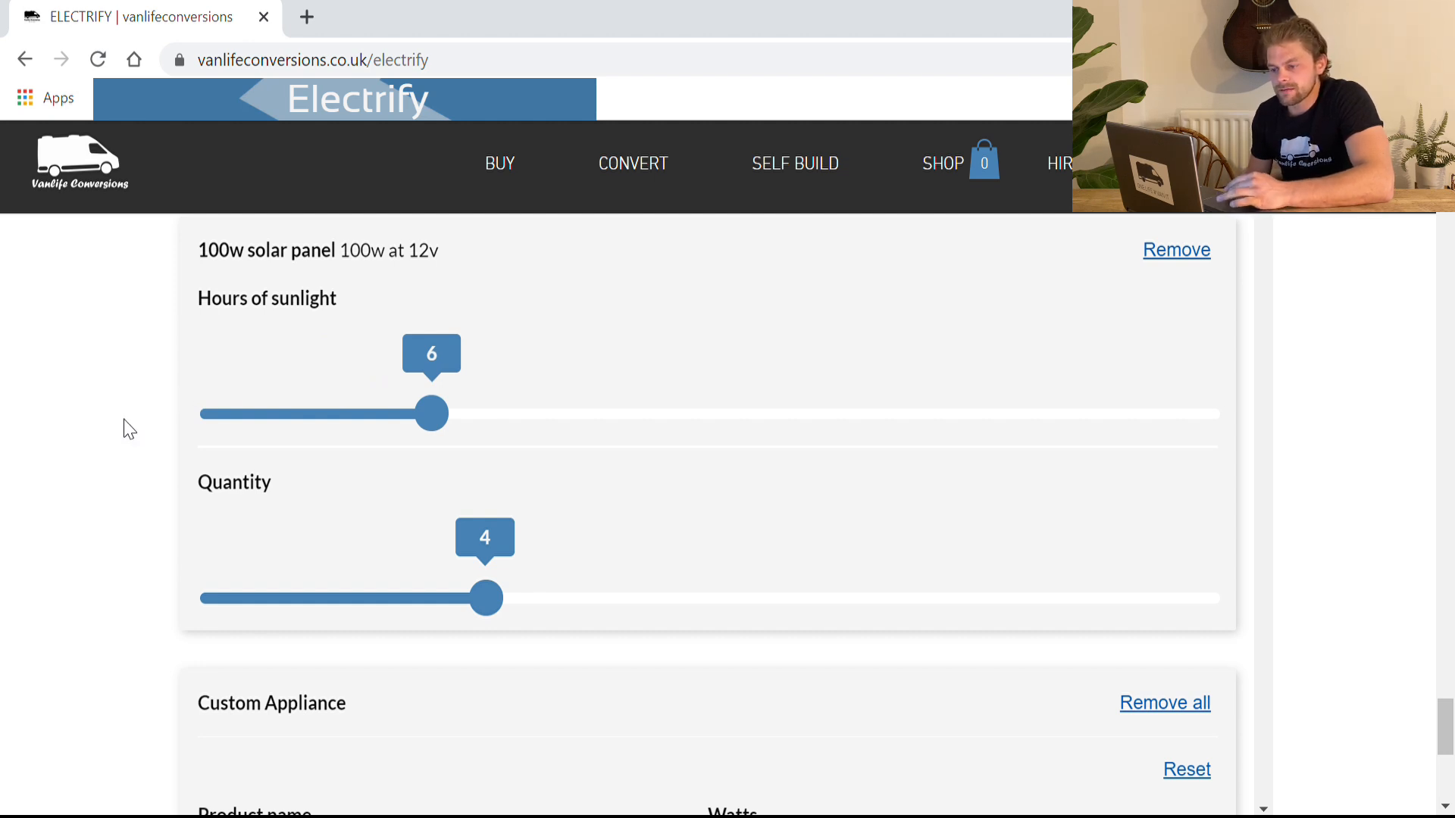
{"action": "scroll", "scroll_direction": "down", "scroll_amount": 3}
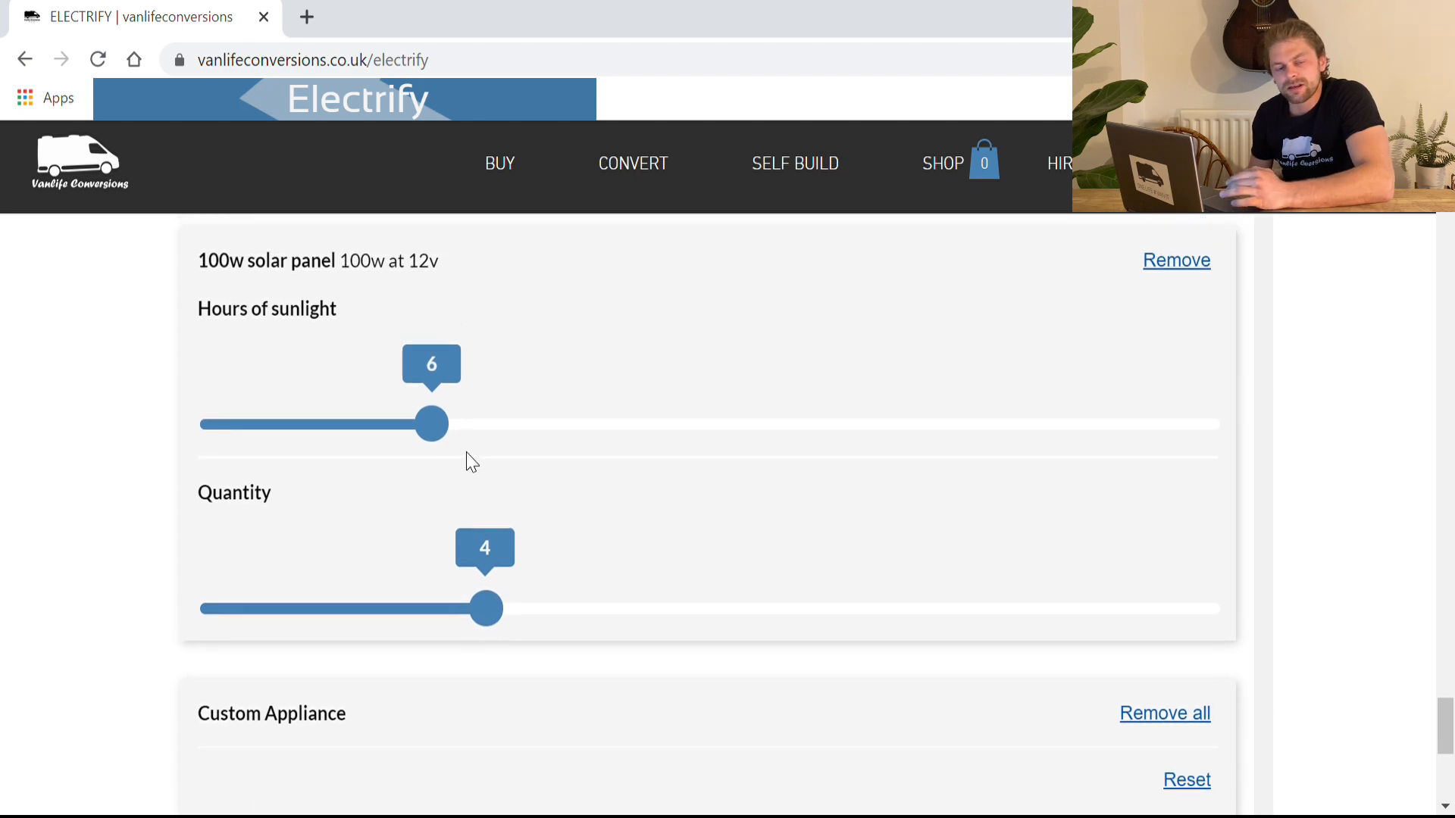
{"action": "mouse_move", "coordinate": [389, 518]}
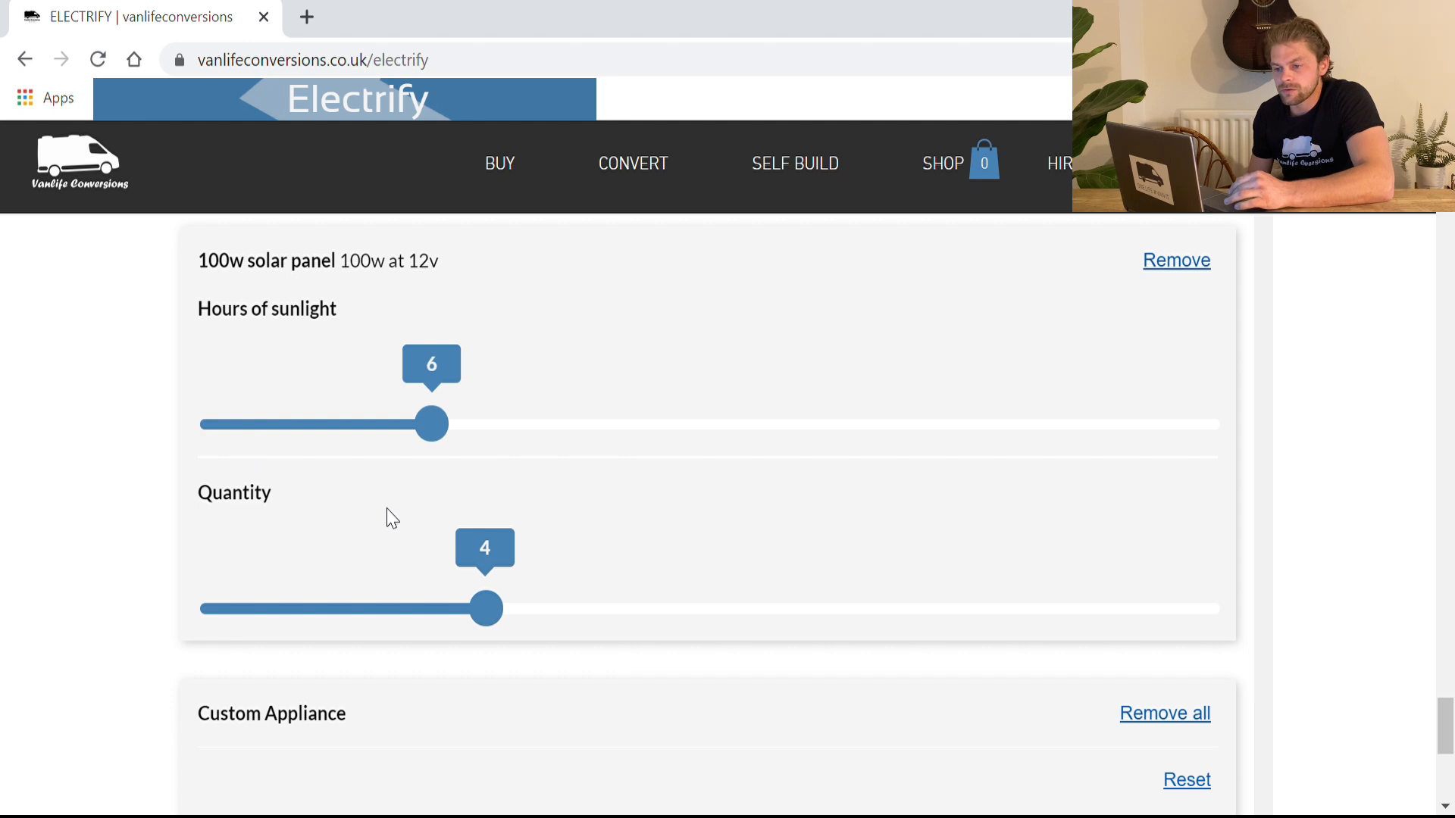
{"action": "mouse_move", "coordinate": [182, 524]}
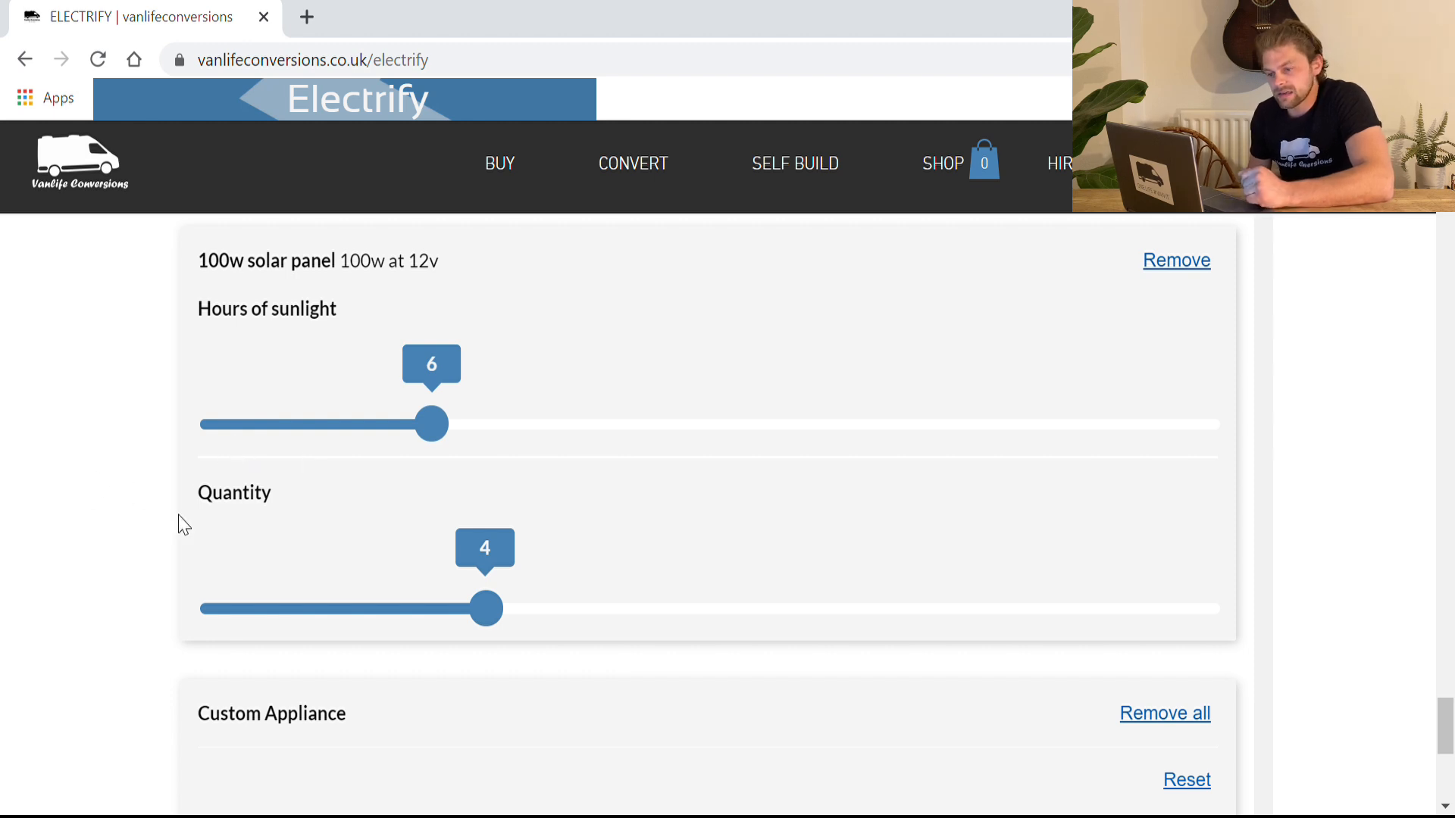
{"action": "mouse_move", "coordinate": [144, 467]}
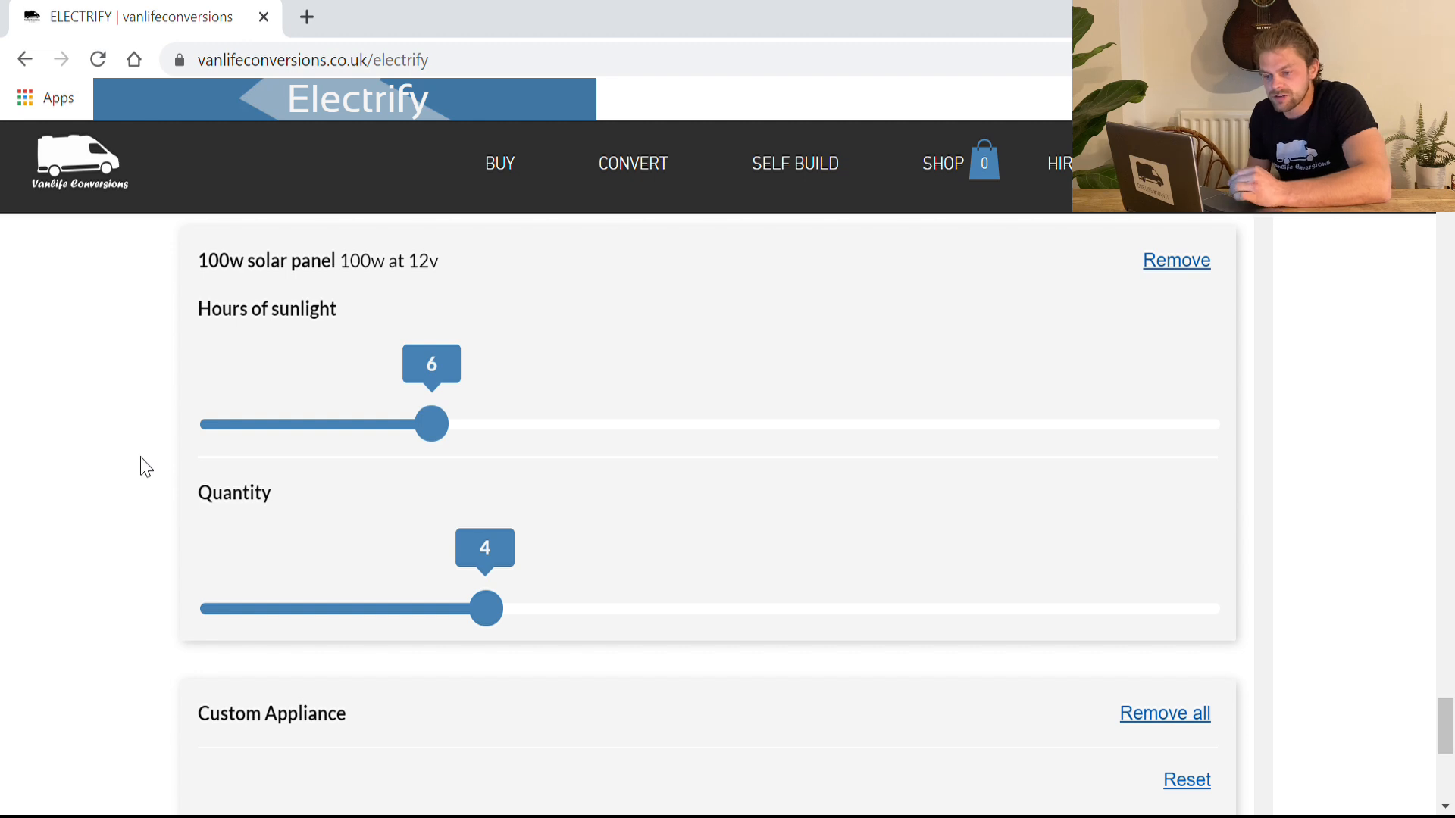
{"action": "mouse_move", "coordinate": [160, 455]}
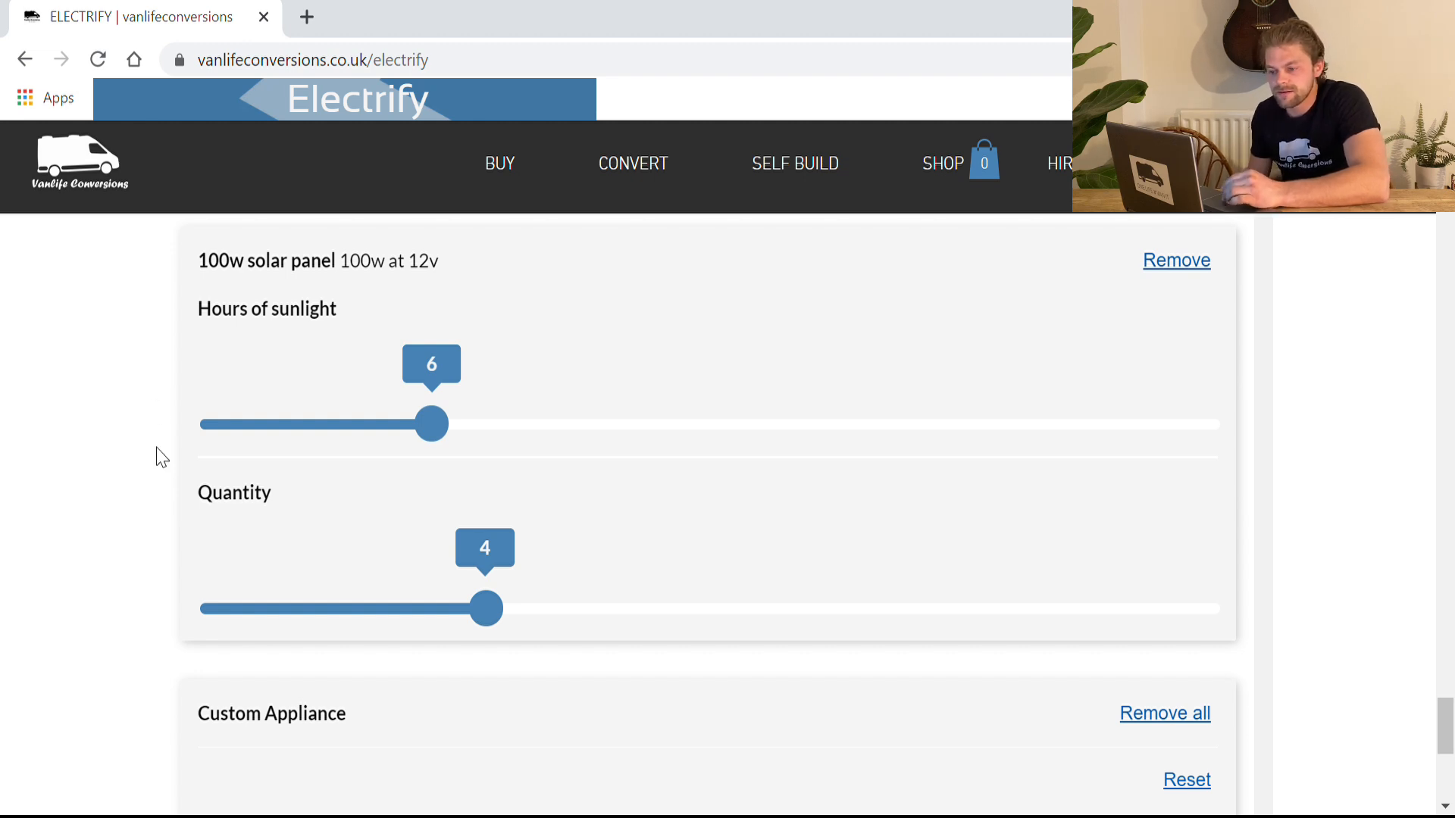
{"action": "scroll", "scroll_direction": "down", "scroll_amount": 3}
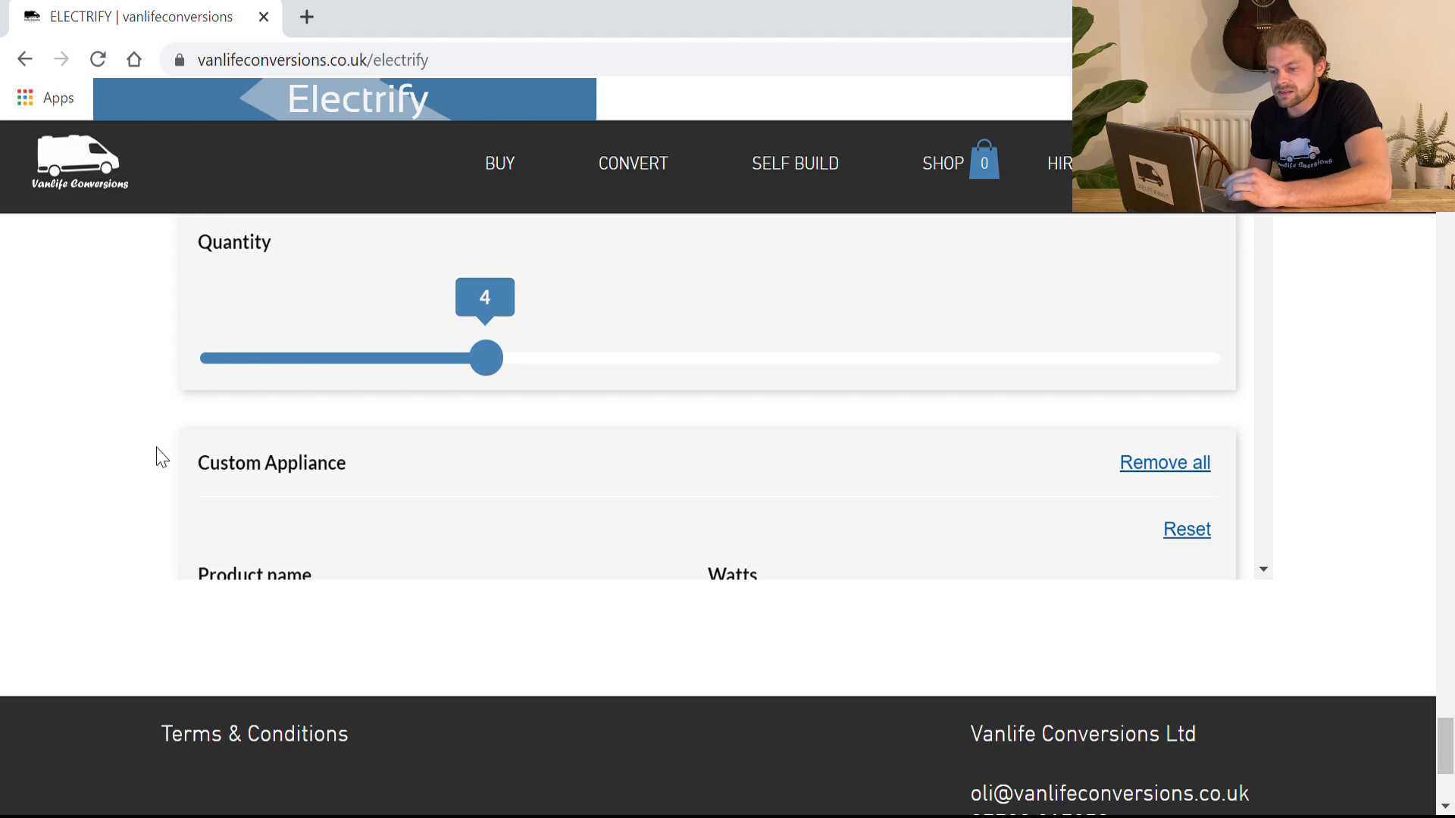
{"action": "scroll", "scroll_direction": "down", "scroll_amount": 3}
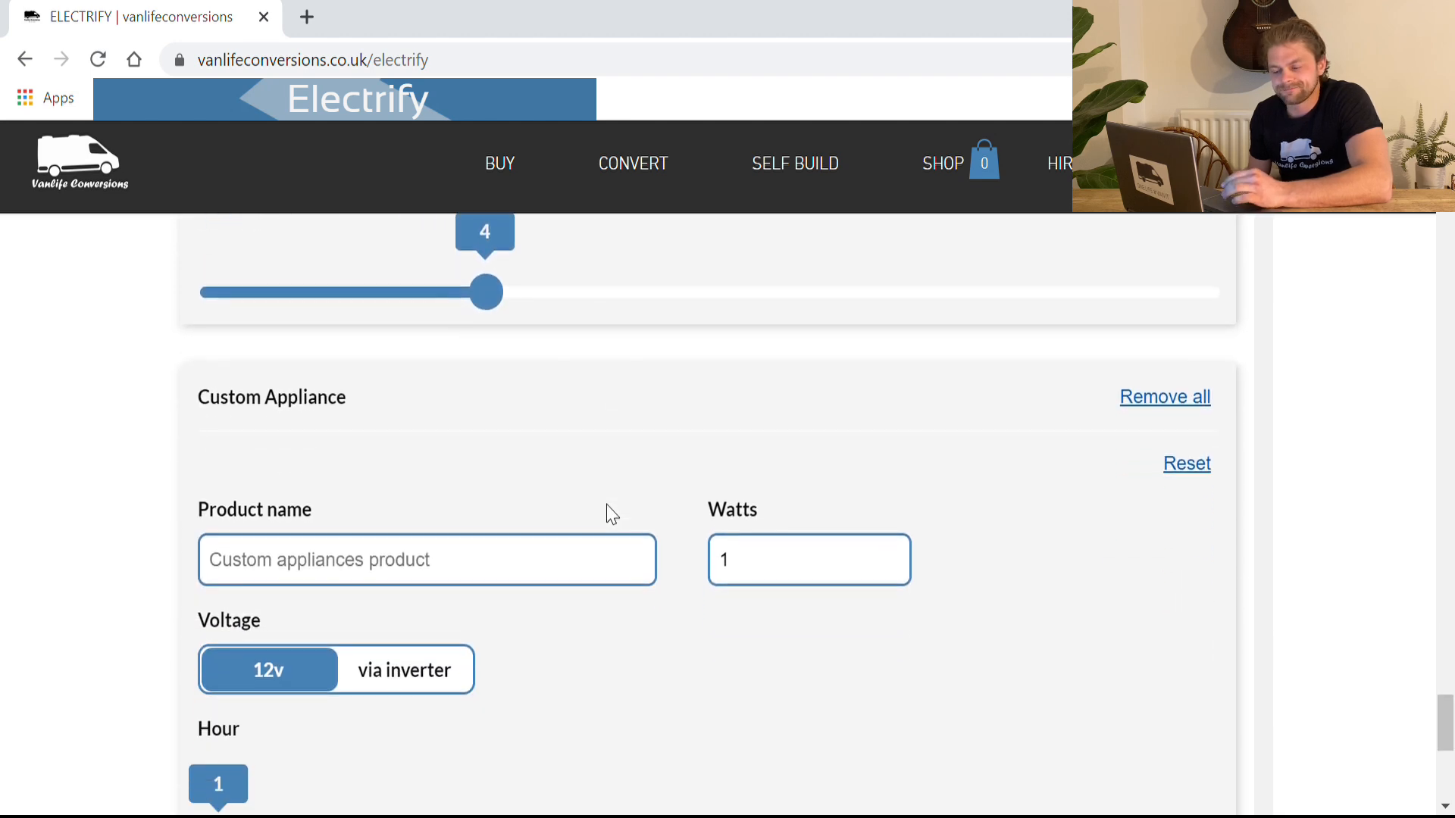
{"action": "scroll", "scroll_direction": "down", "scroll_amount": 3}
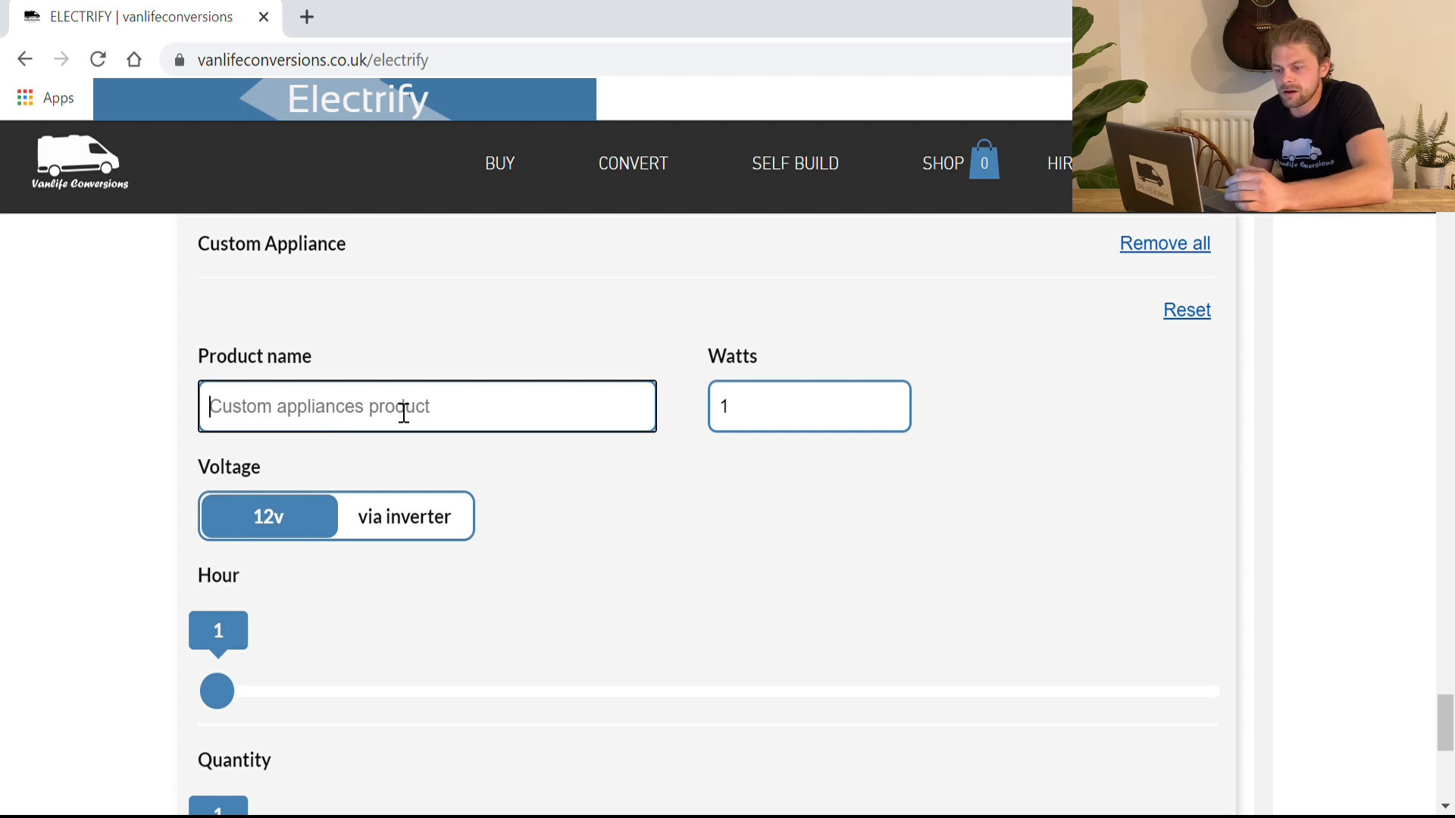
{"action": "mouse_move", "coordinate": [8, 384]}
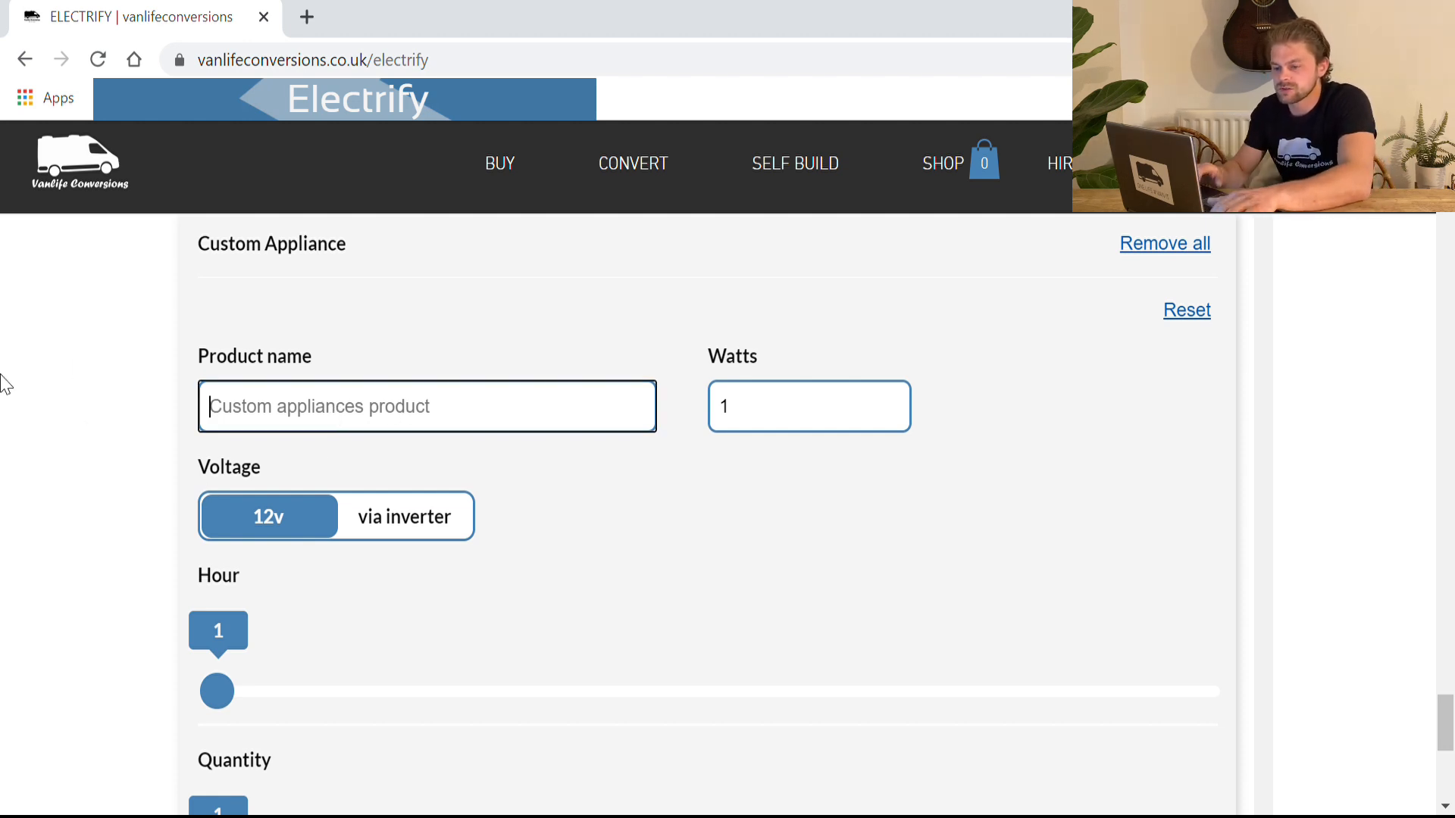
{"action": "type", "text": "TV"}
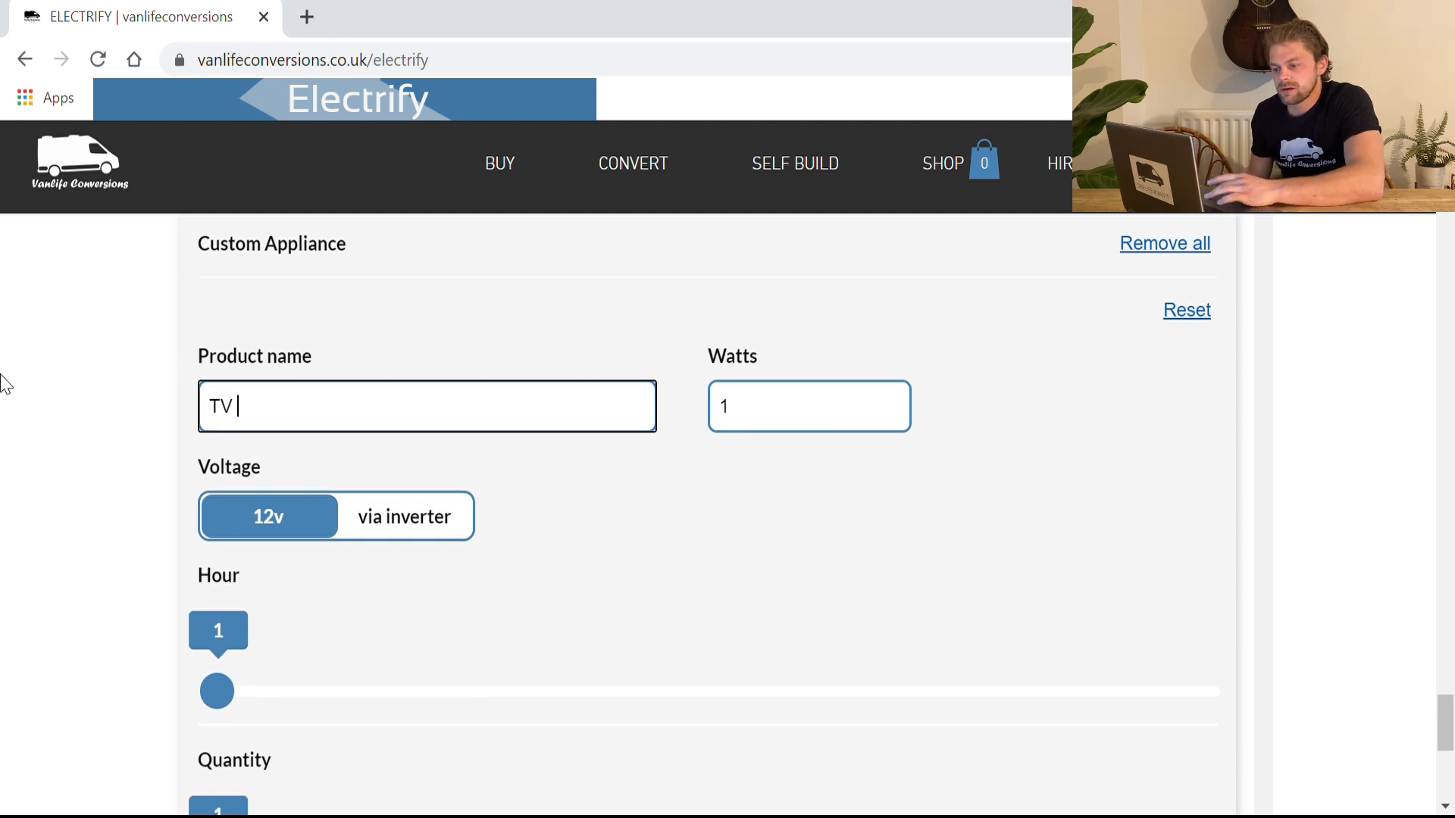
{"action": "type", "text": "12v"}
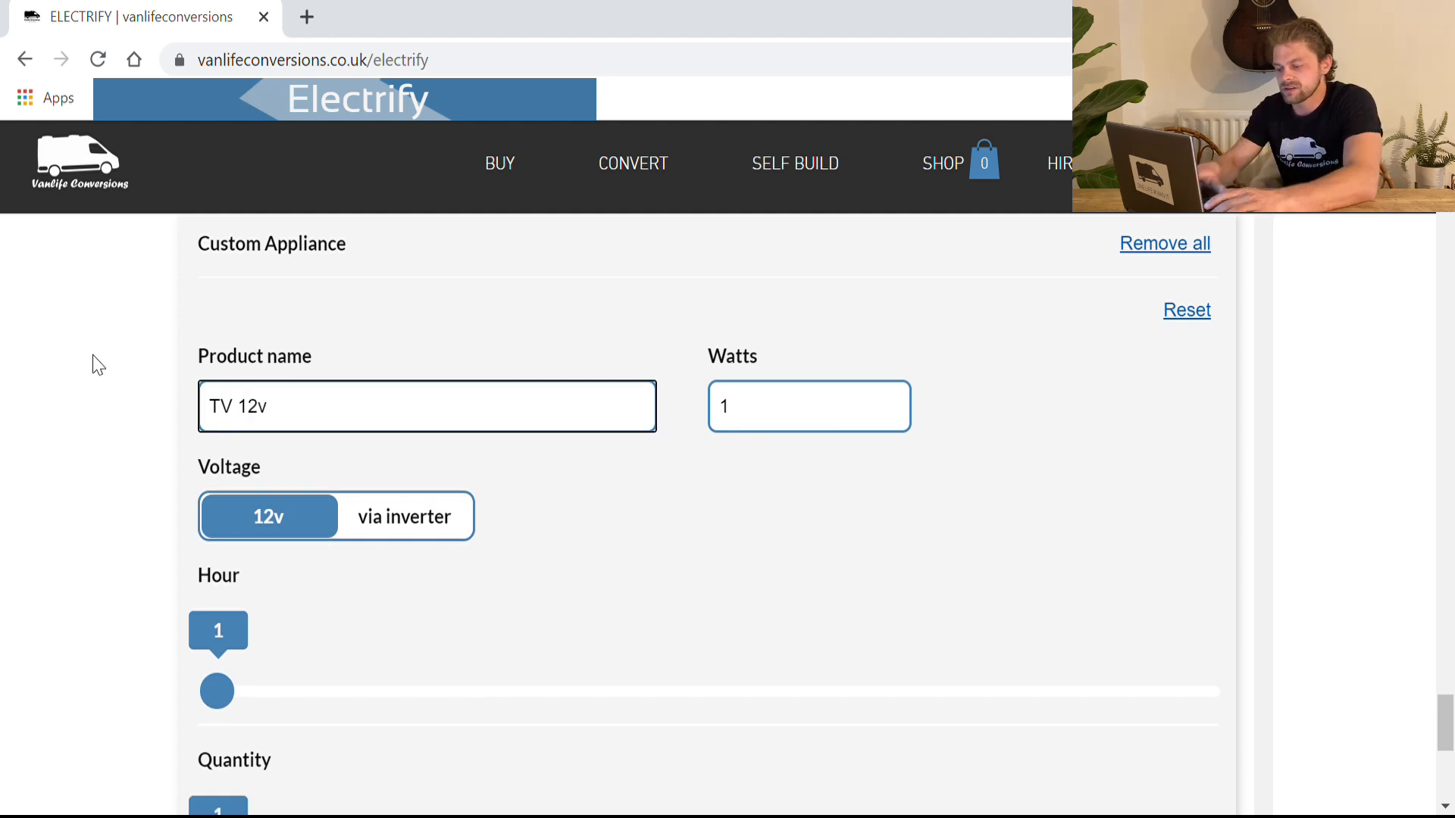
{"action": "left_click", "coordinate": [807, 406]}
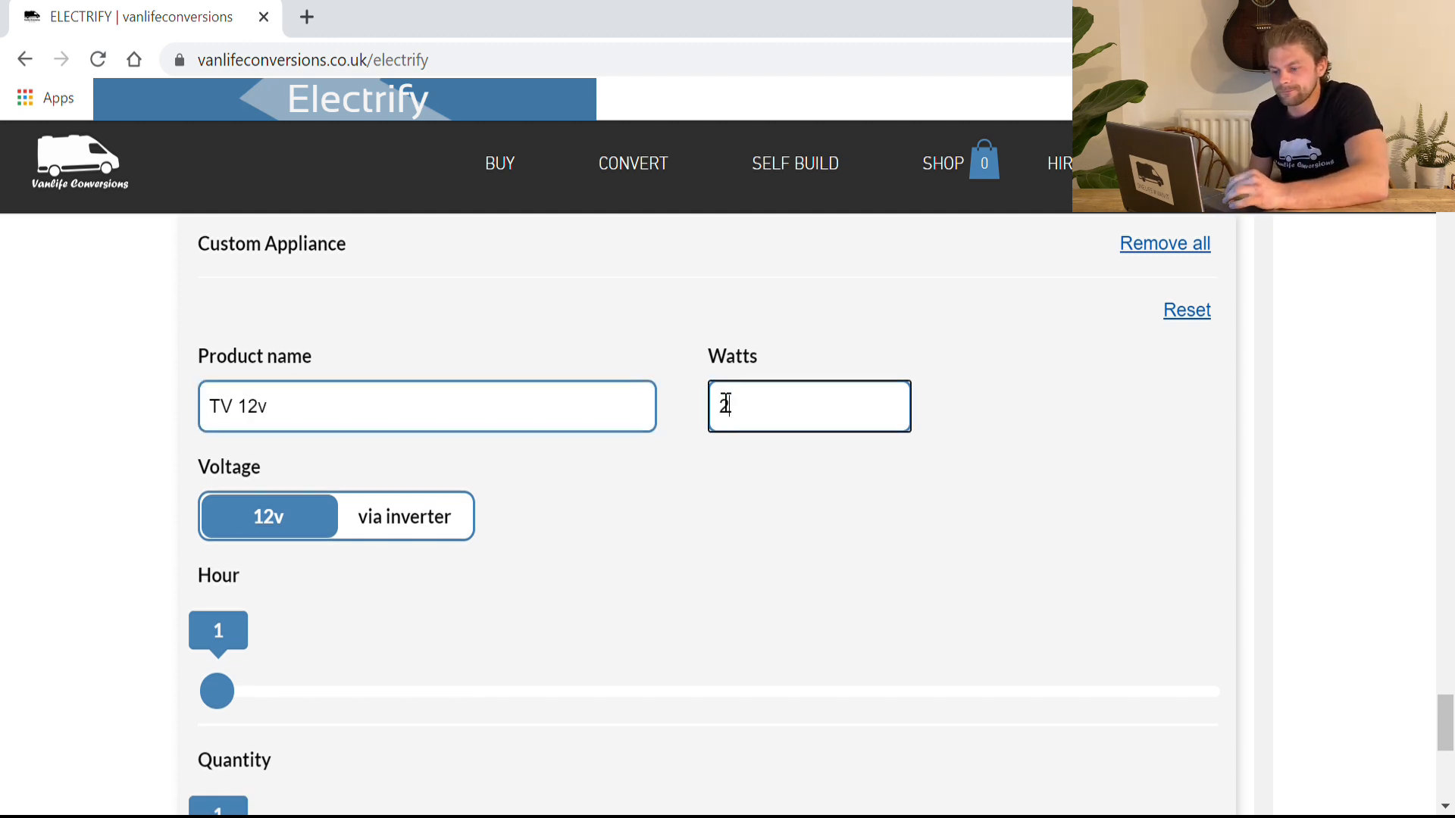
{"action": "type", "text": "0"}
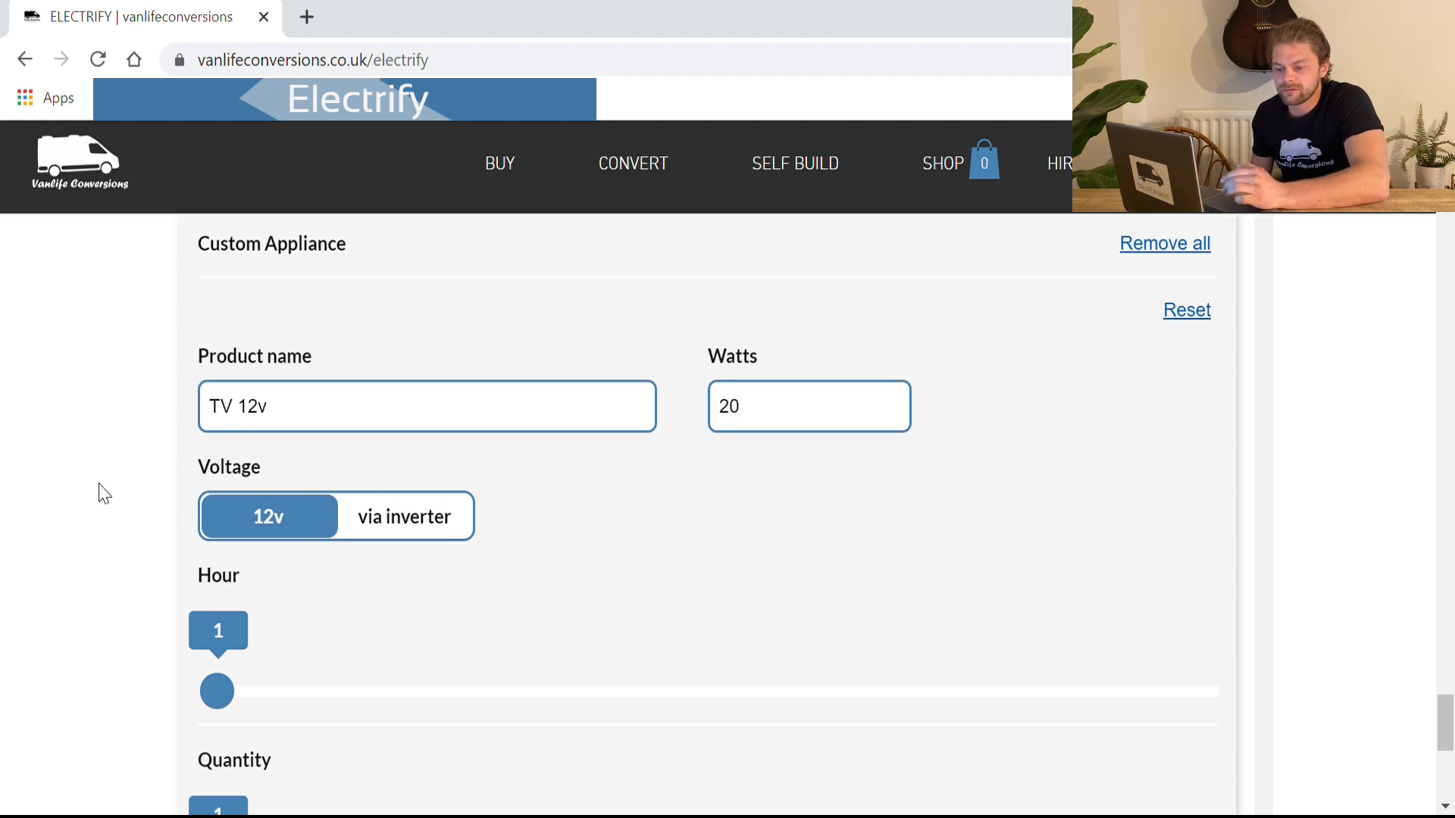
{"action": "scroll", "scroll_direction": "down", "scroll_amount": 3}
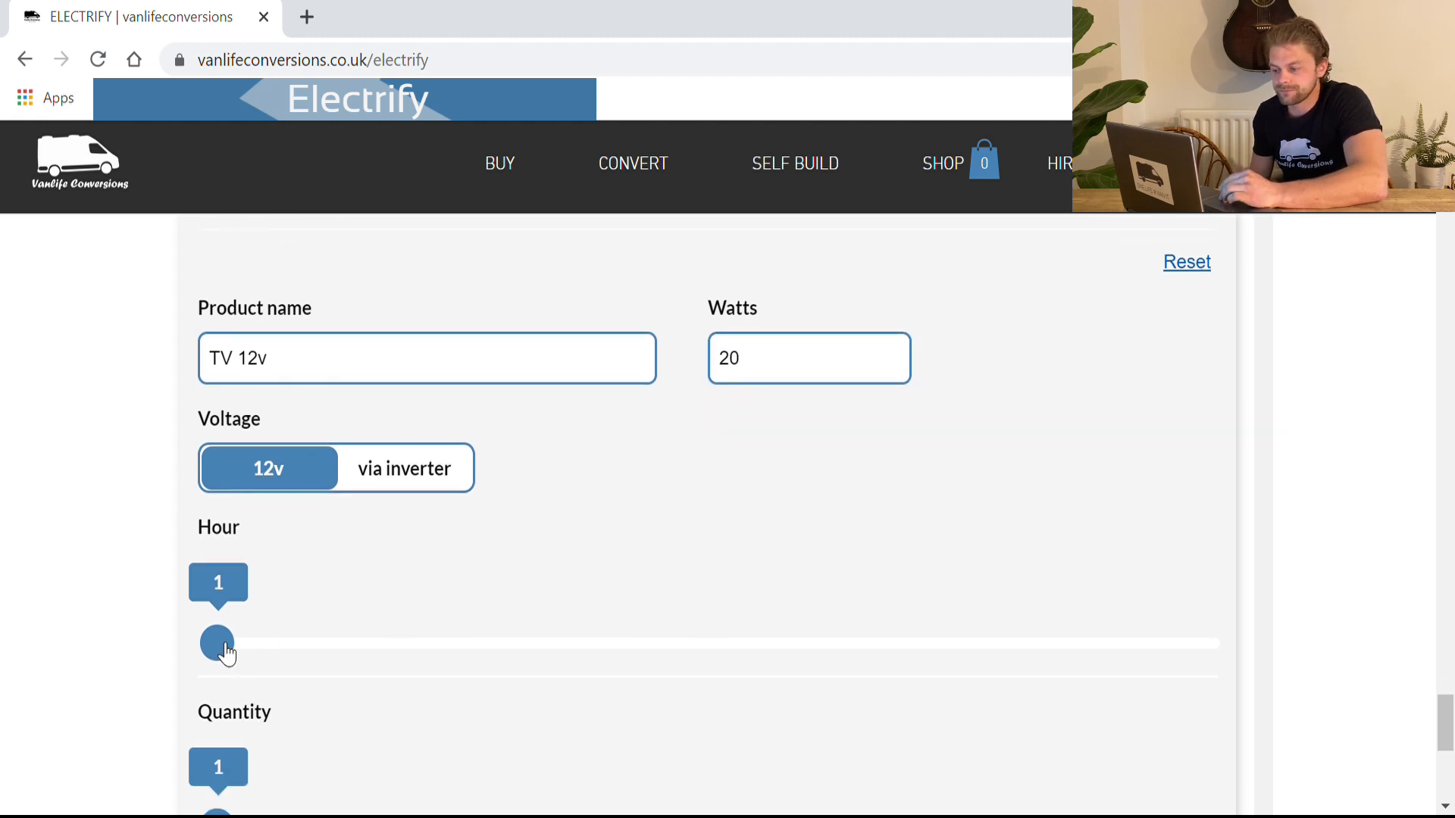
{"action": "scroll", "scroll_direction": "down", "scroll_amount": 3}
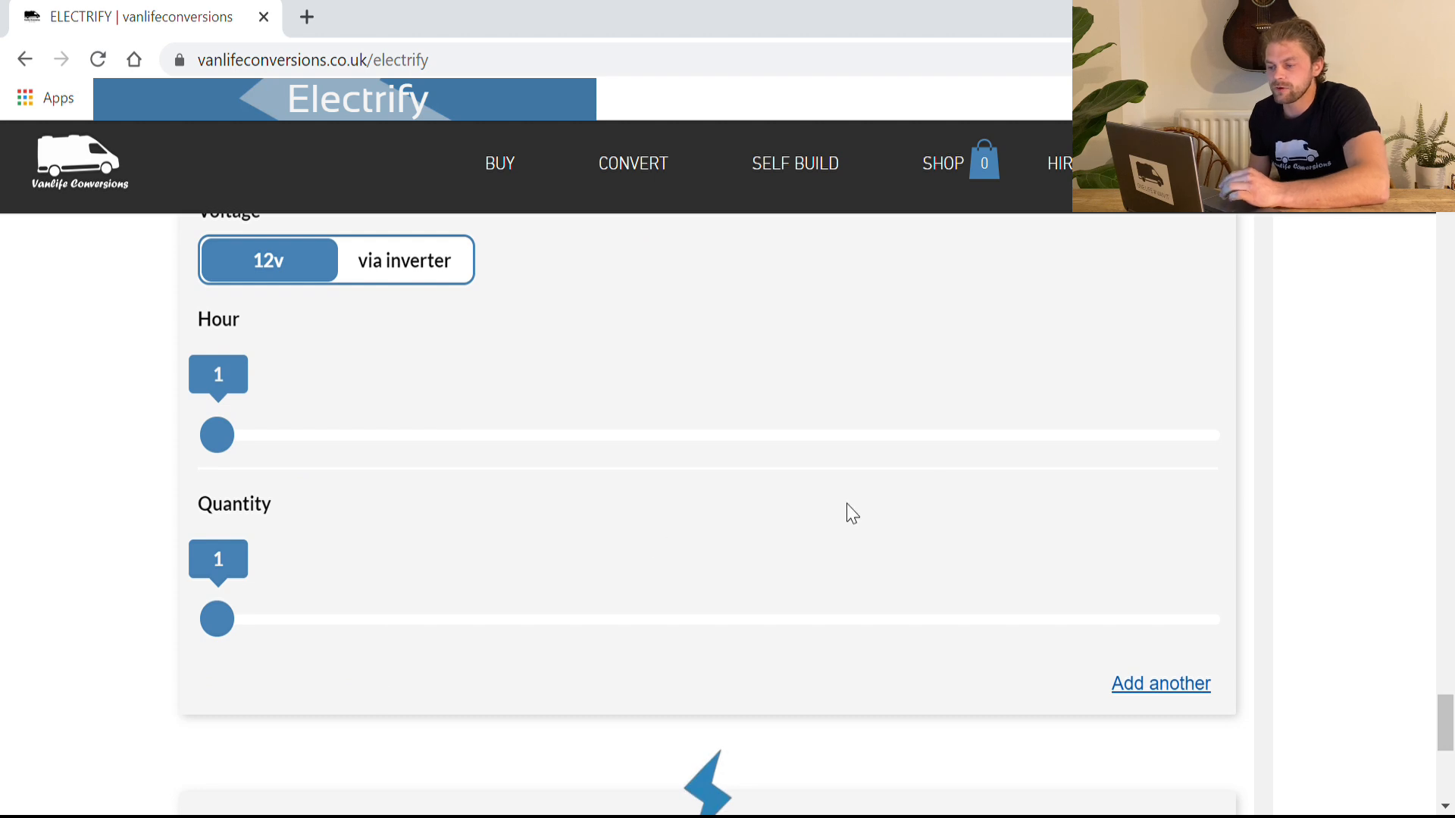
{"action": "scroll", "scroll_direction": "down", "scroll_amount": 3}
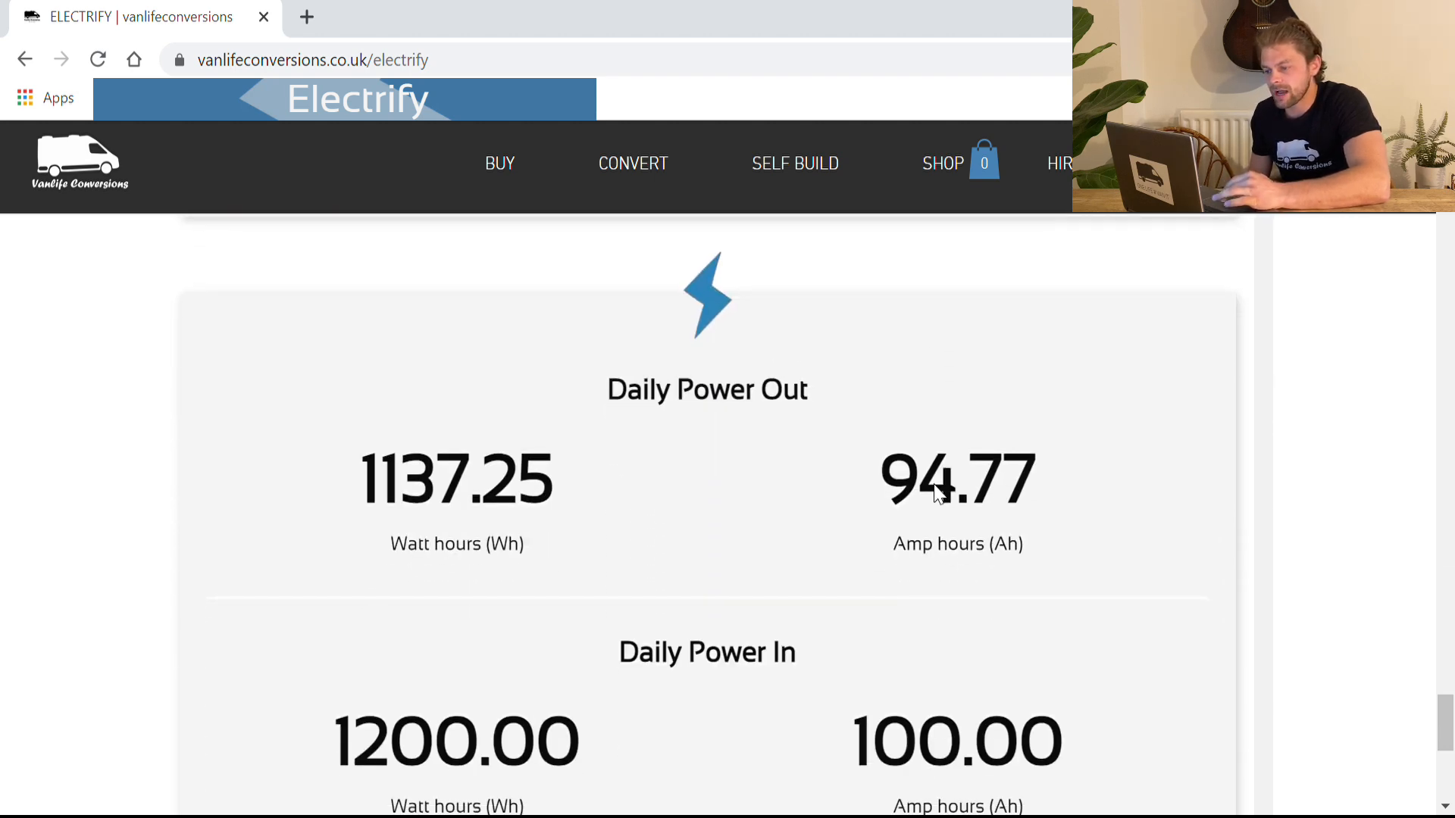
{"action": "mouse_move", "coordinate": [763, 352]}
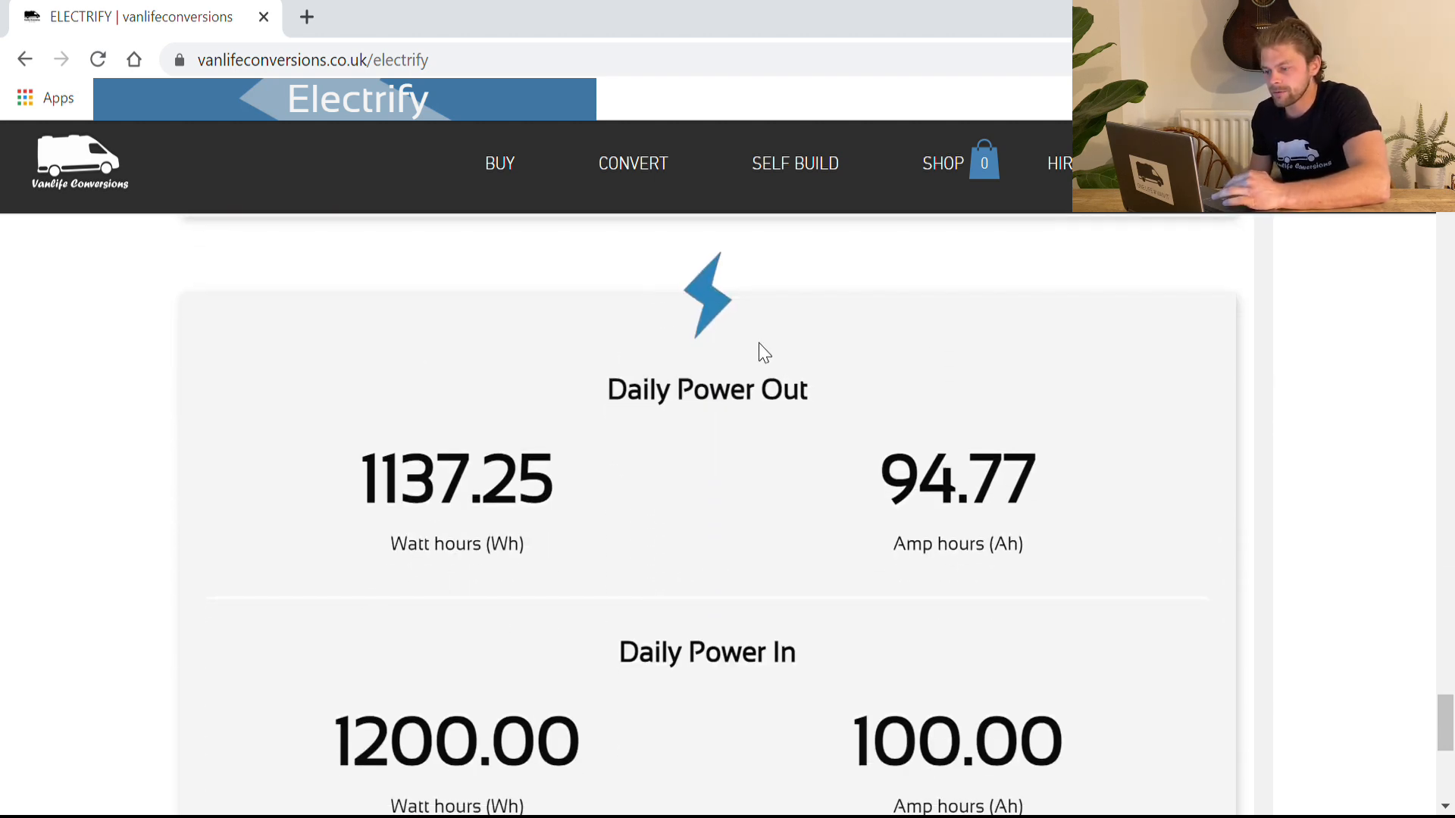
{"action": "mouse_move", "coordinate": [917, 735]}
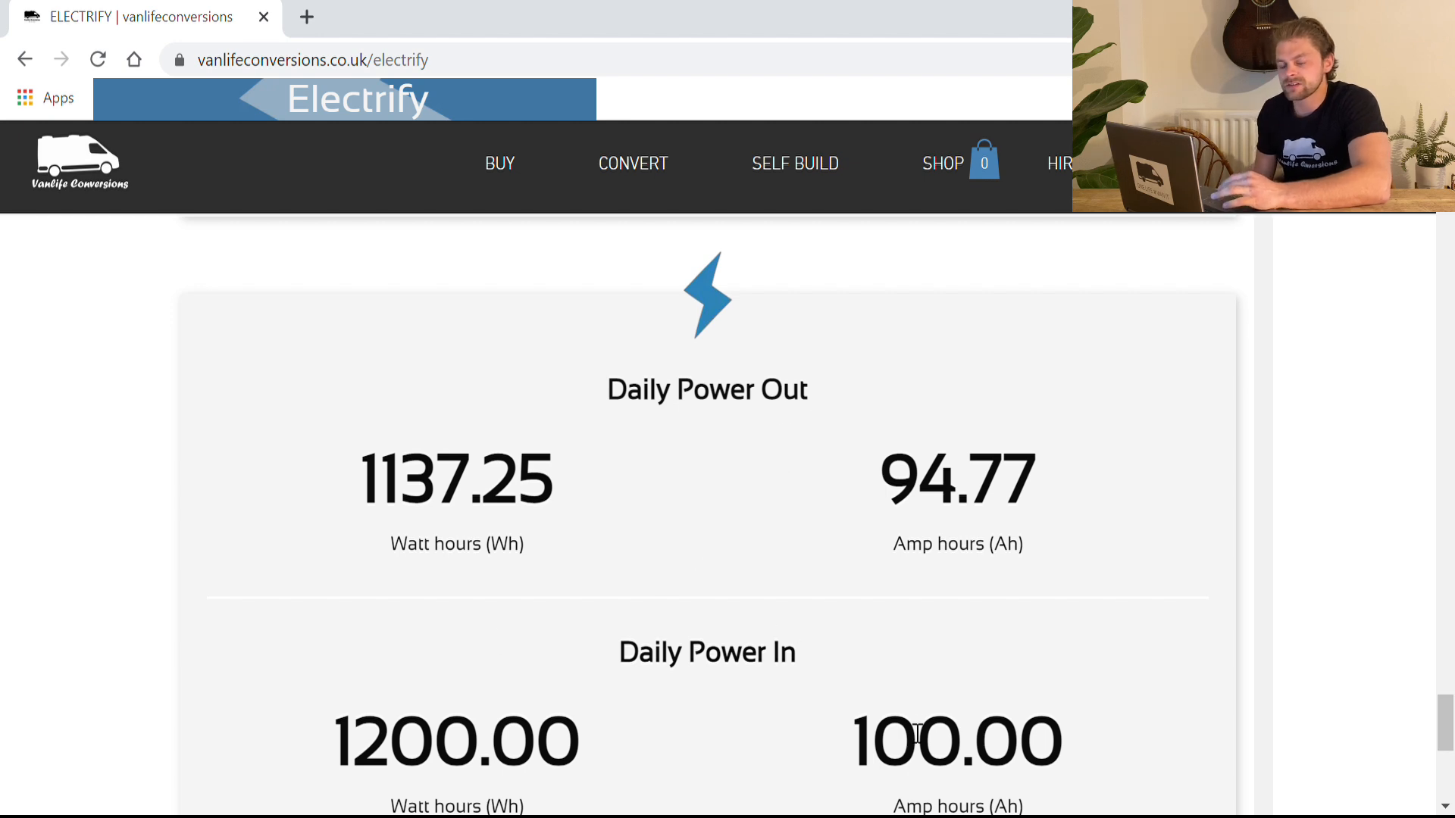
{"action": "mouse_move", "coordinate": [663, 351]}
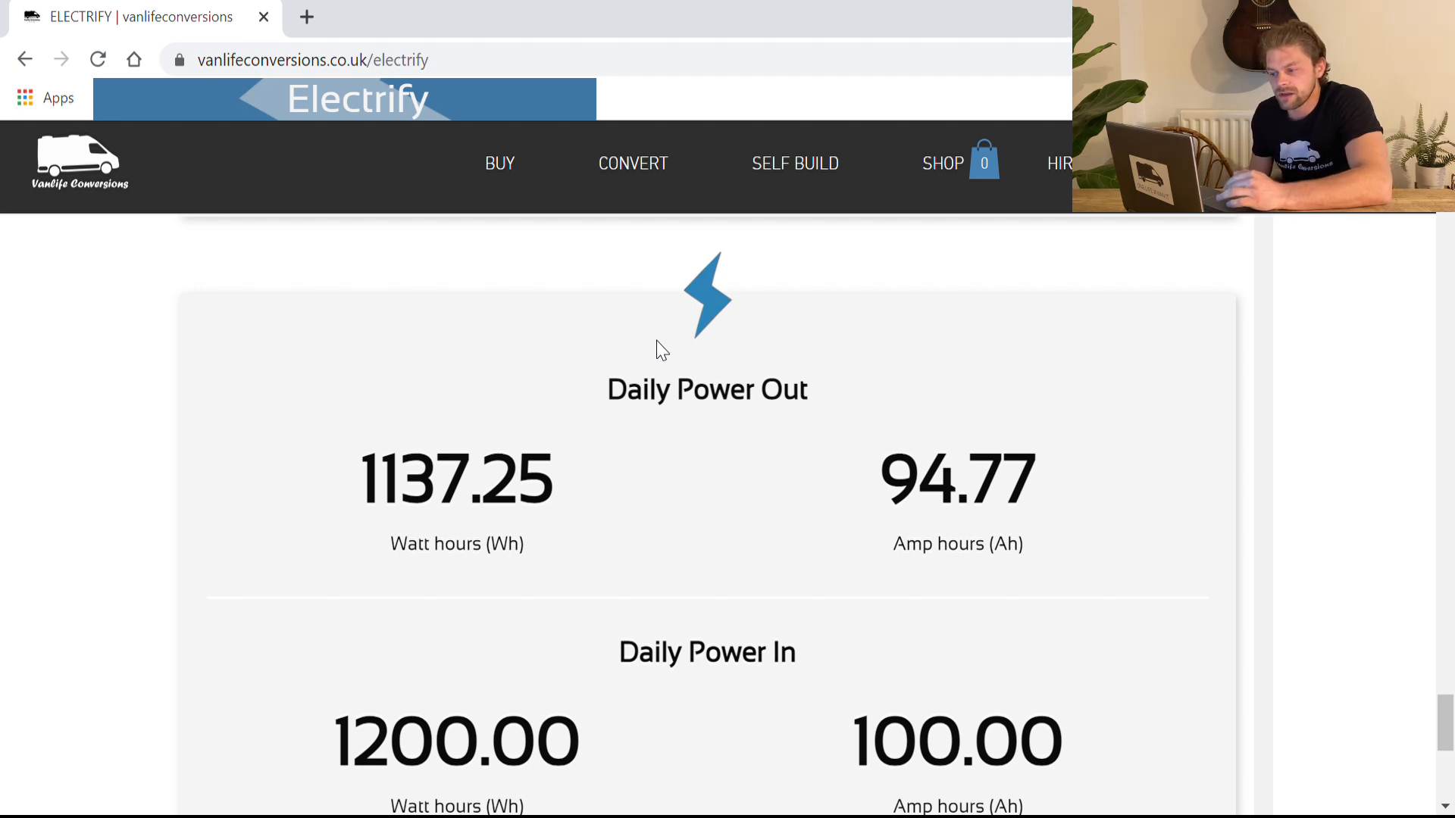
{"action": "mouse_move", "coordinate": [157, 366]}
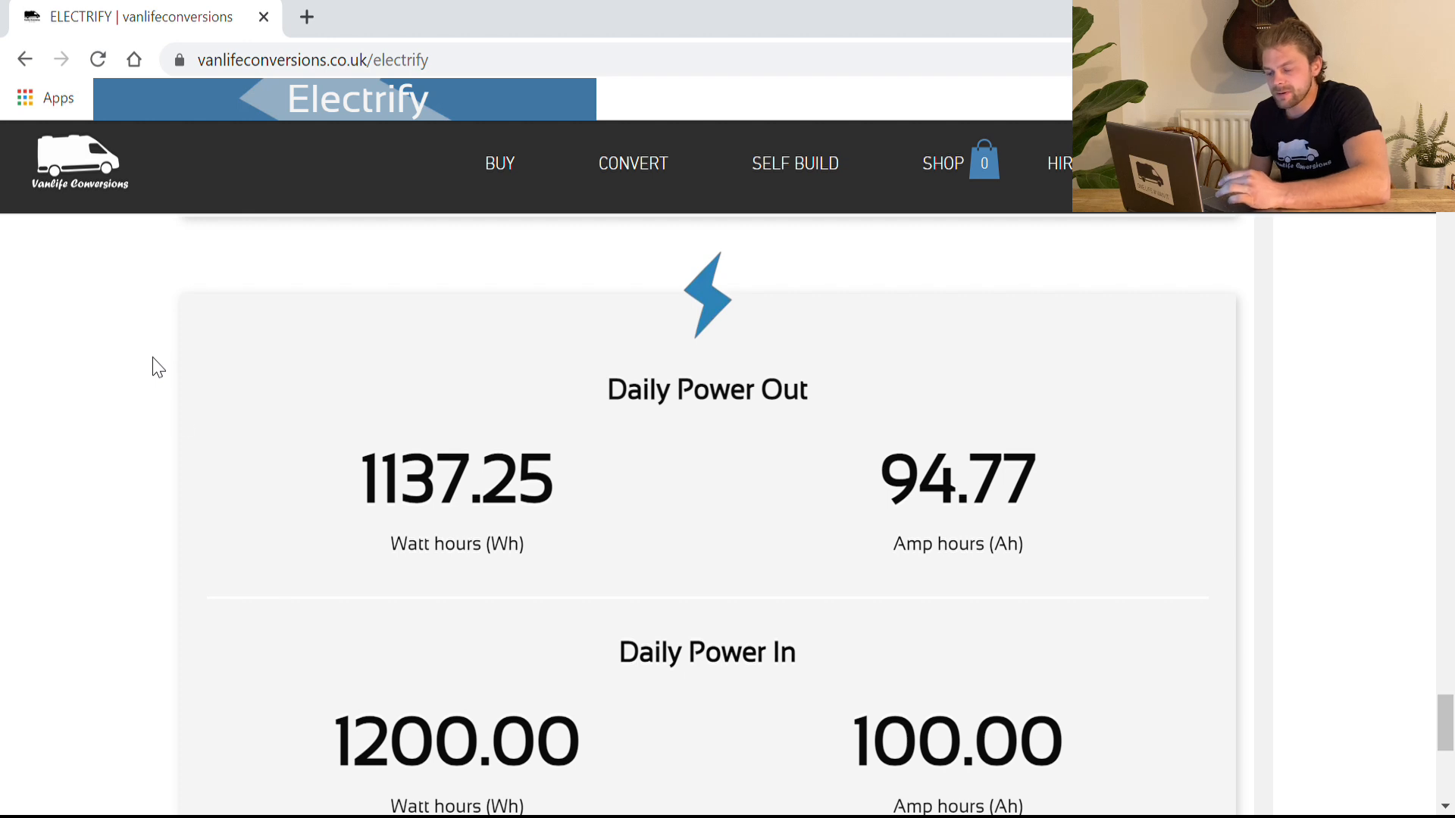
{"action": "scroll", "scroll_direction": "down", "scroll_amount": 3}
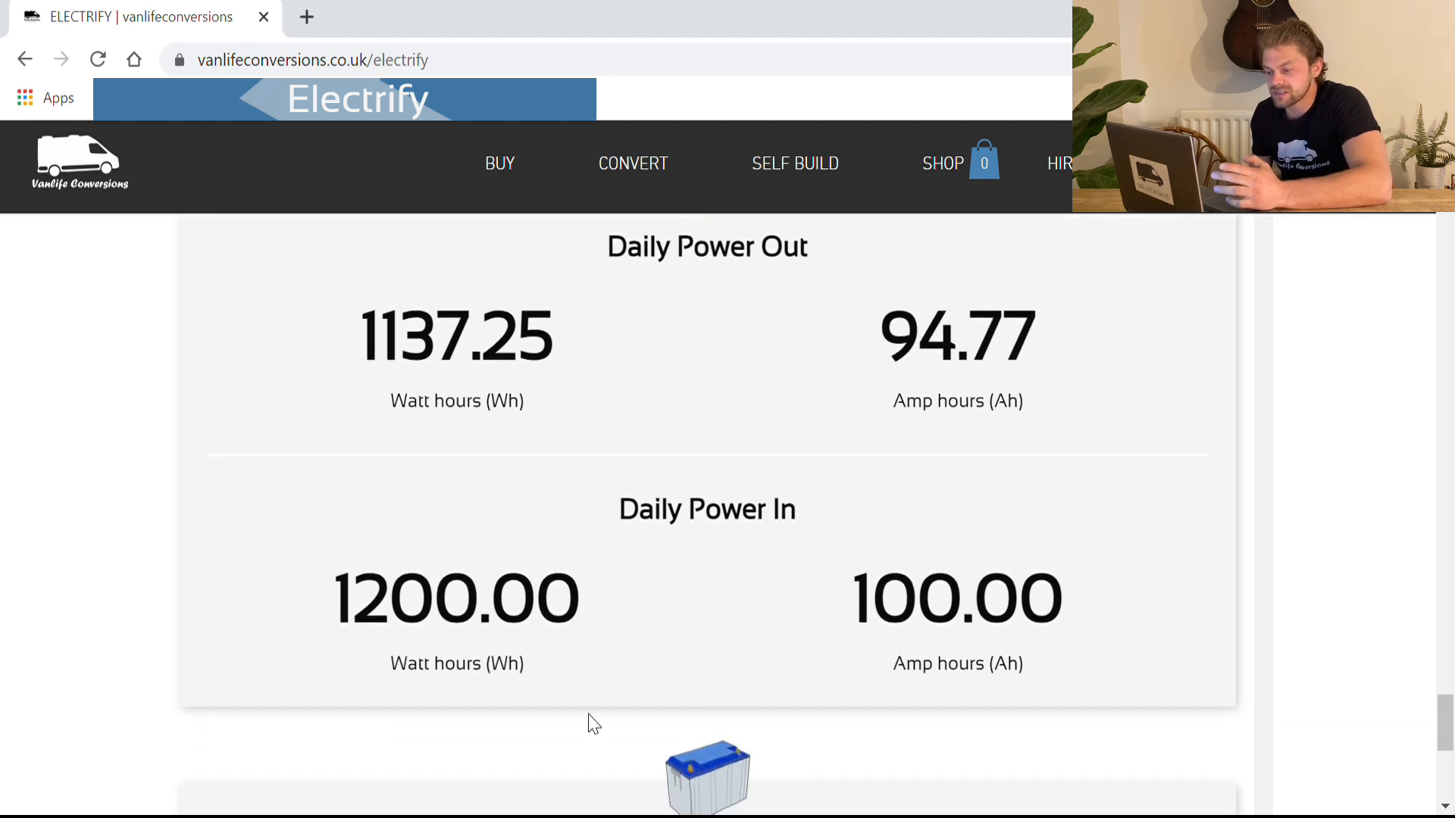
{"action": "mouse_move", "coordinate": [788, 641]}
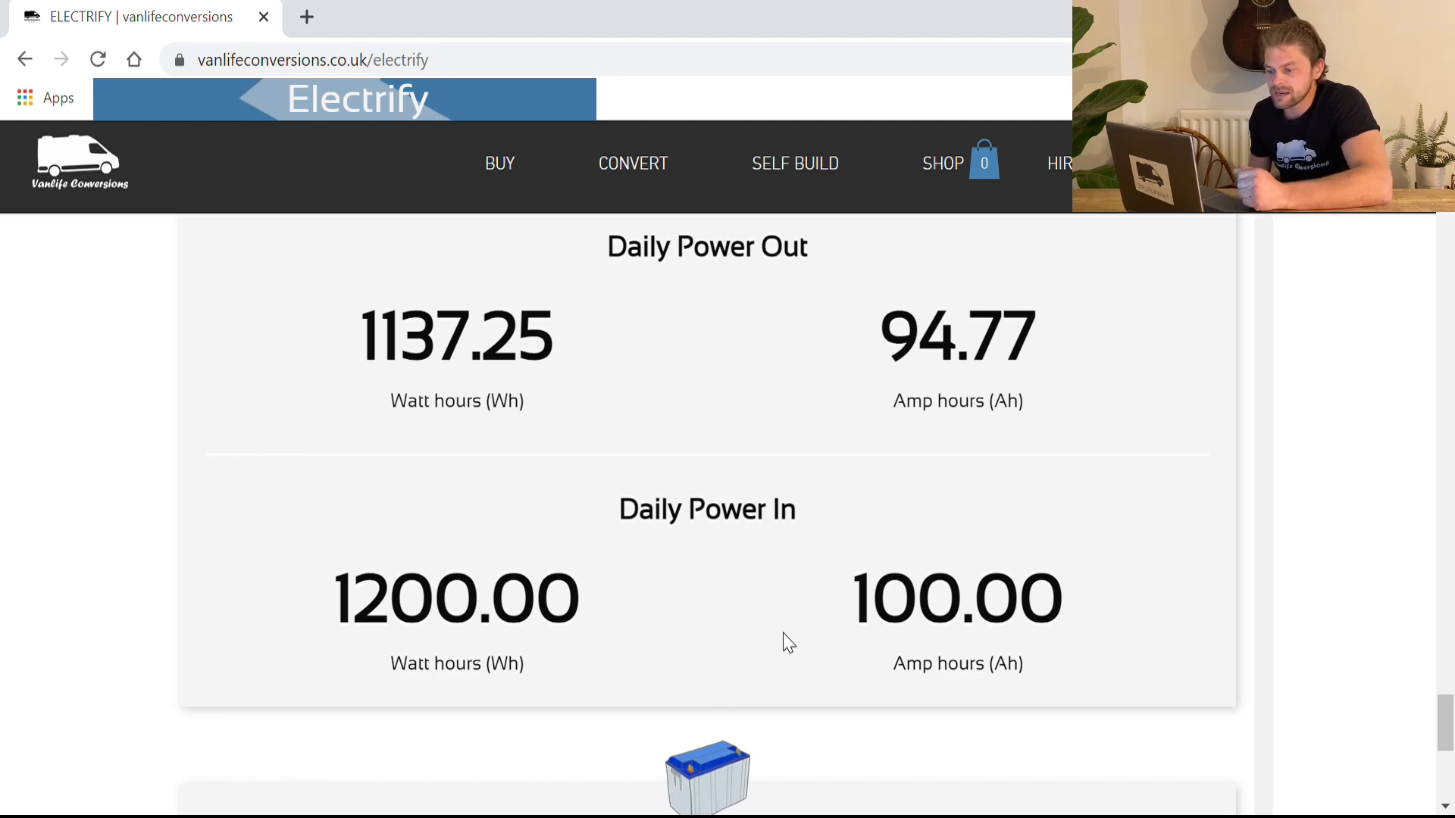
{"action": "mouse_move", "coordinate": [161, 565]}
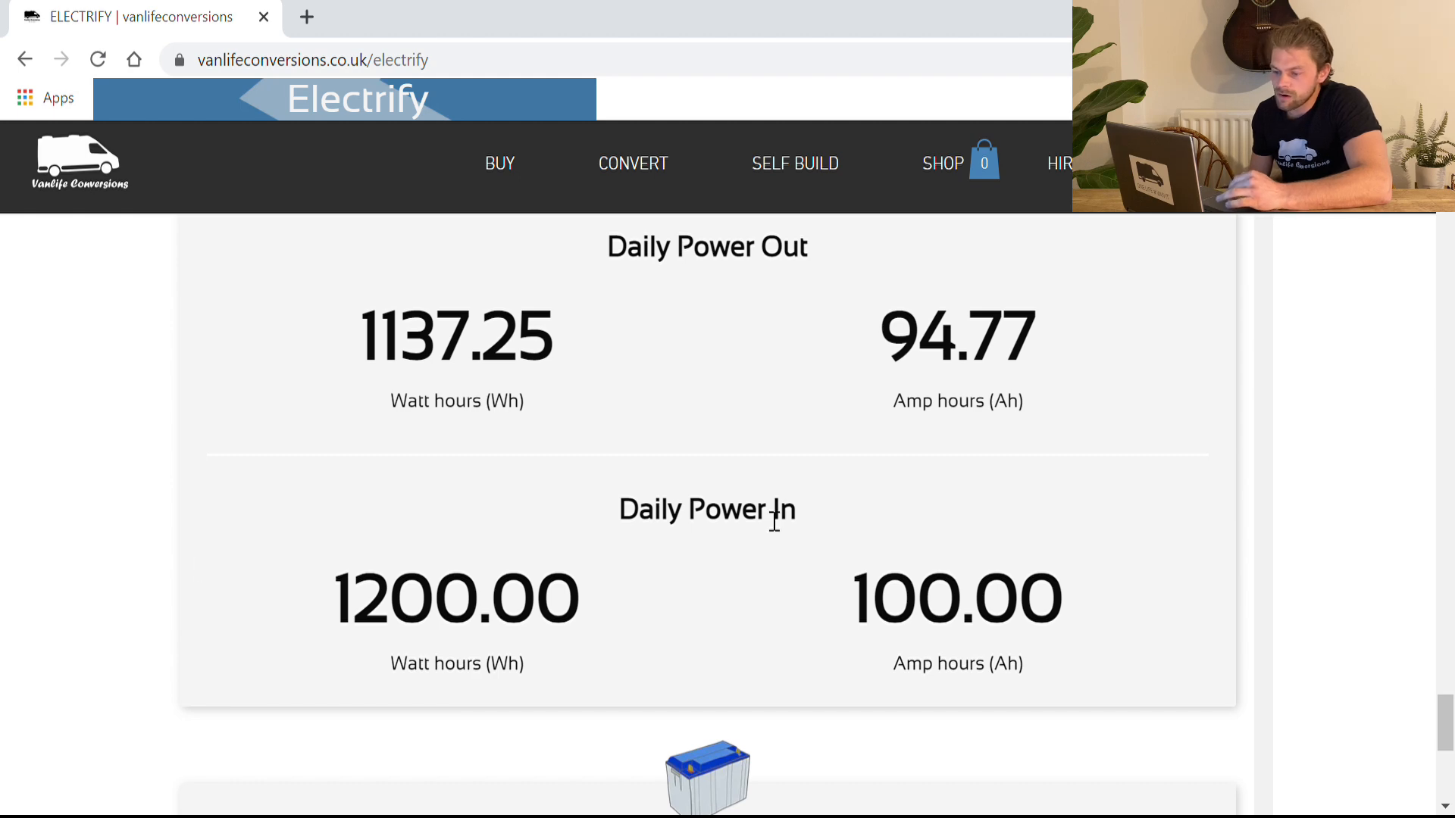
{"action": "mouse_move", "coordinate": [371, 584]}
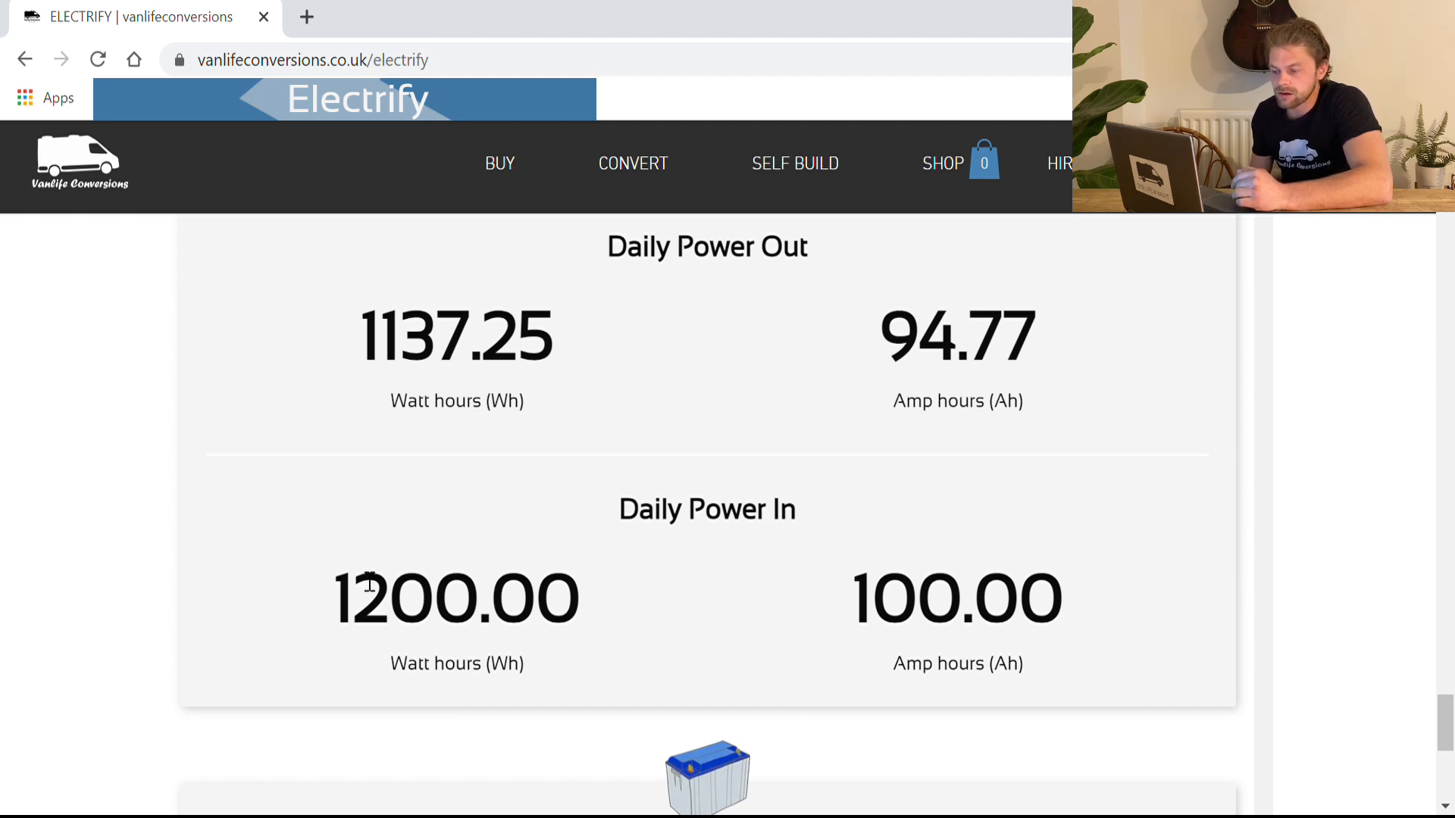
{"action": "mouse_move", "coordinate": [566, 650]}
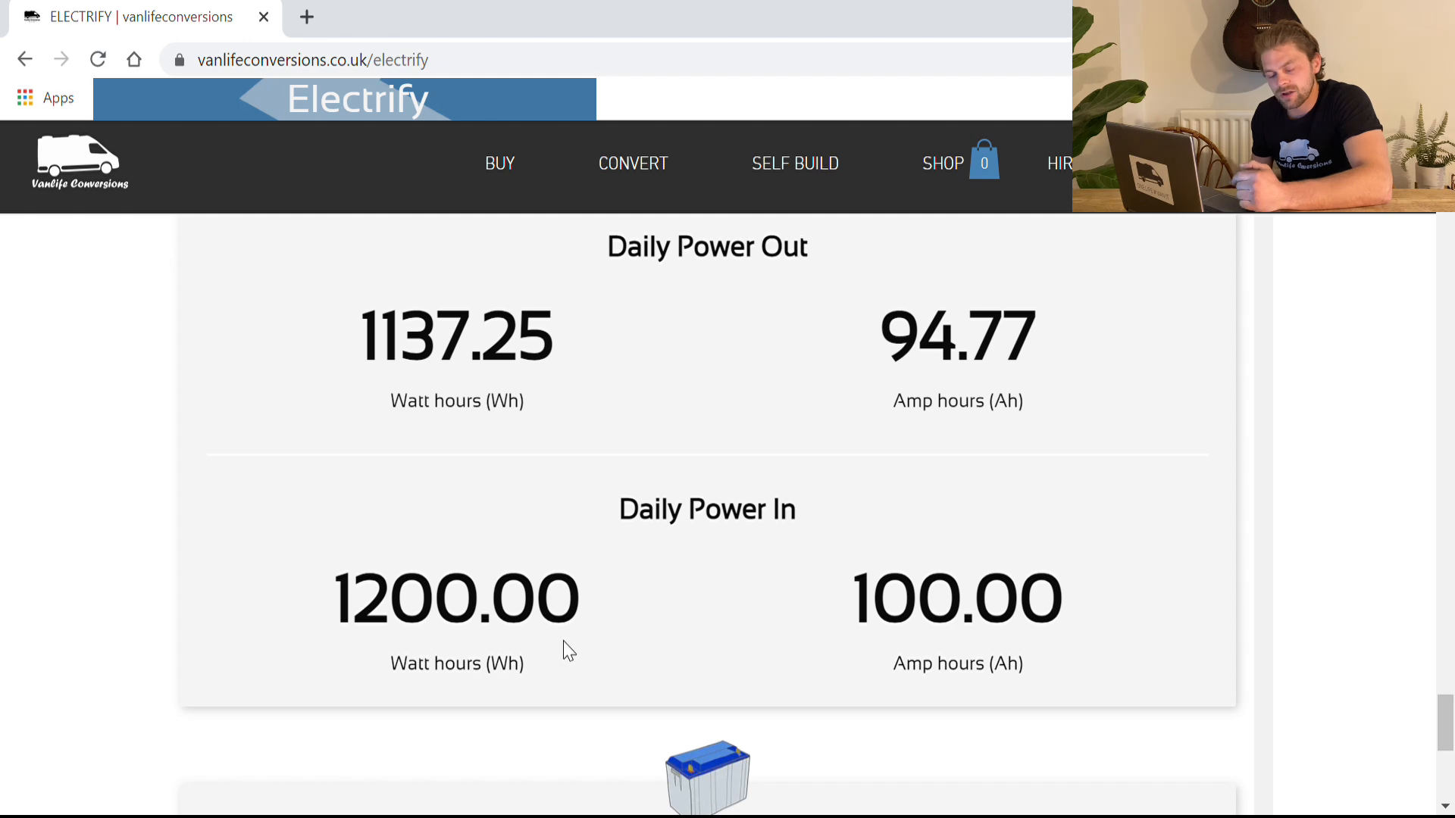
{"action": "mouse_move", "coordinate": [1064, 597]}
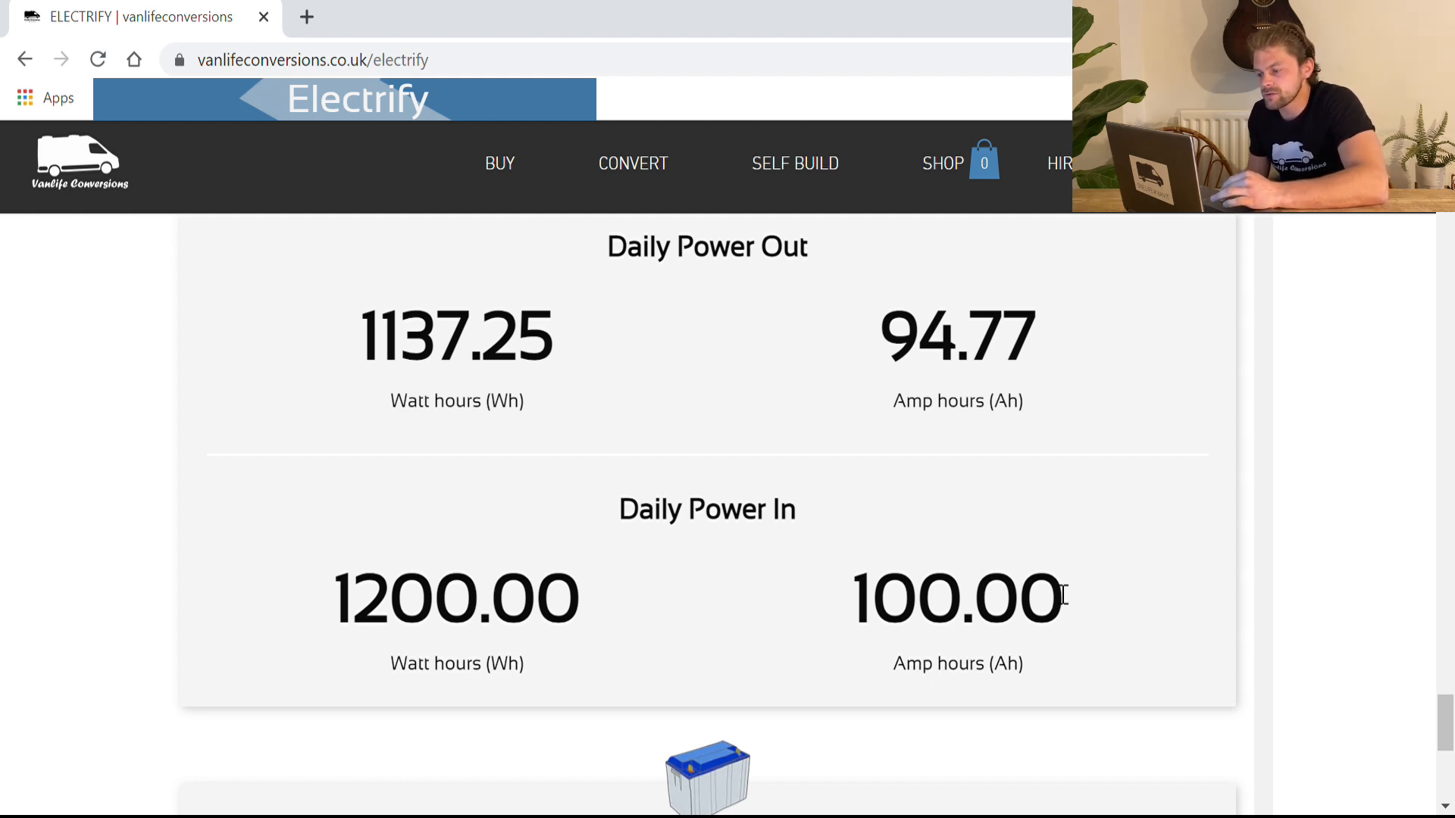
{"action": "mouse_move", "coordinate": [997, 631]}
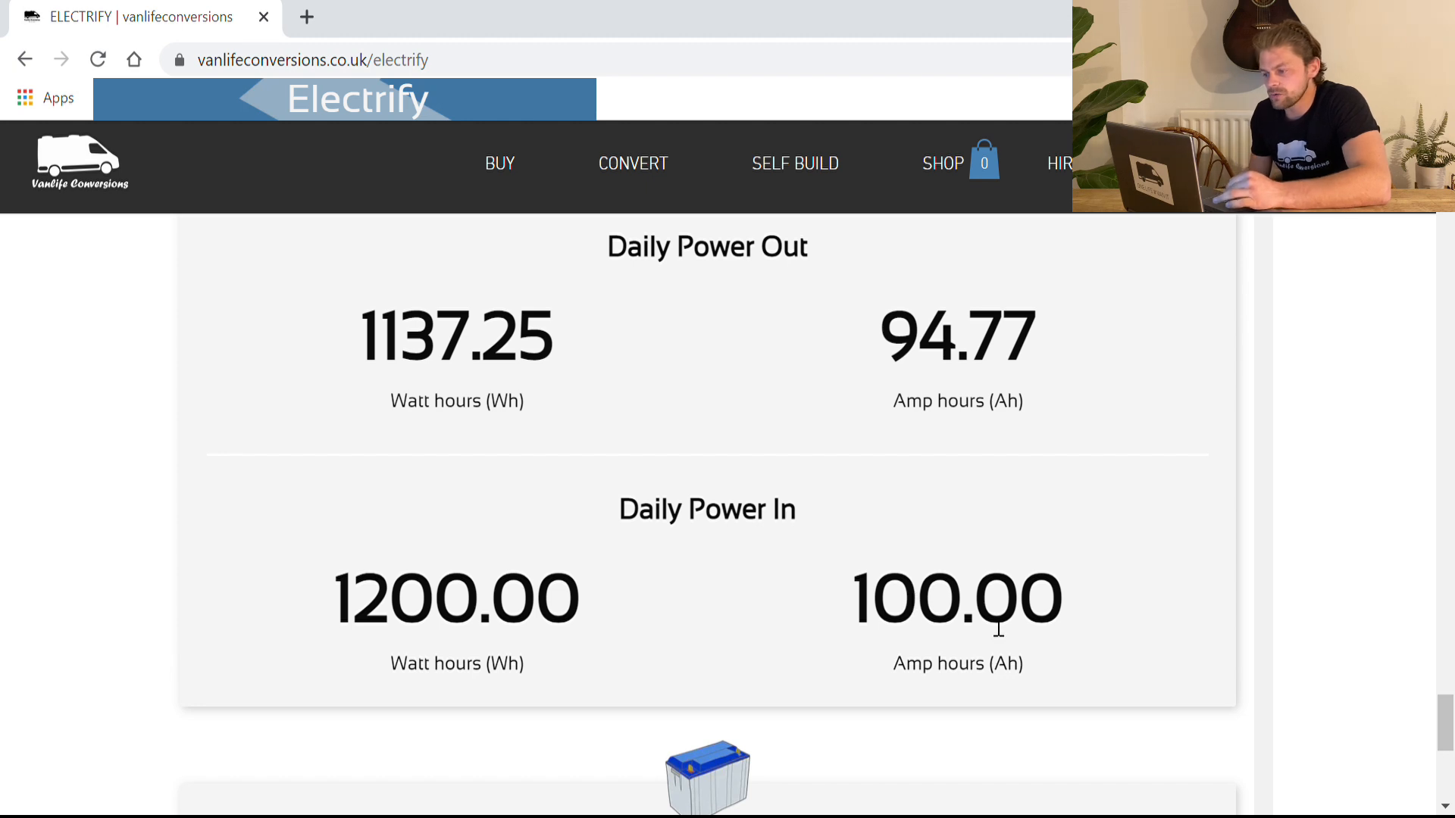
{"action": "mouse_move", "coordinate": [847, 370]}
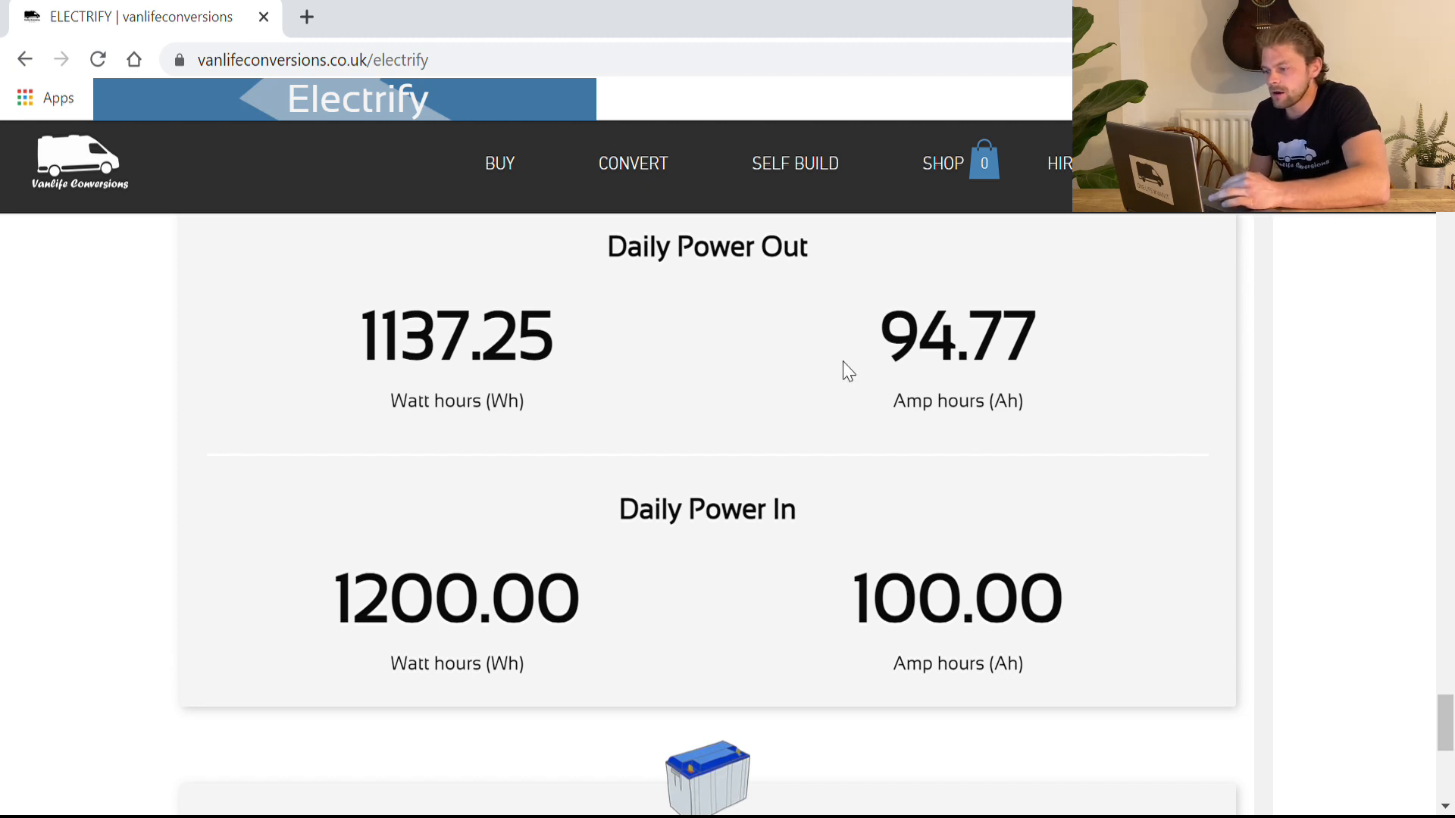
{"action": "mouse_move", "coordinate": [1048, 501]}
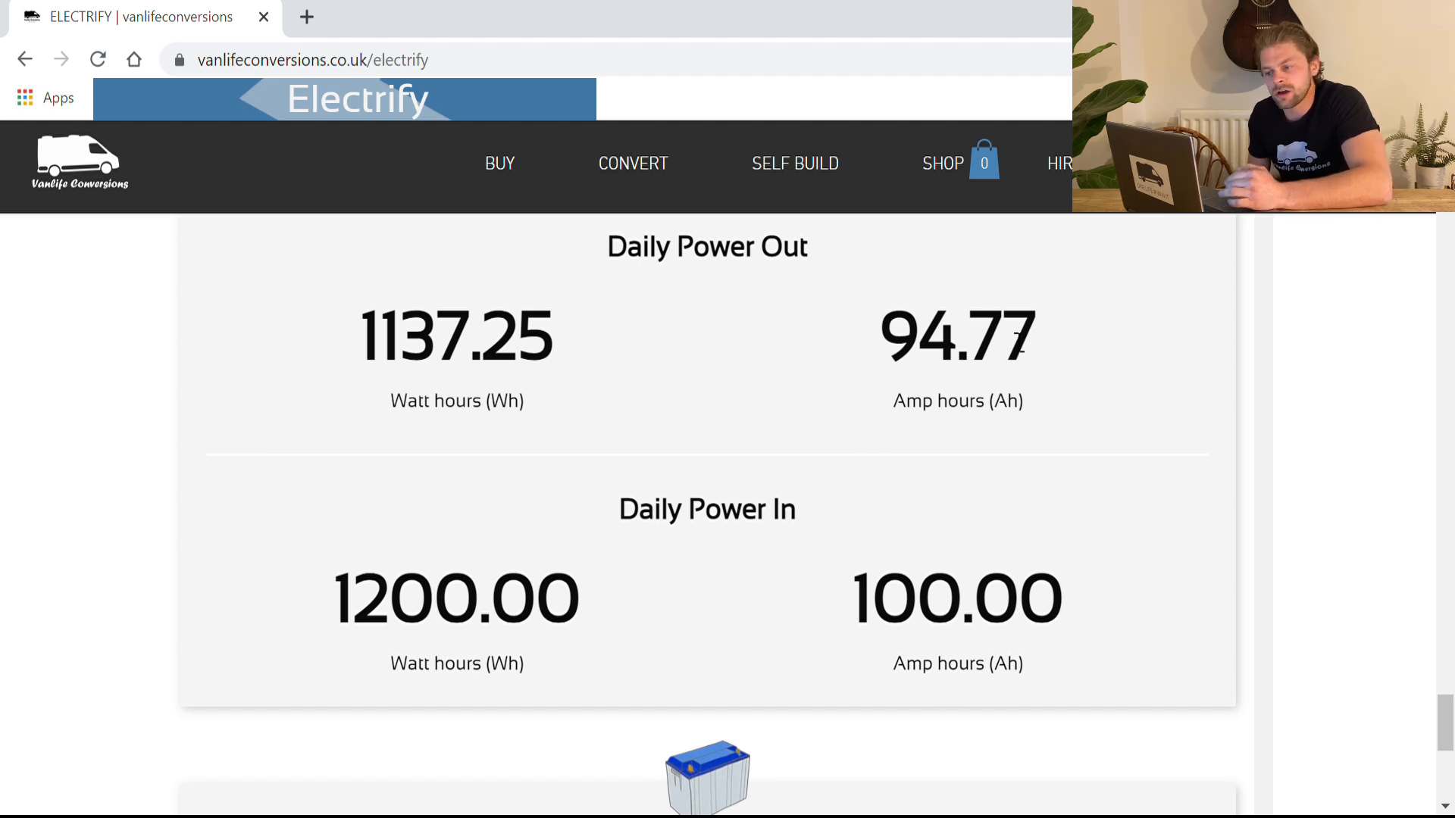
{"action": "mouse_move", "coordinate": [902, 446]}
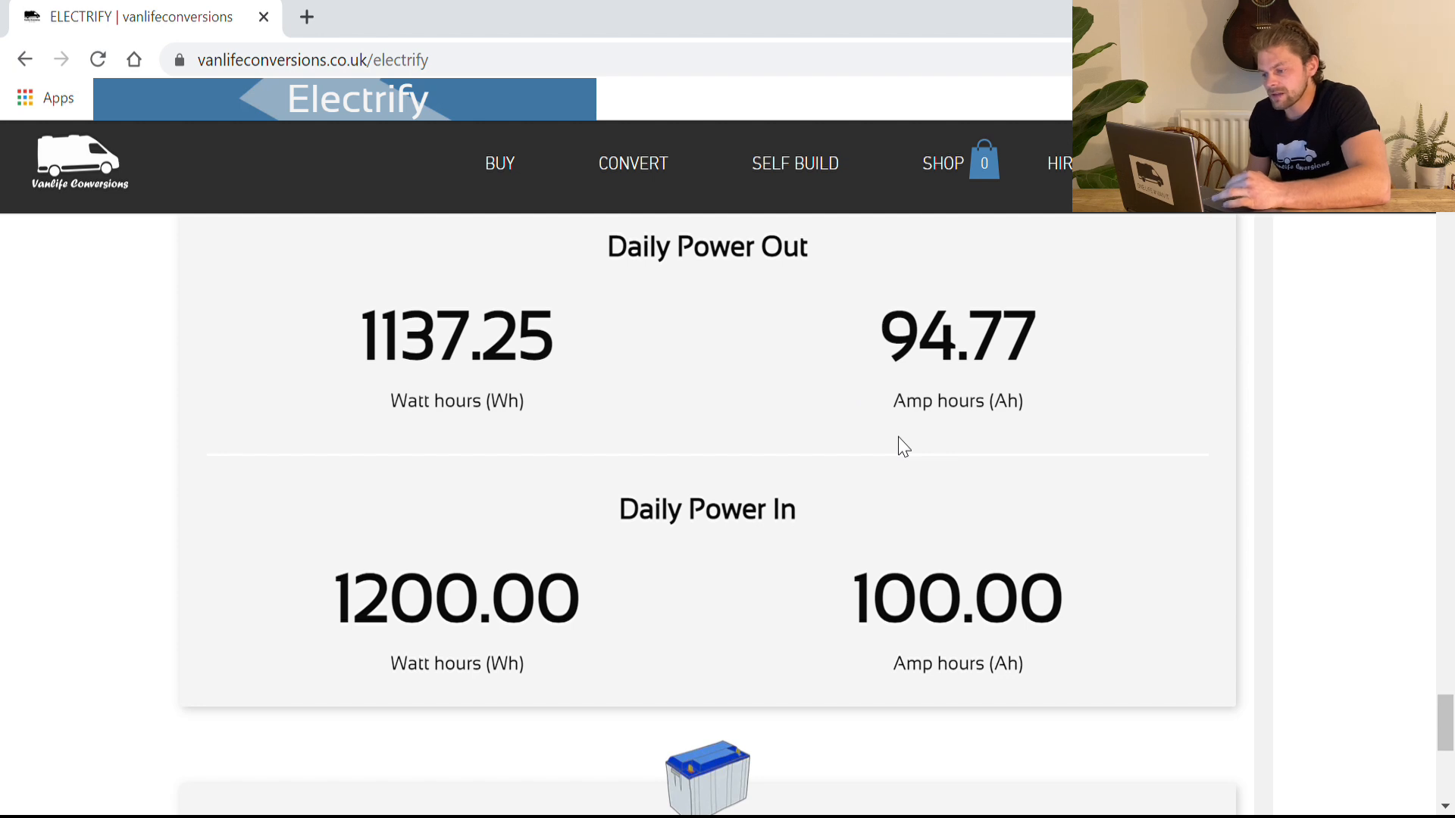
{"action": "mouse_move", "coordinate": [962, 542]}
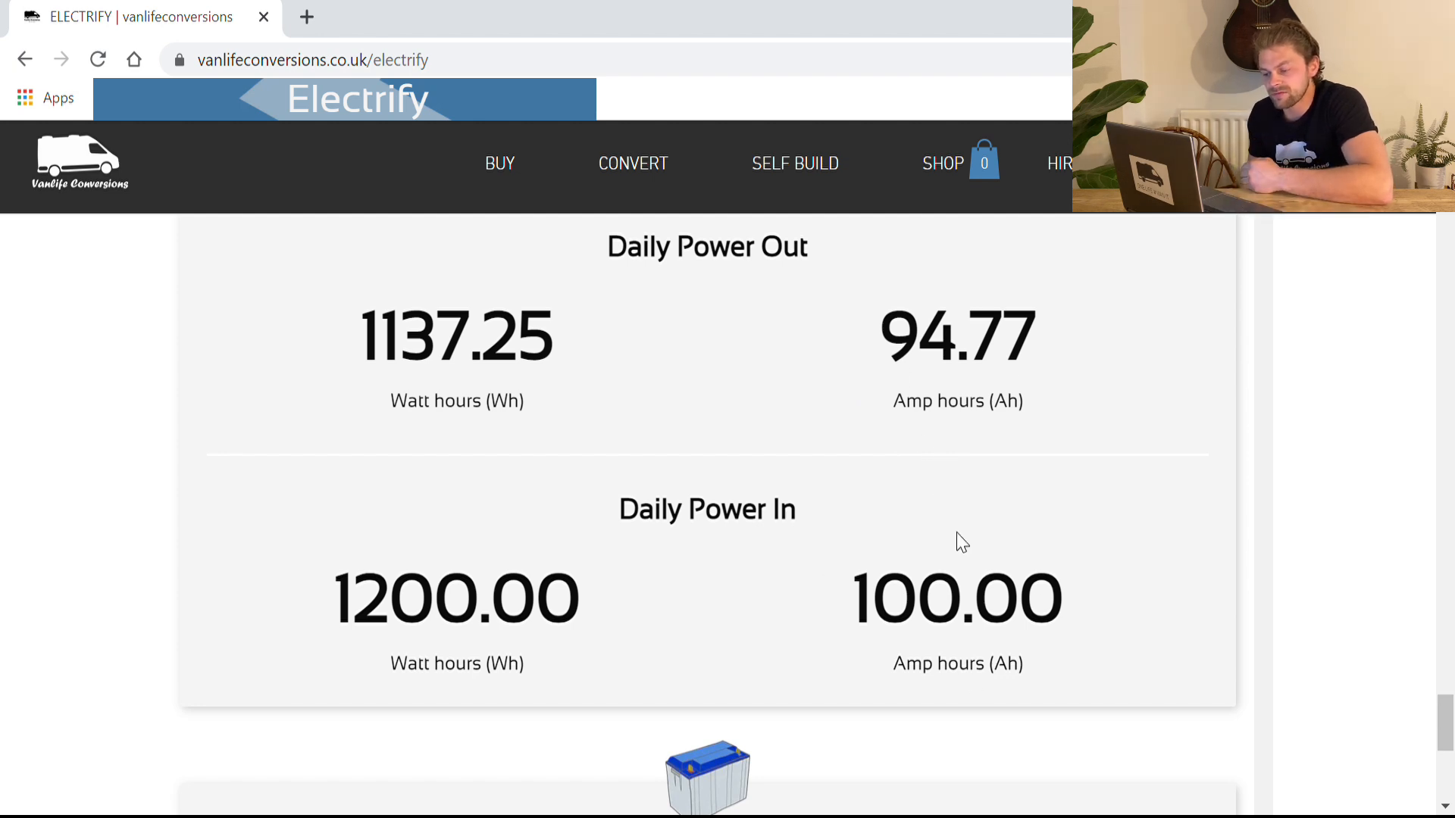
{"action": "mouse_move", "coordinate": [793, 612]}
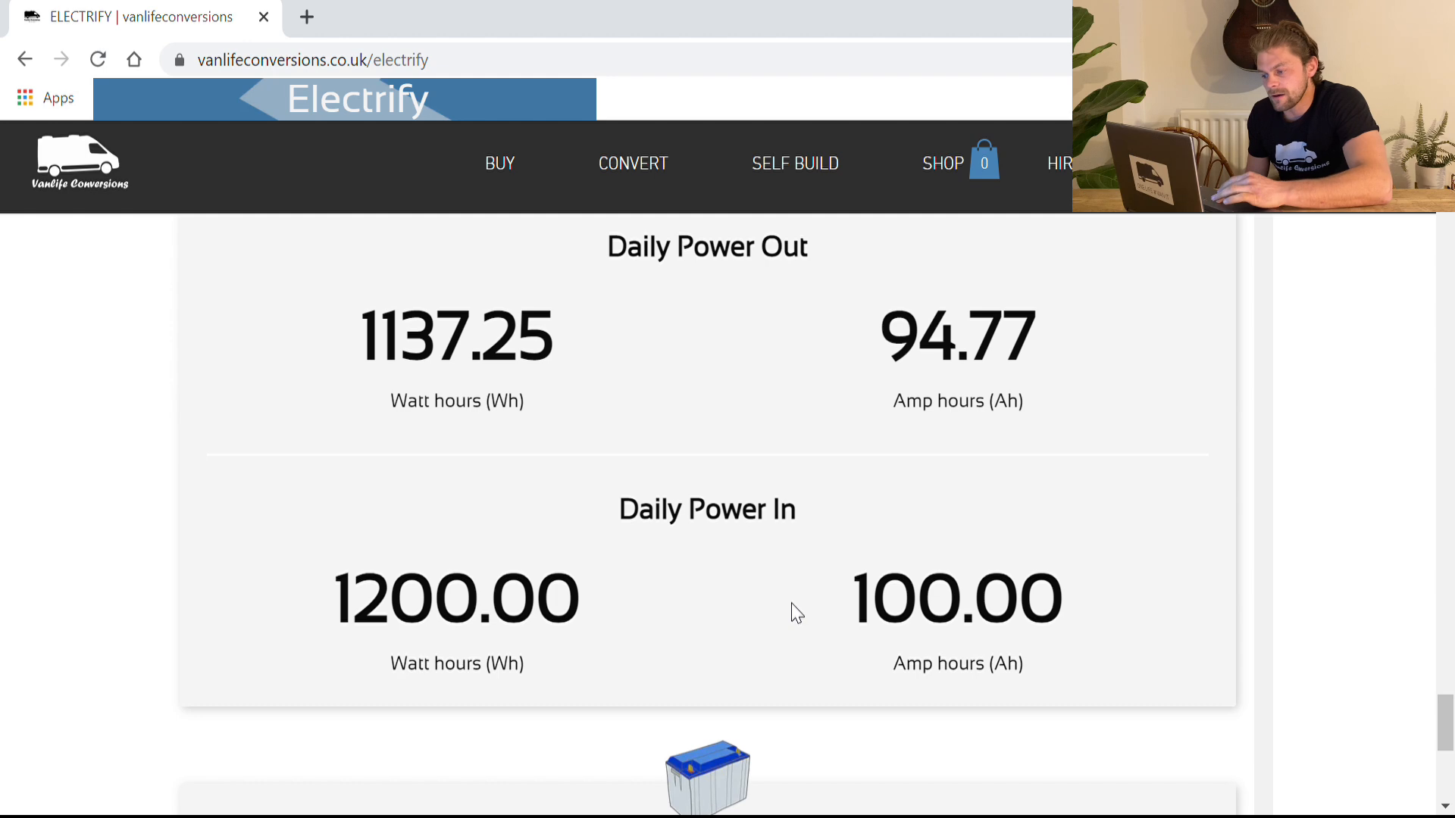
{"action": "mouse_move", "coordinate": [855, 605]}
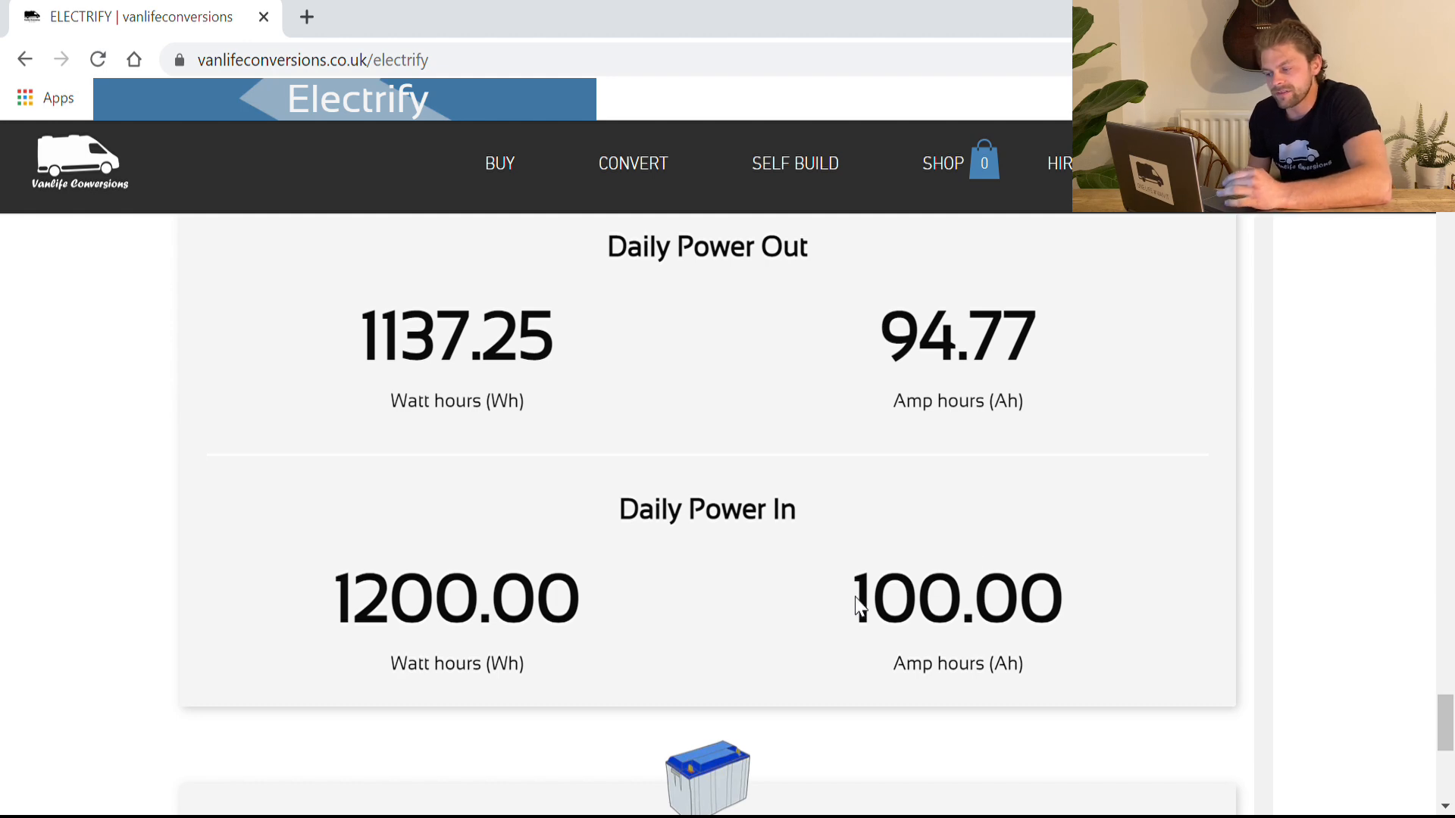
{"action": "mouse_move", "coordinate": [1042, 326]}
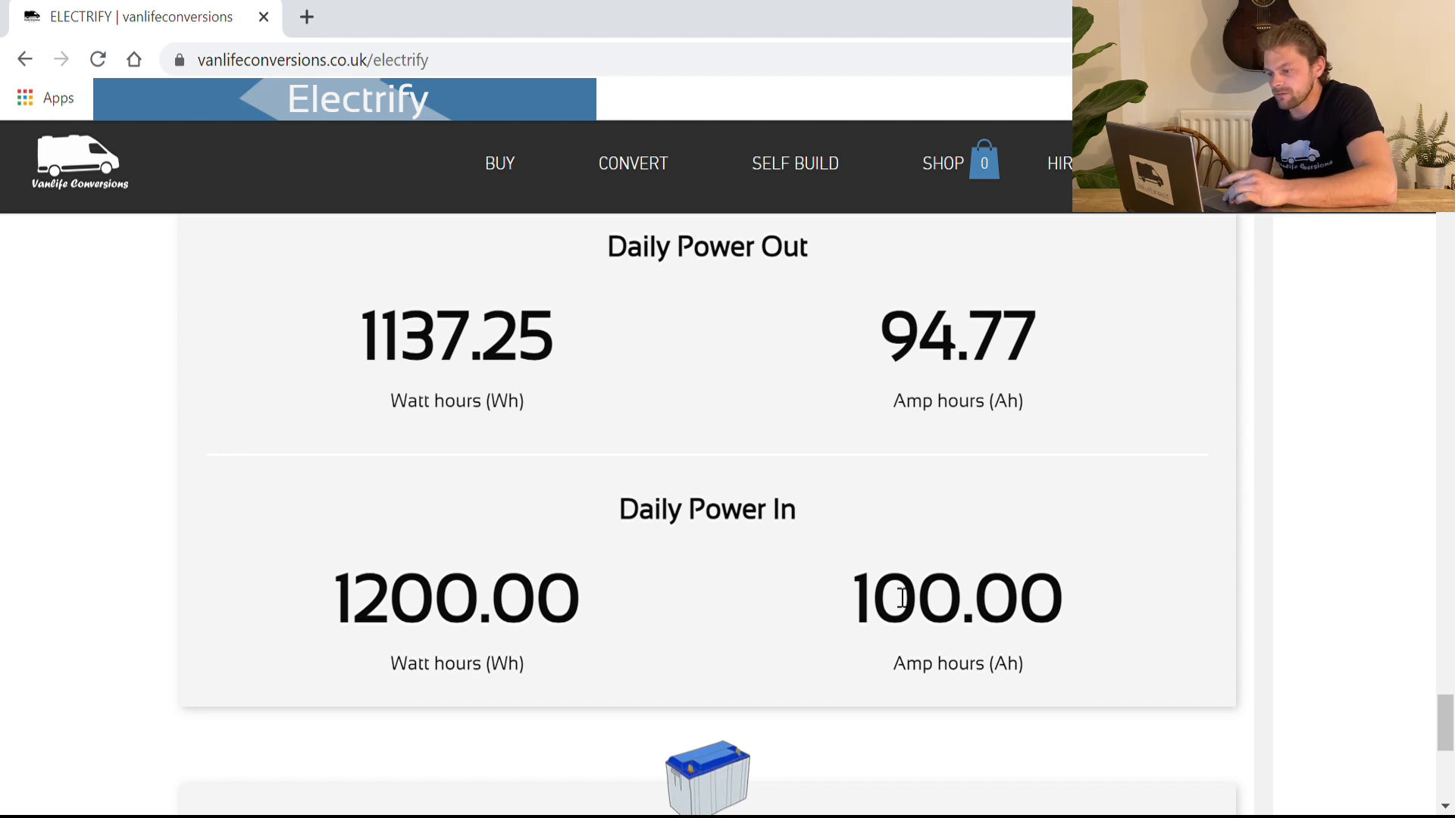
{"action": "scroll", "scroll_direction": "down", "scroll_amount": 3}
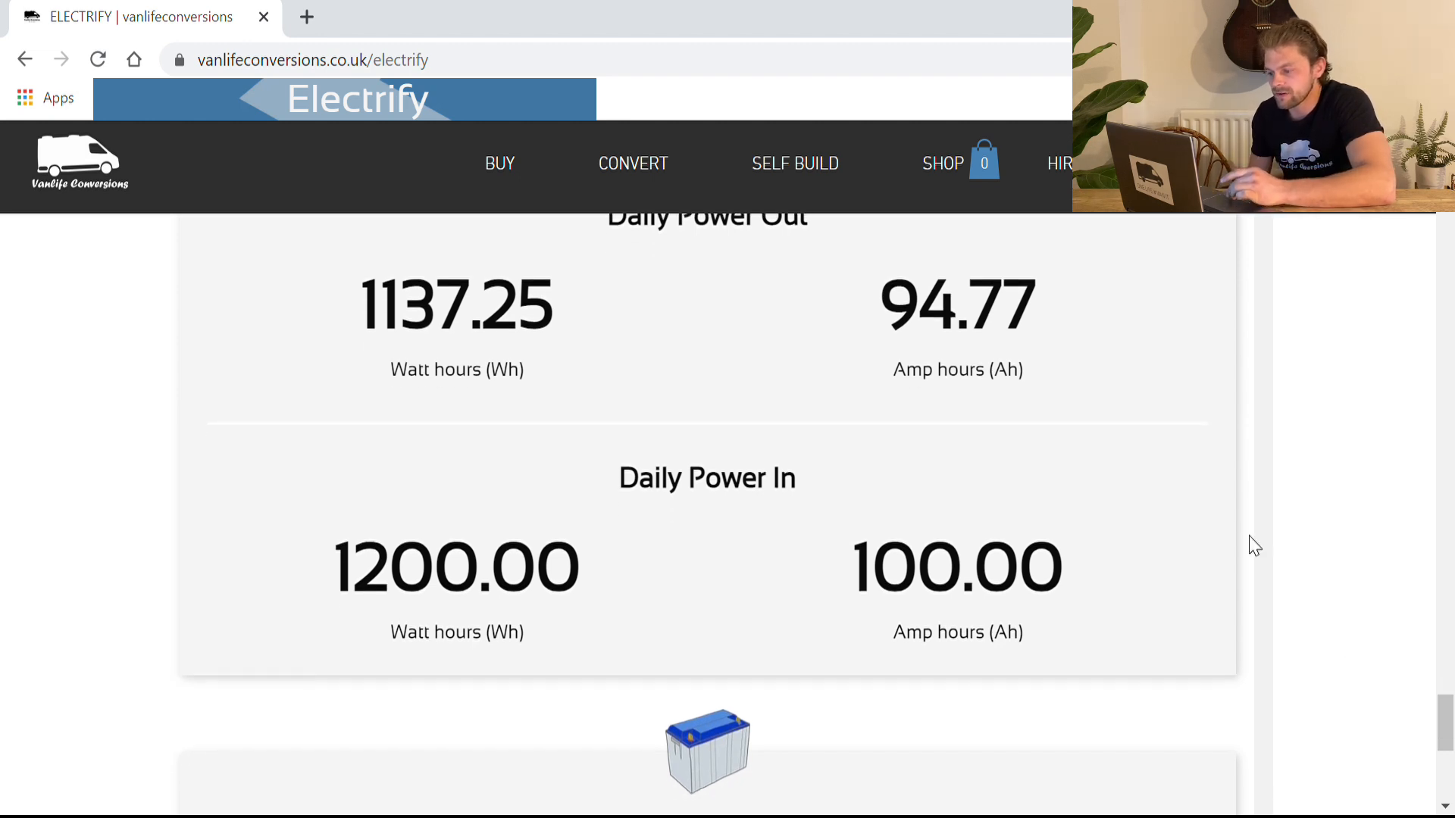
{"action": "scroll", "scroll_direction": "down", "scroll_amount": 3}
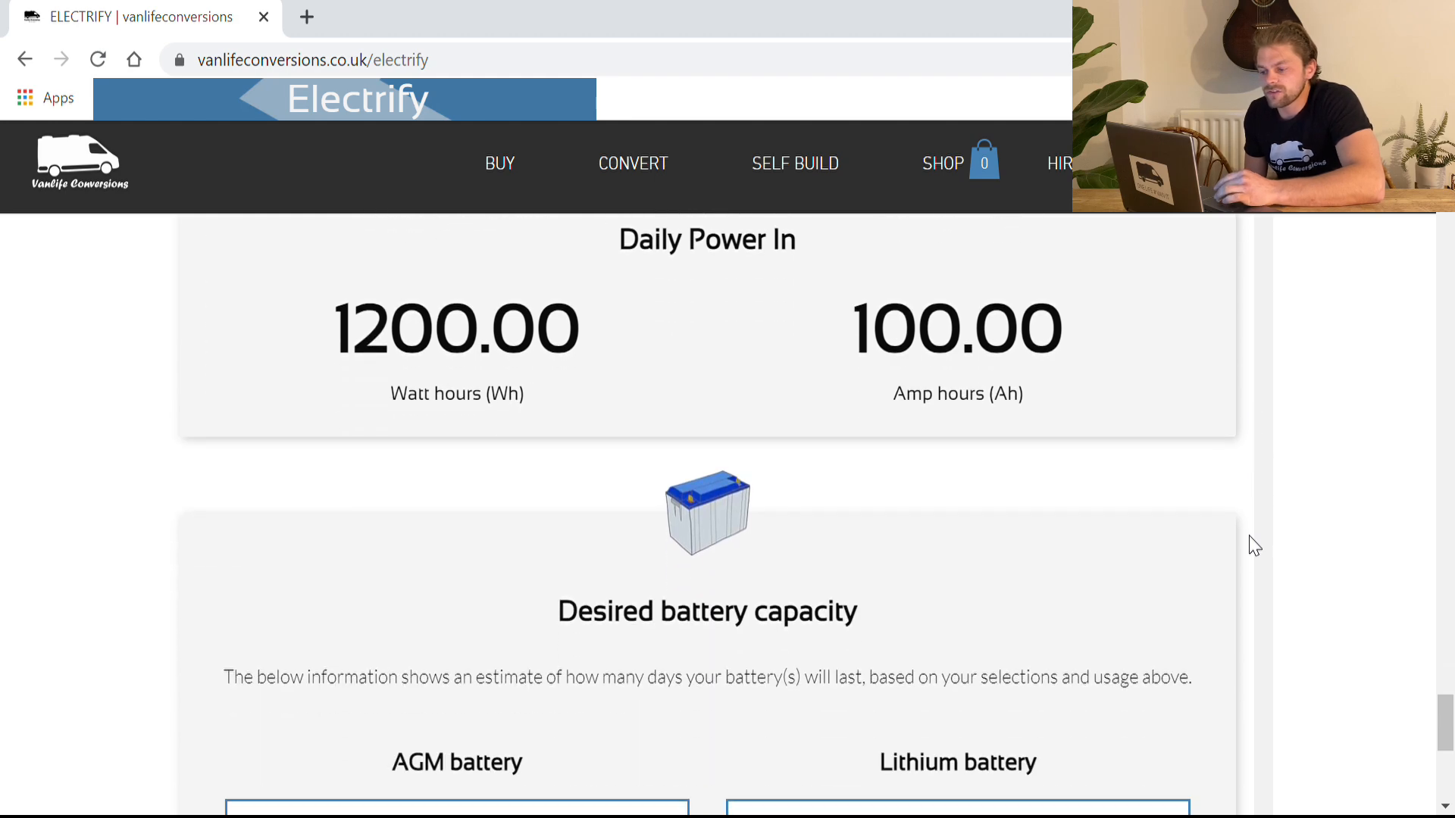
{"action": "scroll", "scroll_direction": "down", "scroll_amount": 3}
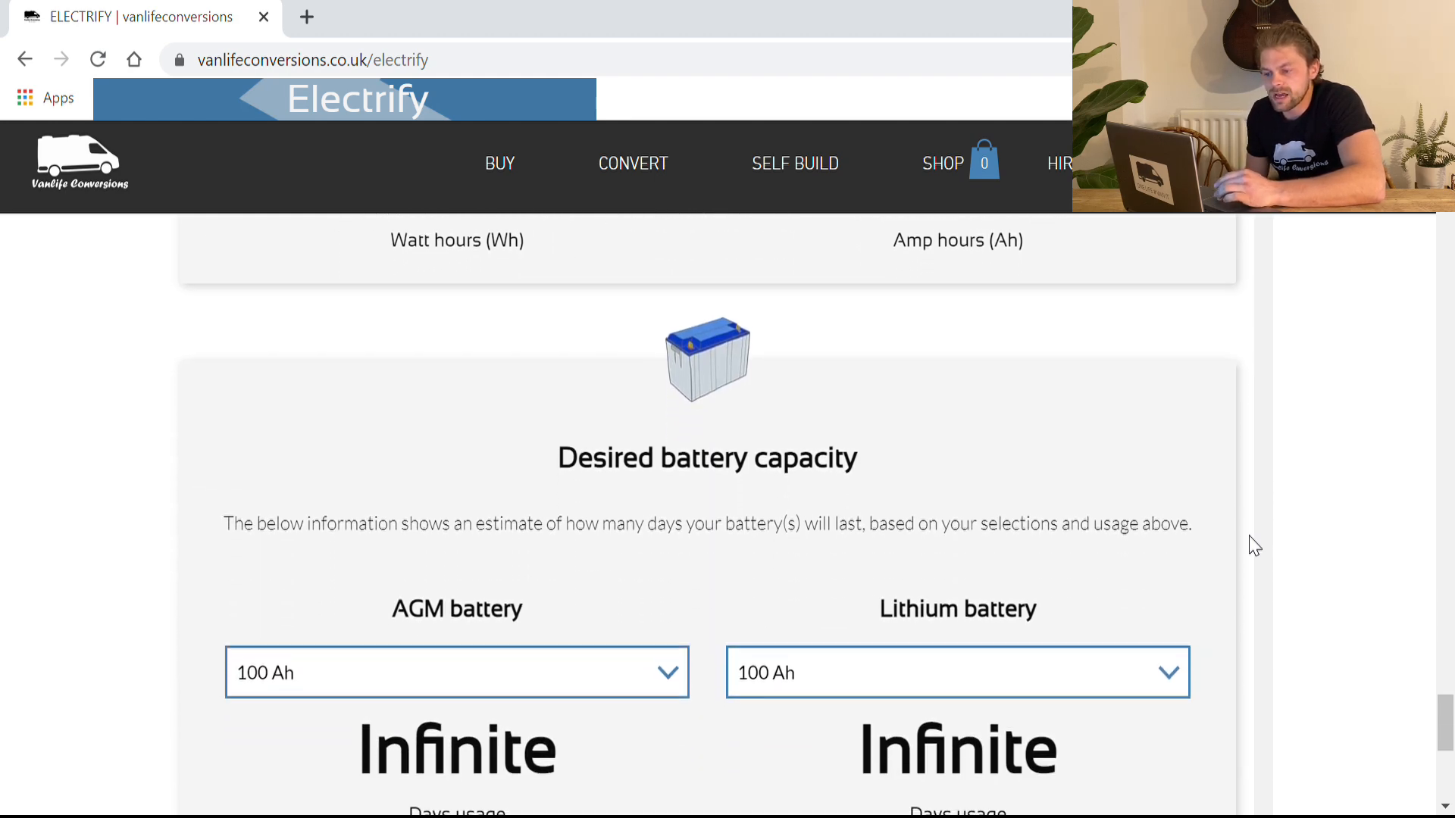
{"action": "scroll", "scroll_direction": "down", "scroll_amount": 3}
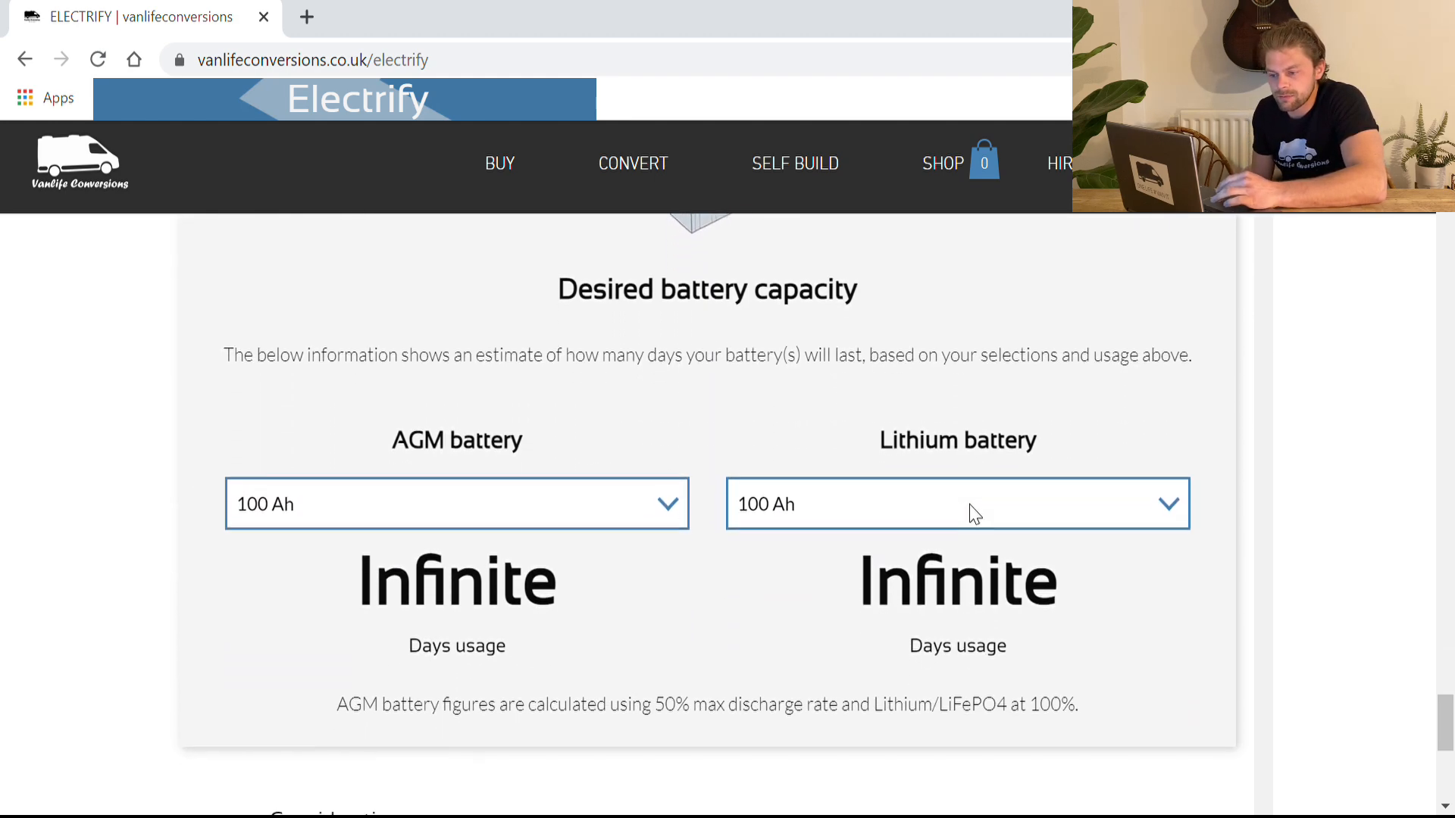
{"action": "scroll", "scroll_direction": "down", "scroll_amount": 3}
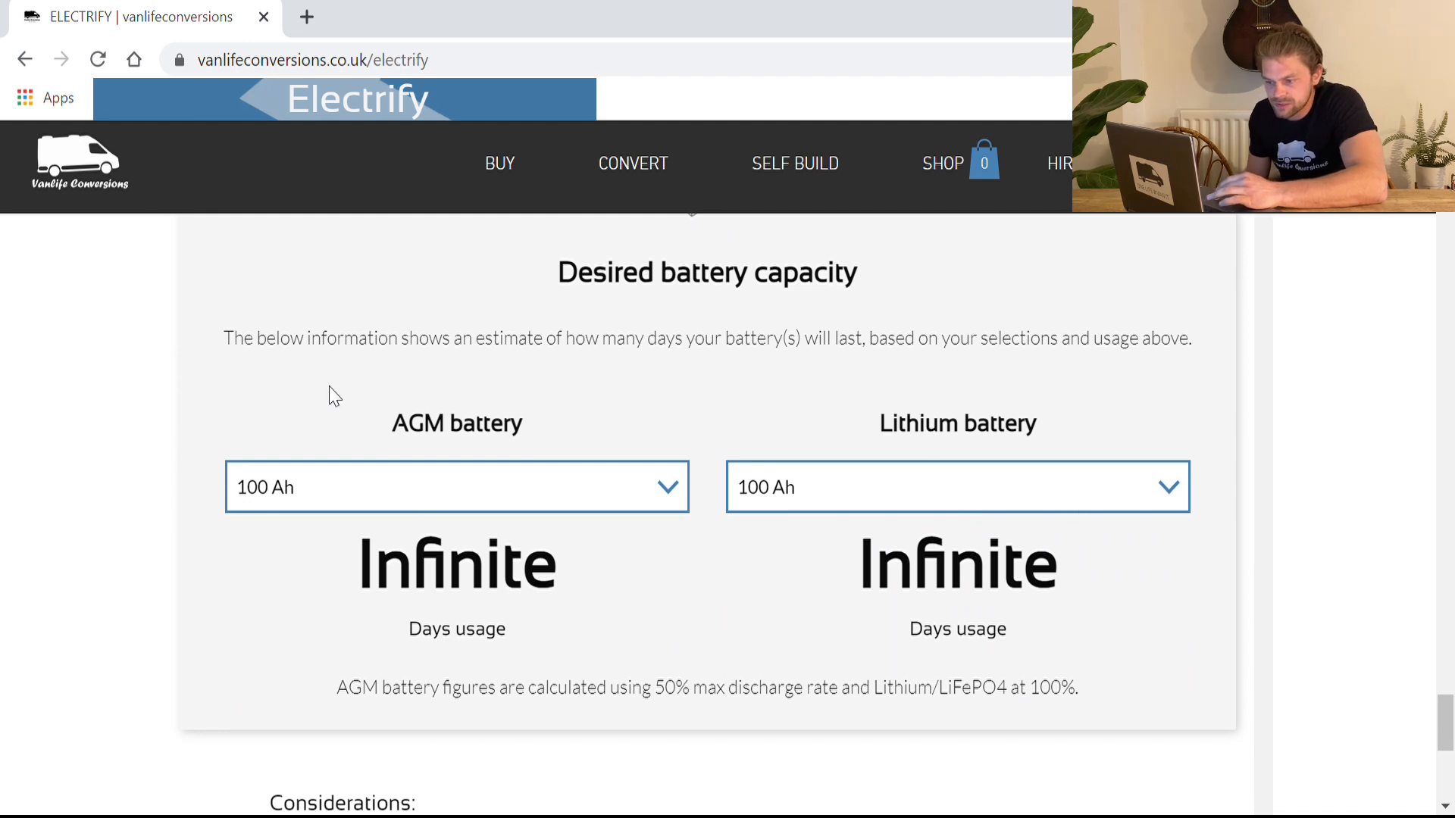
{"action": "mouse_move", "coordinate": [1020, 482]}
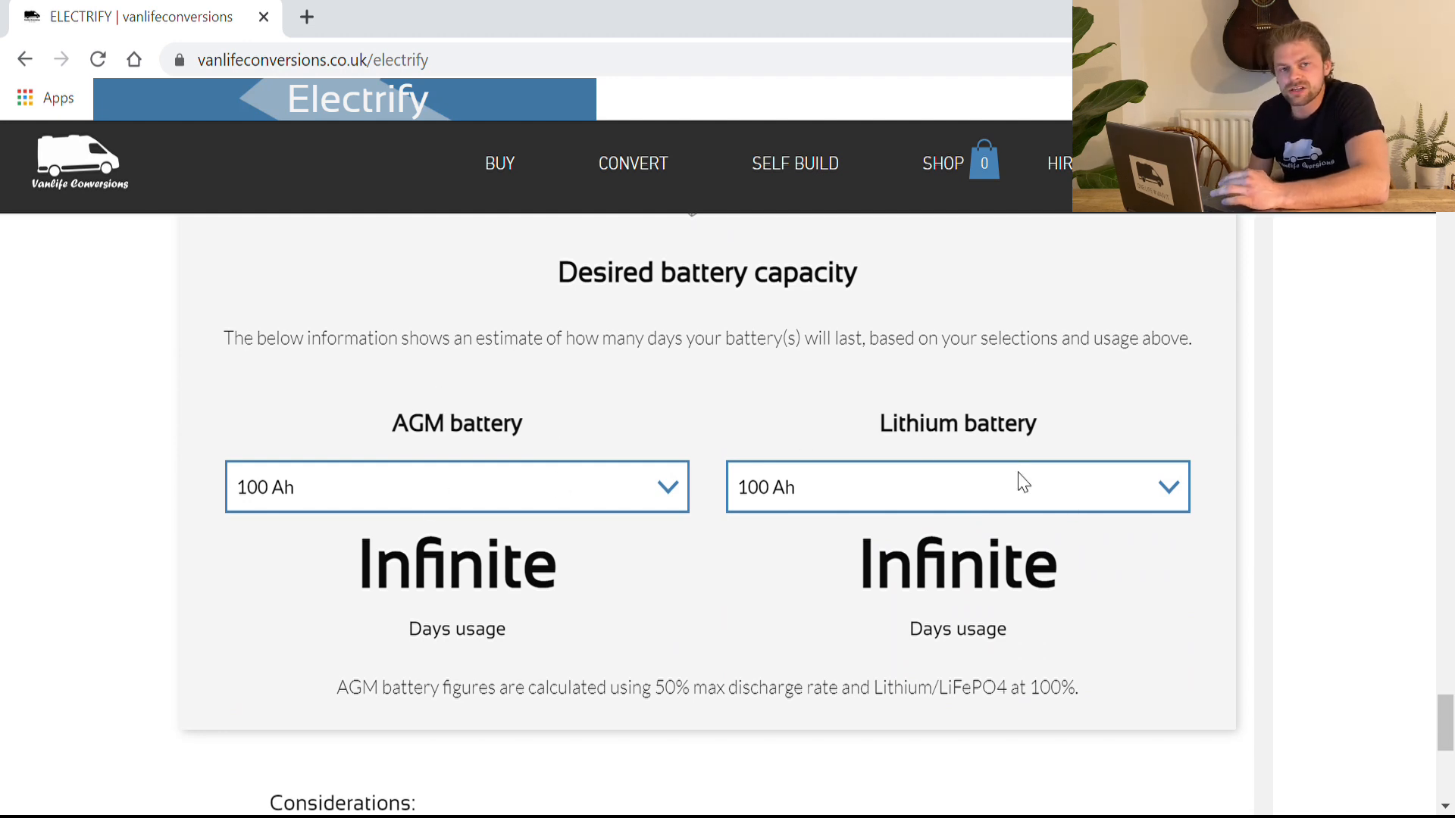
{"action": "mouse_move", "coordinate": [567, 382]}
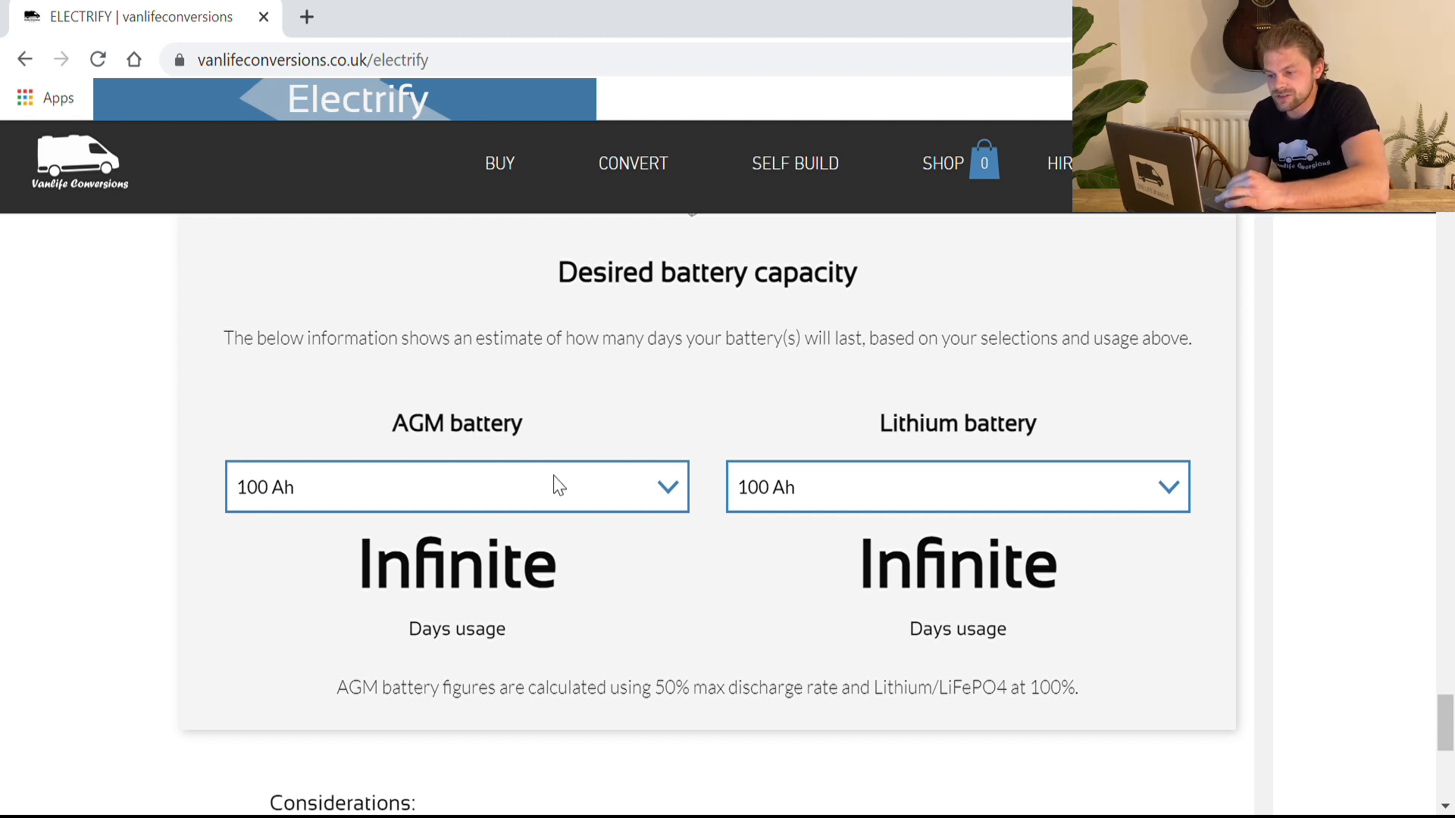
{"action": "mouse_move", "coordinate": [389, 467]}
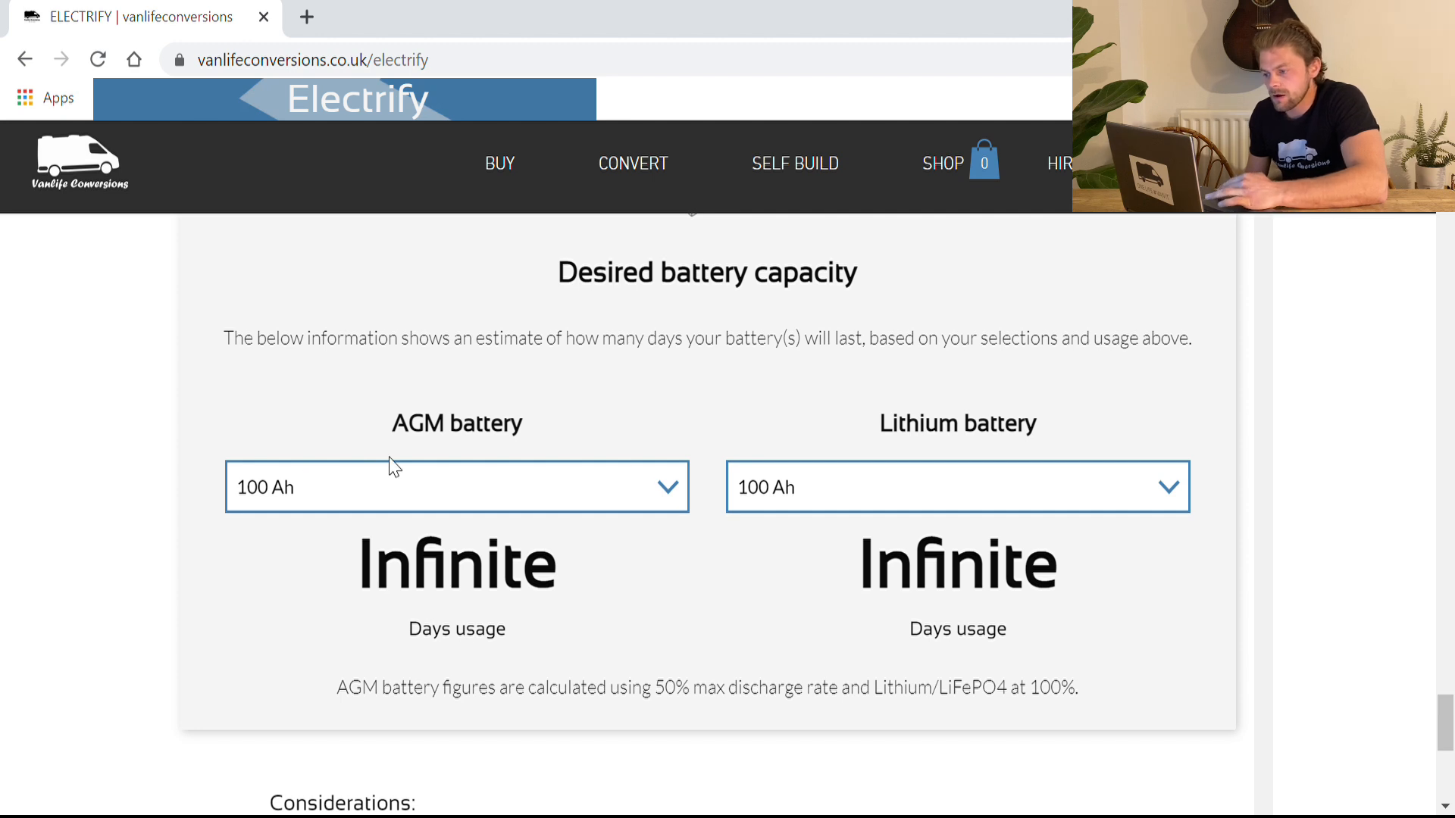
{"action": "mouse_move", "coordinate": [524, 546]}
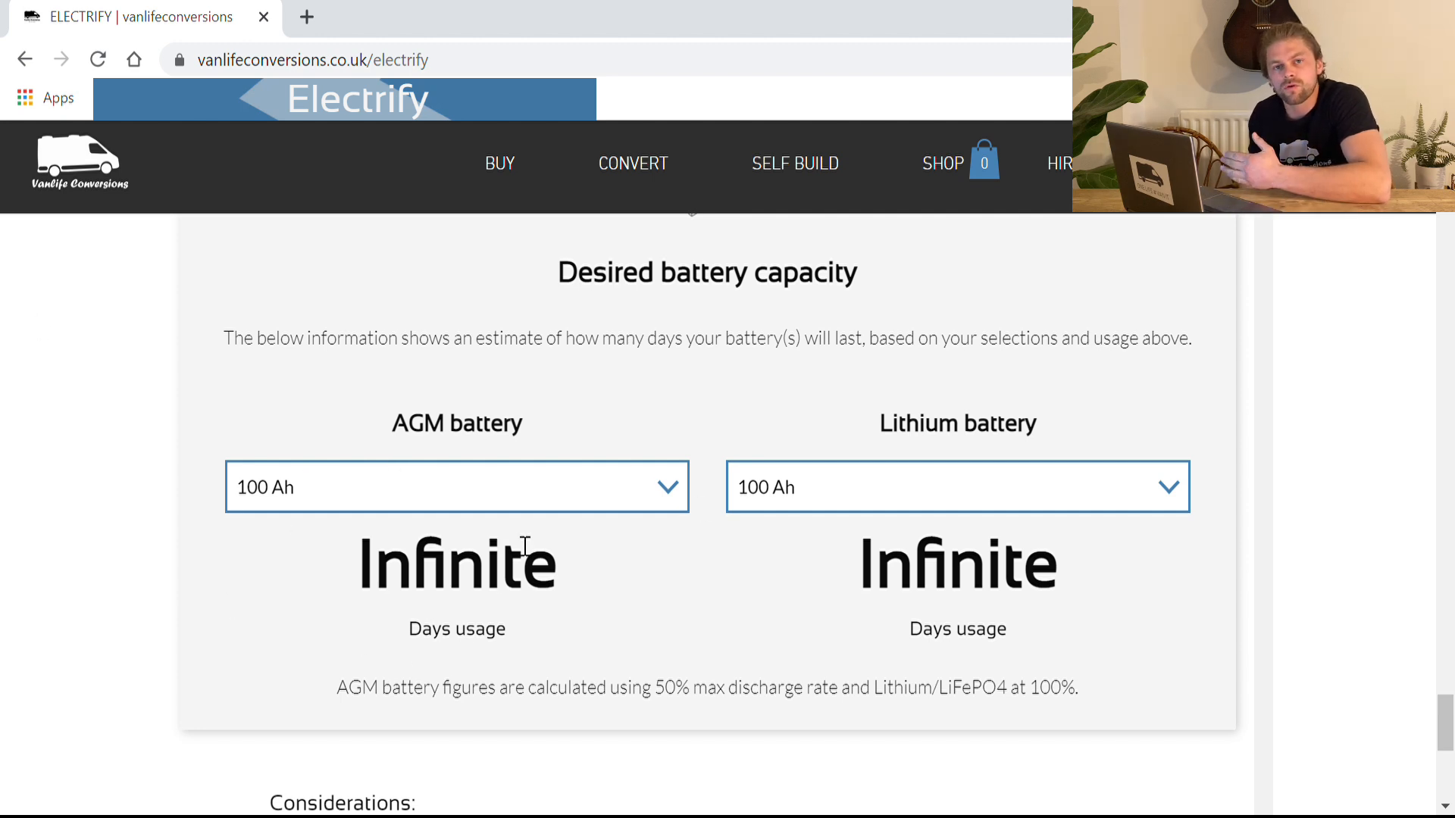
{"action": "mouse_move", "coordinate": [939, 455]}
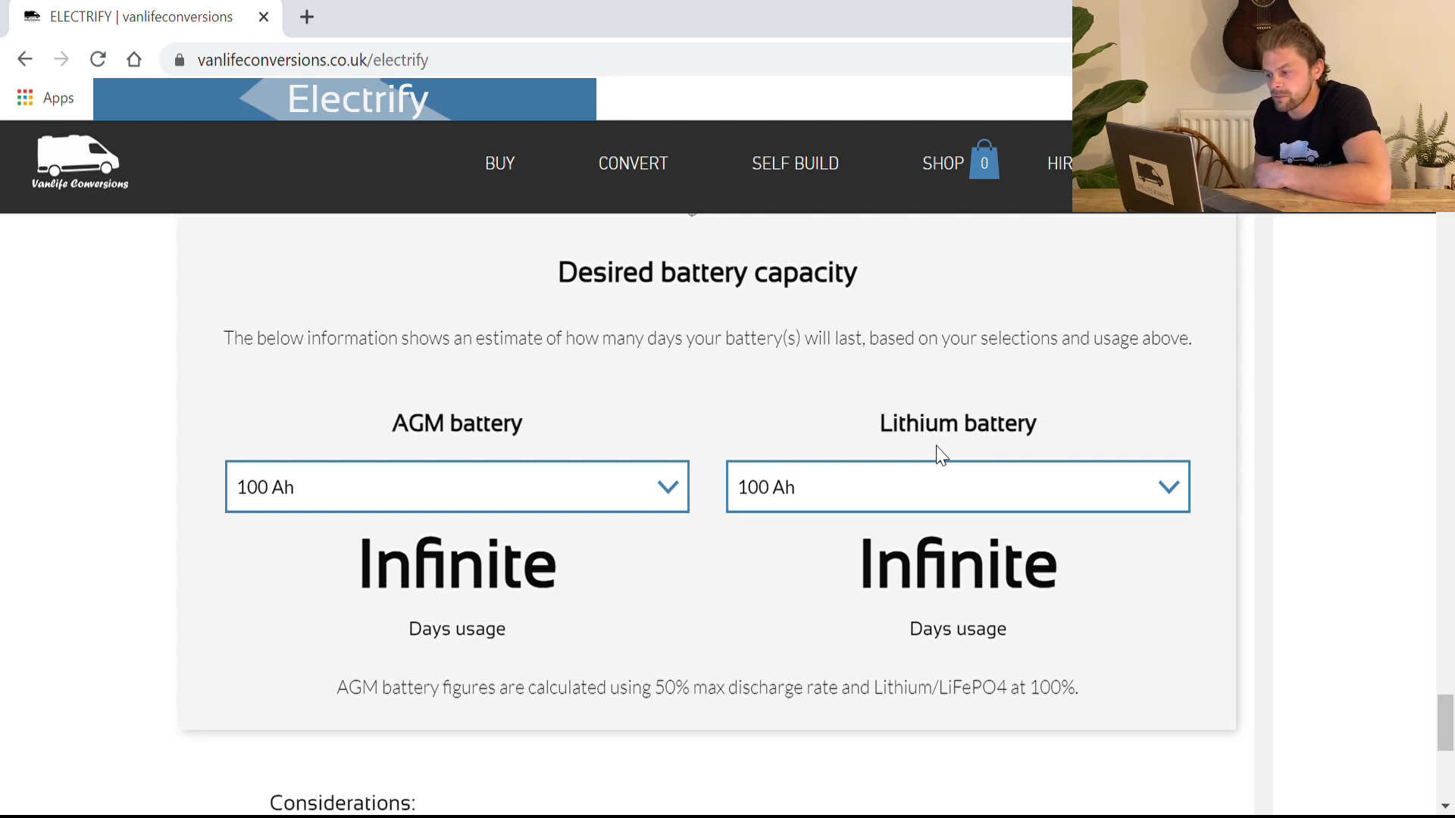
{"action": "mouse_move", "coordinate": [1215, 469]}
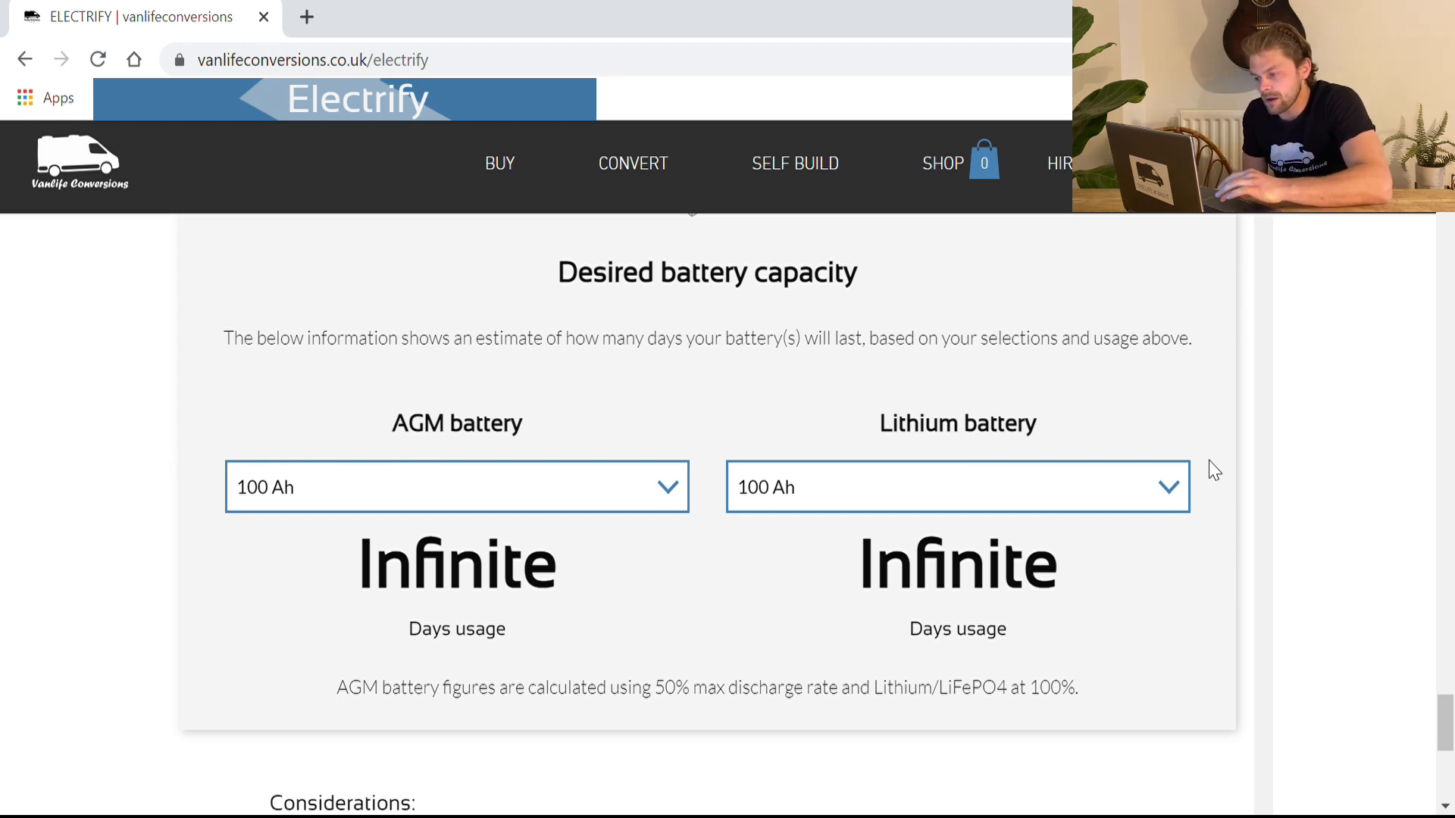
{"action": "mouse_move", "coordinate": [846, 525]}
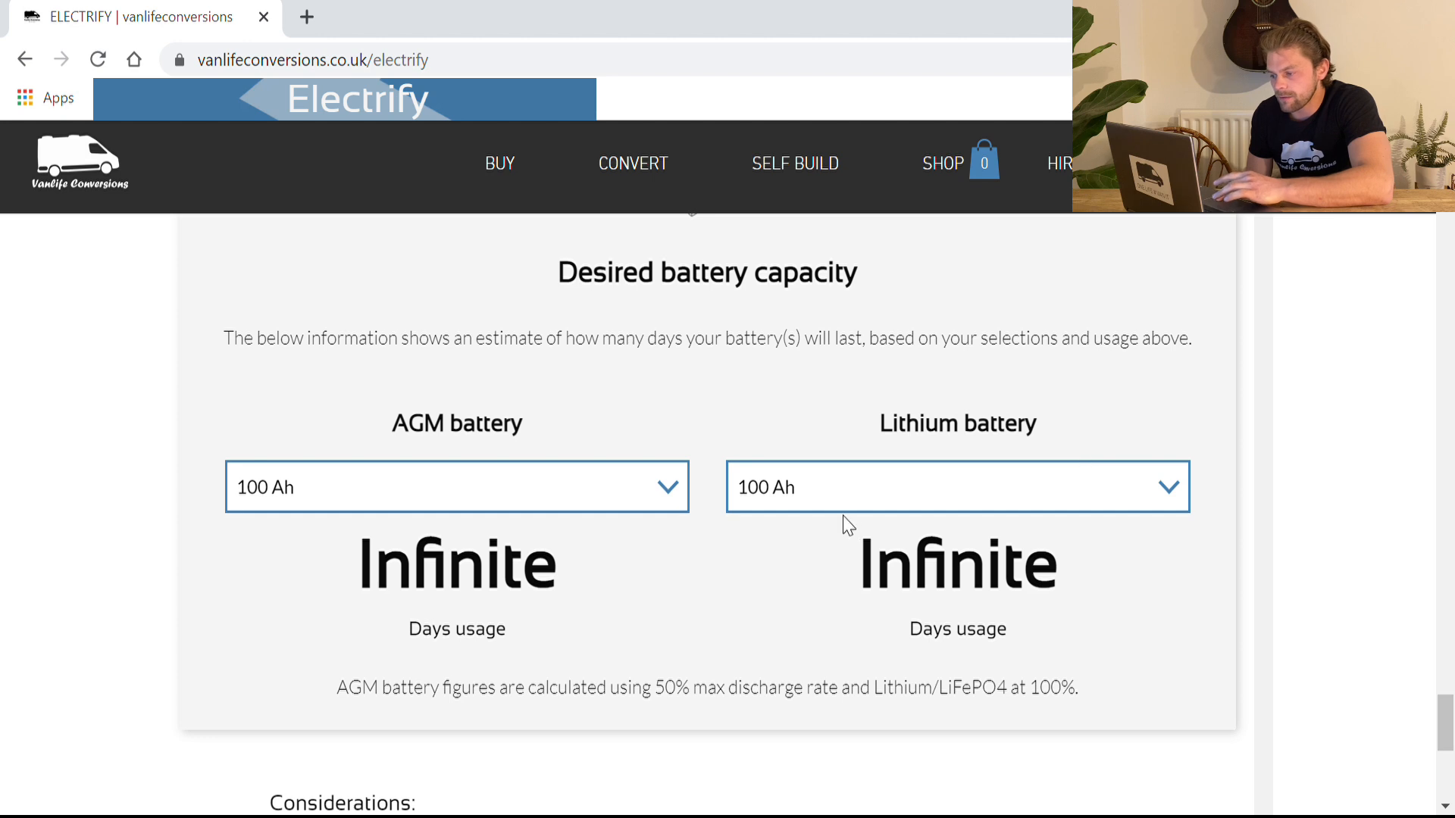
{"action": "mouse_move", "coordinate": [1042, 609]}
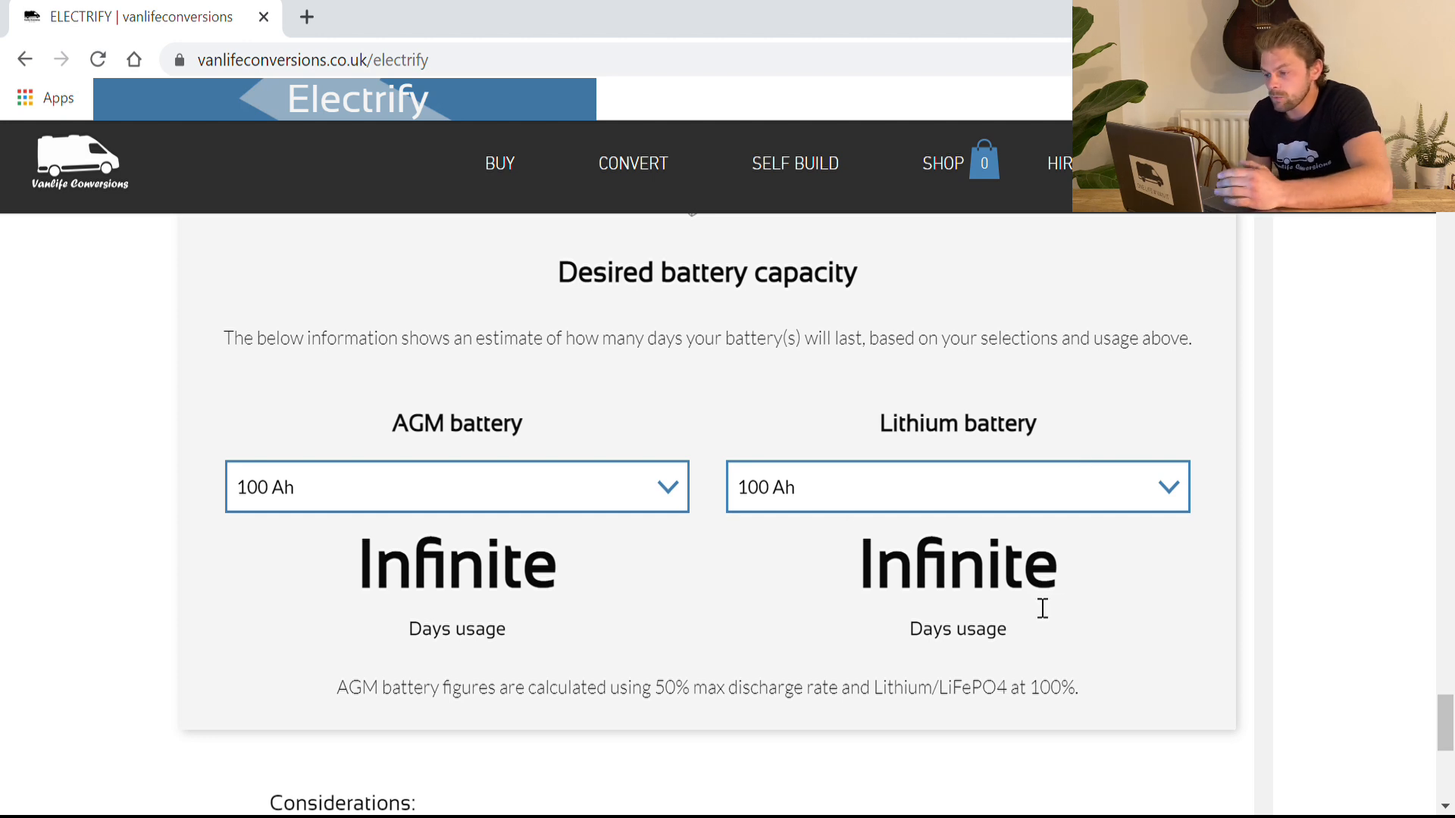
{"action": "mouse_move", "coordinate": [886, 631]}
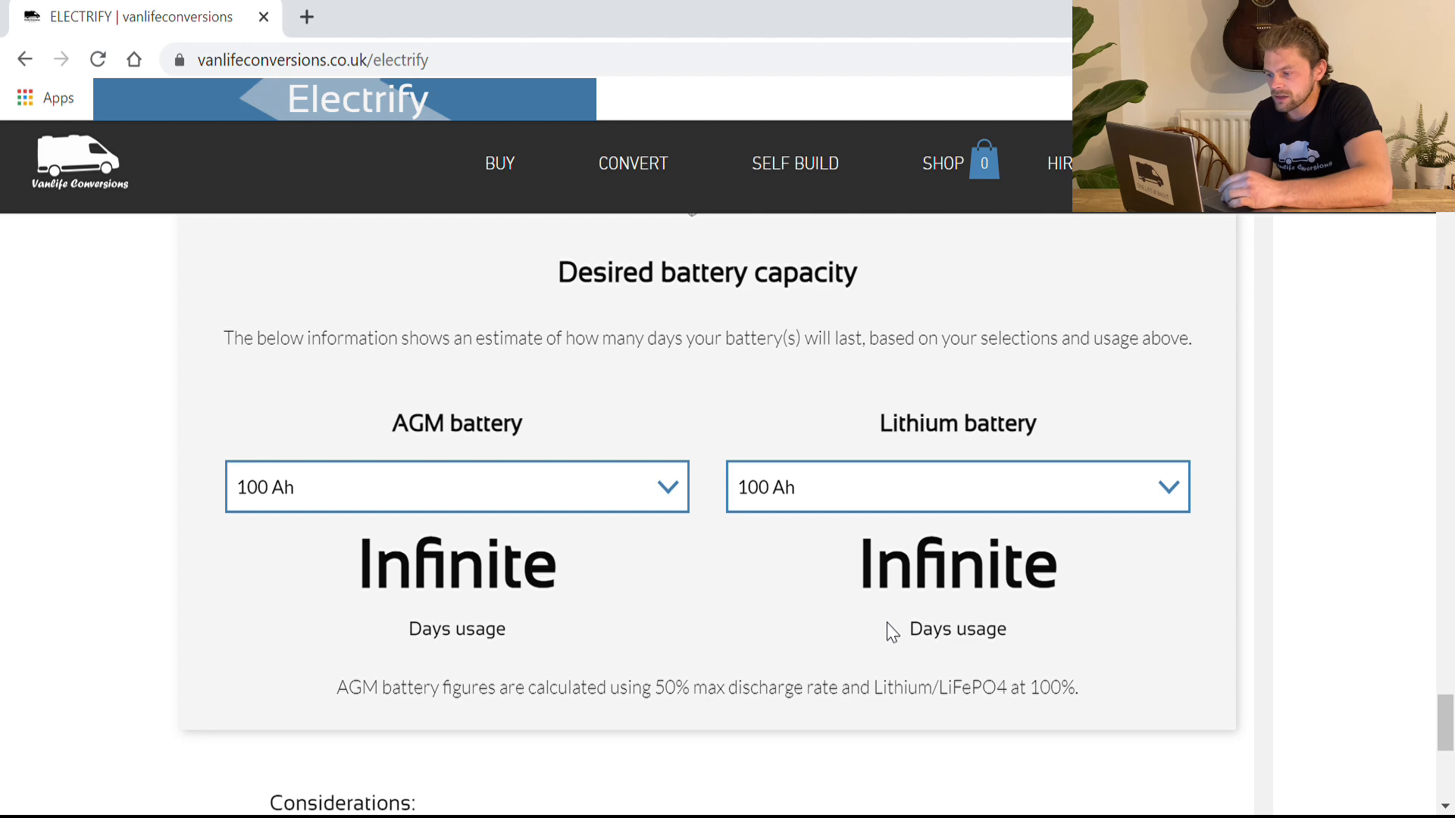
{"action": "mouse_move", "coordinate": [986, 488]}
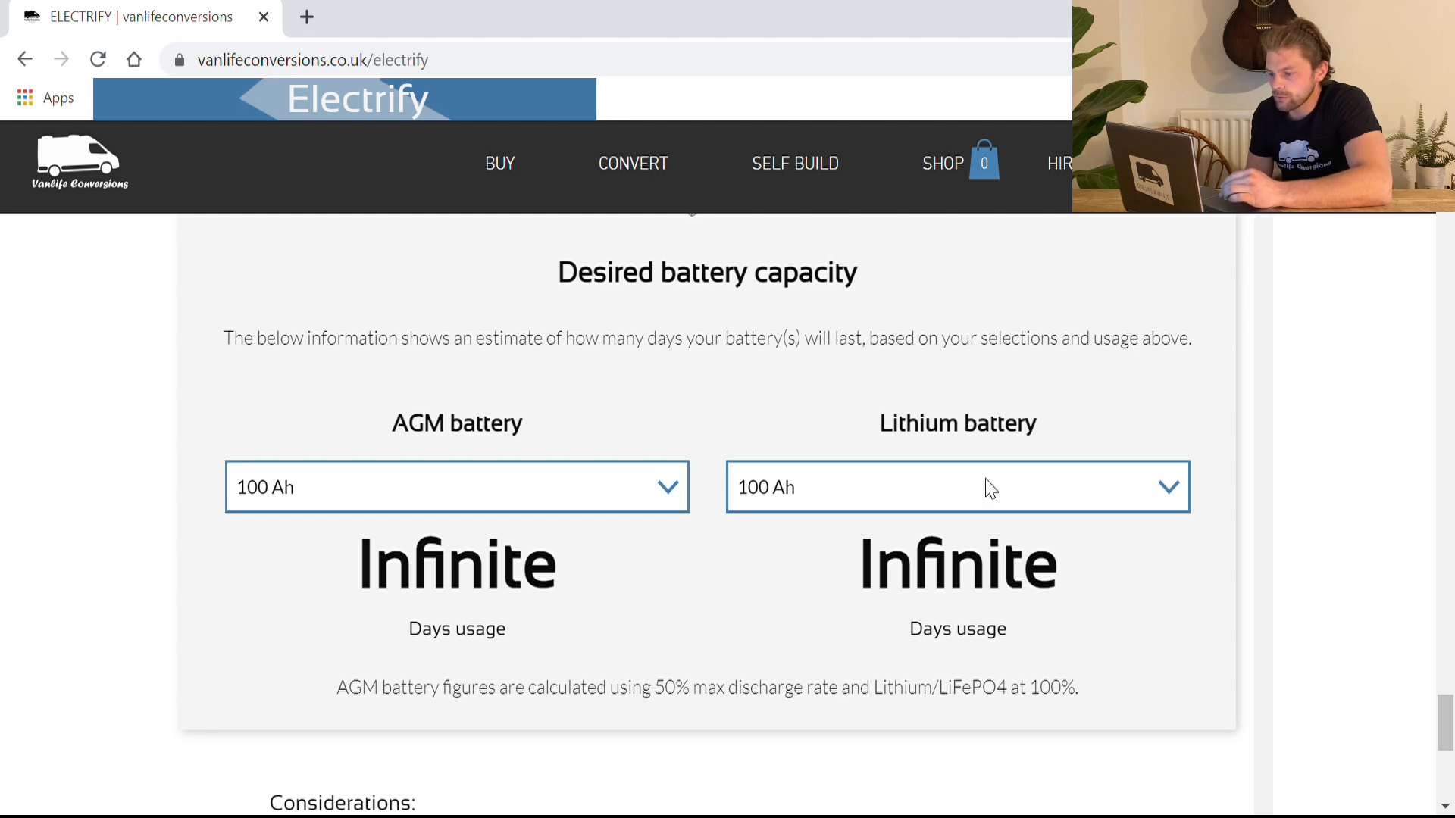
Move the Hair Dryer's Minutes slider from 15 to 30.
{"action": "scroll", "scroll_direction": "up", "scroll_amount": 3}
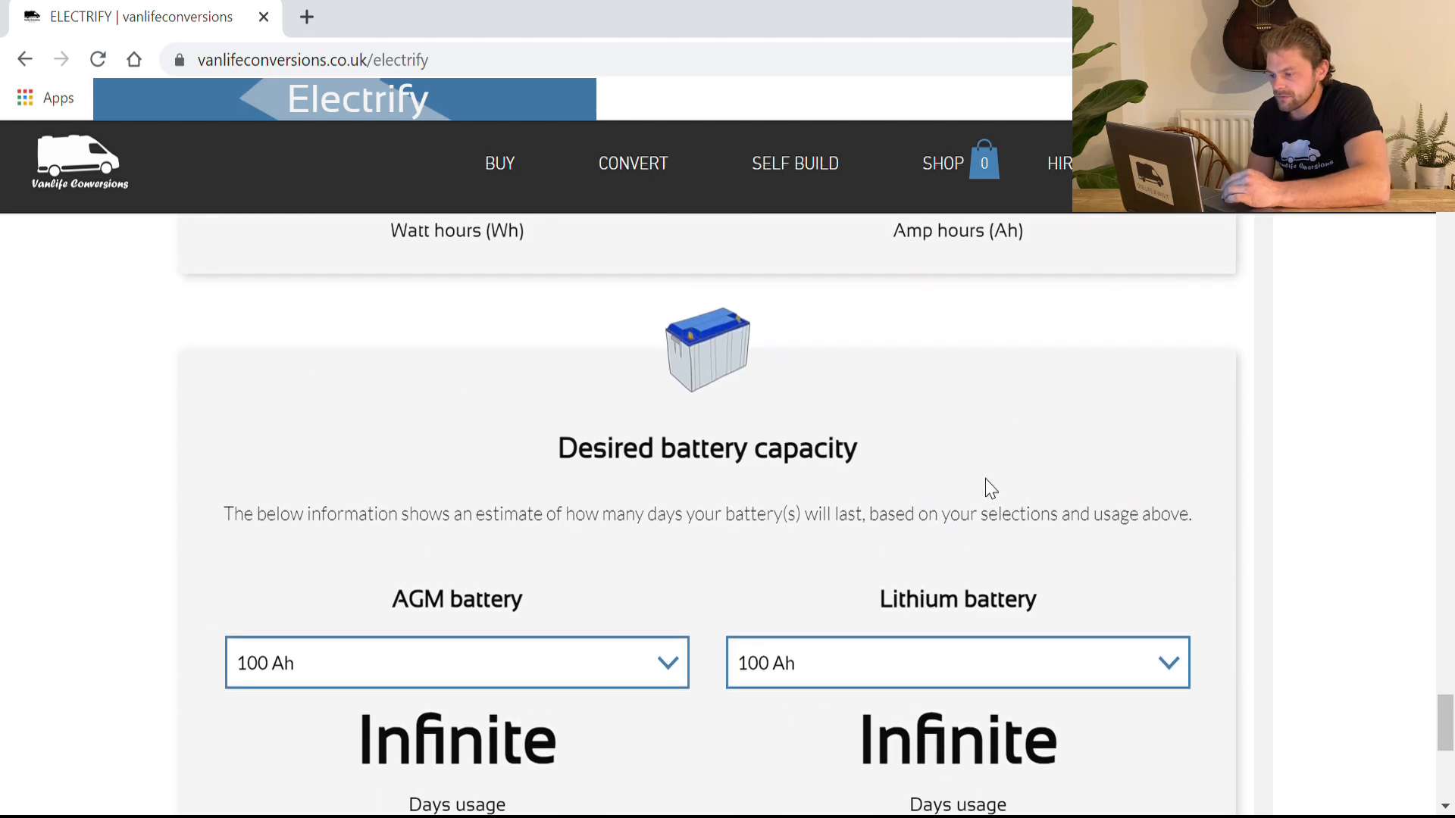
{"action": "scroll", "scroll_direction": "up", "scroll_amount": 3}
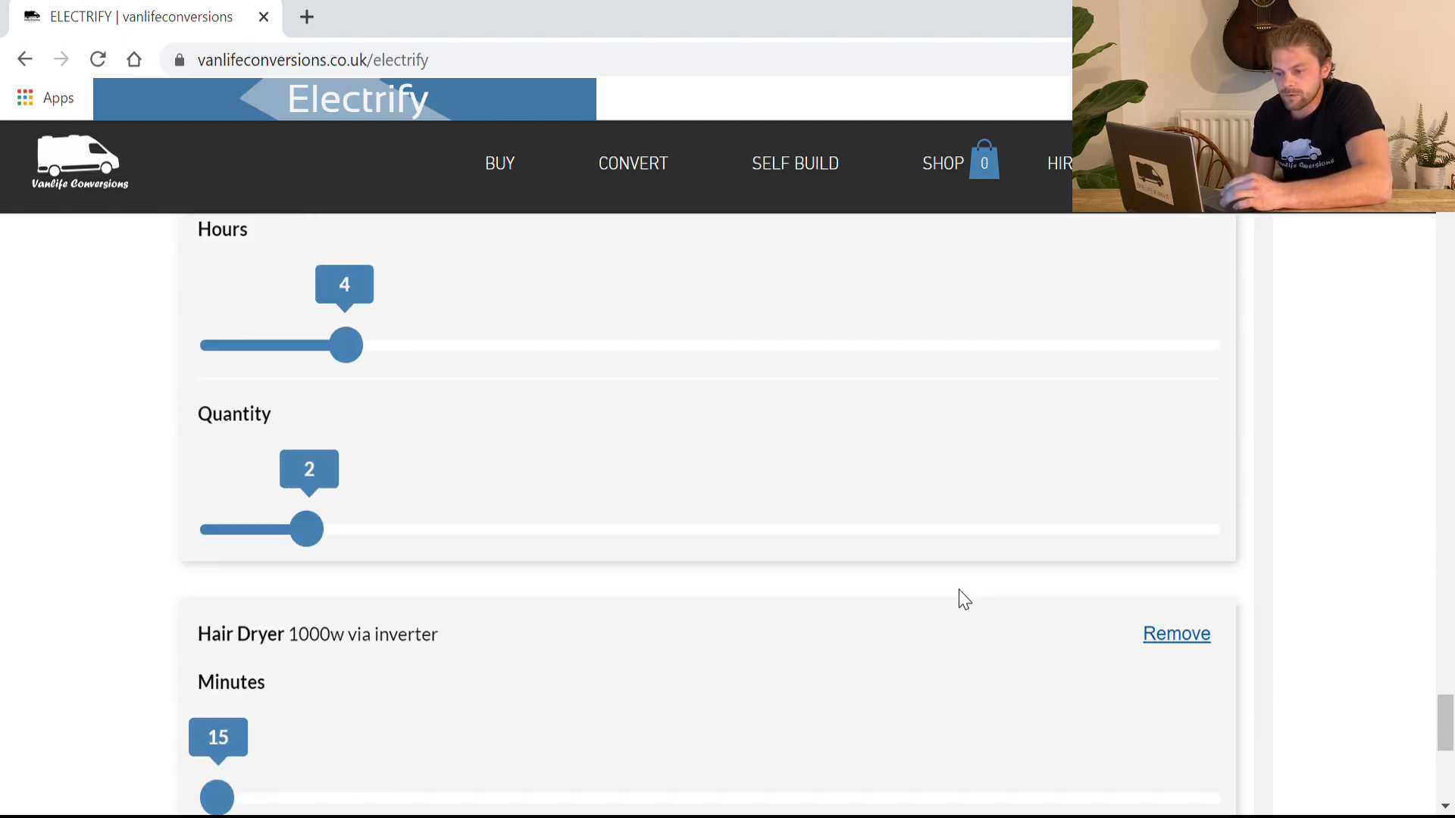
{"action": "scroll", "scroll_direction": "down", "scroll_amount": 3}
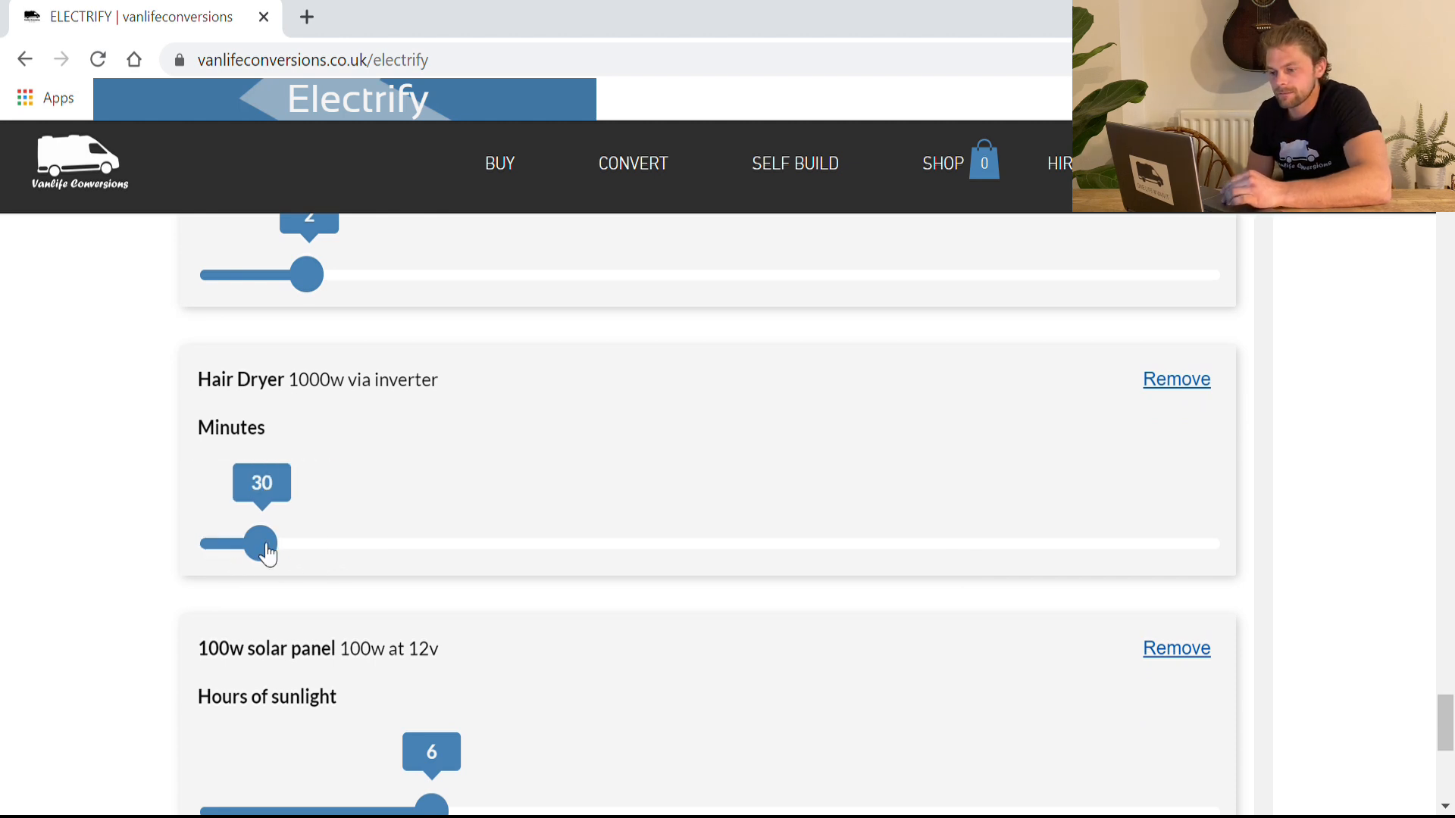
{"action": "scroll", "scroll_direction": "down", "scroll_amount": 3}
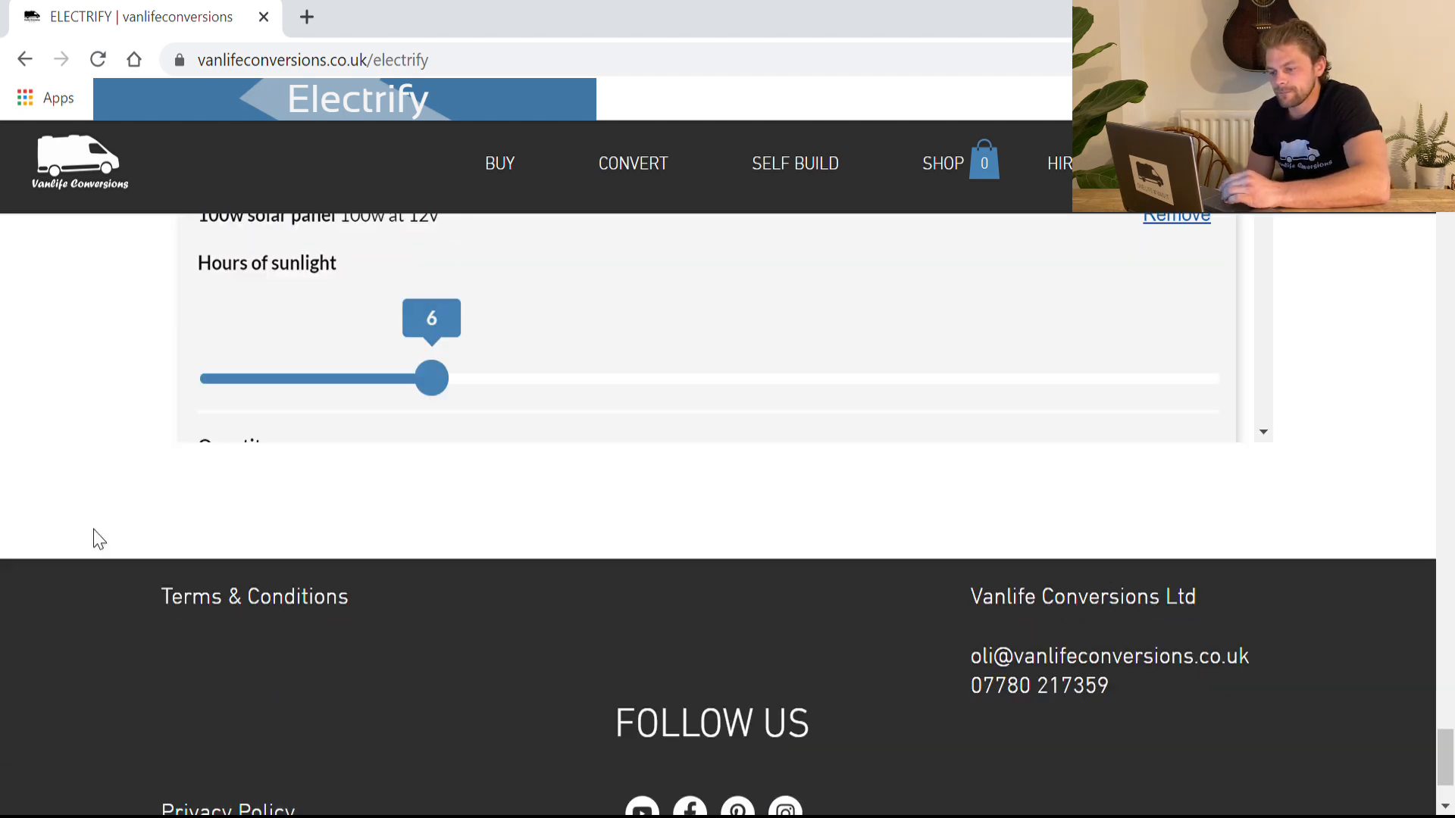
{"action": "scroll", "scroll_direction": "down", "scroll_amount": 3}
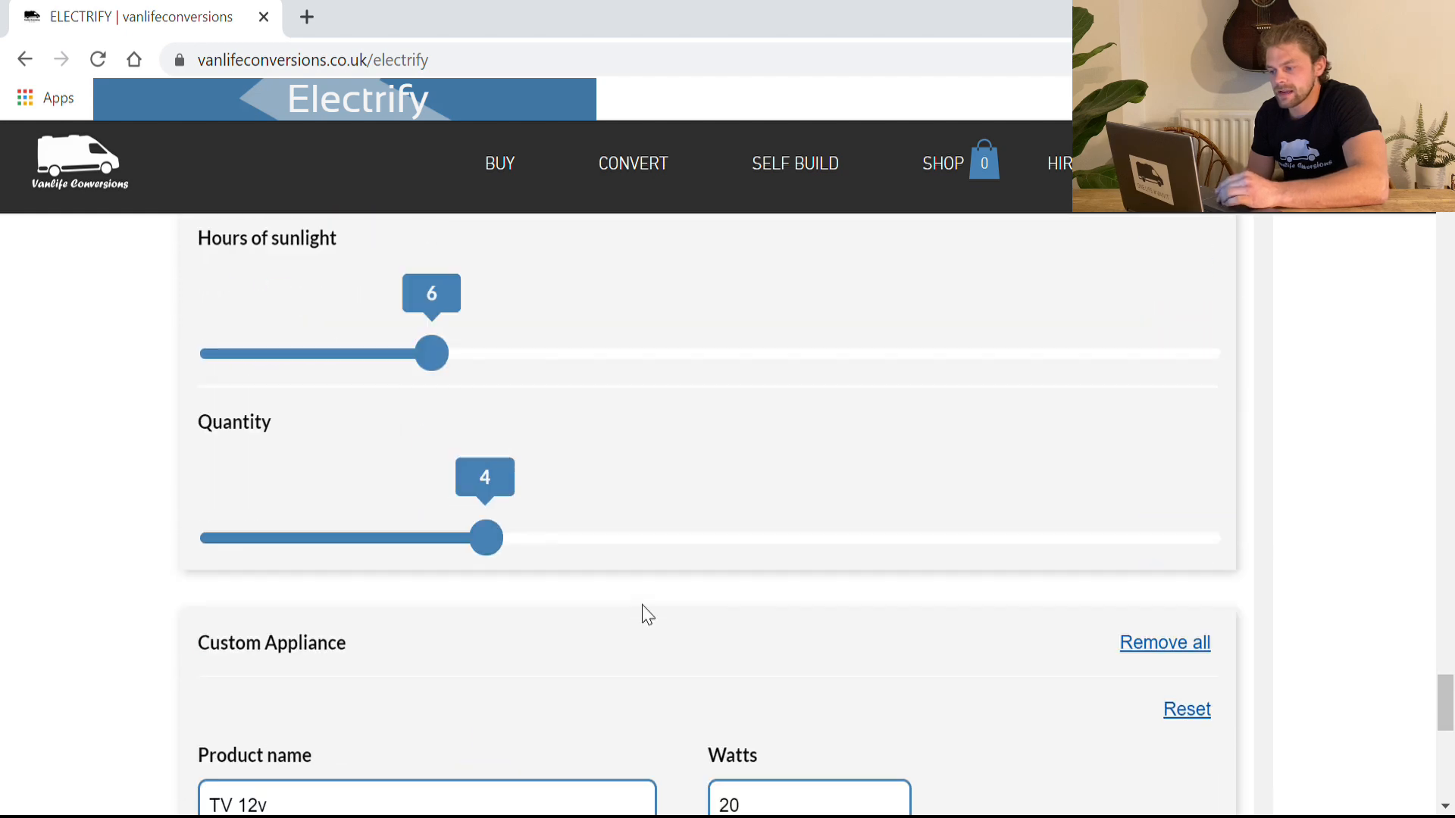
Review totals: 1412.25 Wh out vs 1200 Wh in, 2.83 AGM and 5.65 lithium days.
{"action": "scroll", "scroll_direction": "down", "scroll_amount": 3}
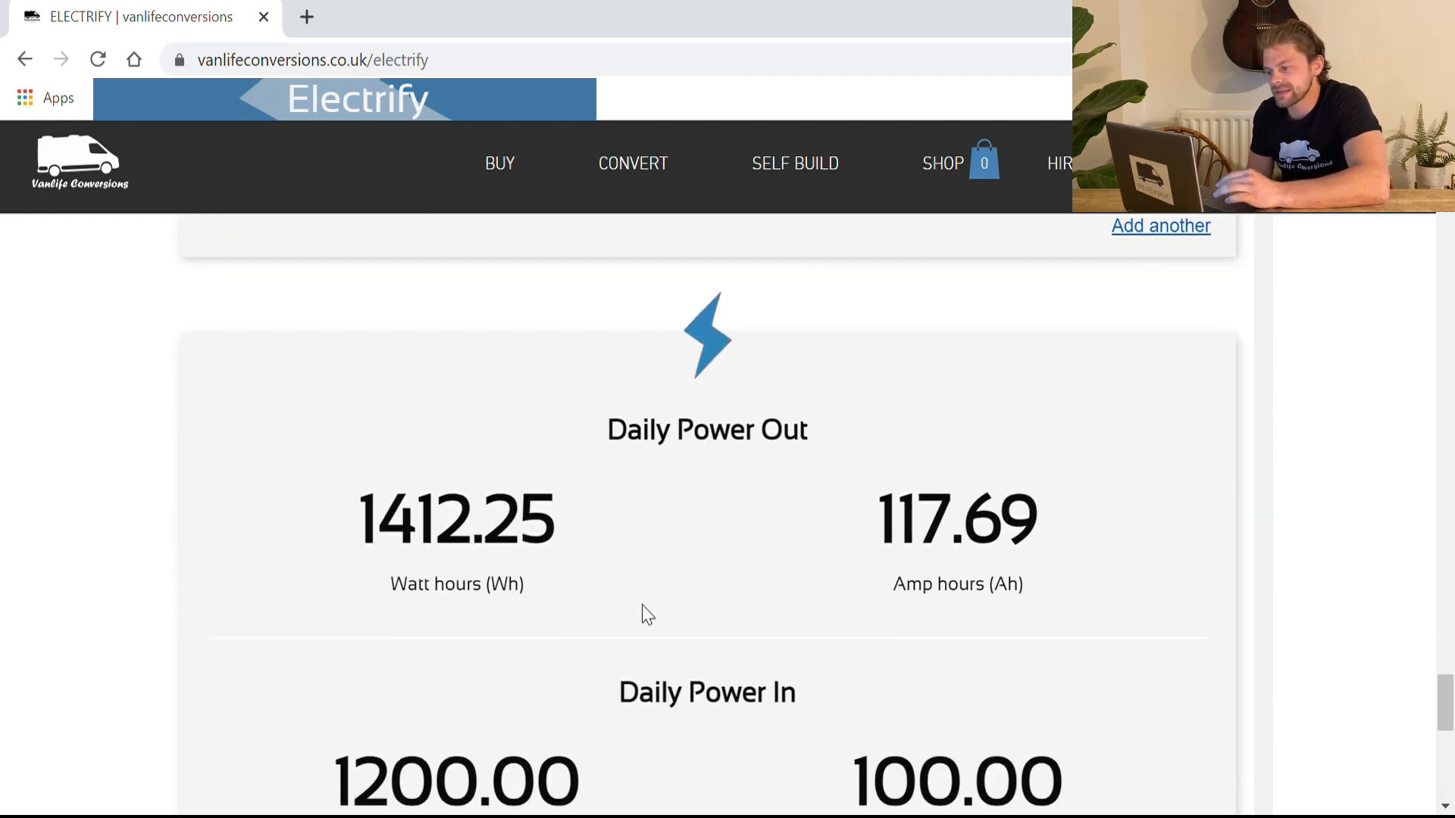
{"action": "scroll", "scroll_direction": "down", "scroll_amount": 3}
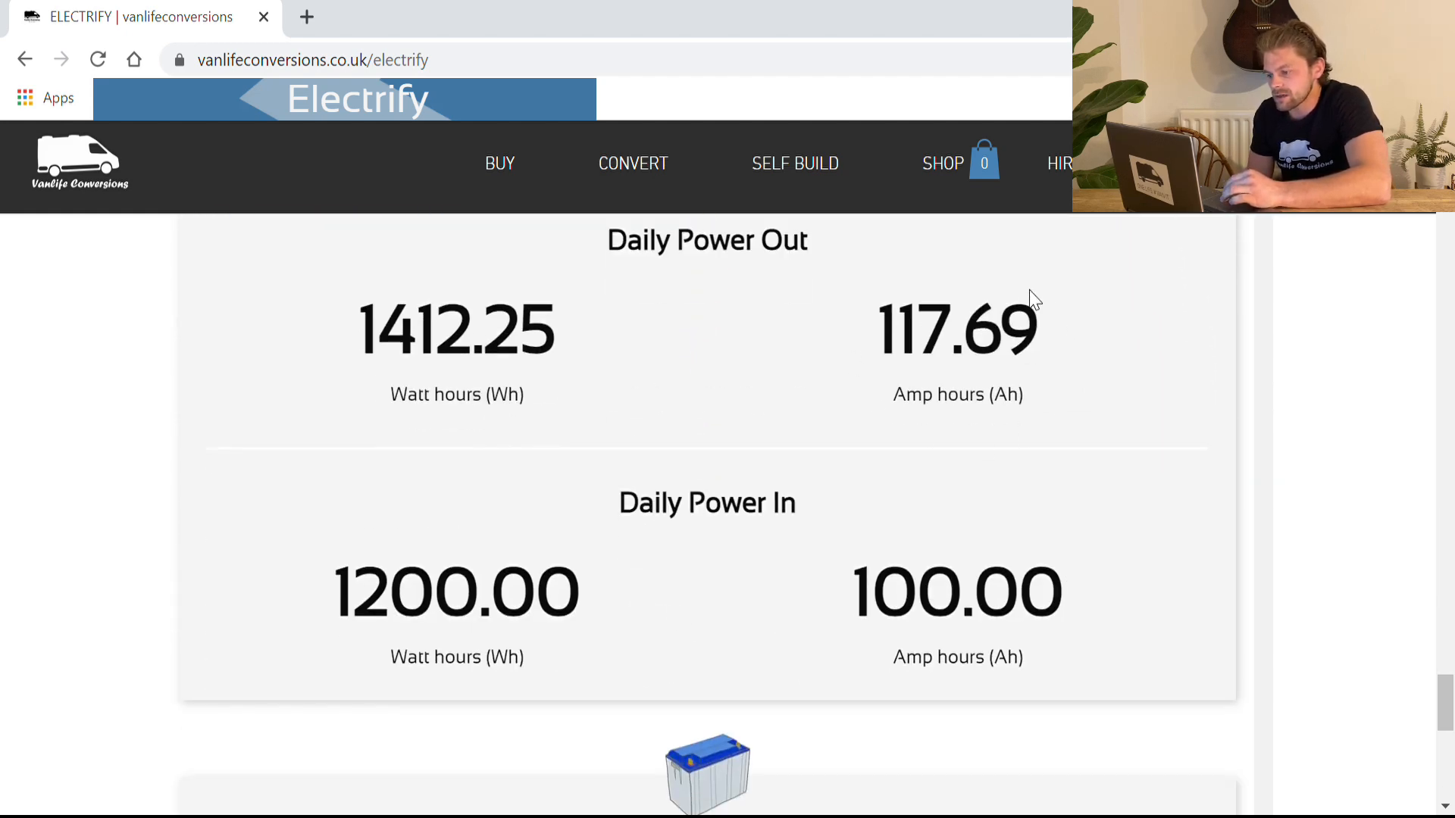
{"action": "scroll", "scroll_direction": "down", "scroll_amount": 3}
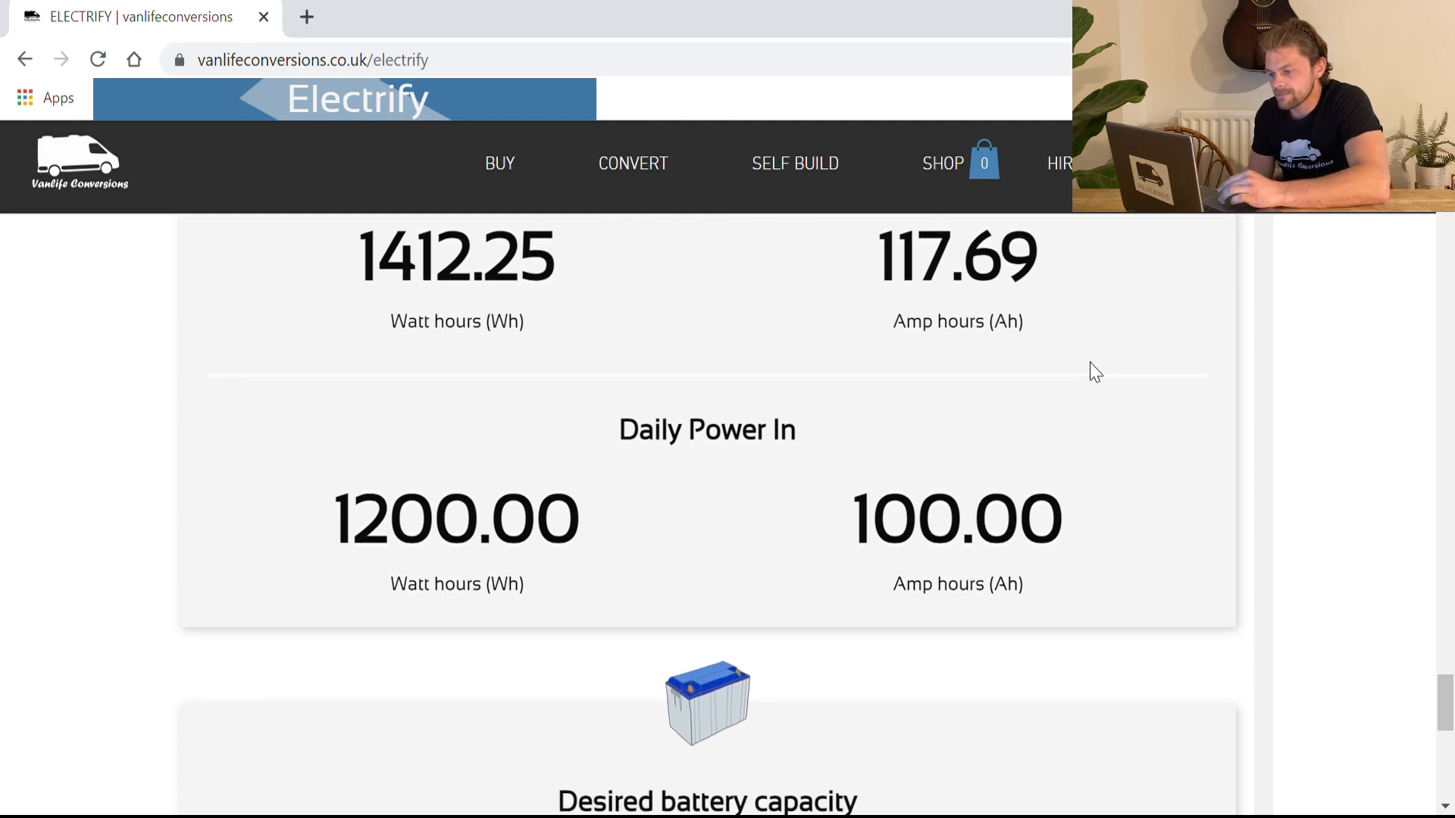
{"action": "scroll", "scroll_direction": "down", "scroll_amount": 3}
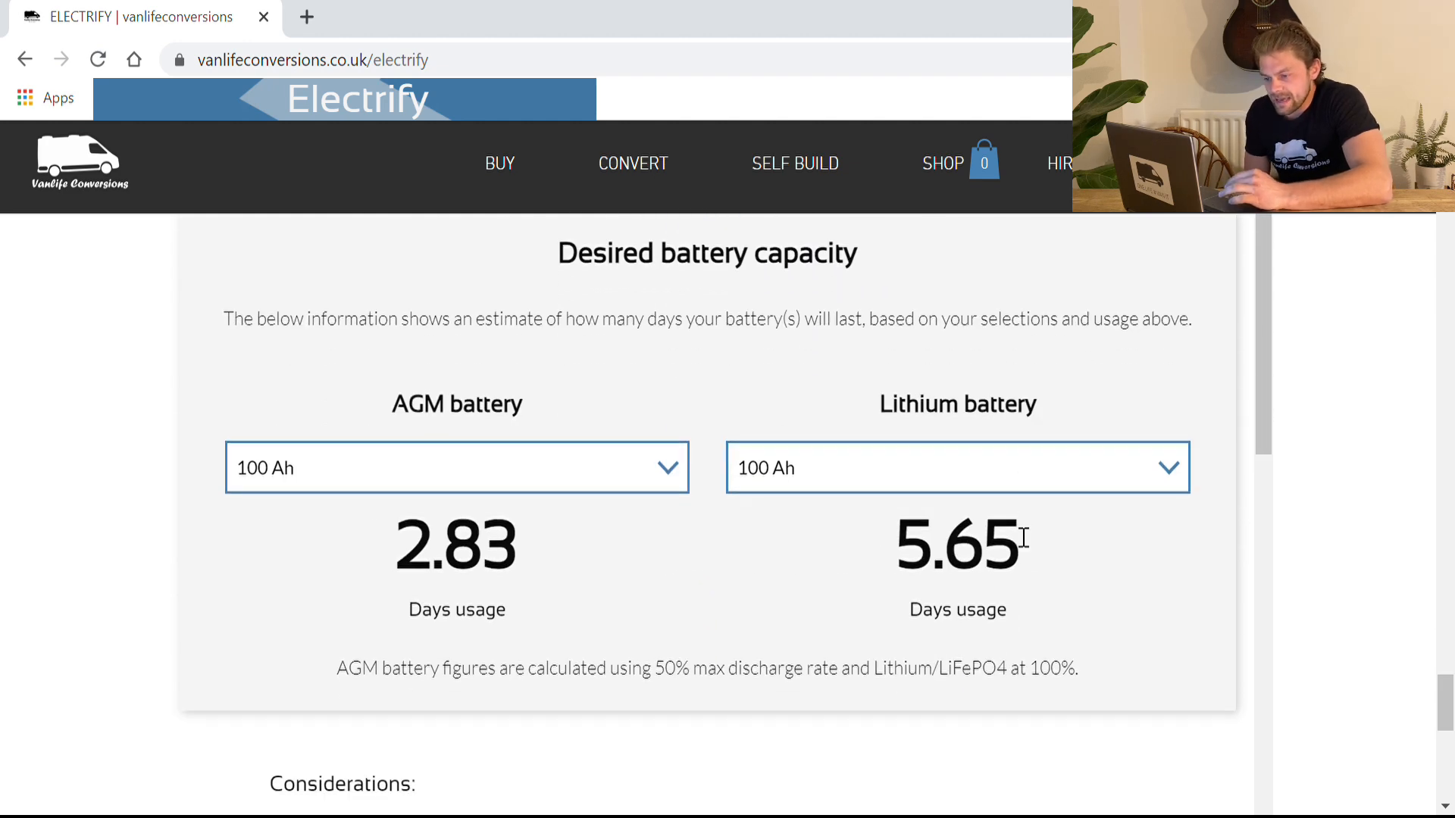
{"action": "mouse_move", "coordinate": [479, 603]}
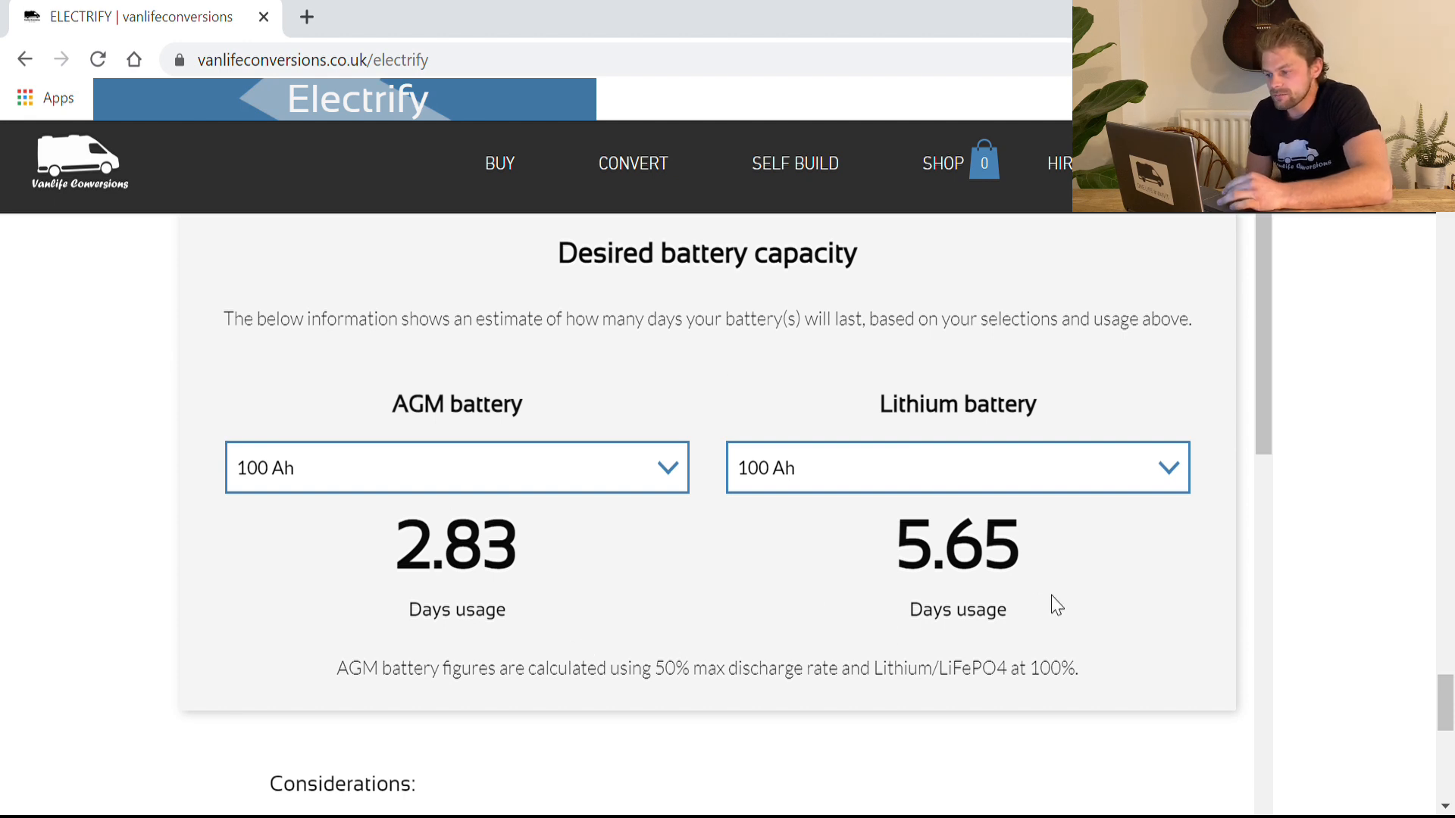
{"action": "mouse_move", "coordinate": [985, 491]}
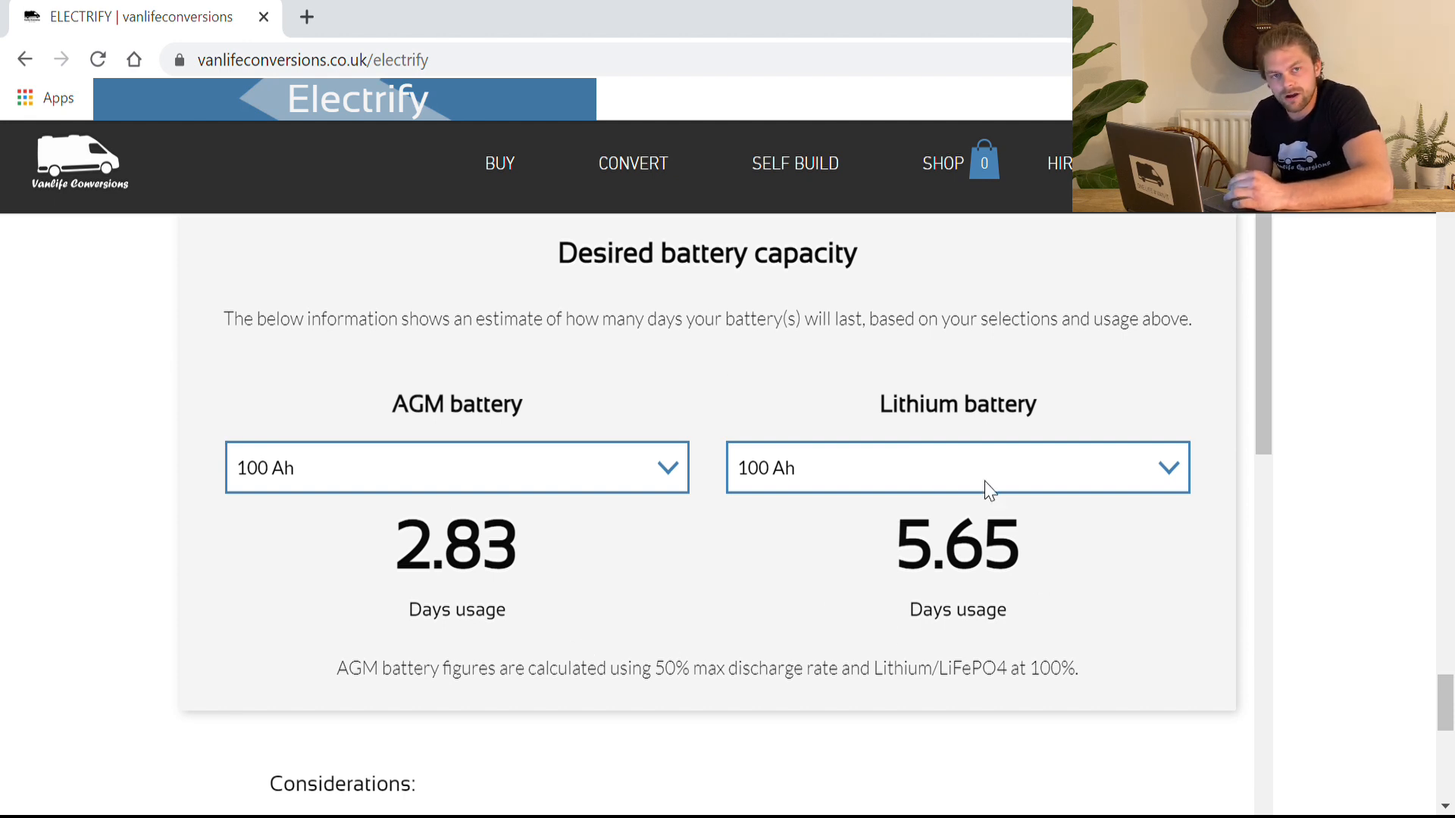
{"action": "mouse_move", "coordinate": [928, 564]}
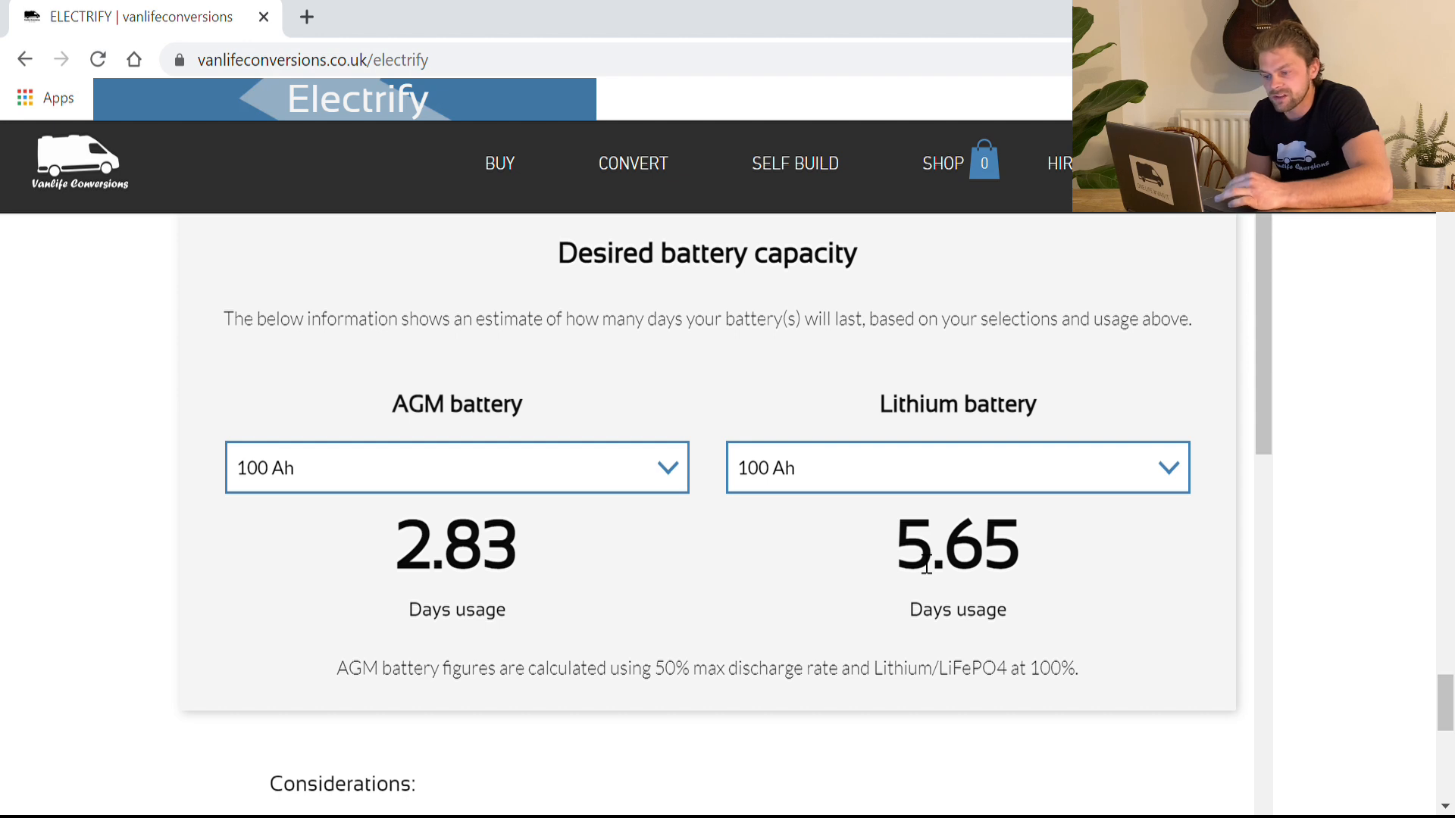
{"action": "mouse_move", "coordinate": [579, 461]}
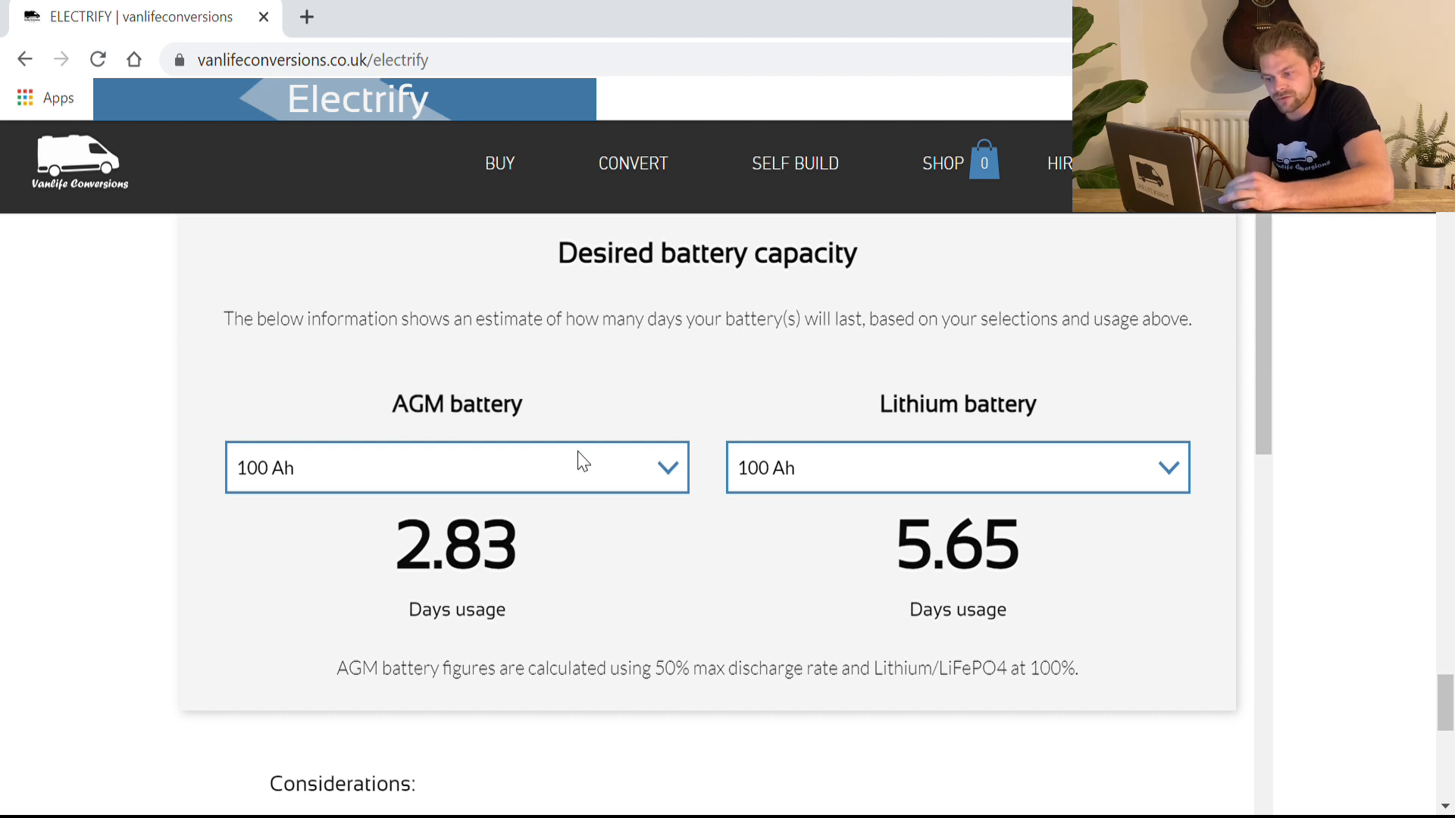
{"action": "mouse_move", "coordinate": [351, 515]}
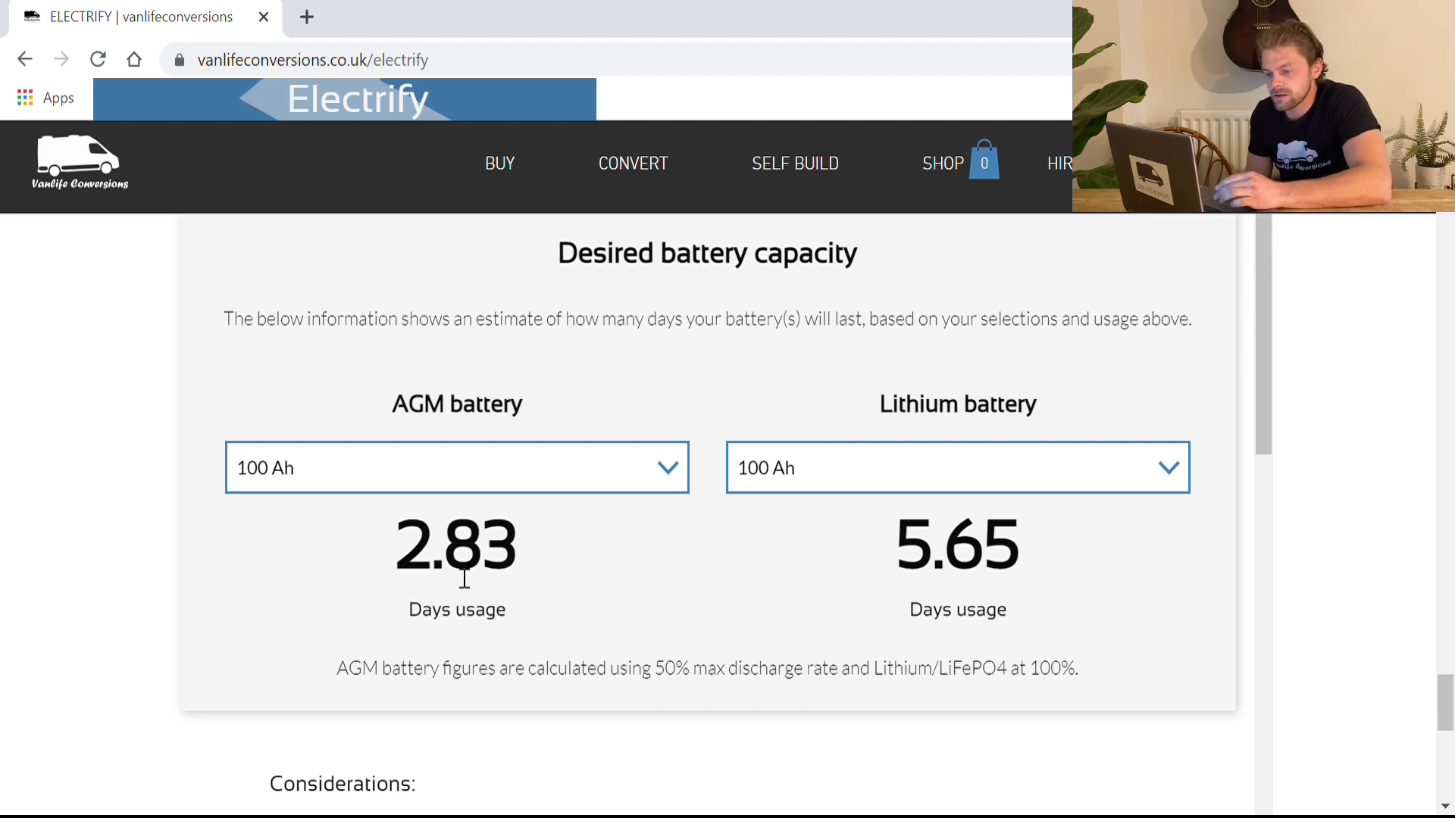
Scroll down past the Considerations notes to The Road Two Spoons and Vanlife Conversions credit.
{"action": "scroll", "scroll_direction": "down", "scroll_amount": 3}
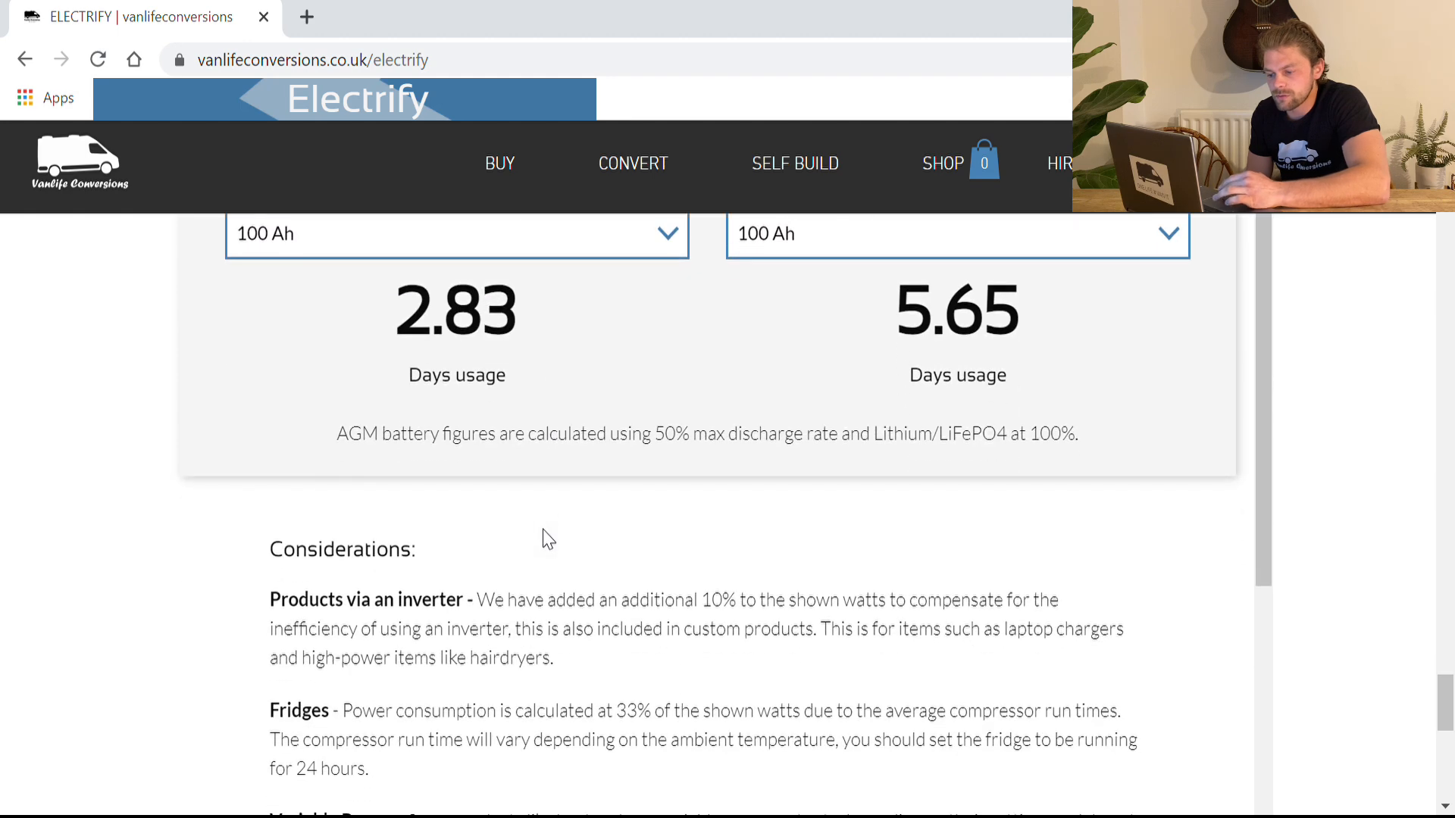
{"action": "scroll", "scroll_direction": "down", "scroll_amount": 3}
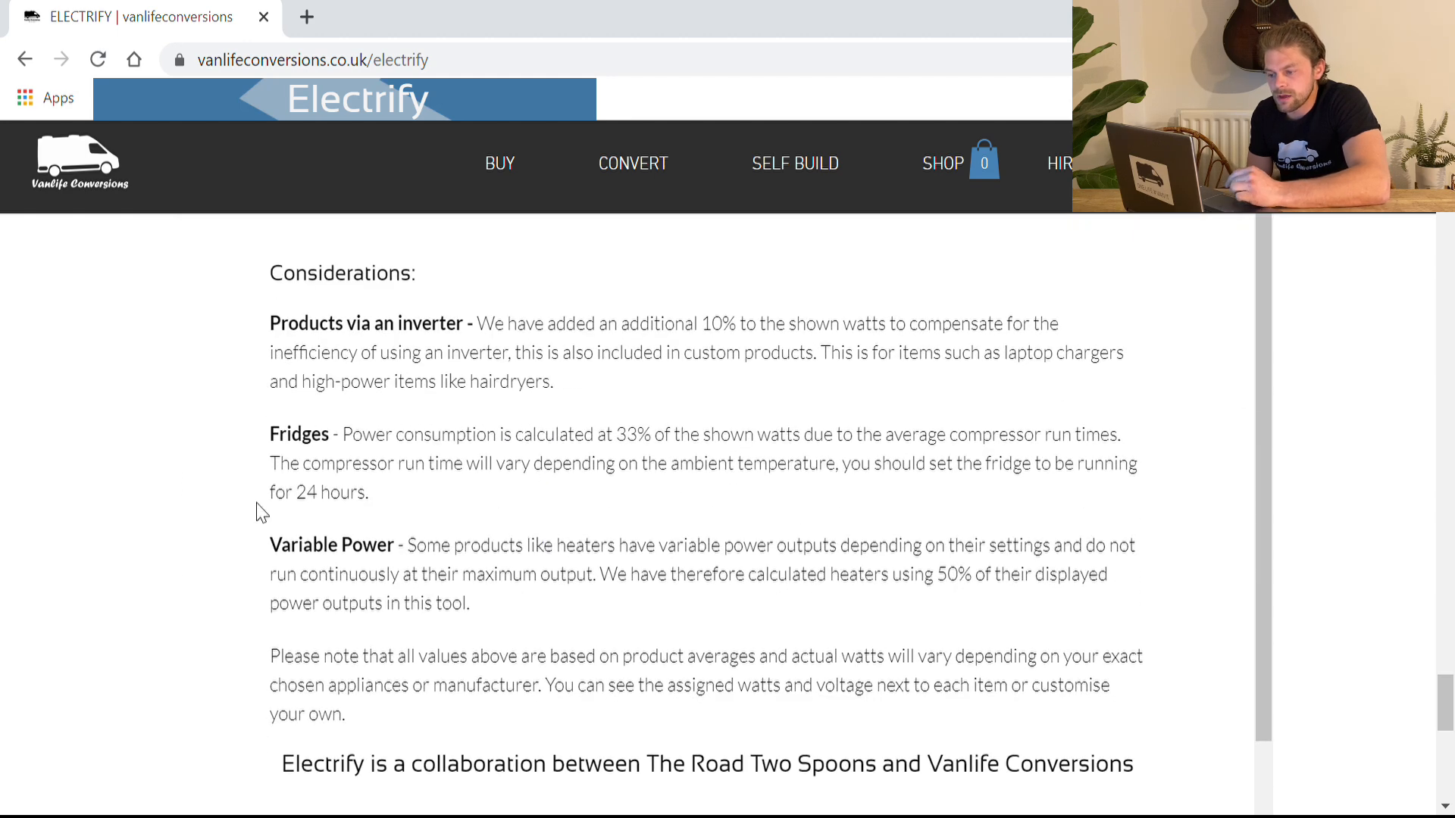
{"action": "scroll", "scroll_direction": "down", "scroll_amount": 3}
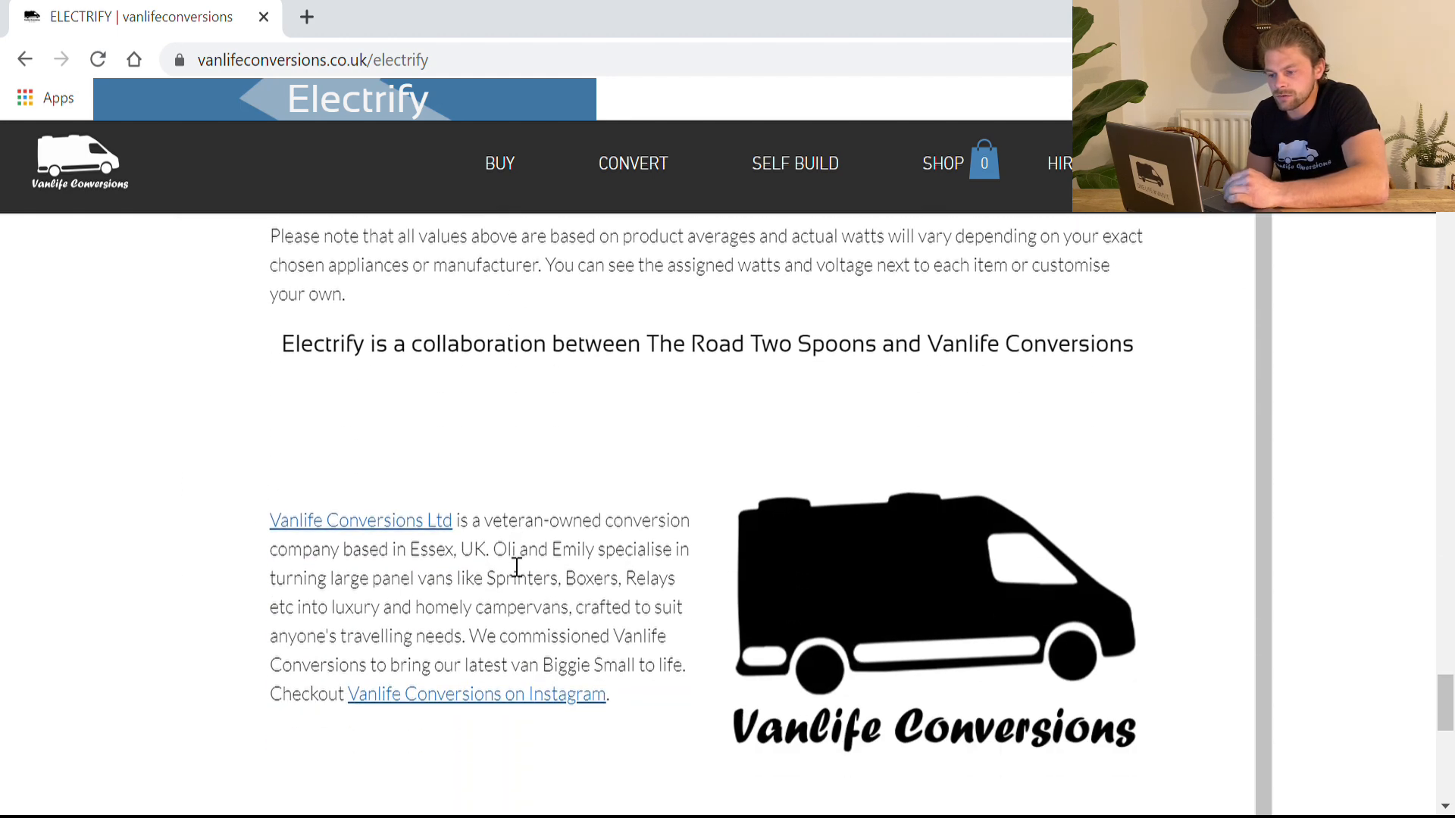
{"action": "mouse_move", "coordinate": [566, 558]}
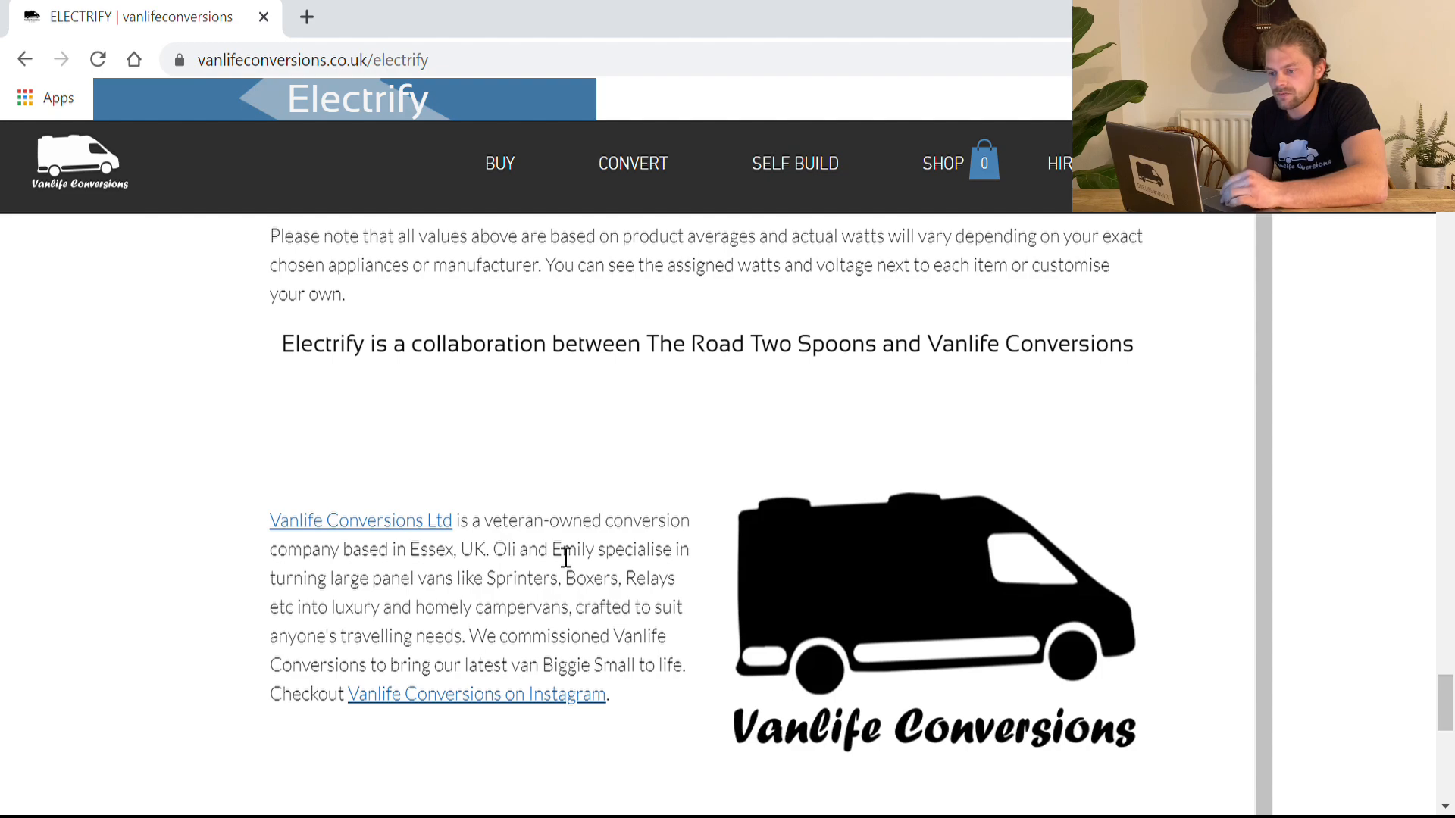